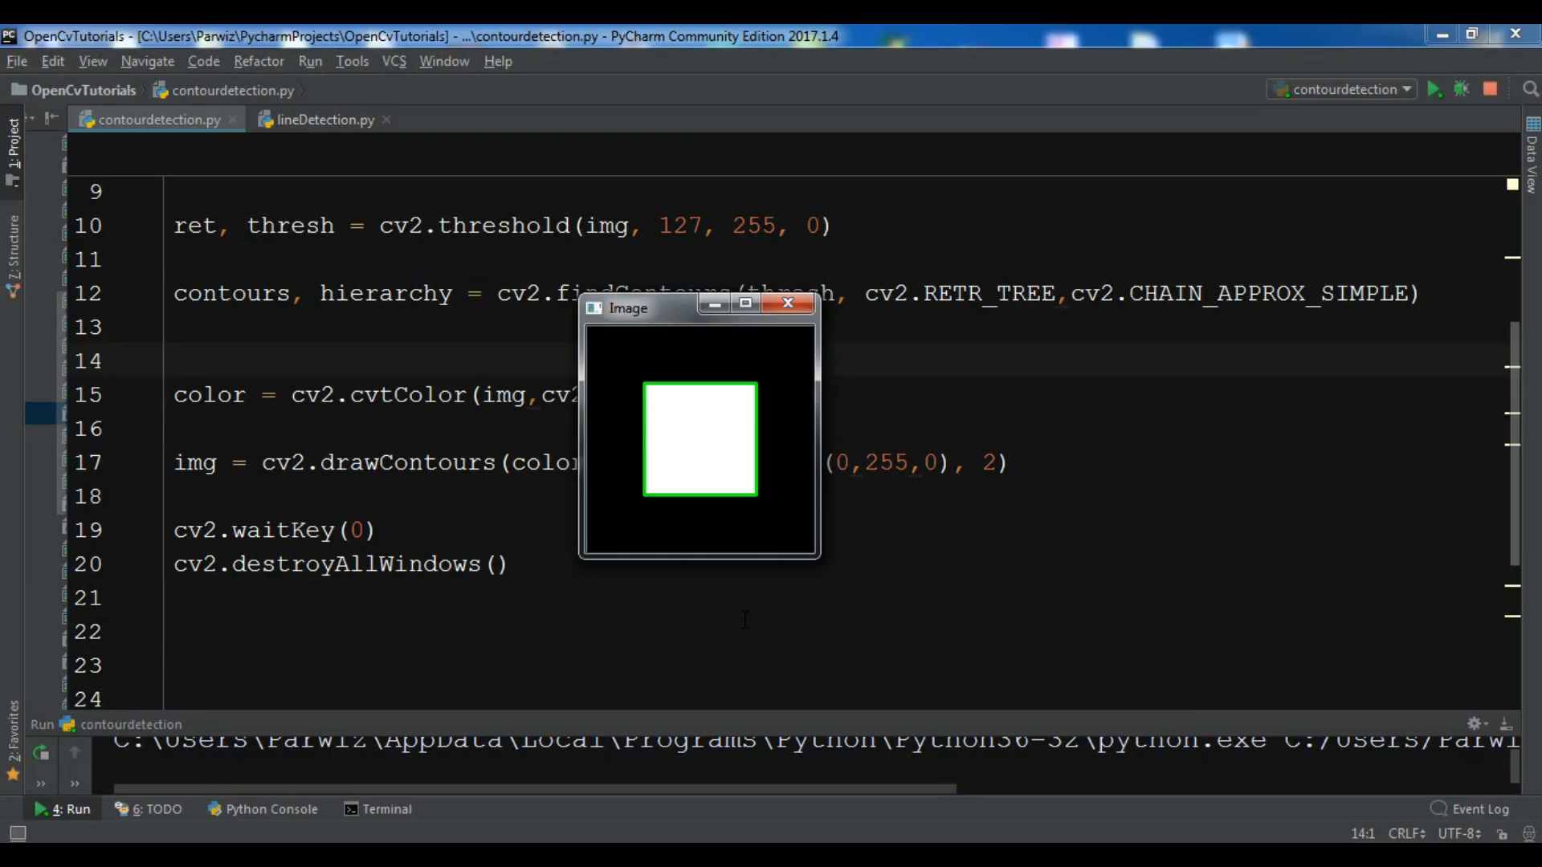
pyautogui.moveTo(689, 143)
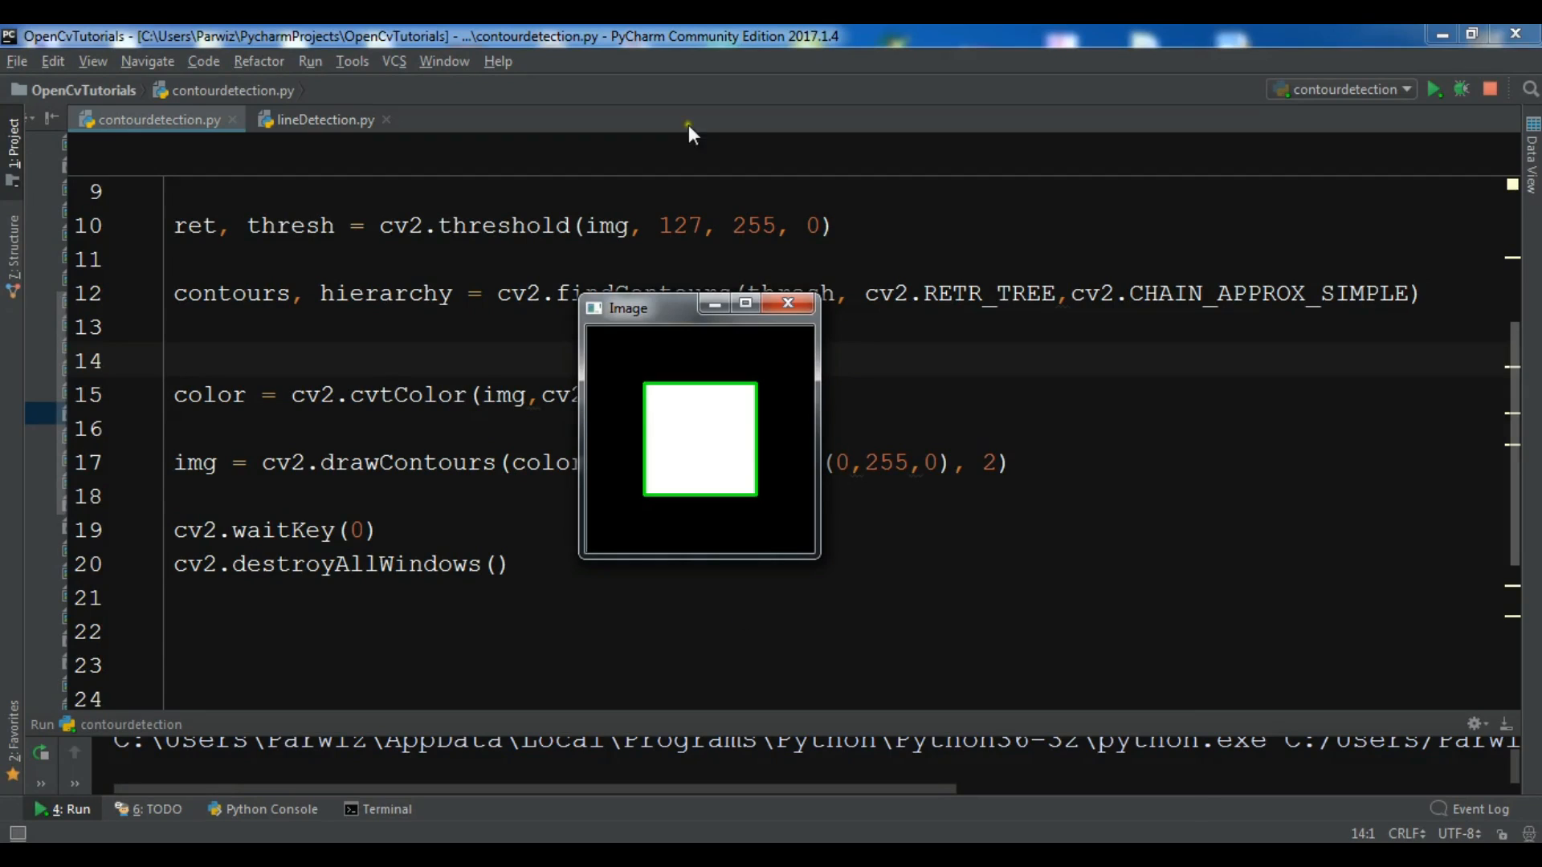
# Step: Close the contour result window and switch to the empty lineDetection.py file
pyautogui.click(322, 119)
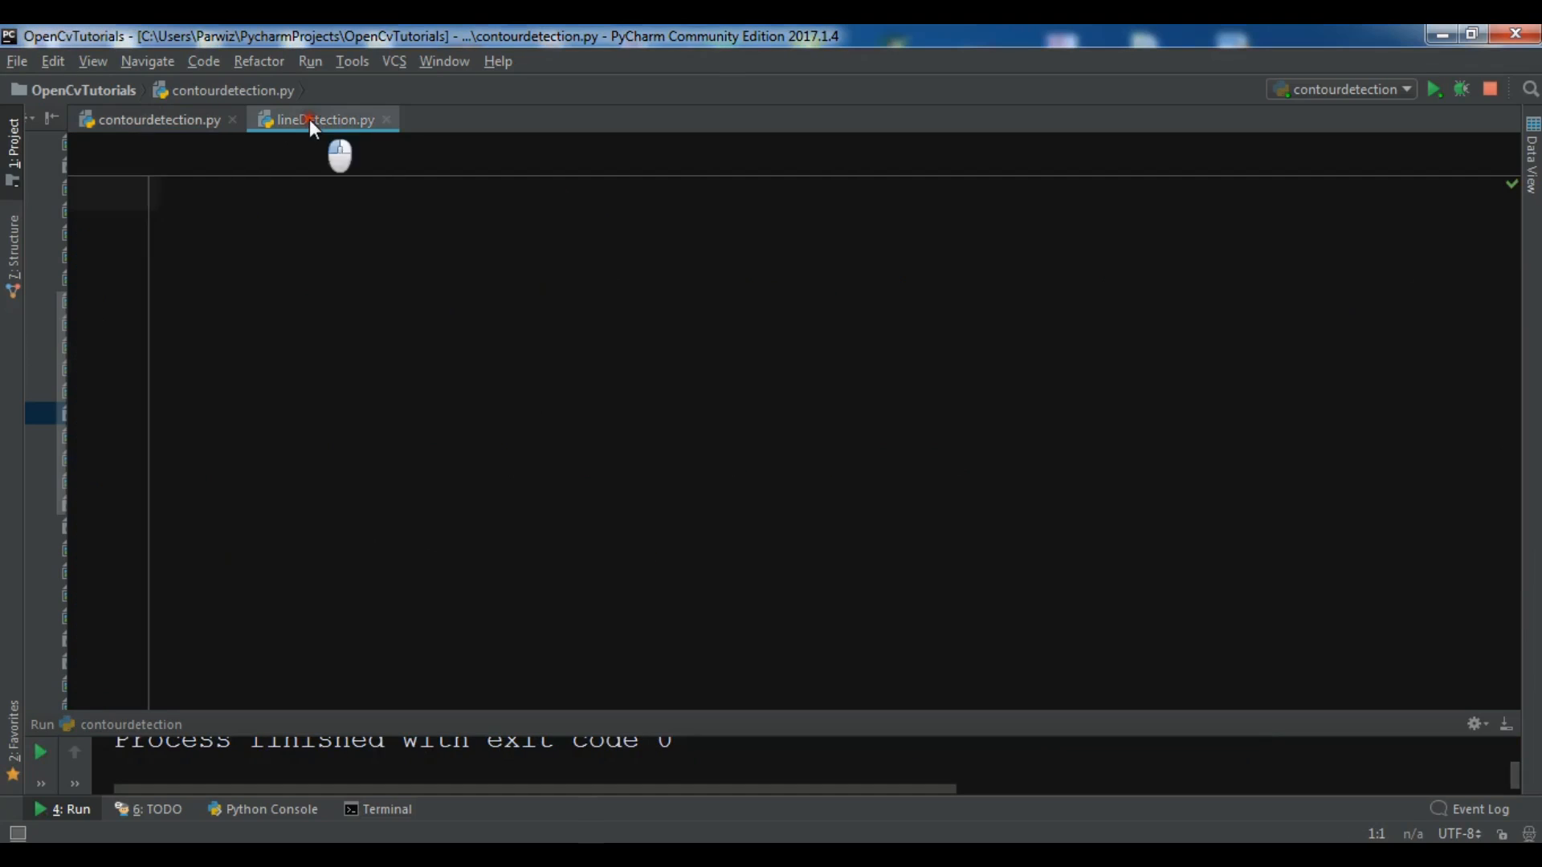
pyautogui.click(327, 119)
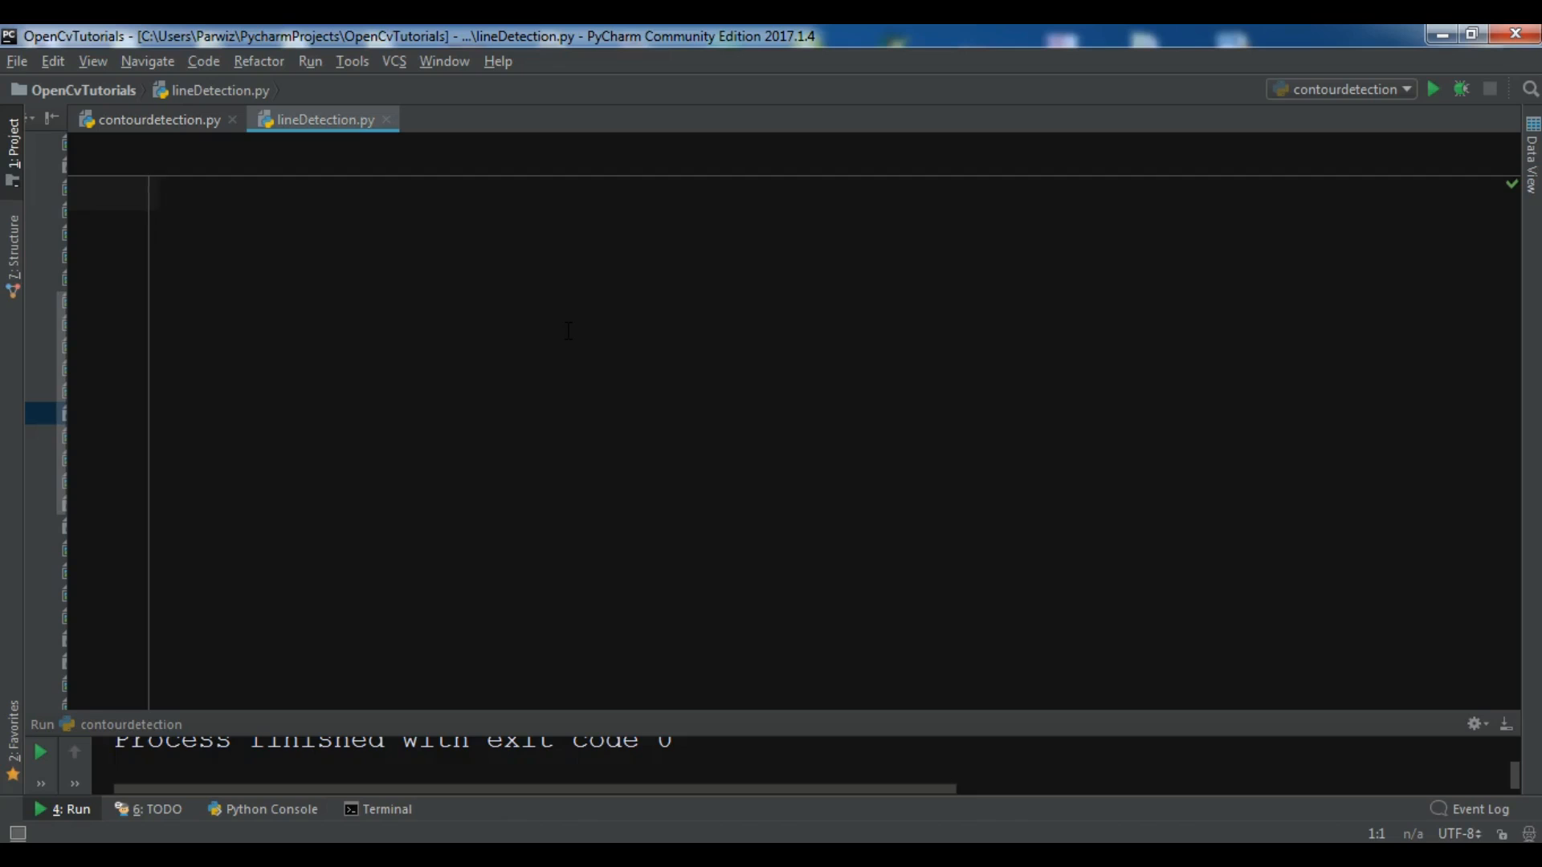
# Step: Add 'import cv2' and 'import numpy as np' with blank lines below
pyautogui.write('import cv2')
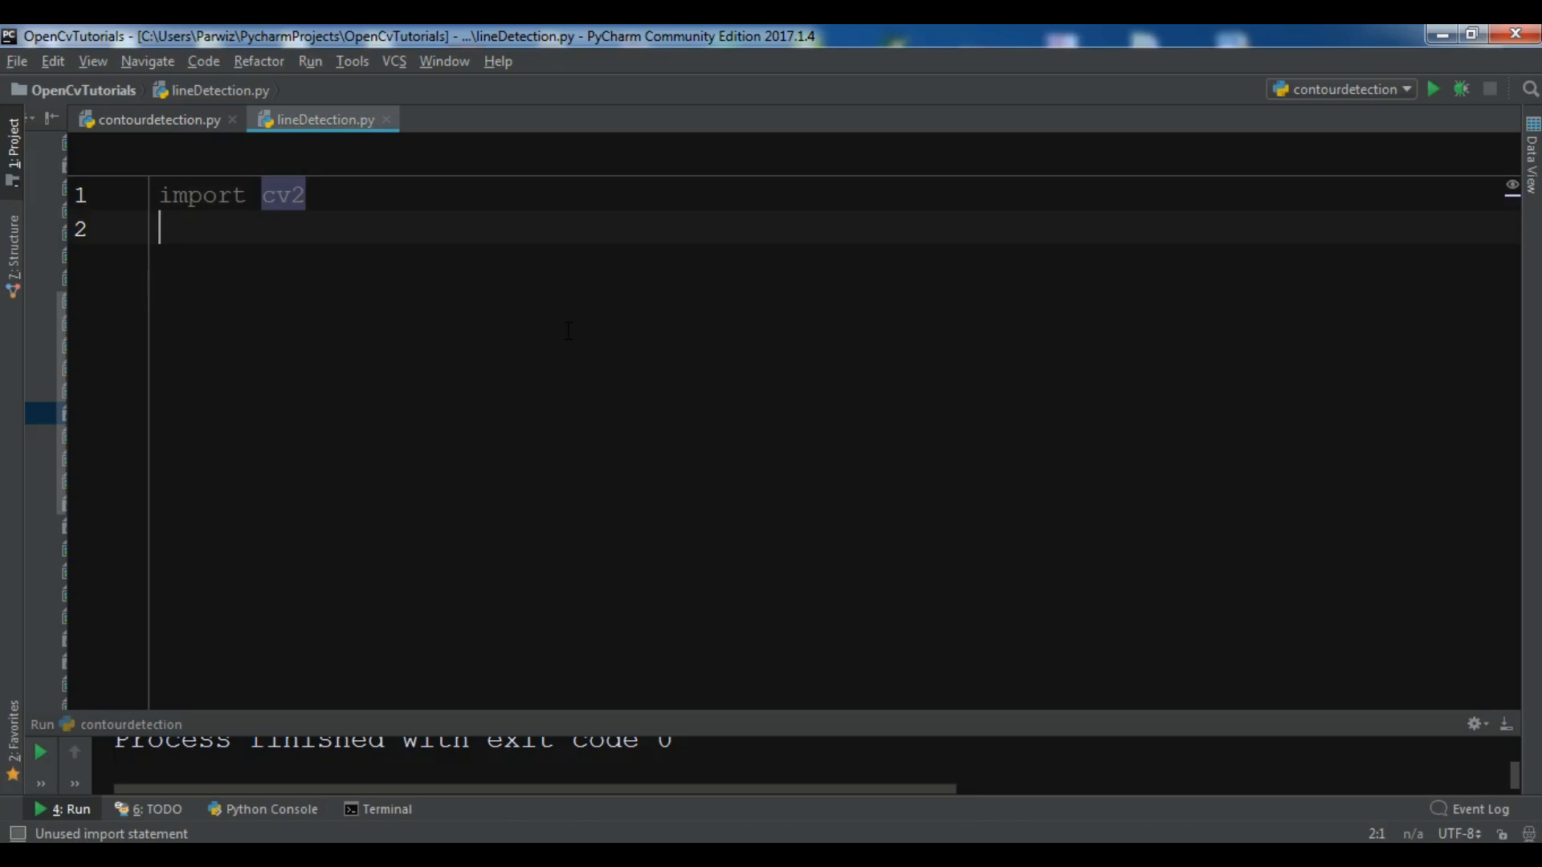
pyautogui.write('import nu')
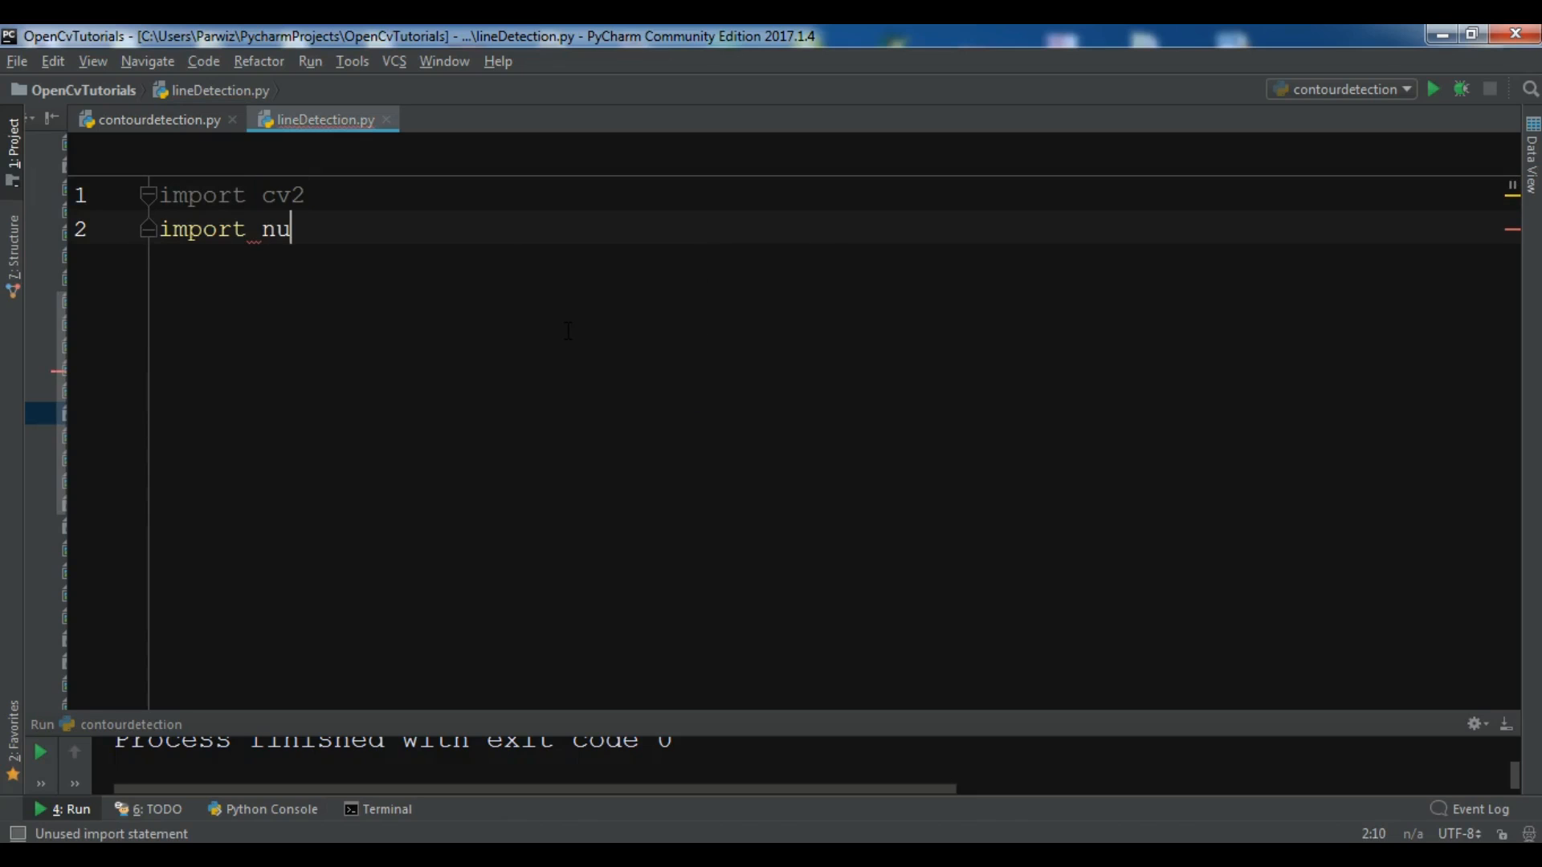
pyautogui.write('mpy as np')
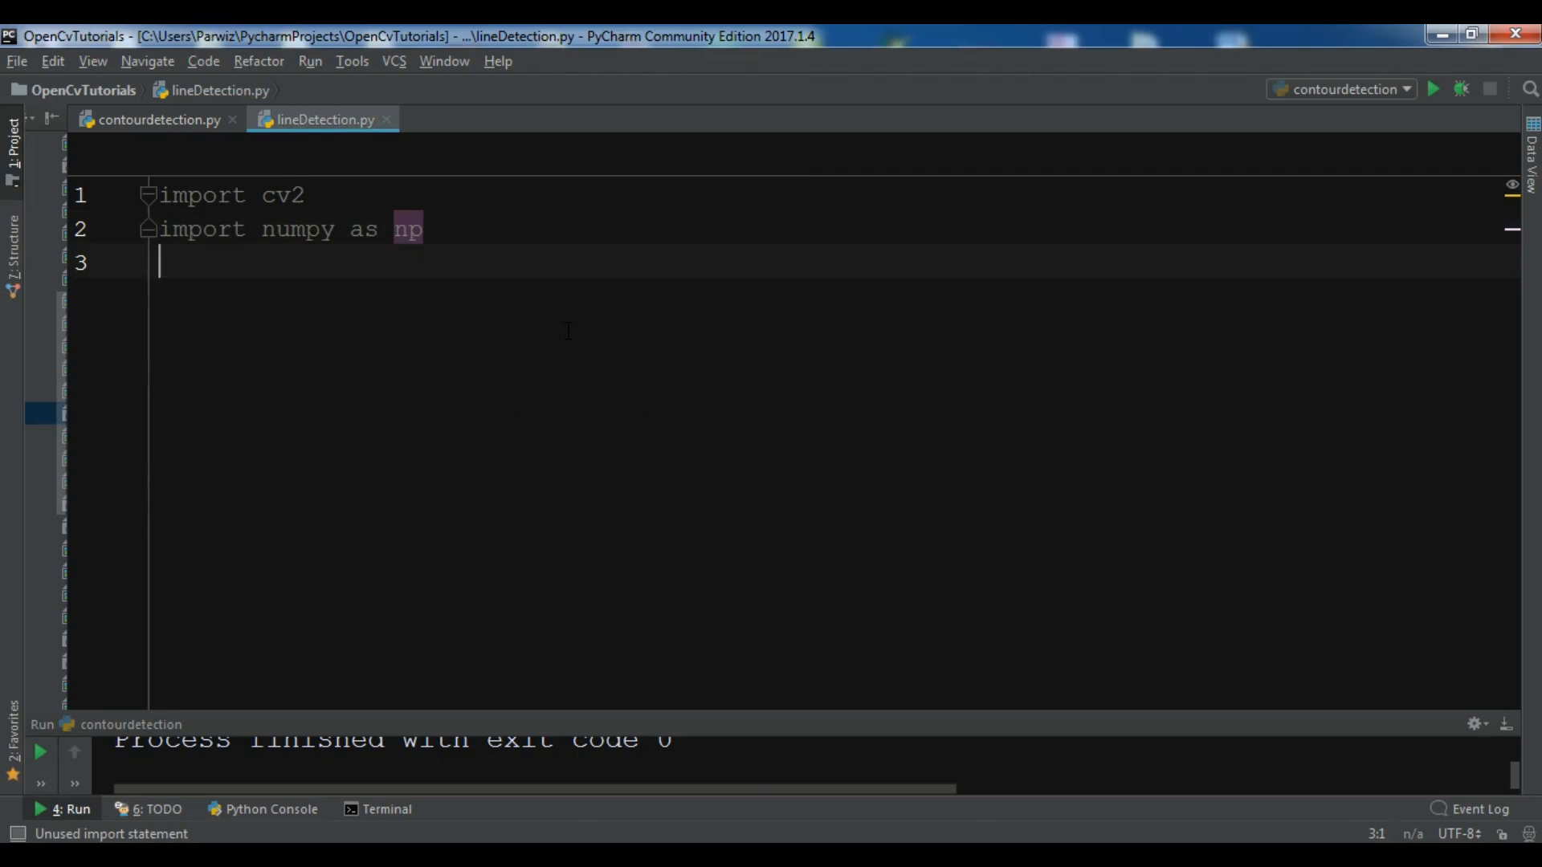
pyautogui.press('Enter')
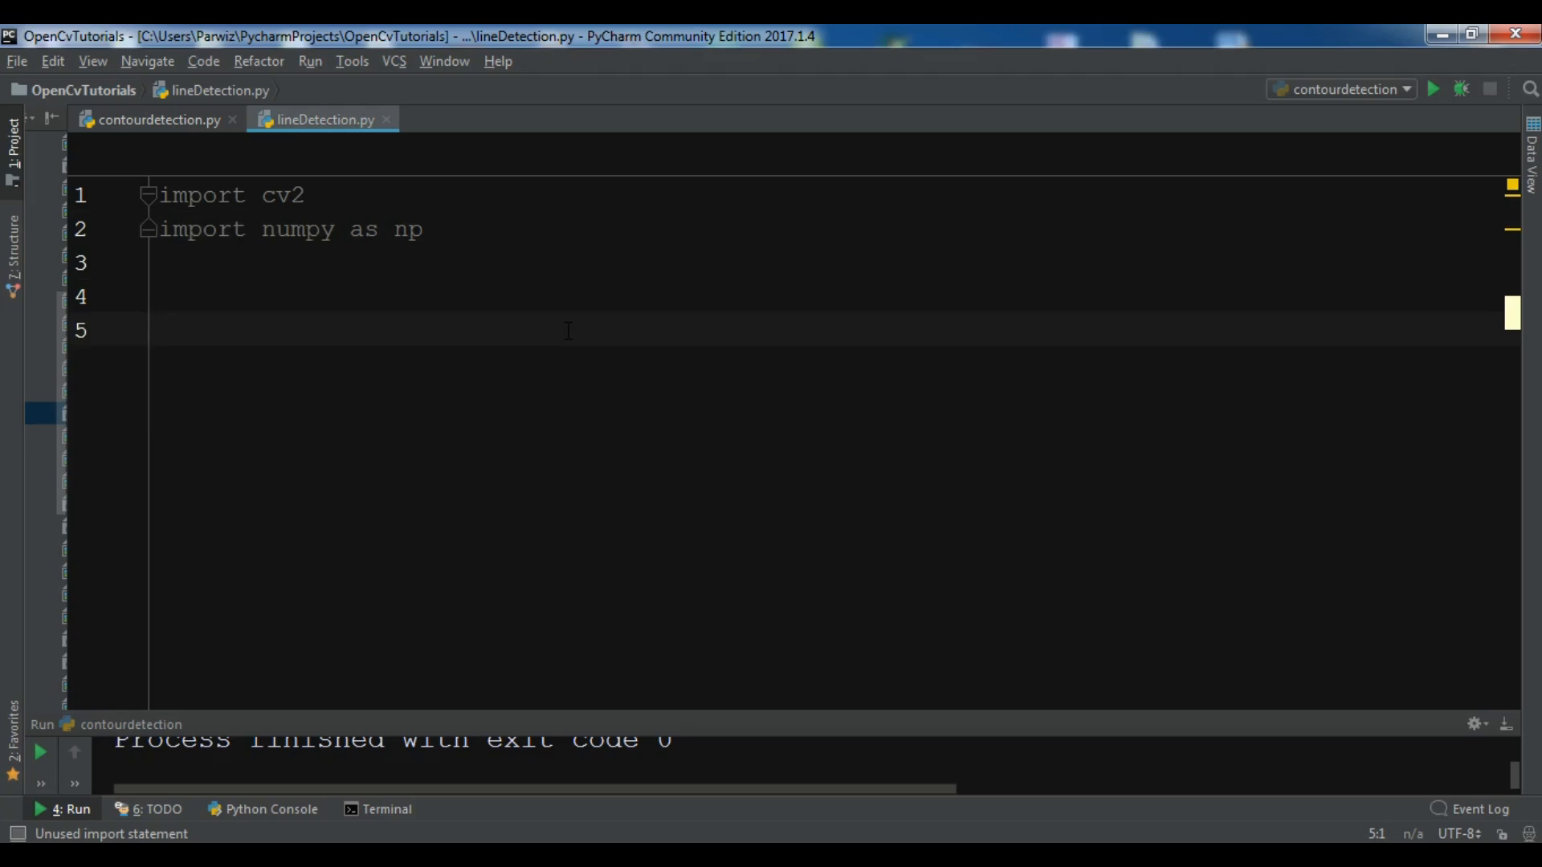
pyautogui.moveTo(312, 342)
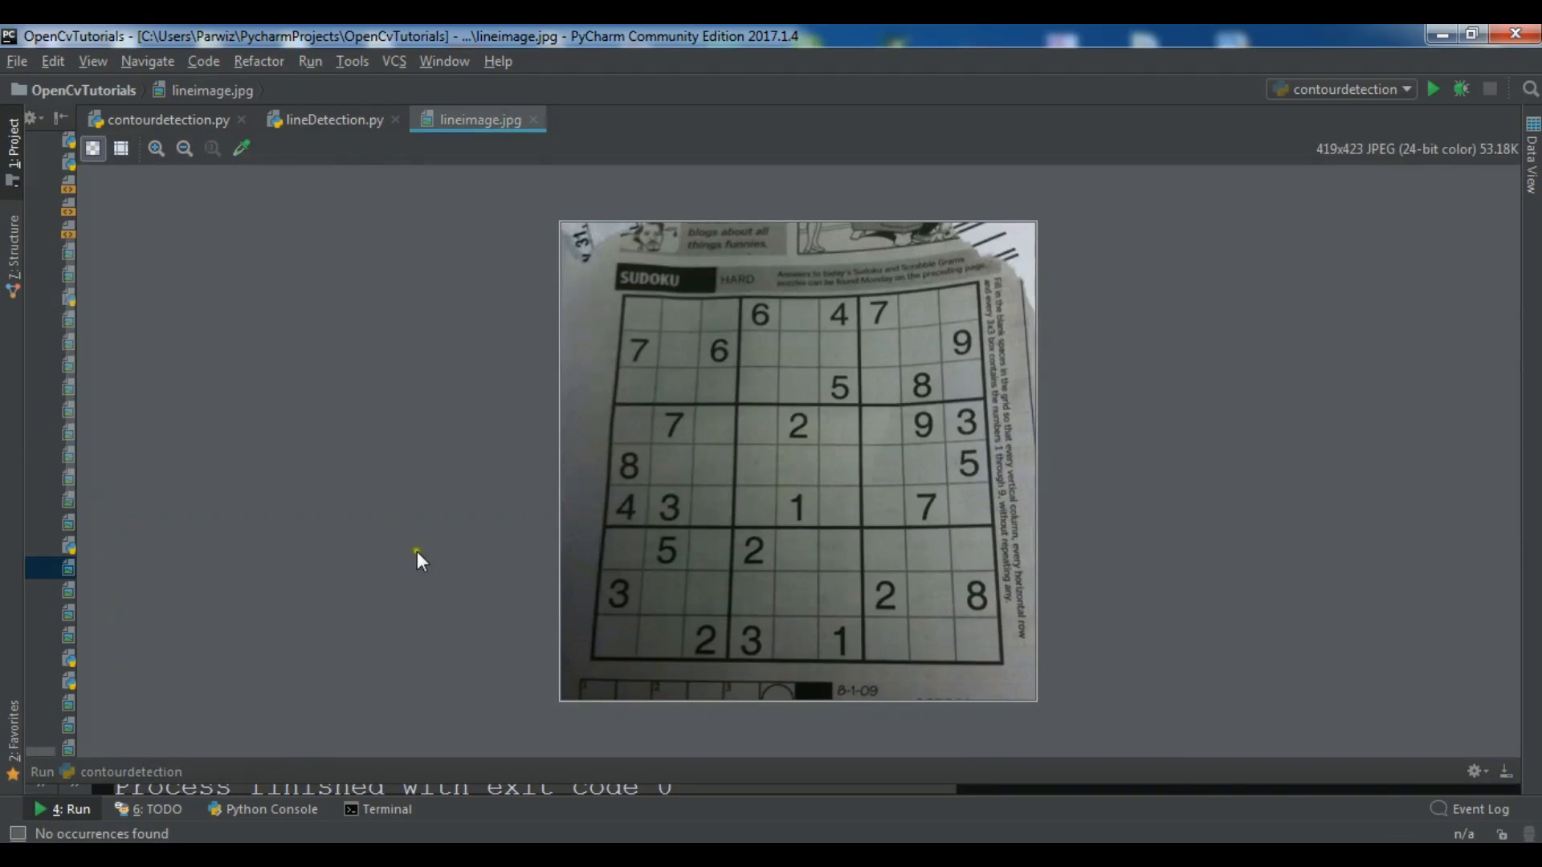
pyautogui.moveTo(779, 261)
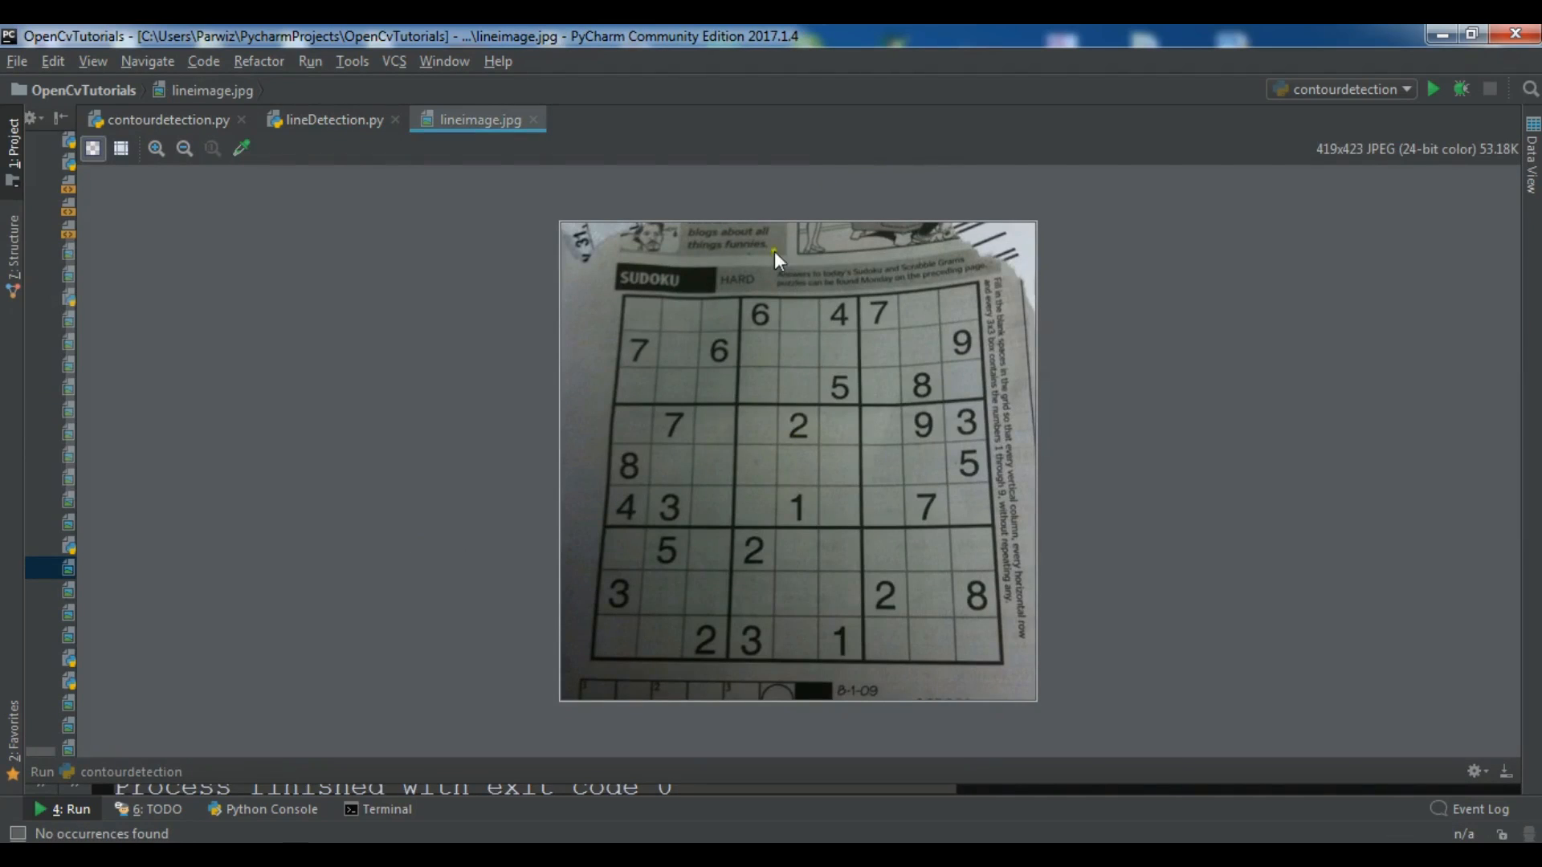
pyautogui.moveTo(725, 537)
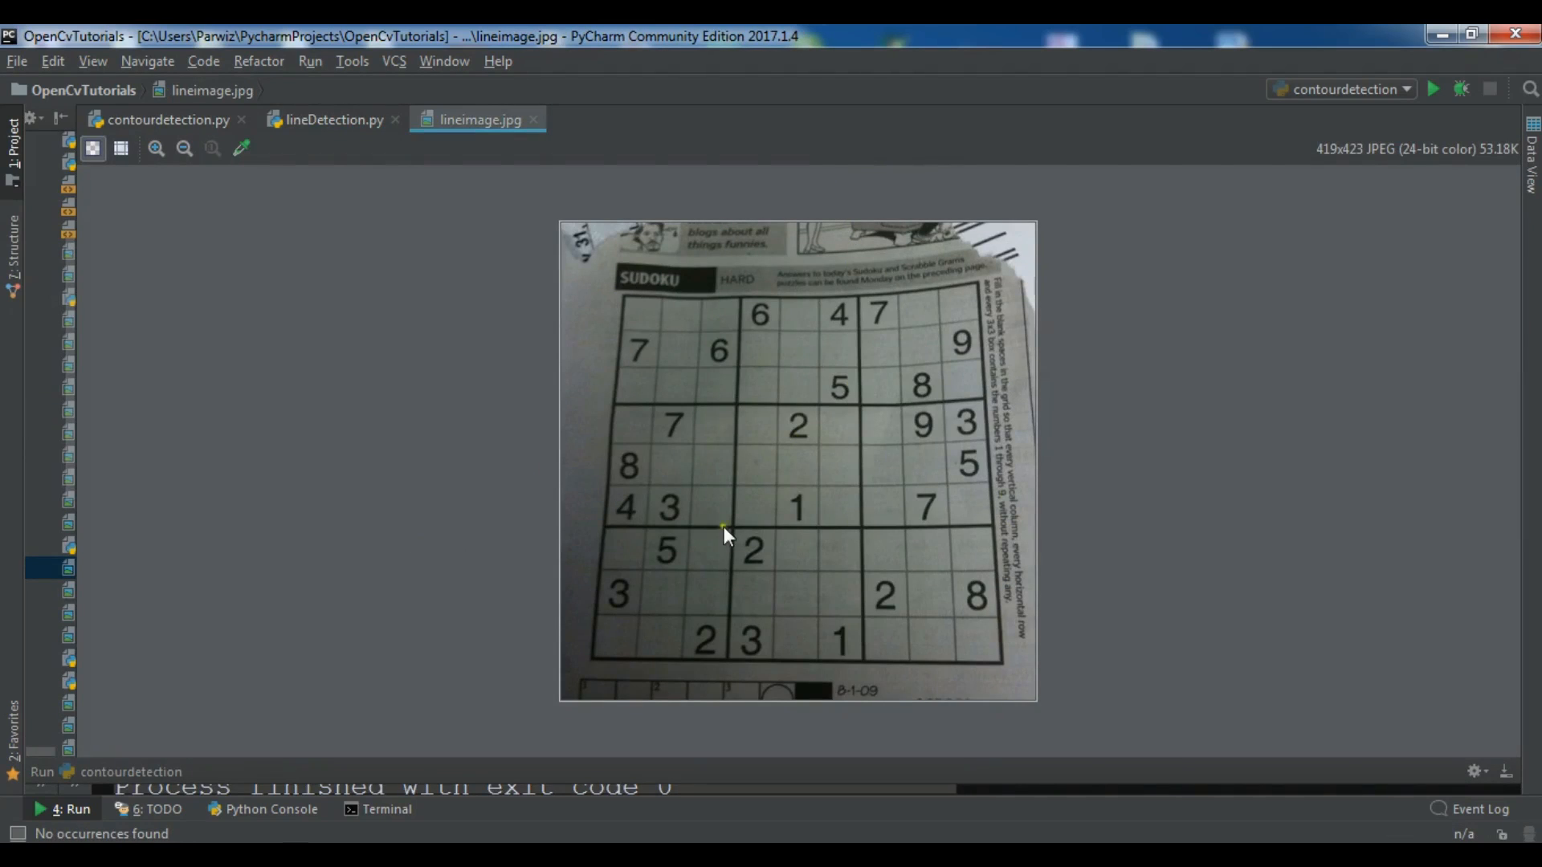
pyautogui.moveTo(325, 135)
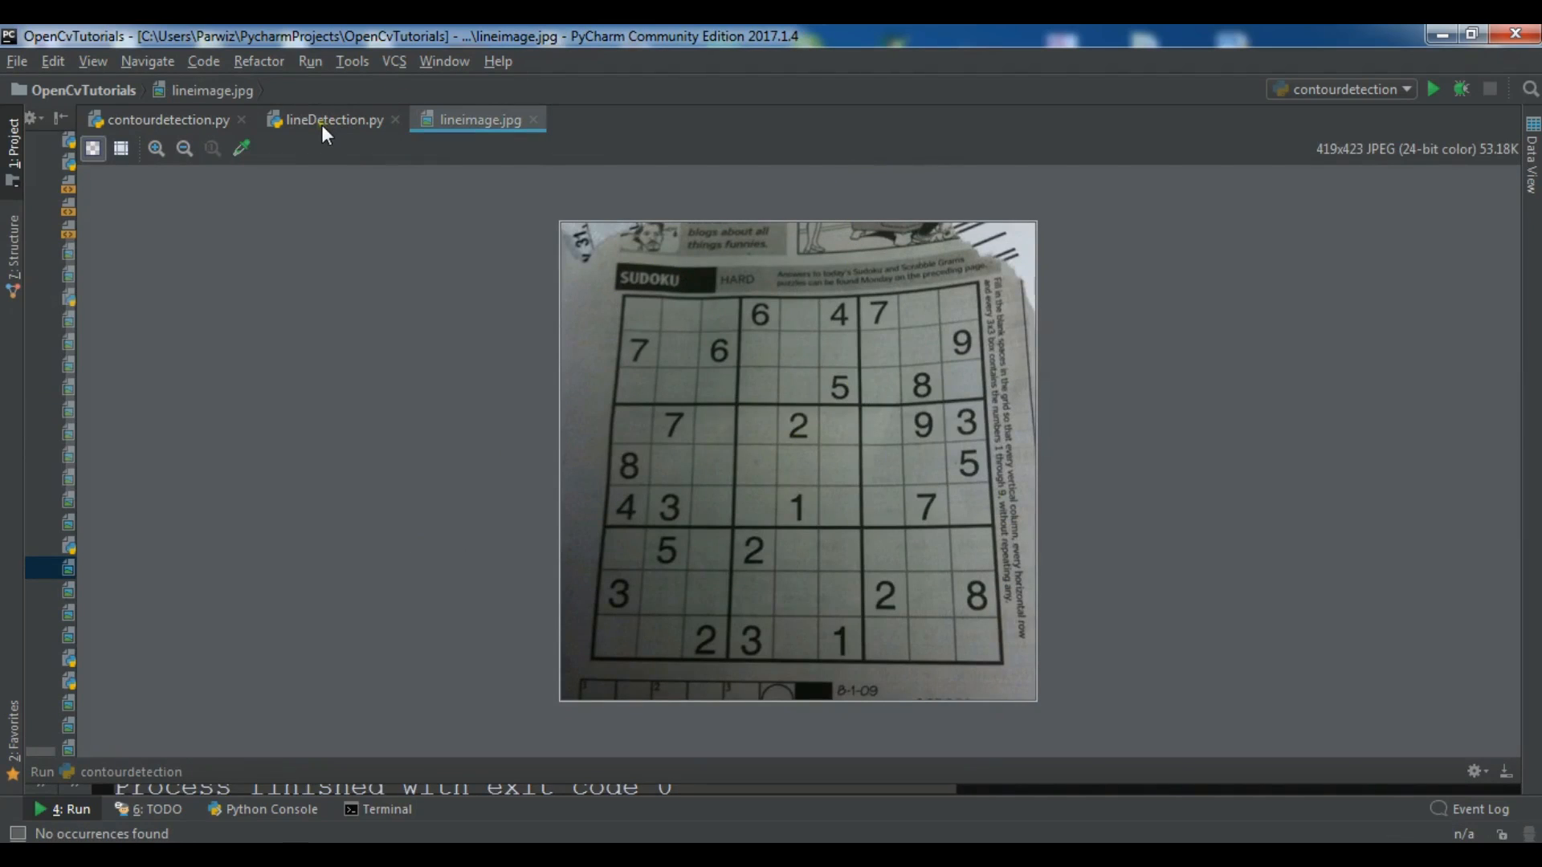
# Step: Load lineimage.jpg into image with cv2.imread
pyautogui.click(331, 119)
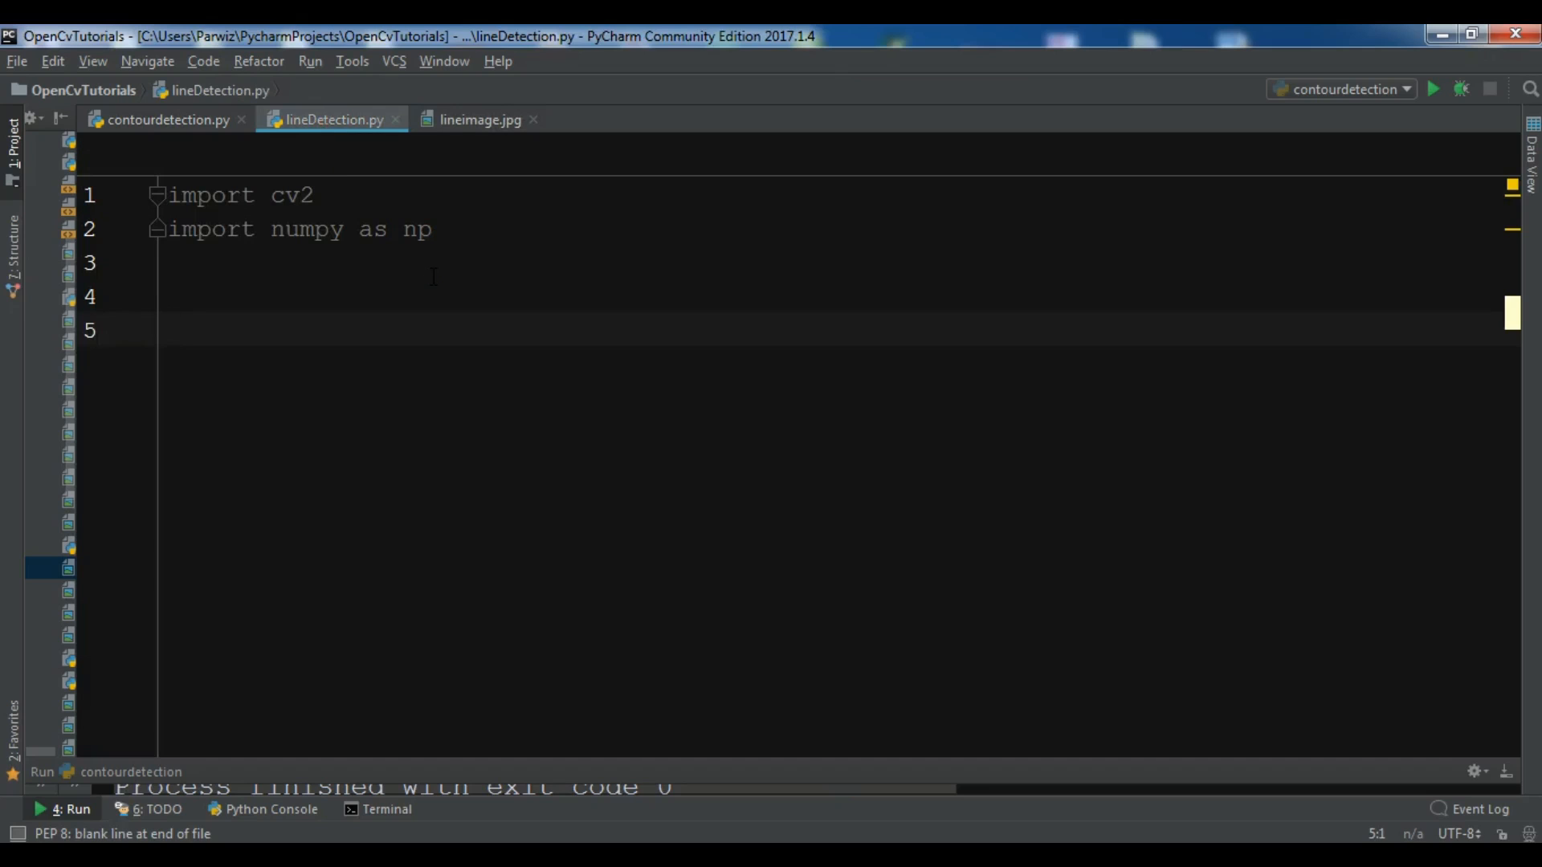
pyautogui.write('image =')
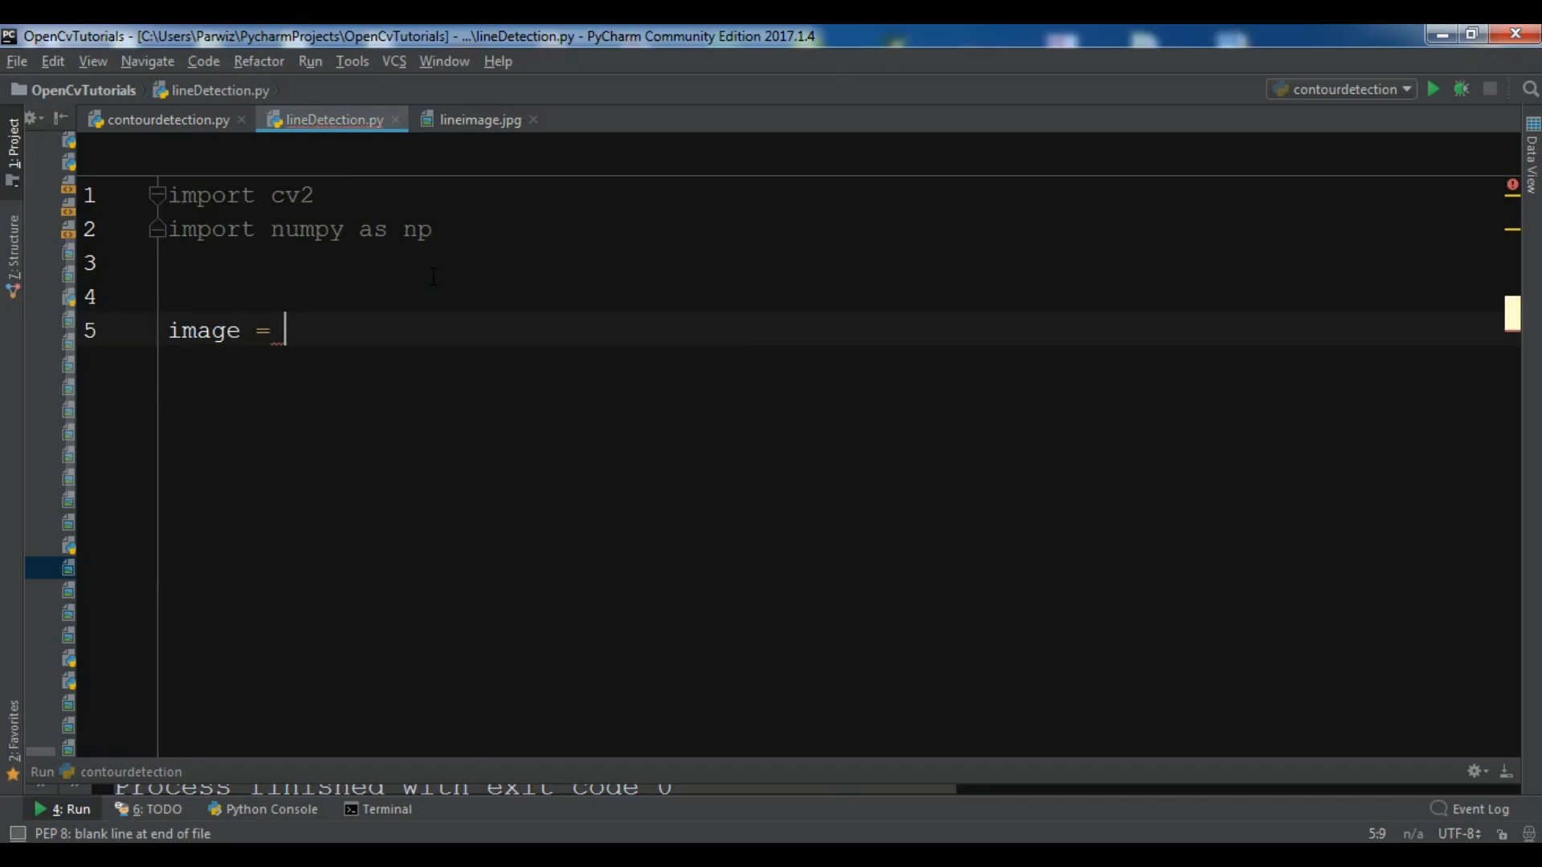
pyautogui.write('cv2.imread("')
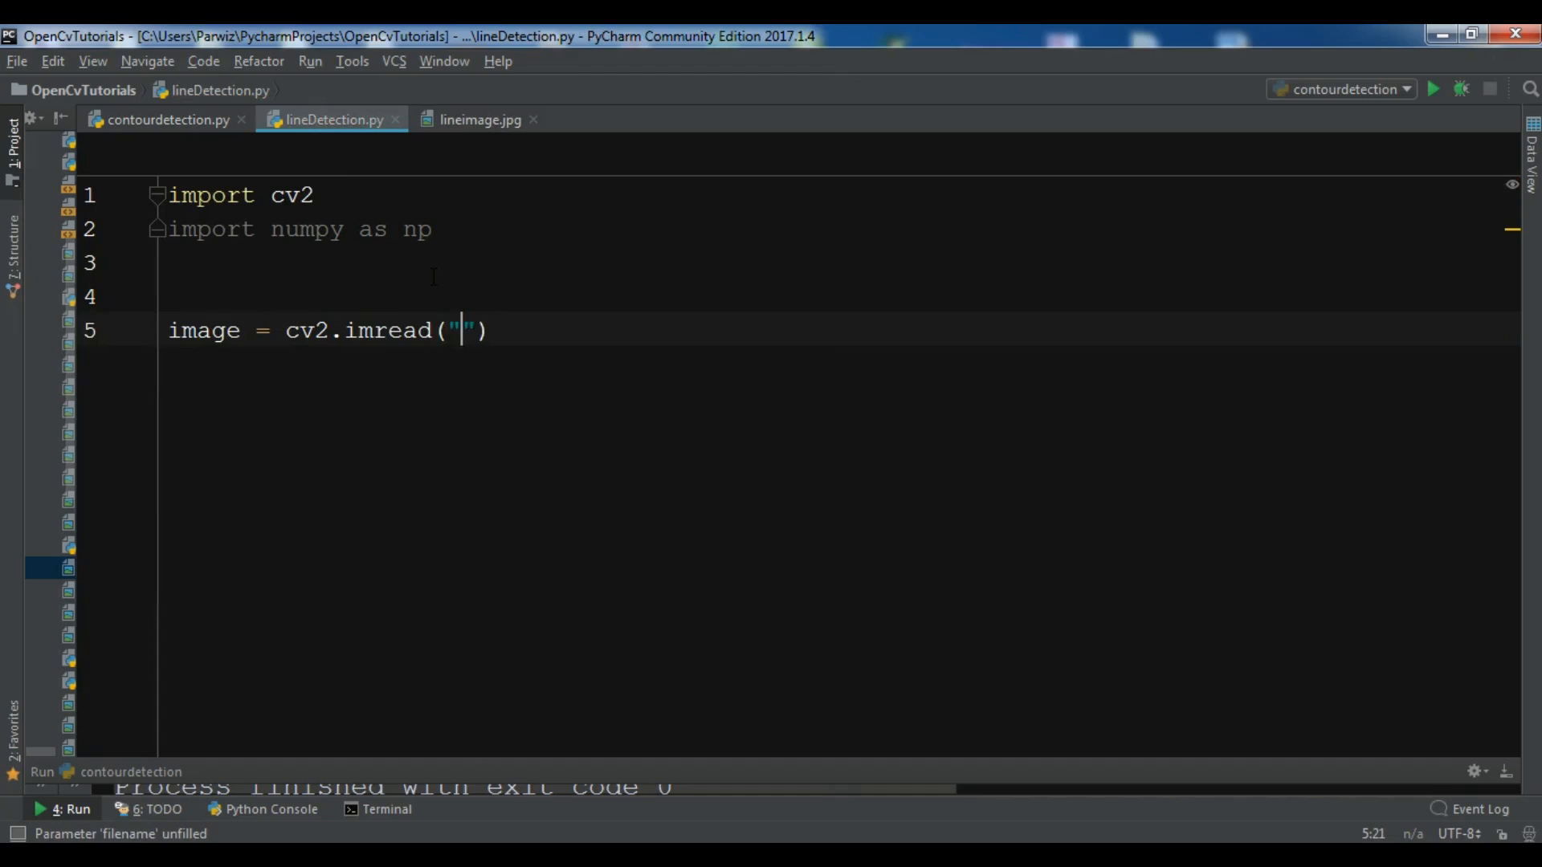
pyautogui.write('lineimahe')
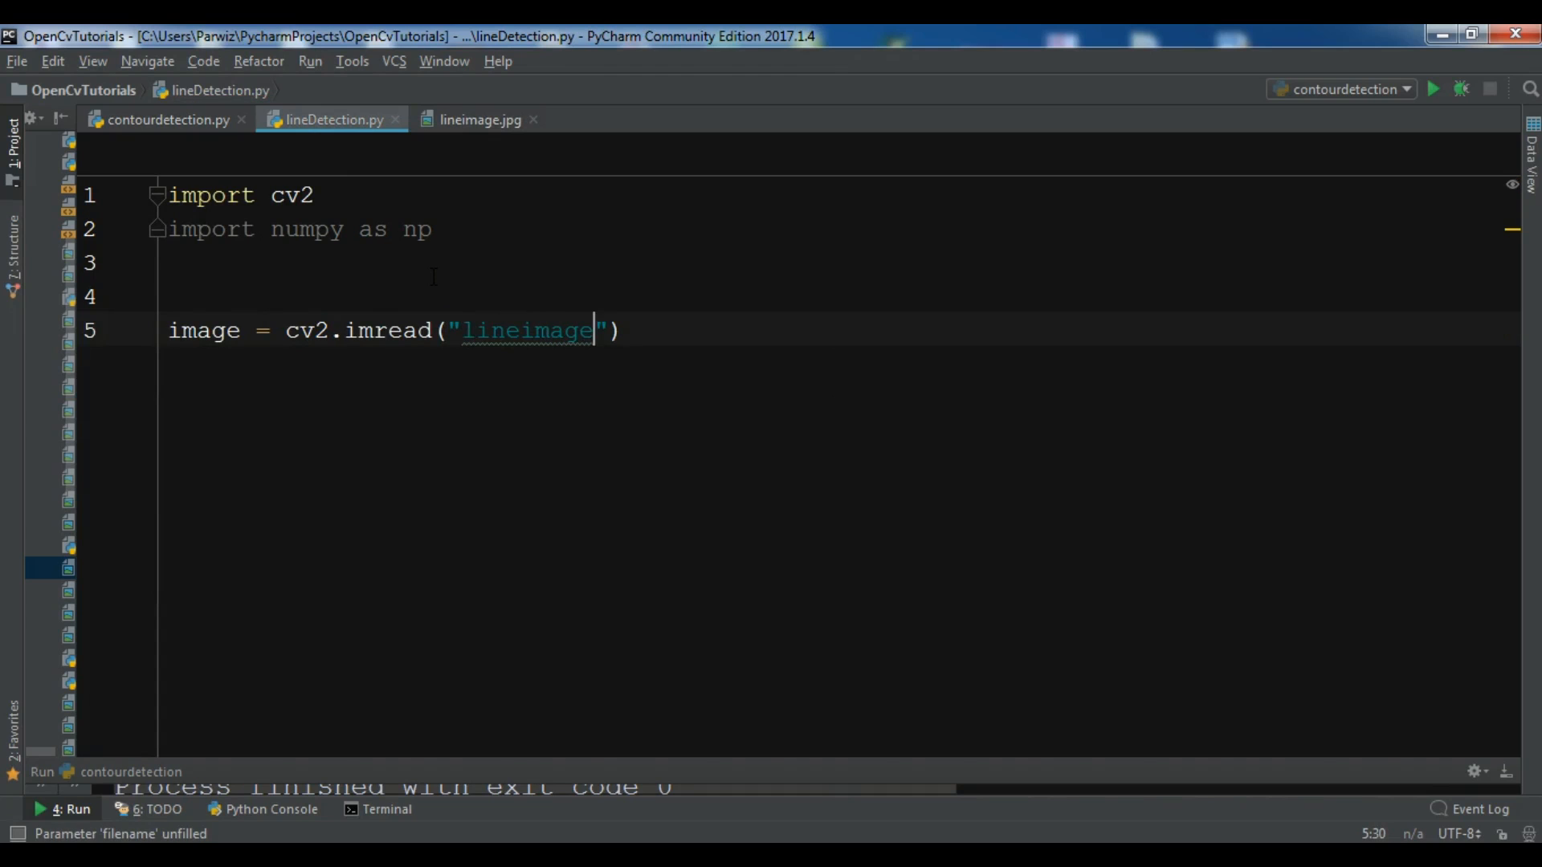
pyautogui.write('.jpg')
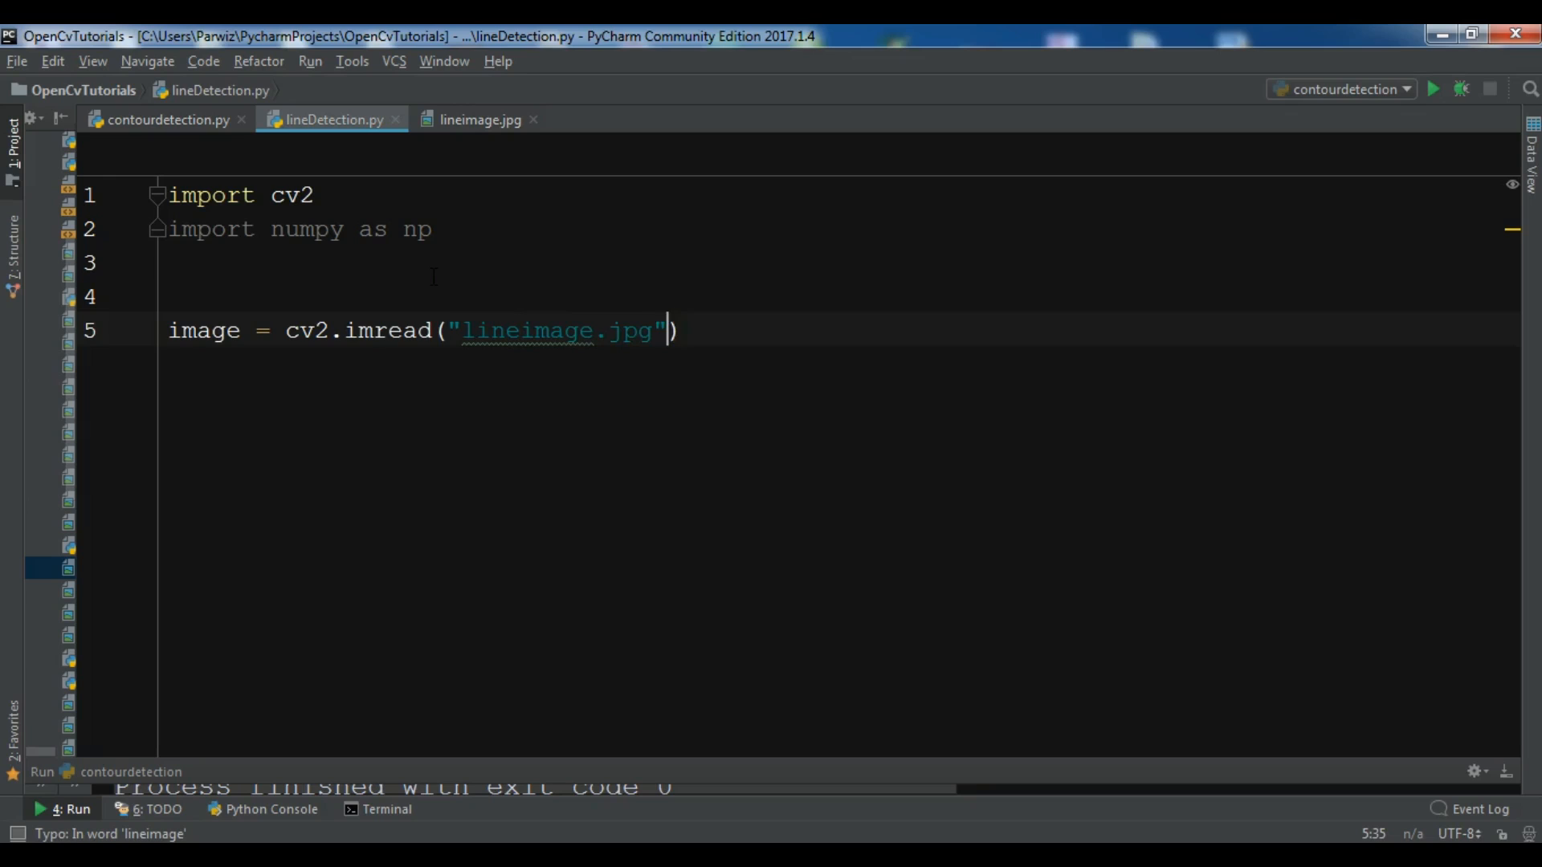
pyautogui.press('Enter')
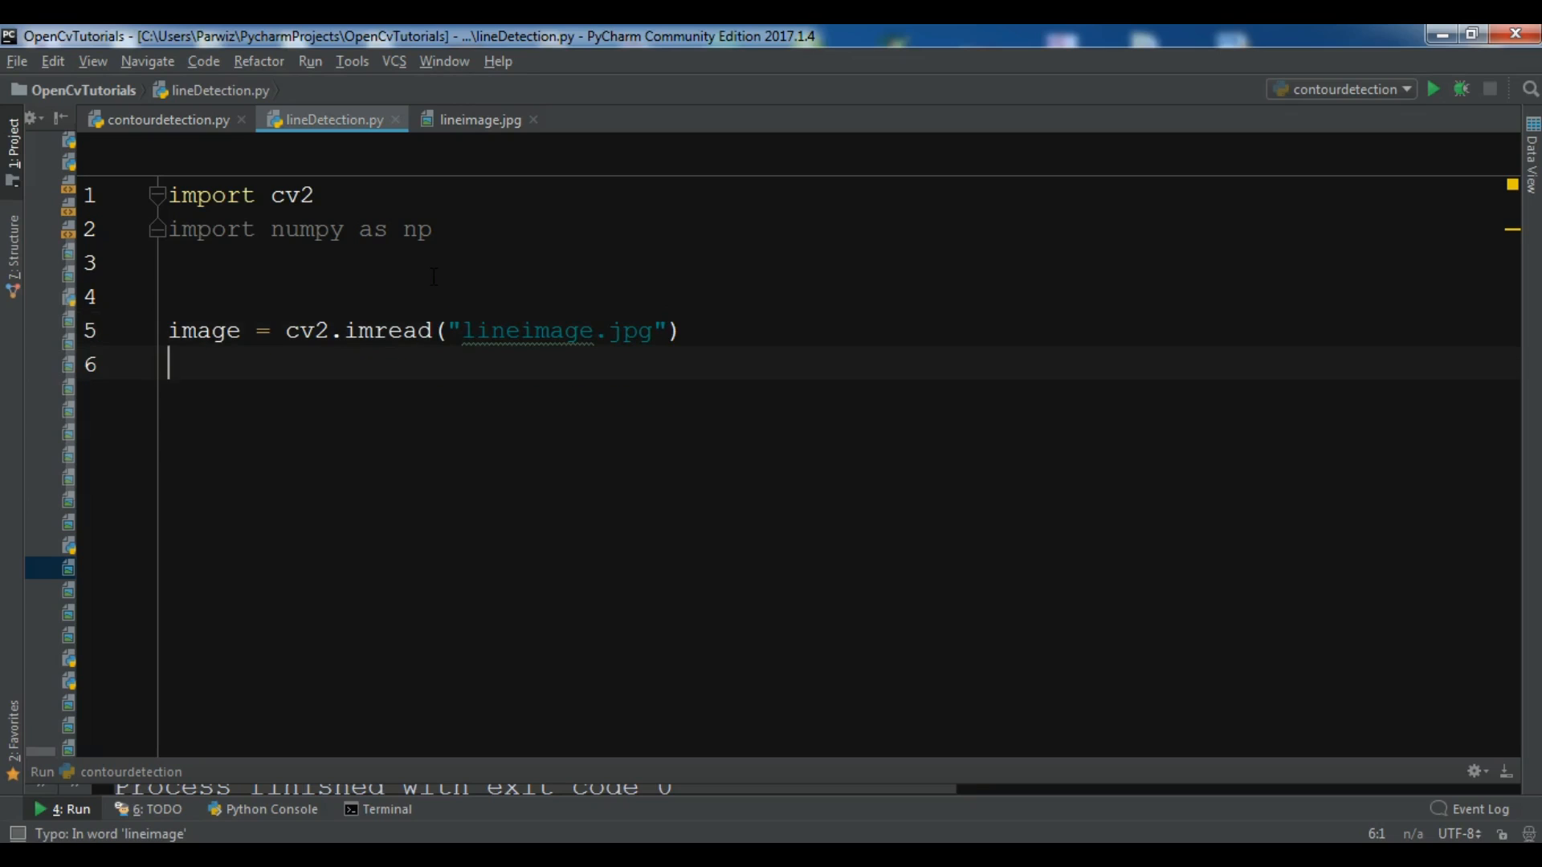
# Step: Convert image to grayscale as gray using cv2.cvtColor with COLOR_BGR2GRAY
pyautogui.write('gray =')
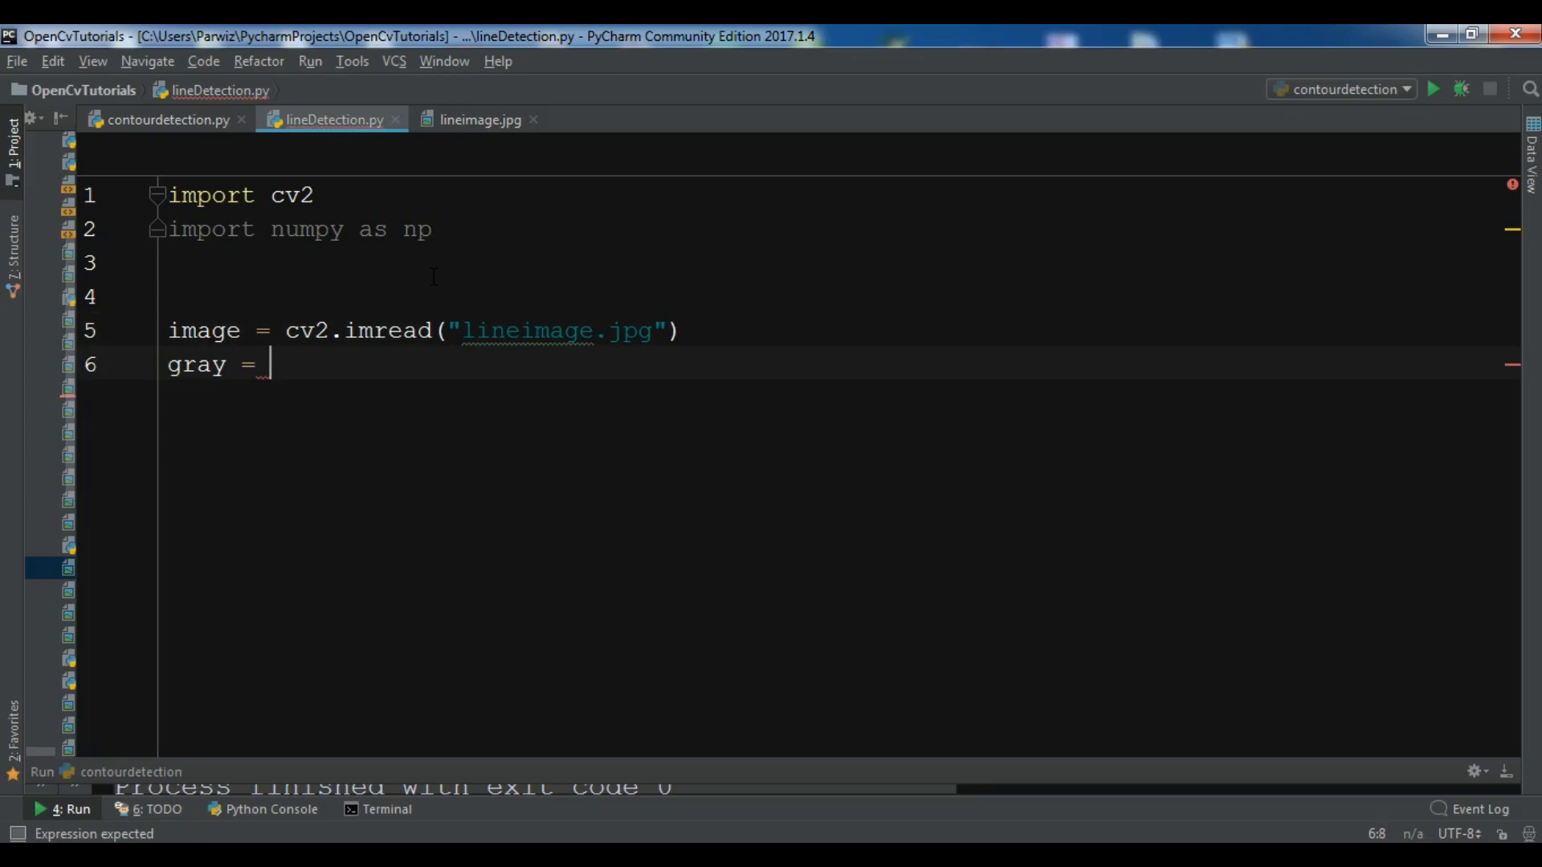
pyautogui.write('c')
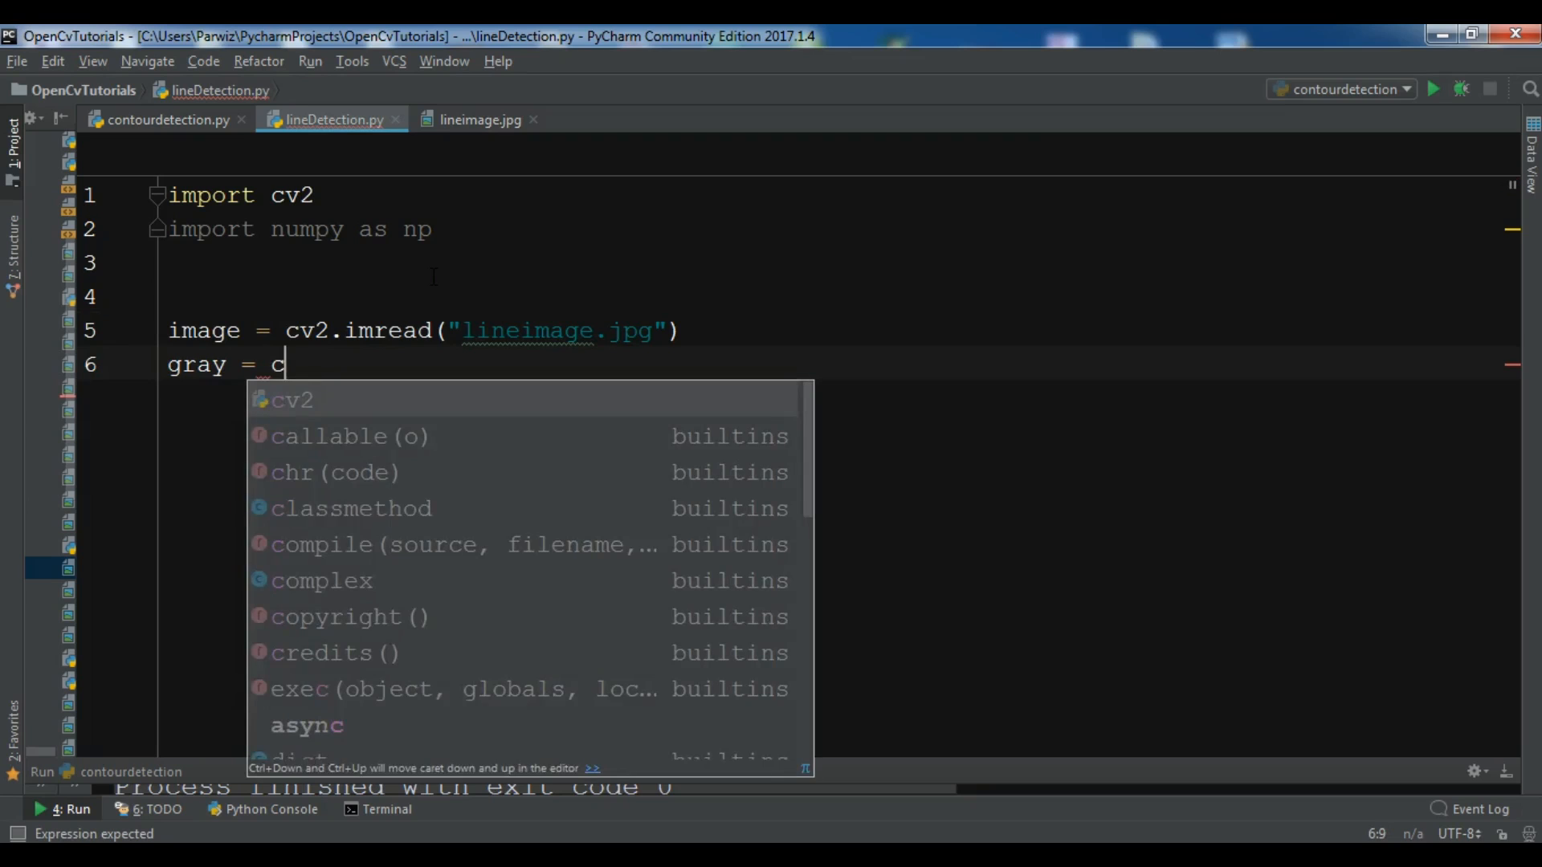
pyautogui.write('v2.cvtColor(')
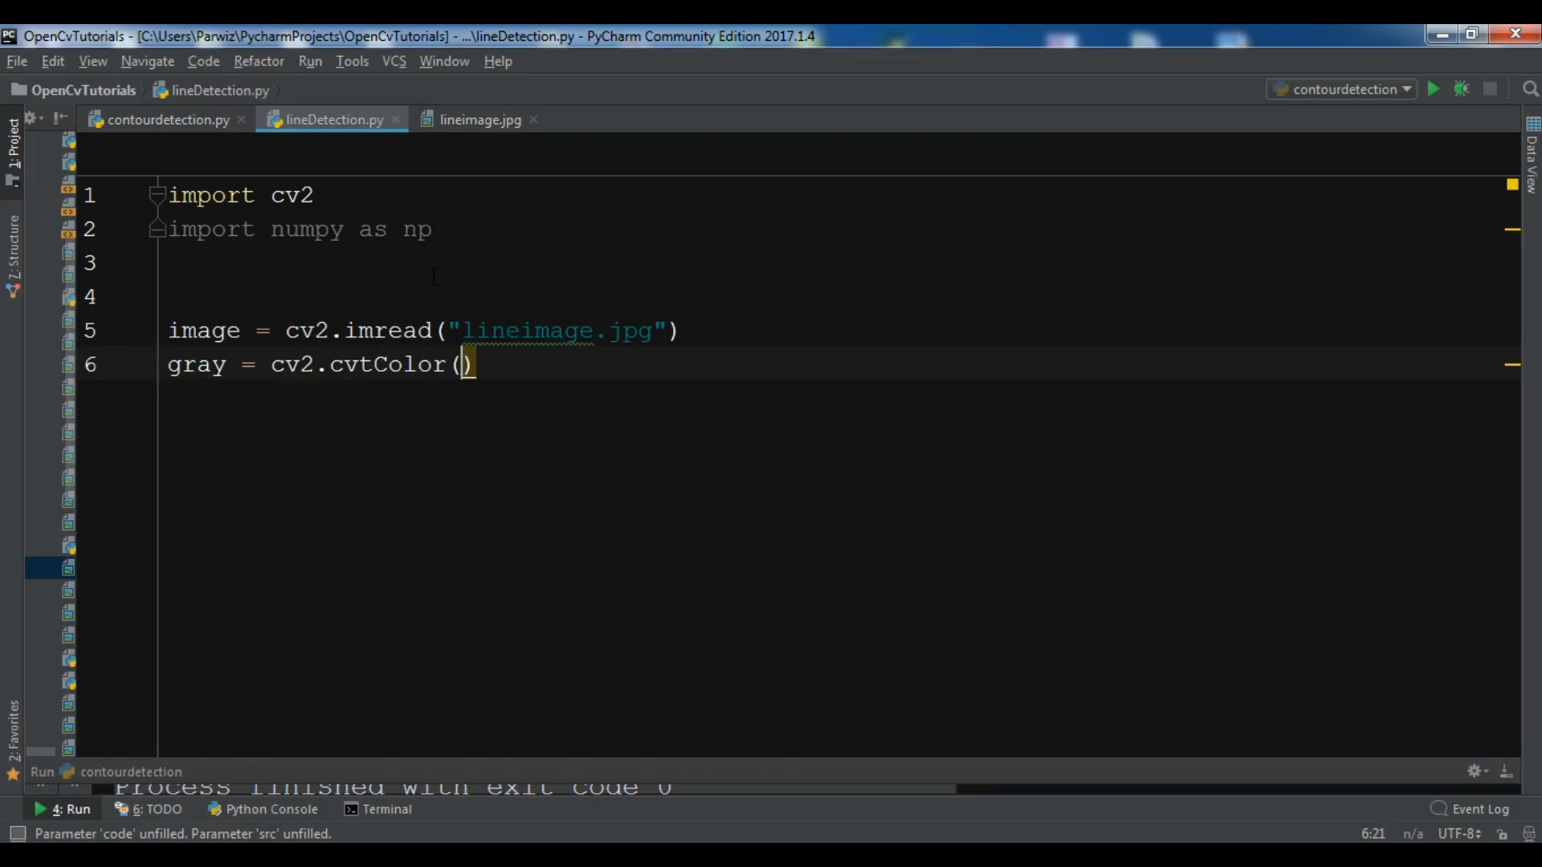
pyautogui.write('image,')
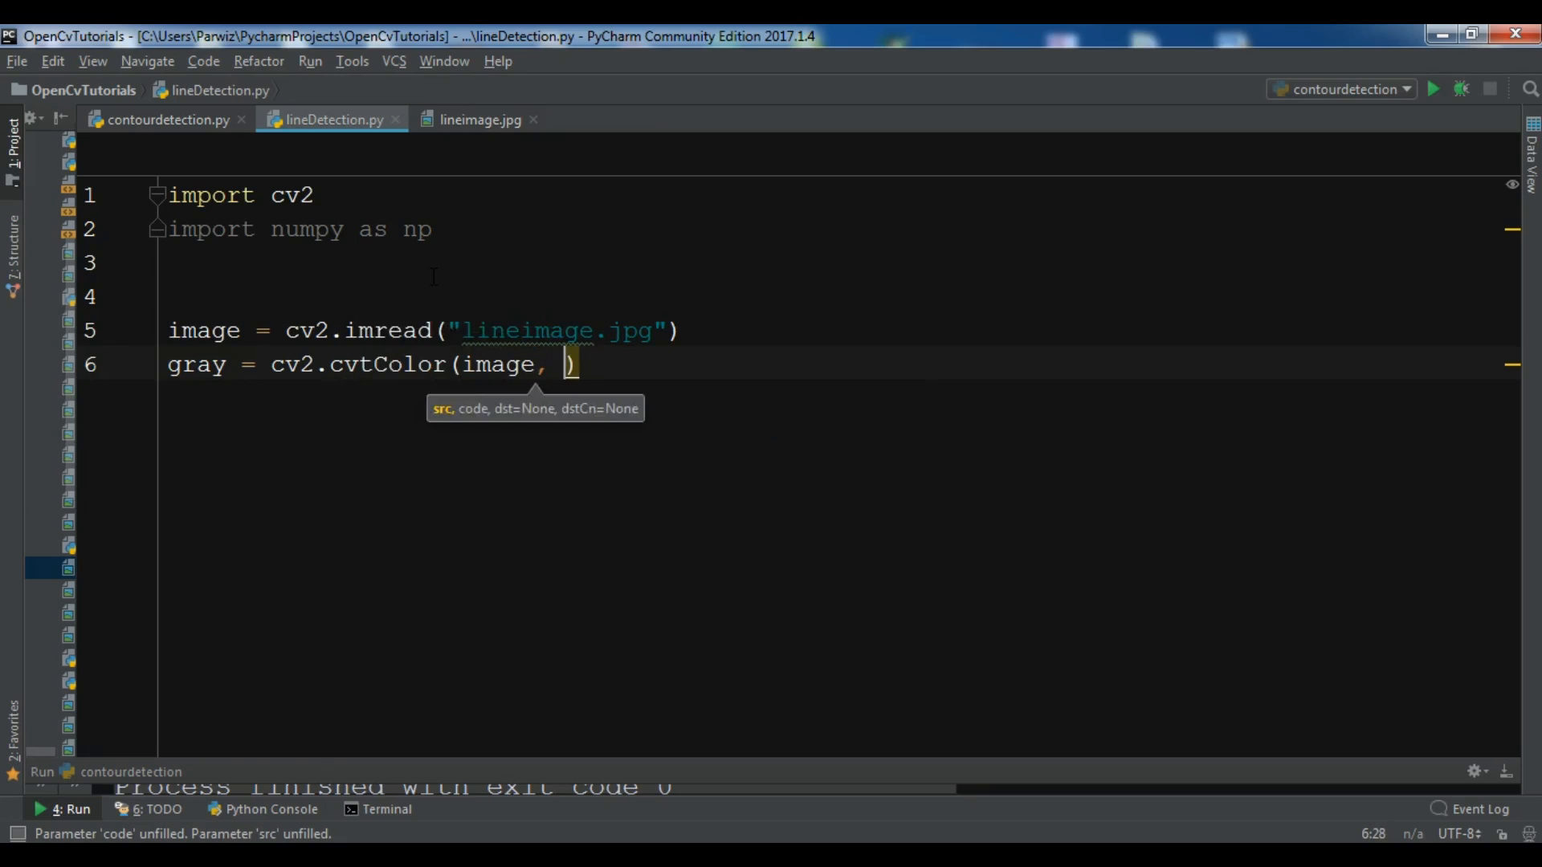
pyautogui.write('cv2.')
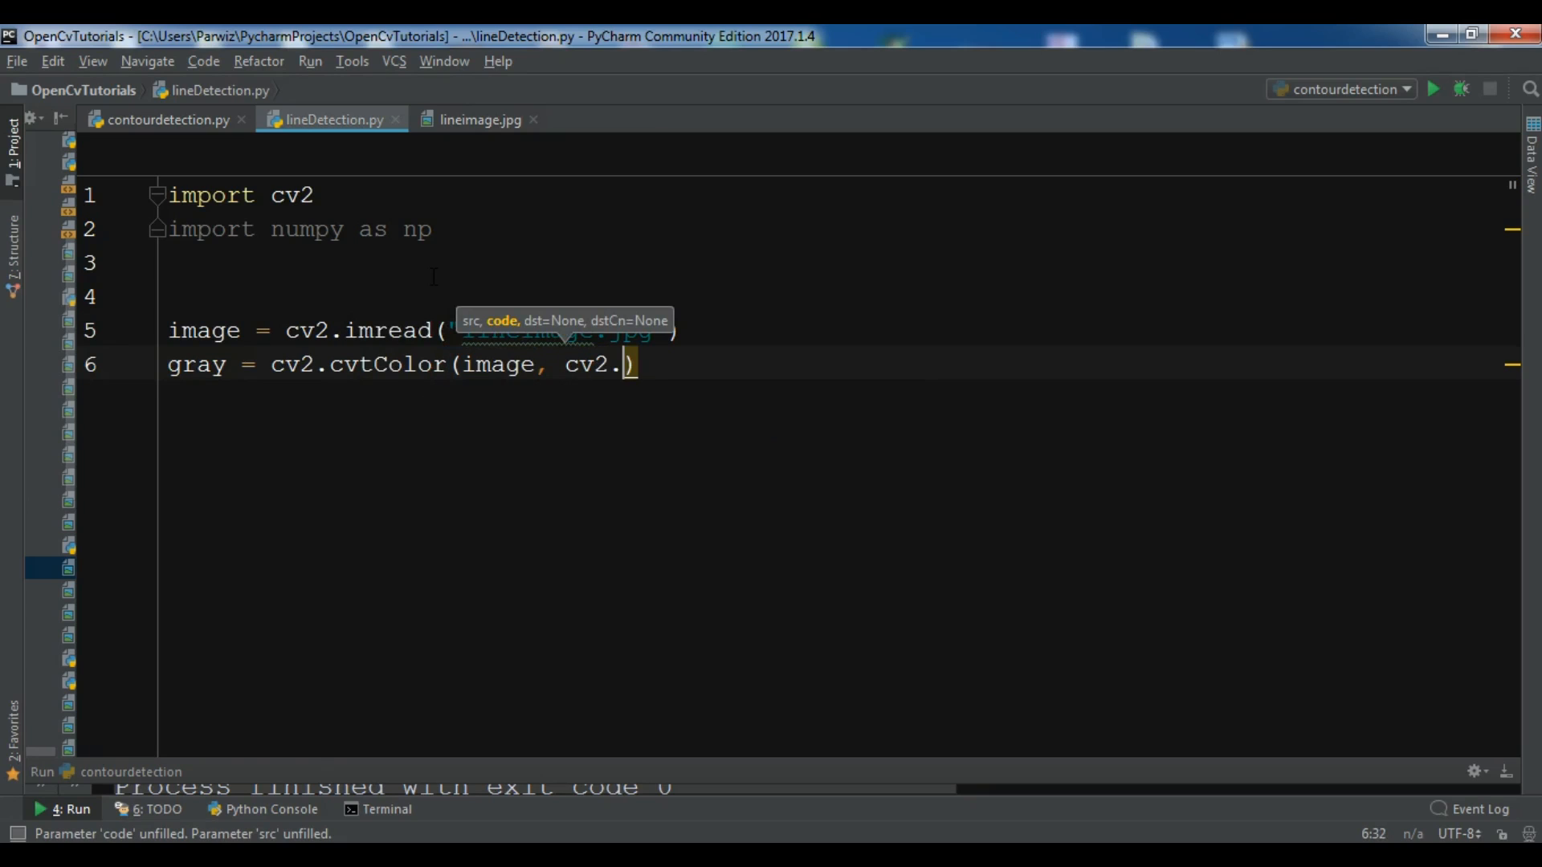
pyautogui.write('COLOR_')
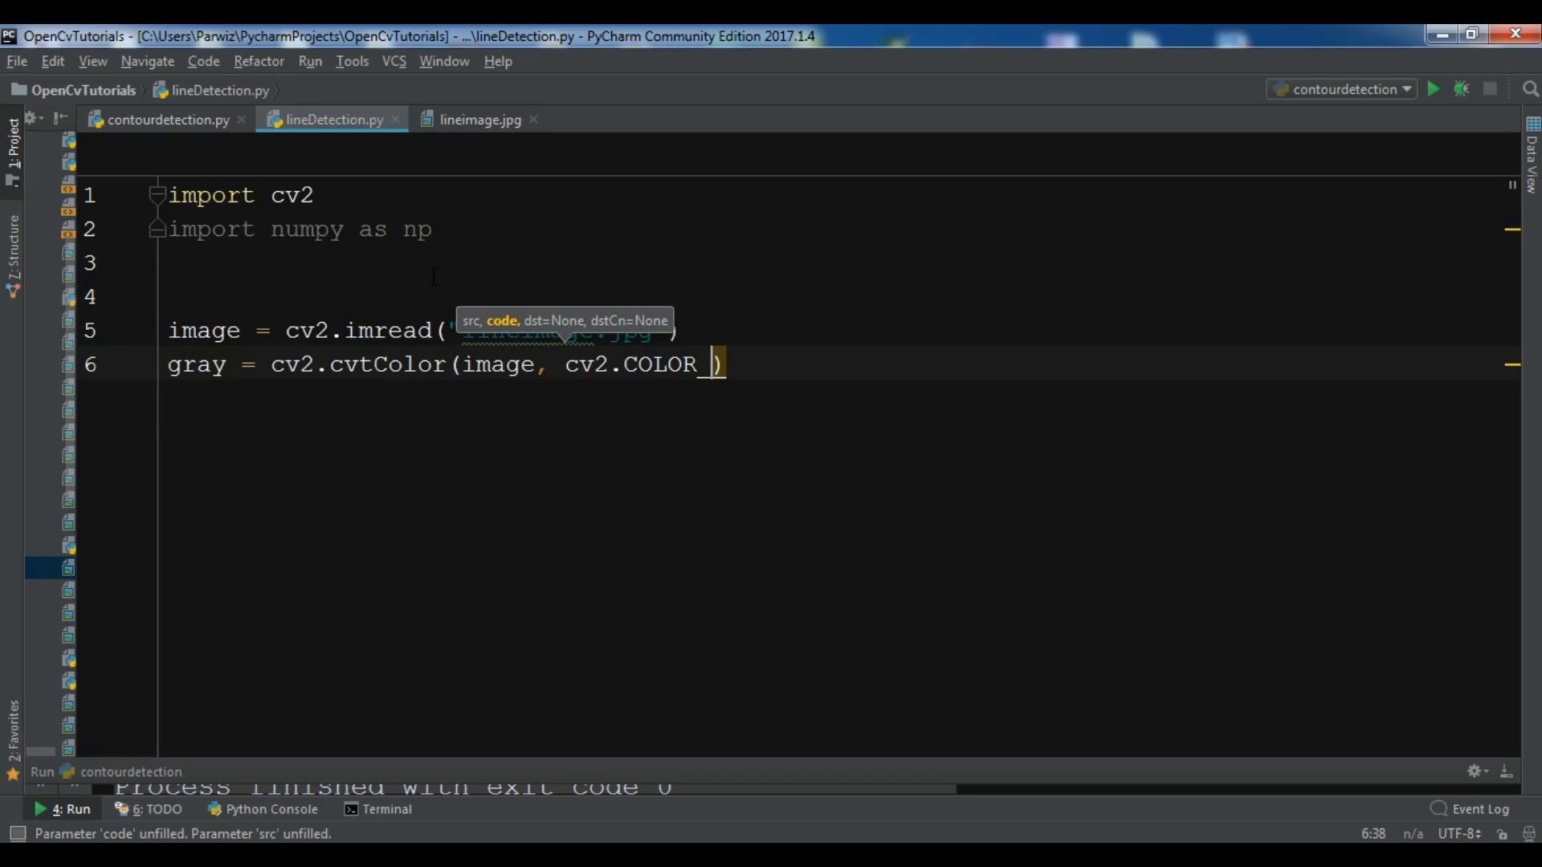
pyautogui.write('B')
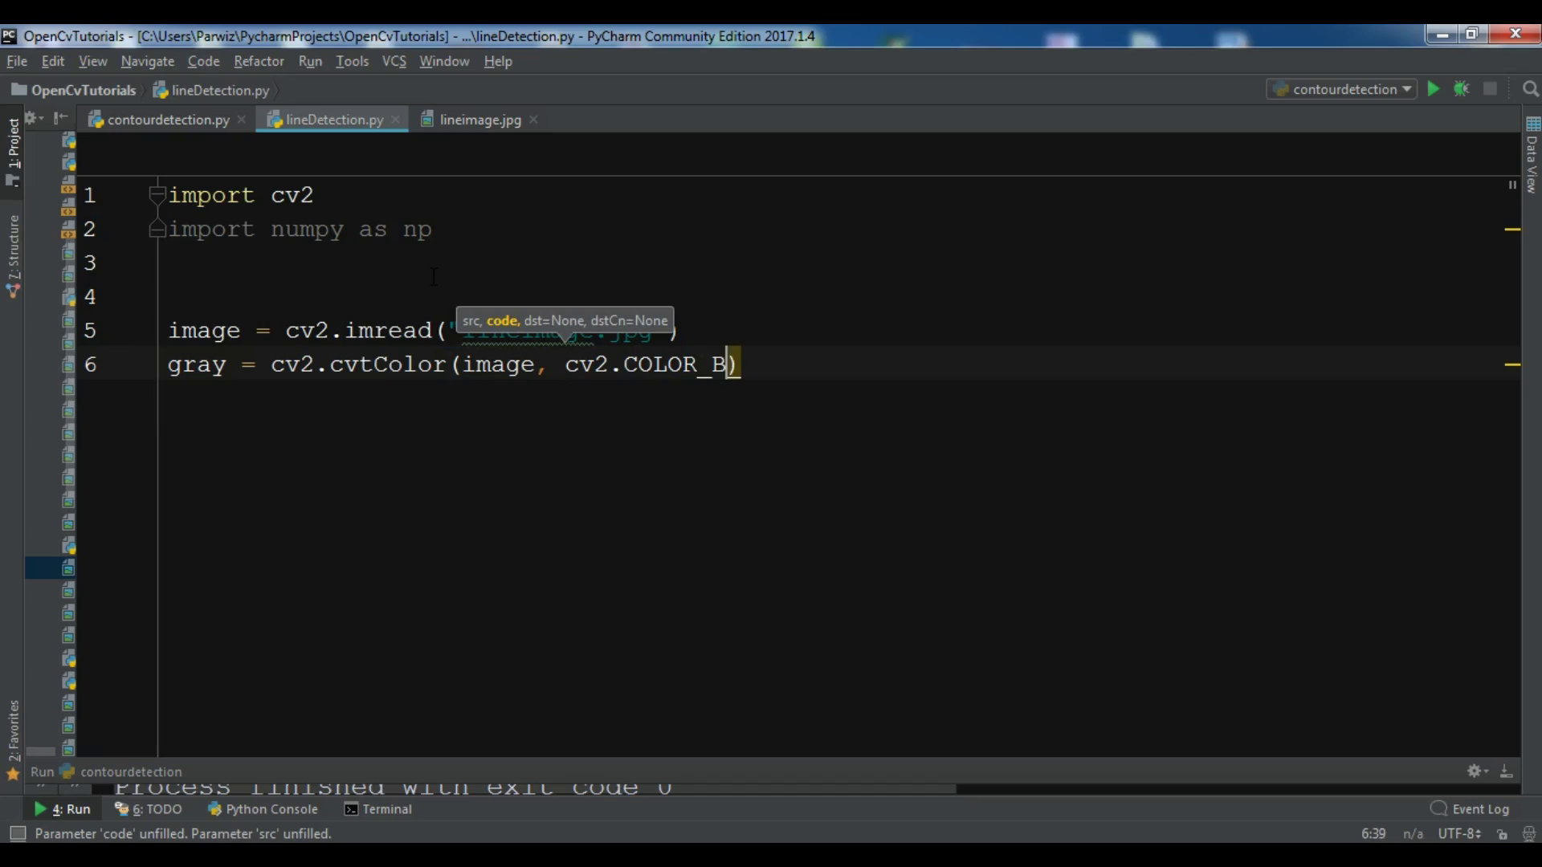
pyautogui.write('GR2GRAY')
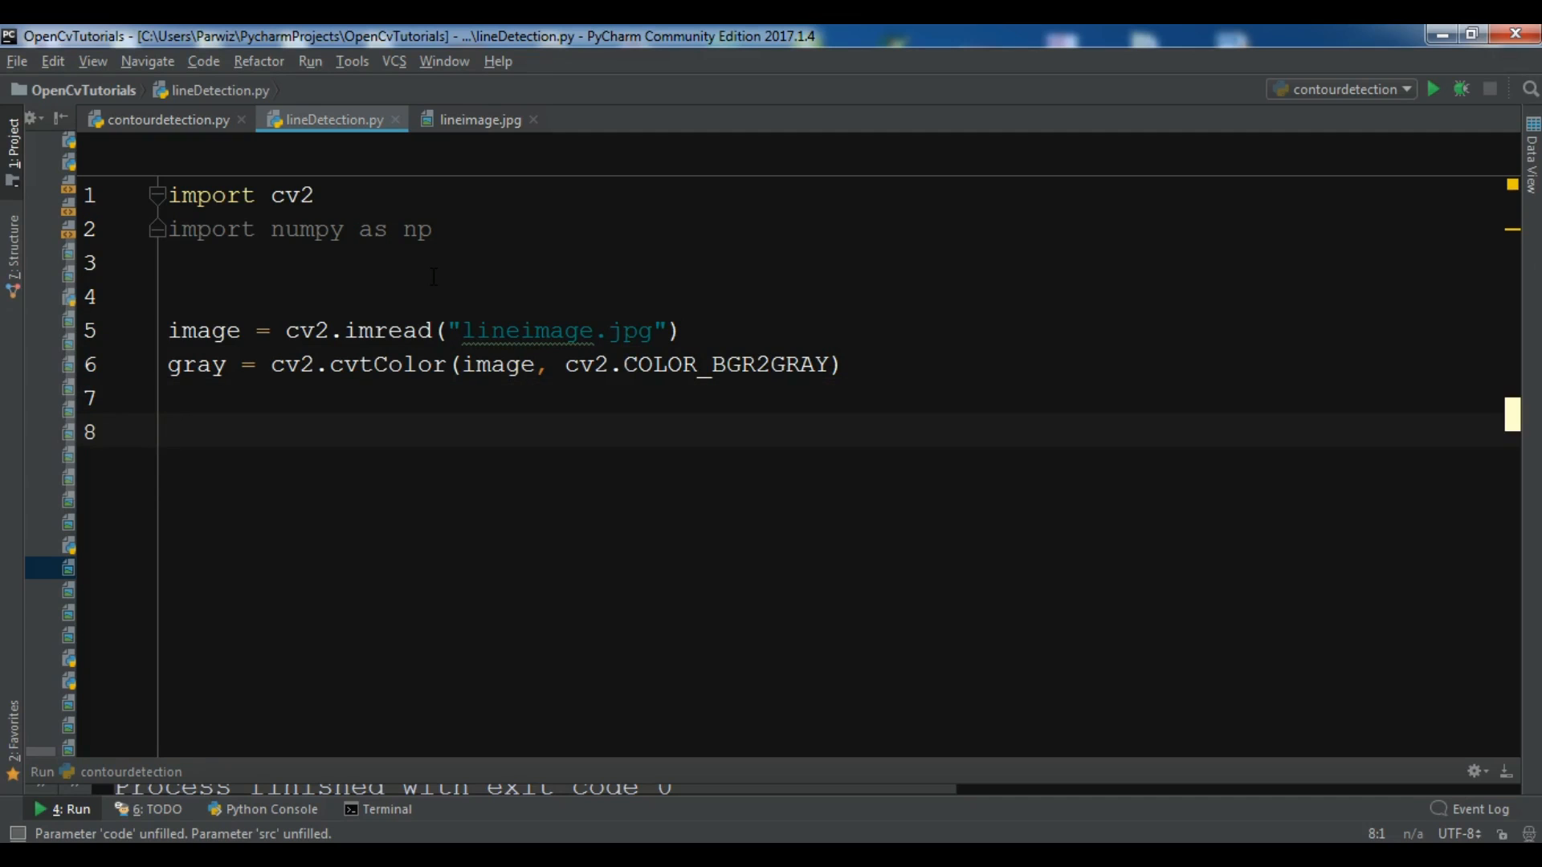
# Step: Add canimg = cv2.Canny(gray, 50, 200) followed by a new line
pyautogui.write('c')
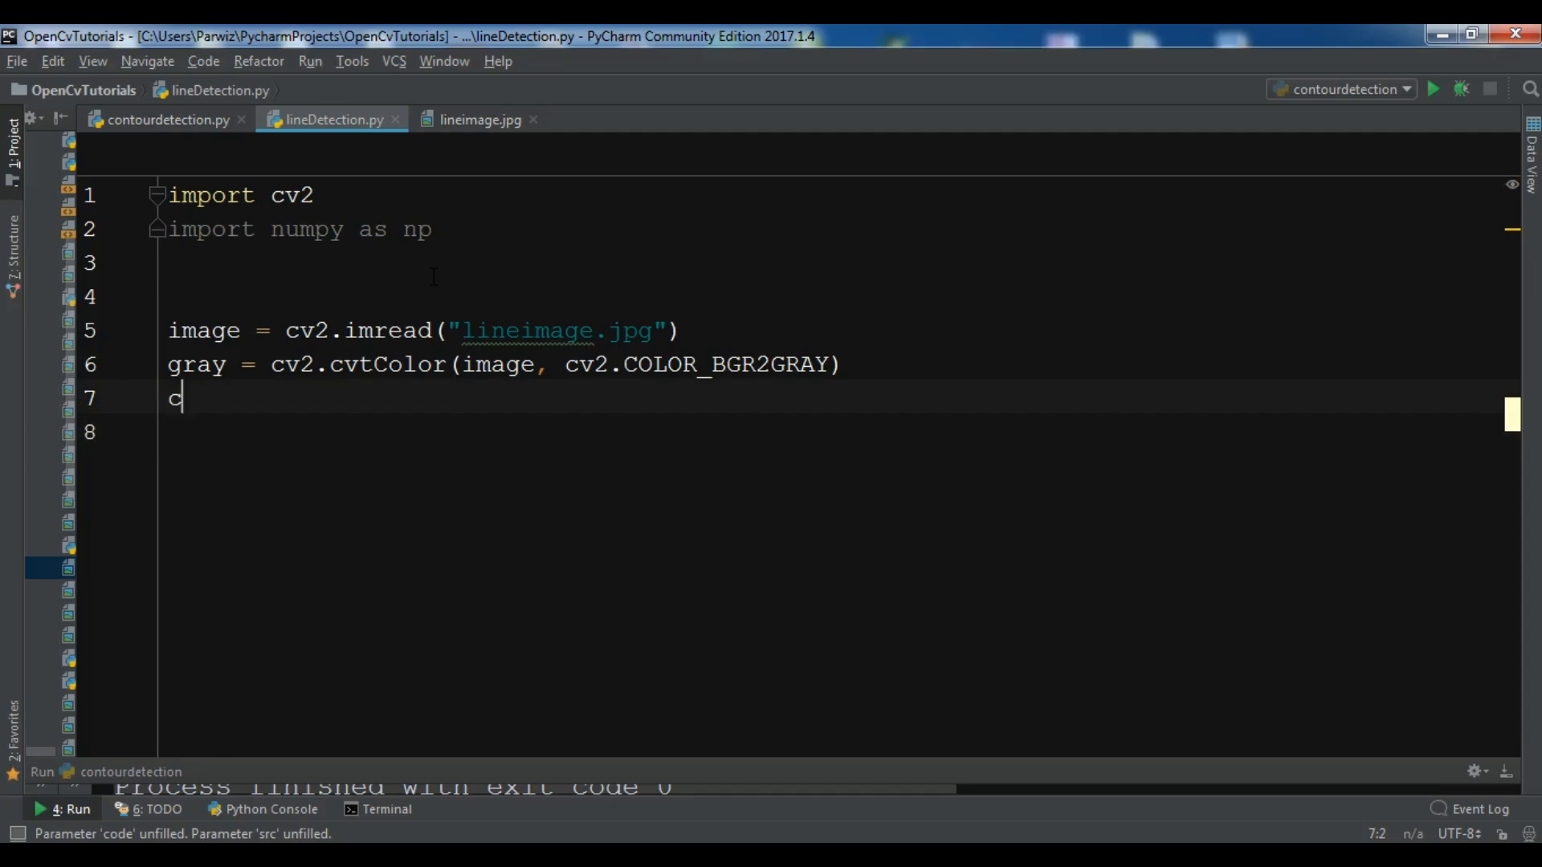
pyautogui.write('animg')
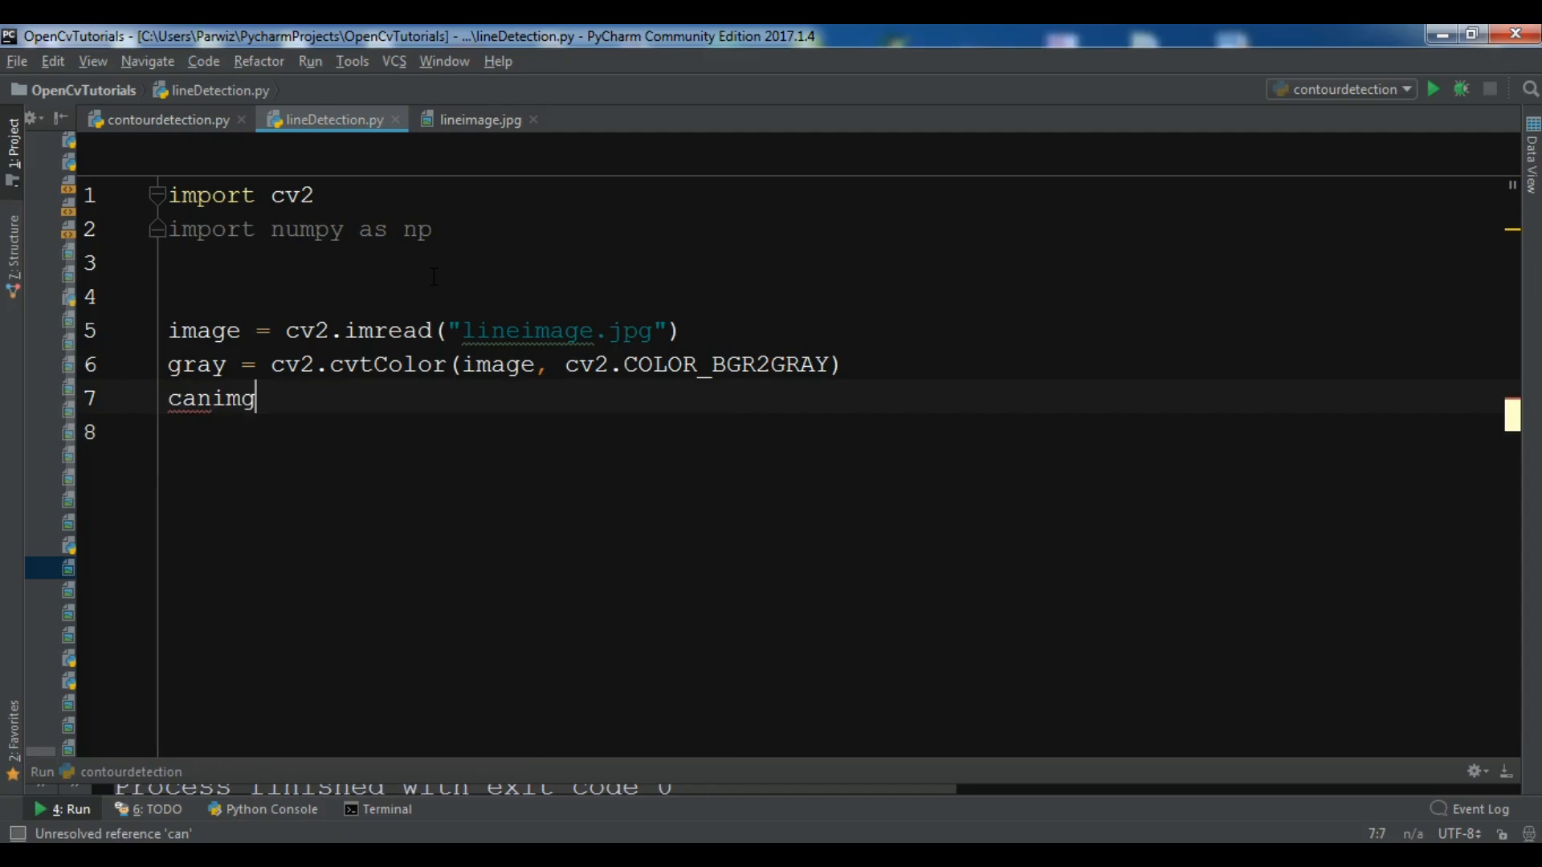
pyautogui.write('= cv2')
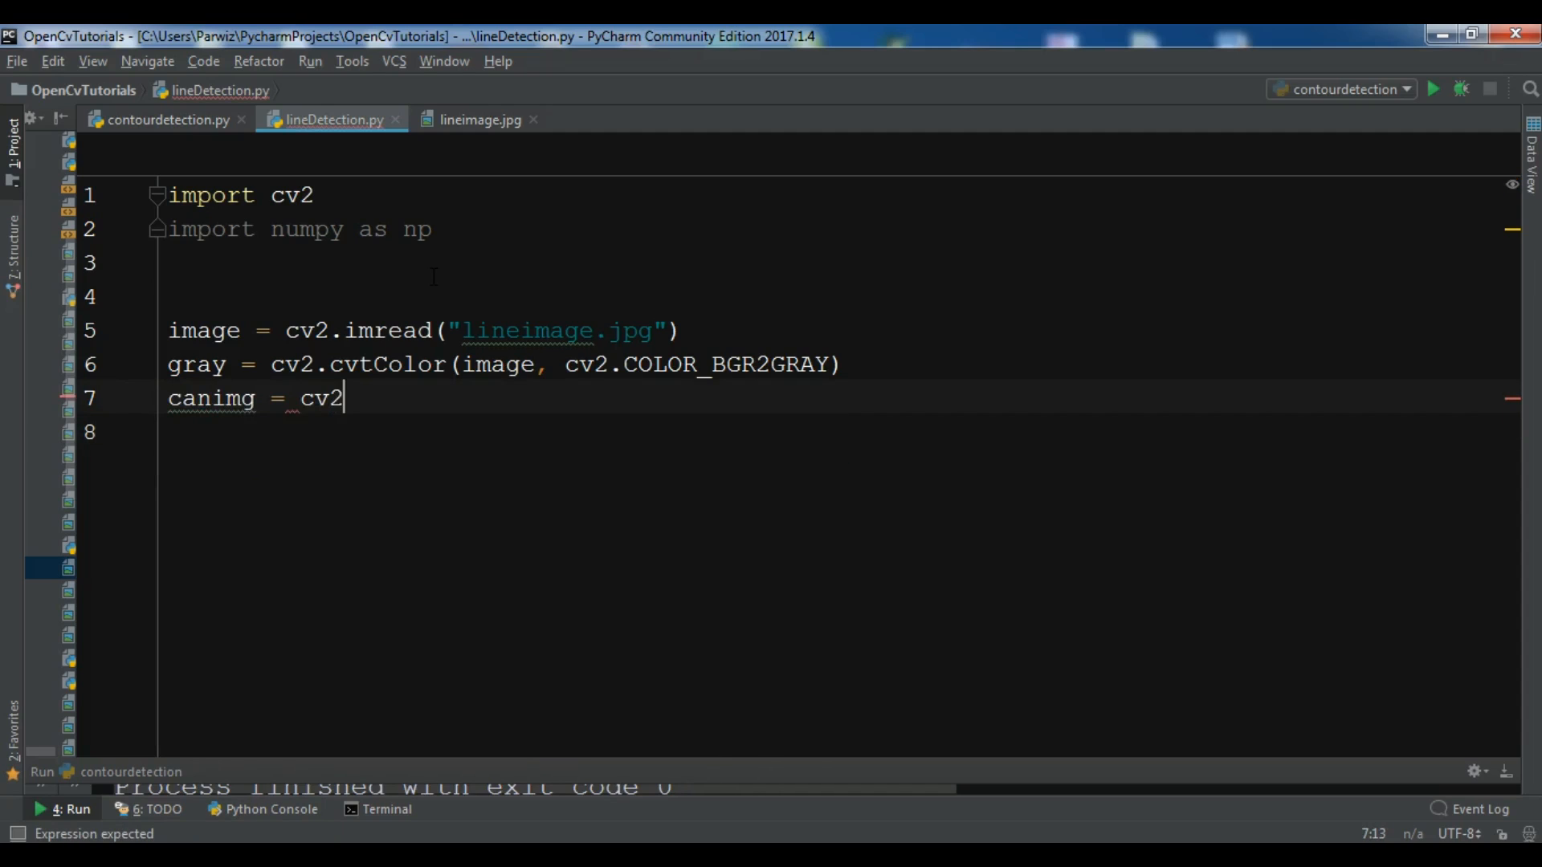
pyautogui.write('.')
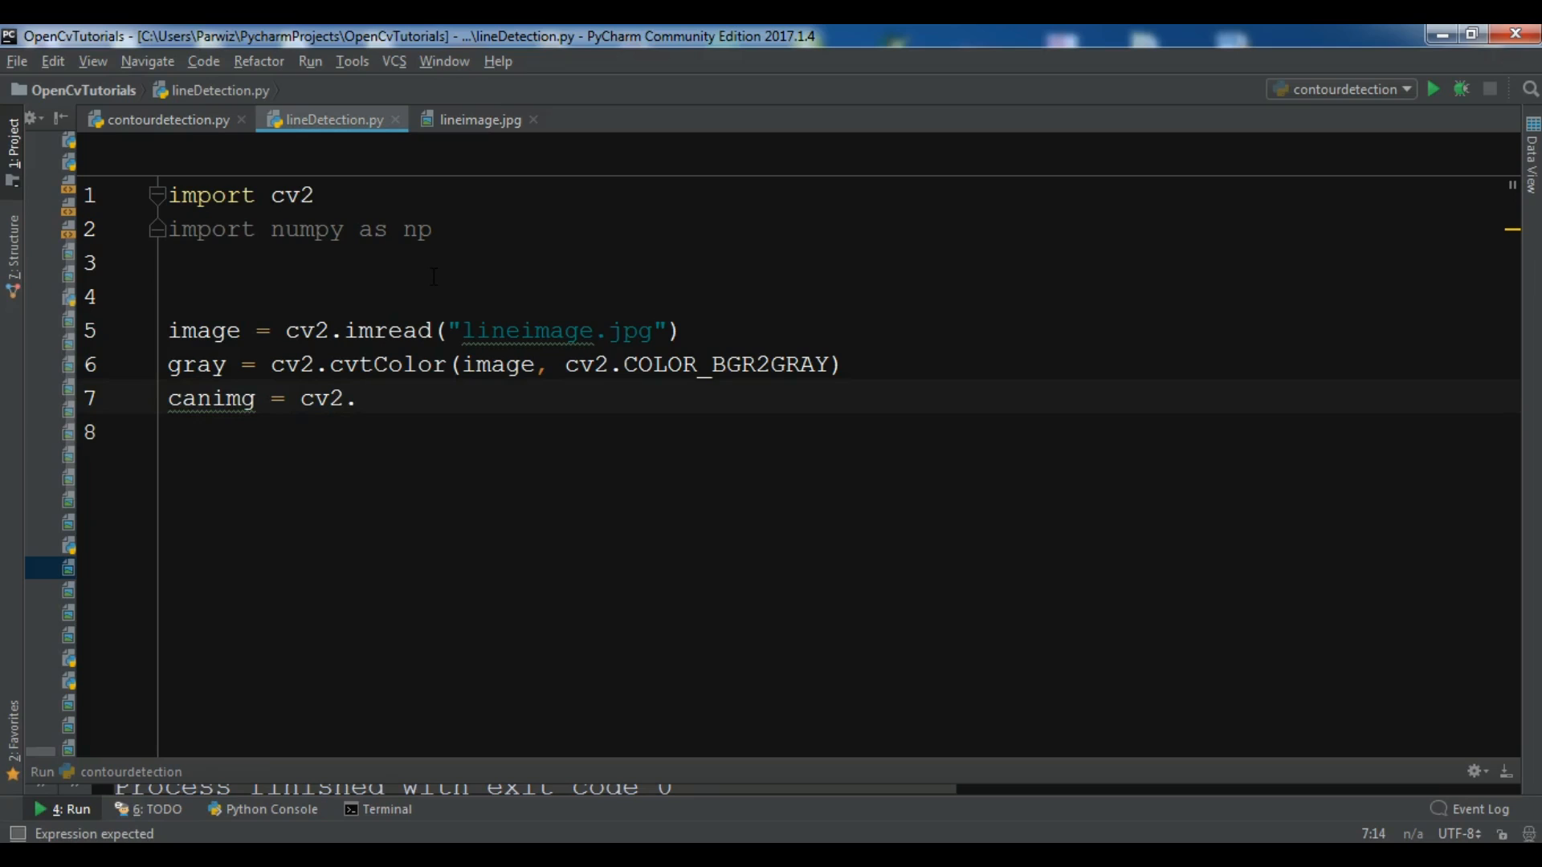
pyautogui.write('Cann')
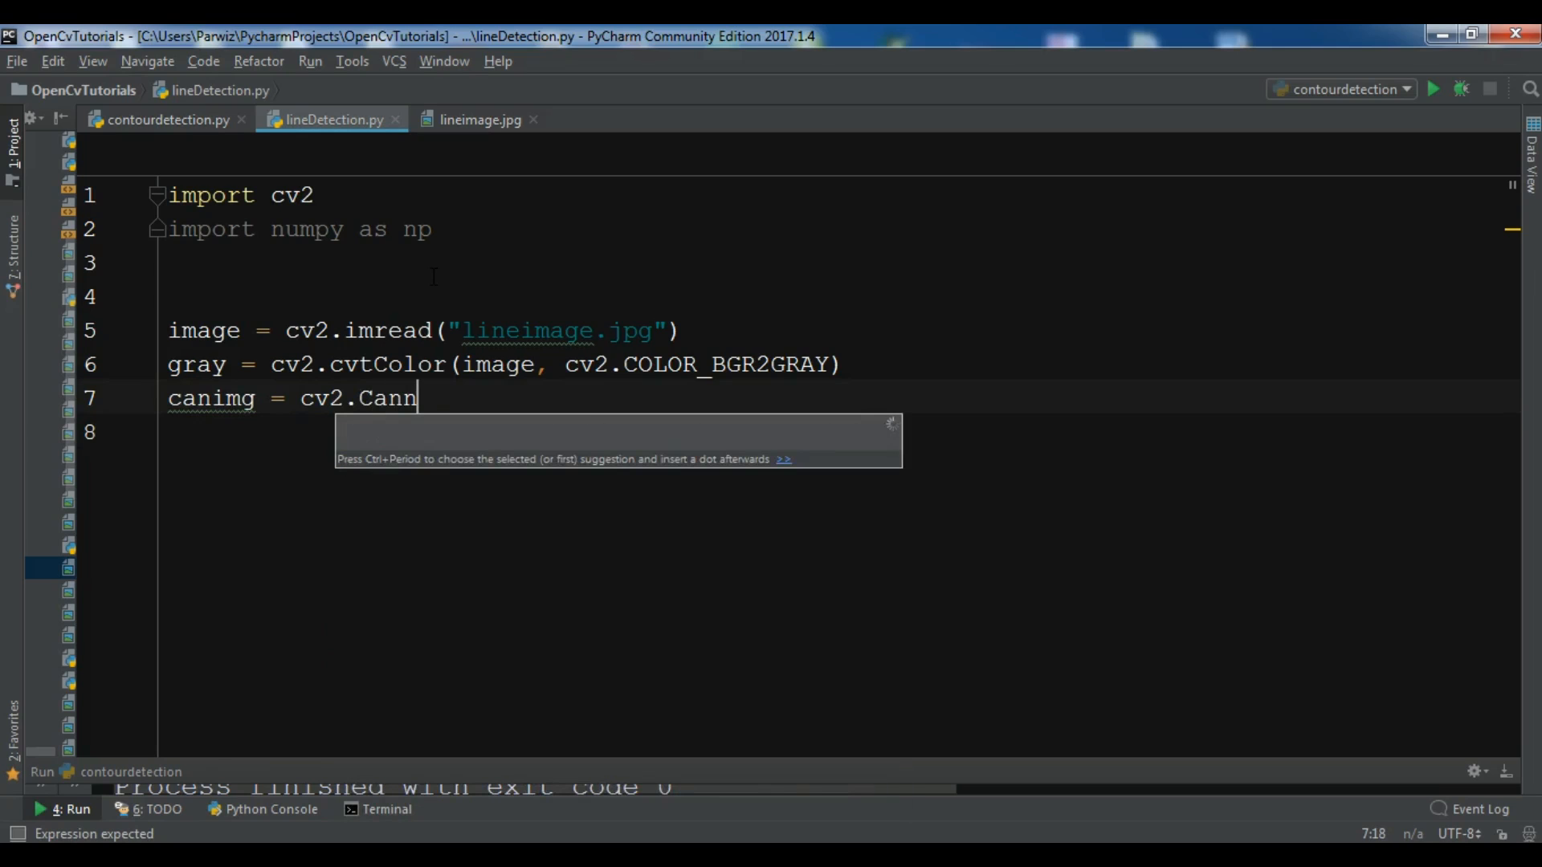
pyautogui.write('y()')
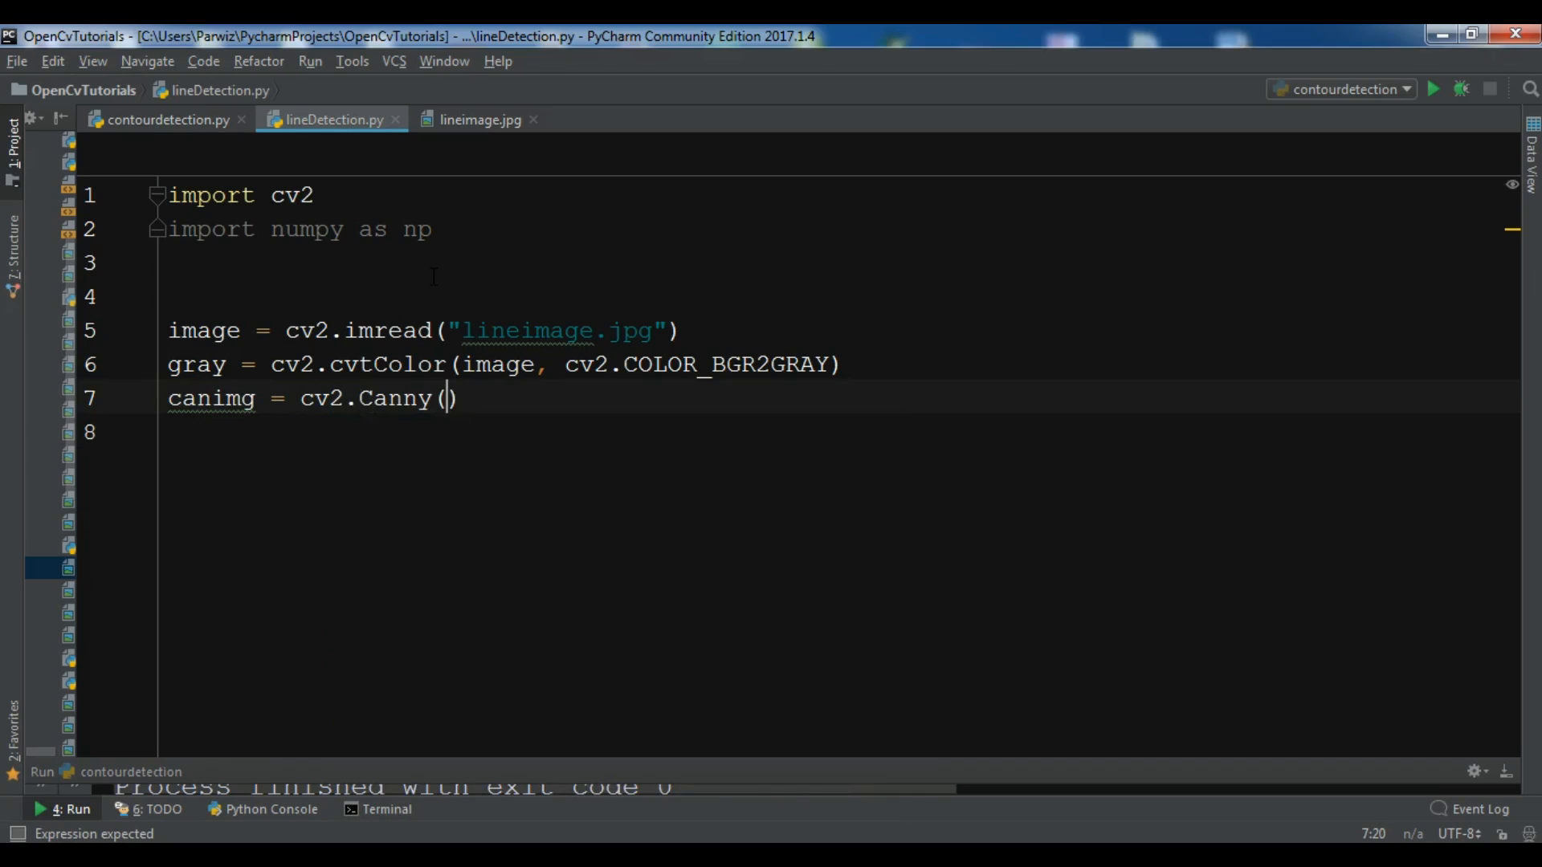
pyautogui.write('gray,')
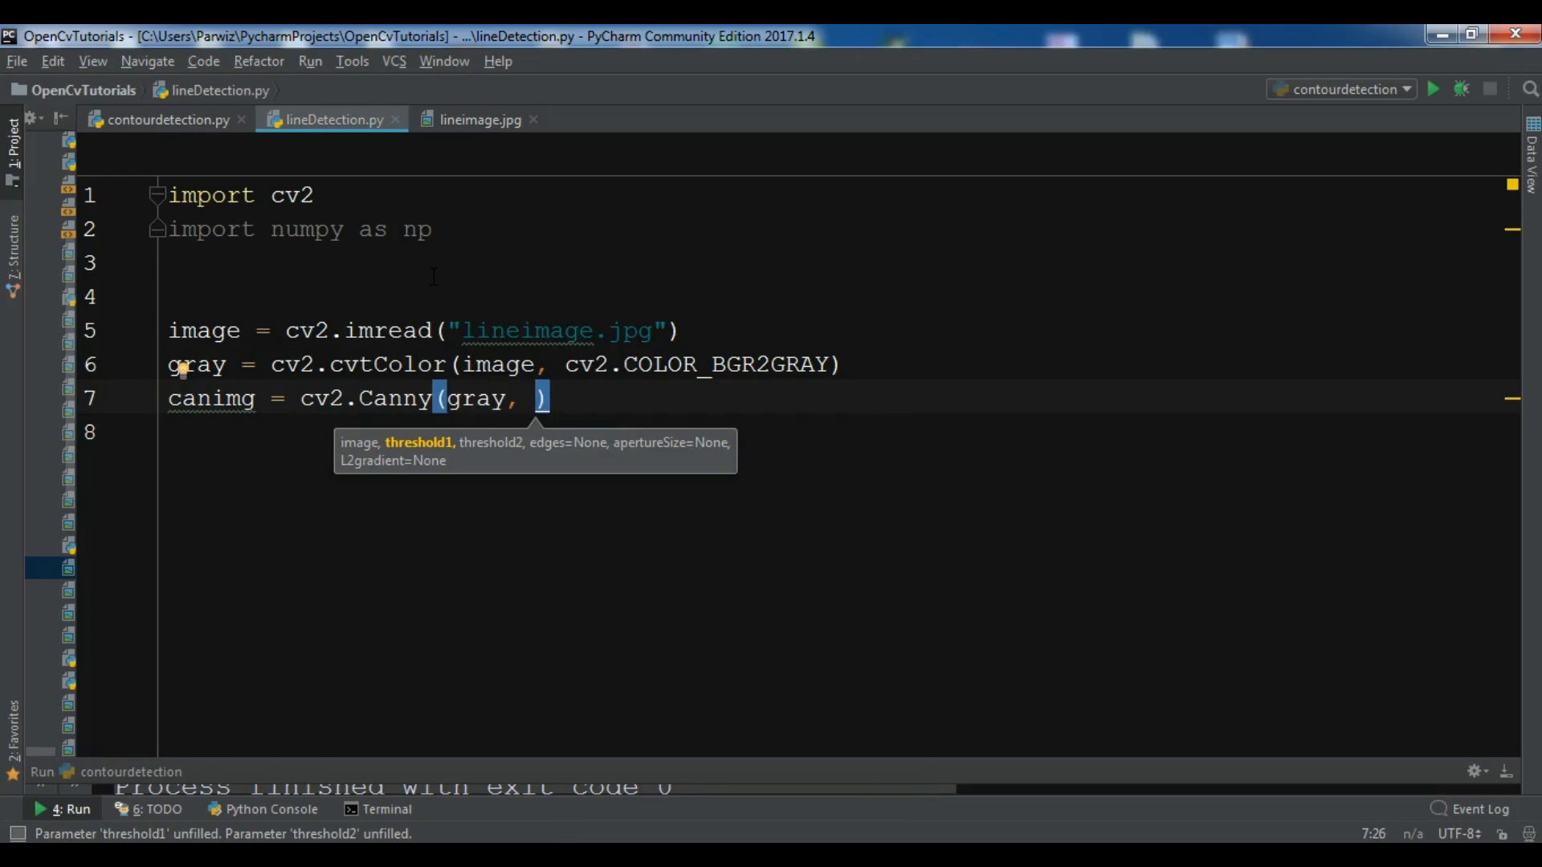
pyautogui.write('50,200')
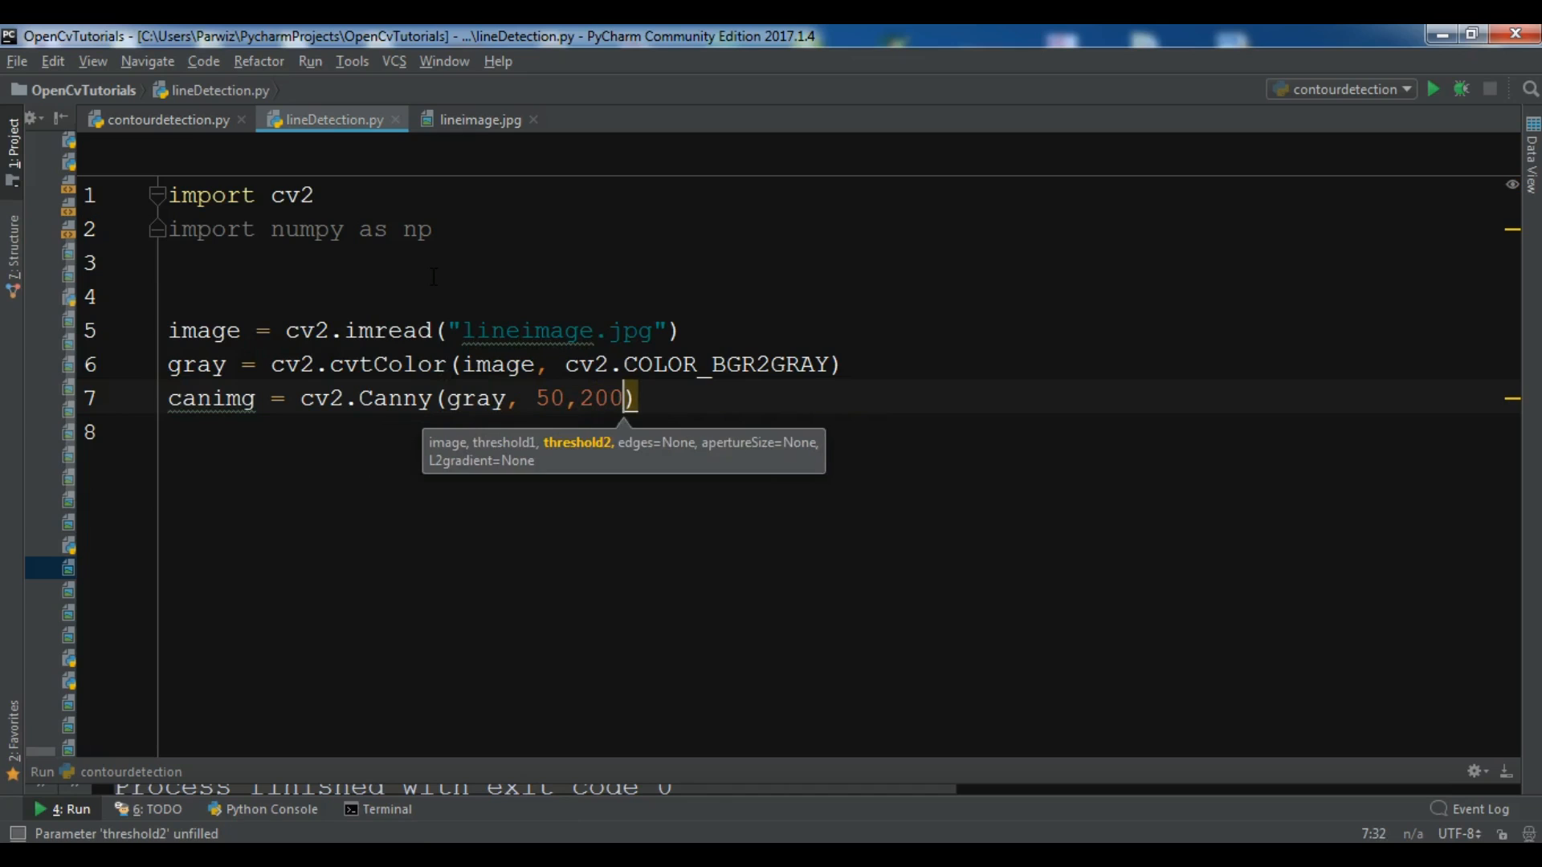
pyautogui.press('Enter')
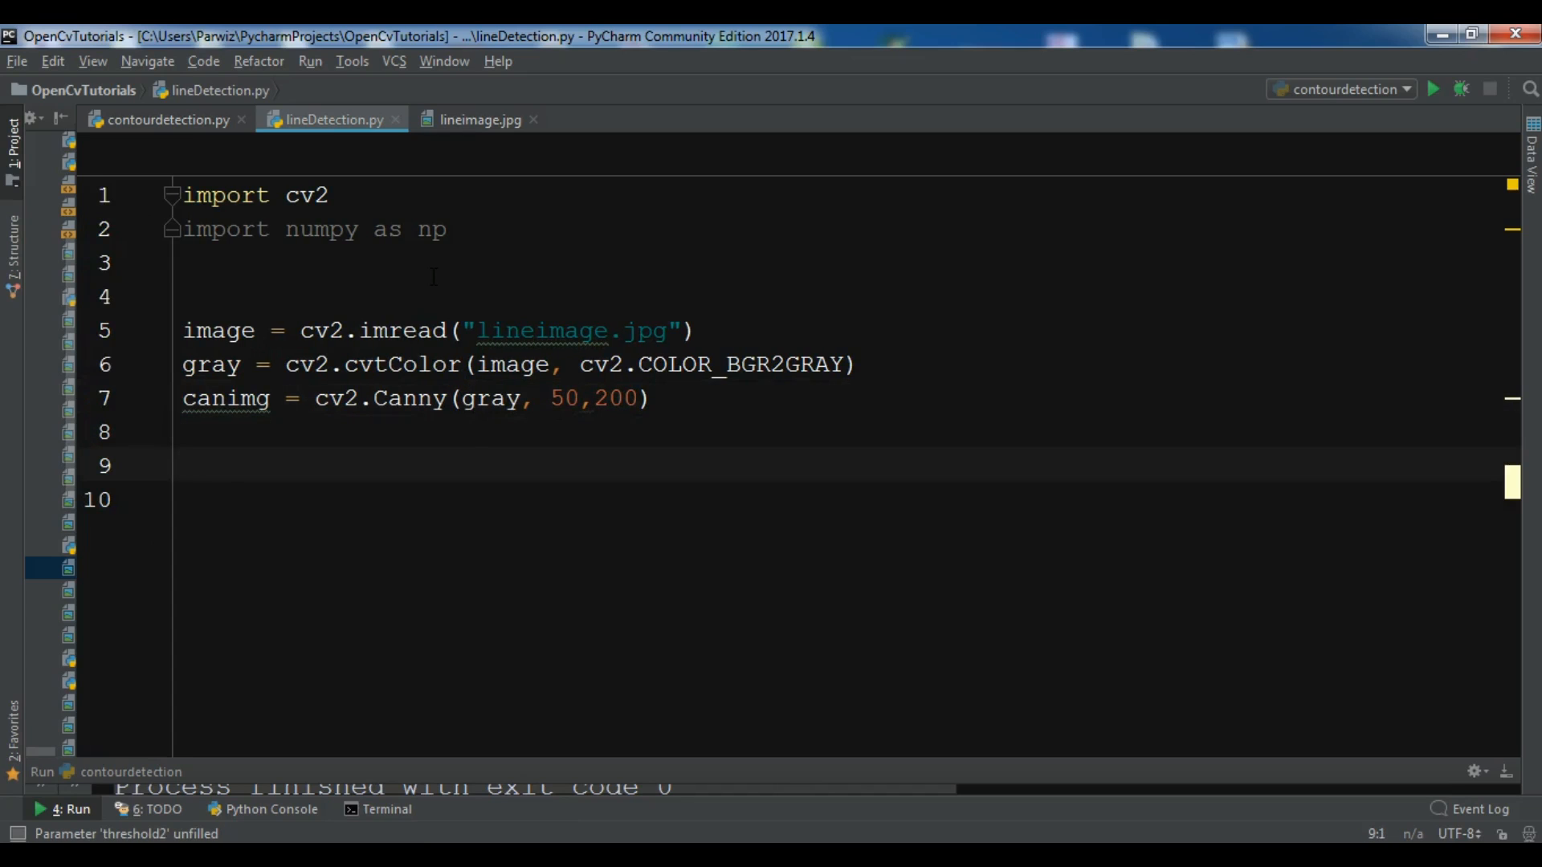
# Step: Write lines = cv2.HoughLines(canimg, 1, np.pi/180, 120 for the Hough transform
pyautogui.write('lines =')
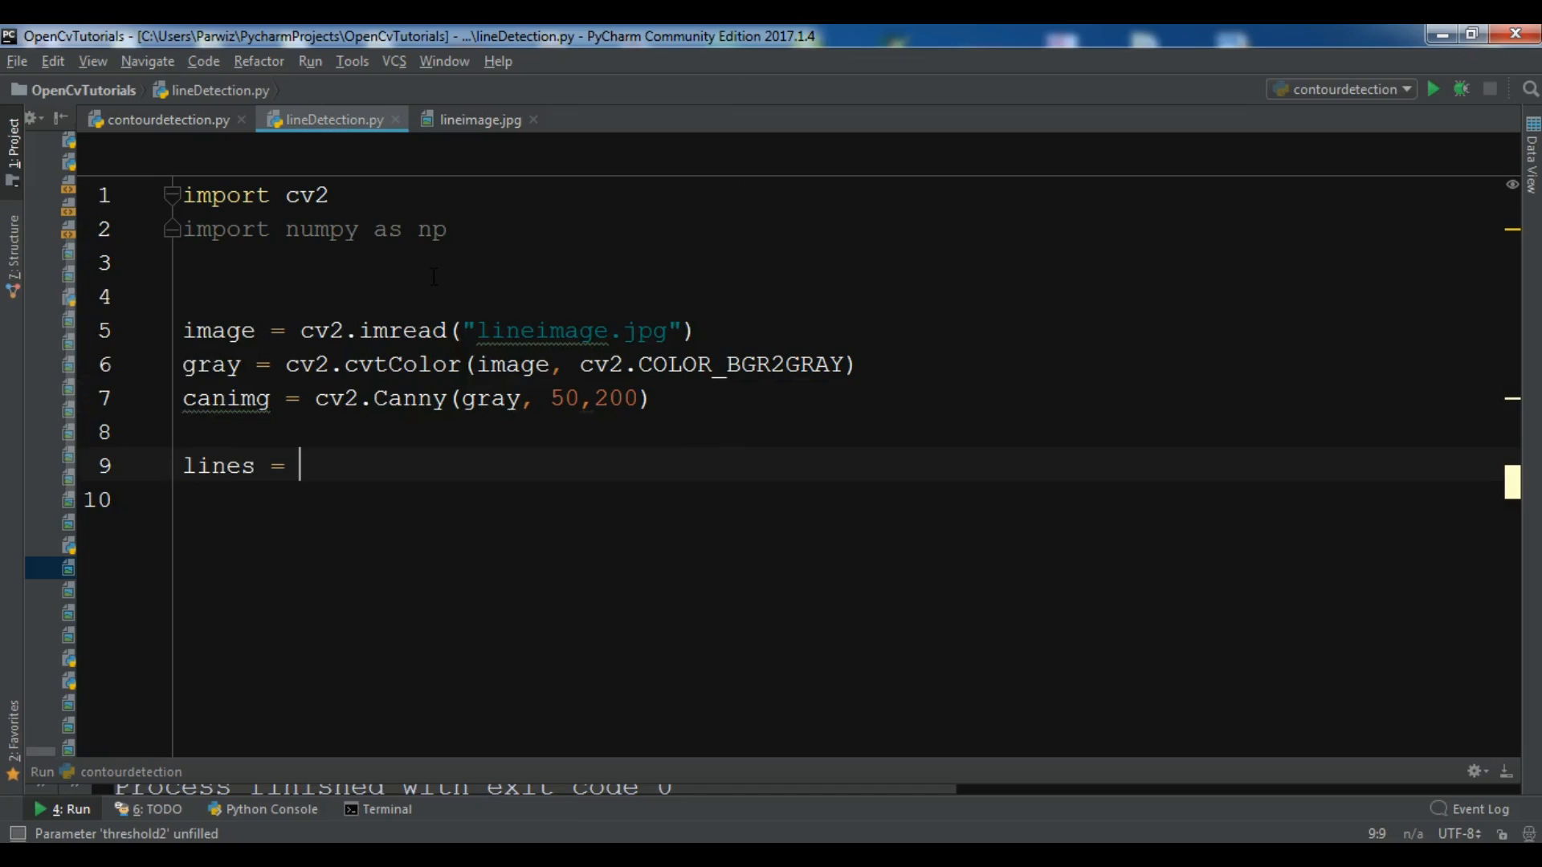
pyautogui.write('cv2.HoughL')
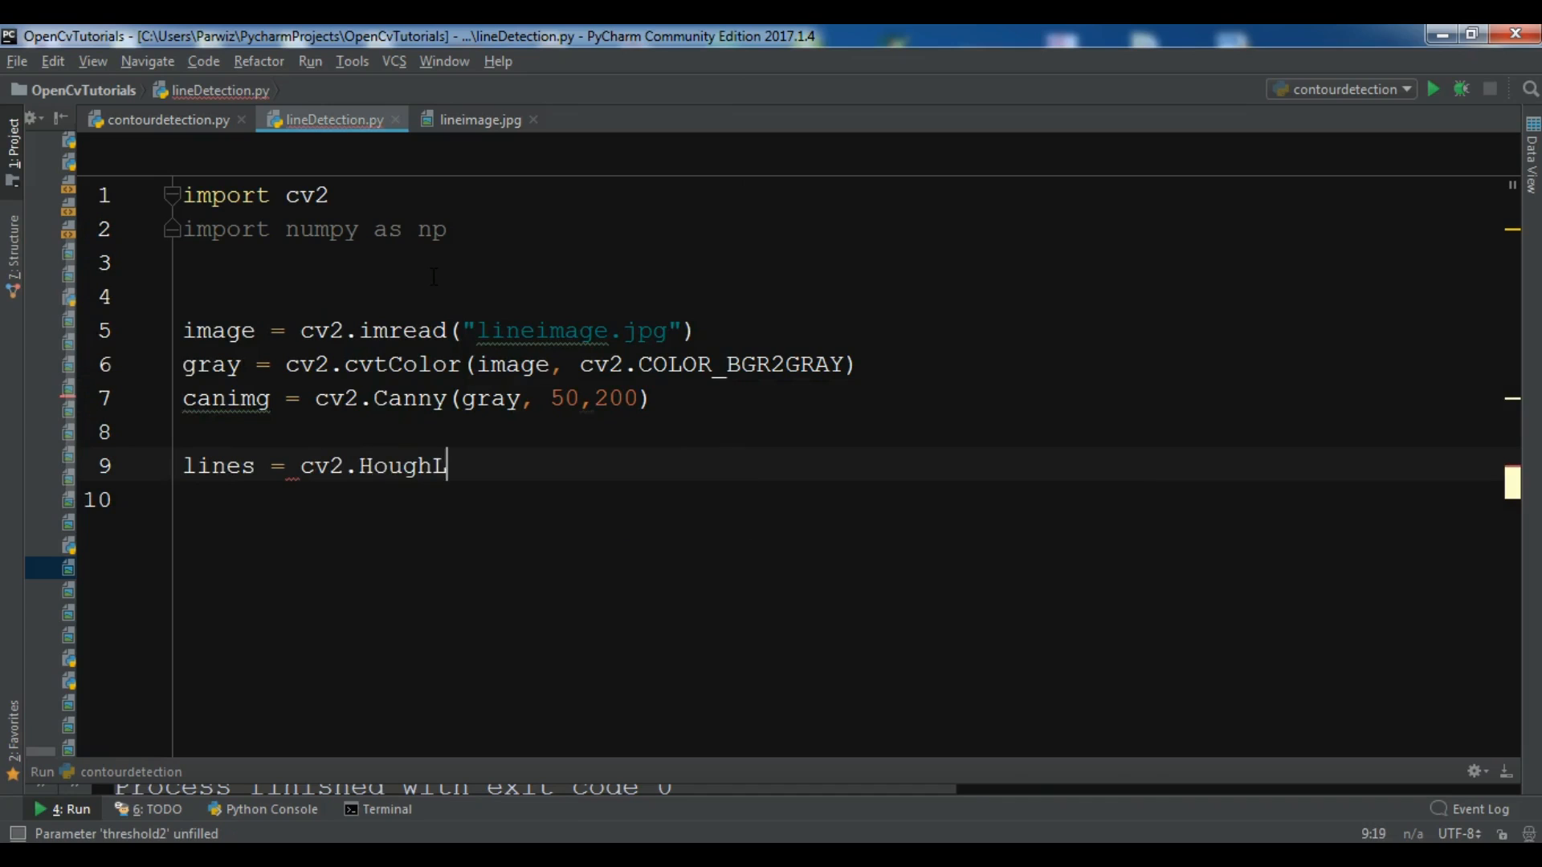
pyautogui.write('ines(')
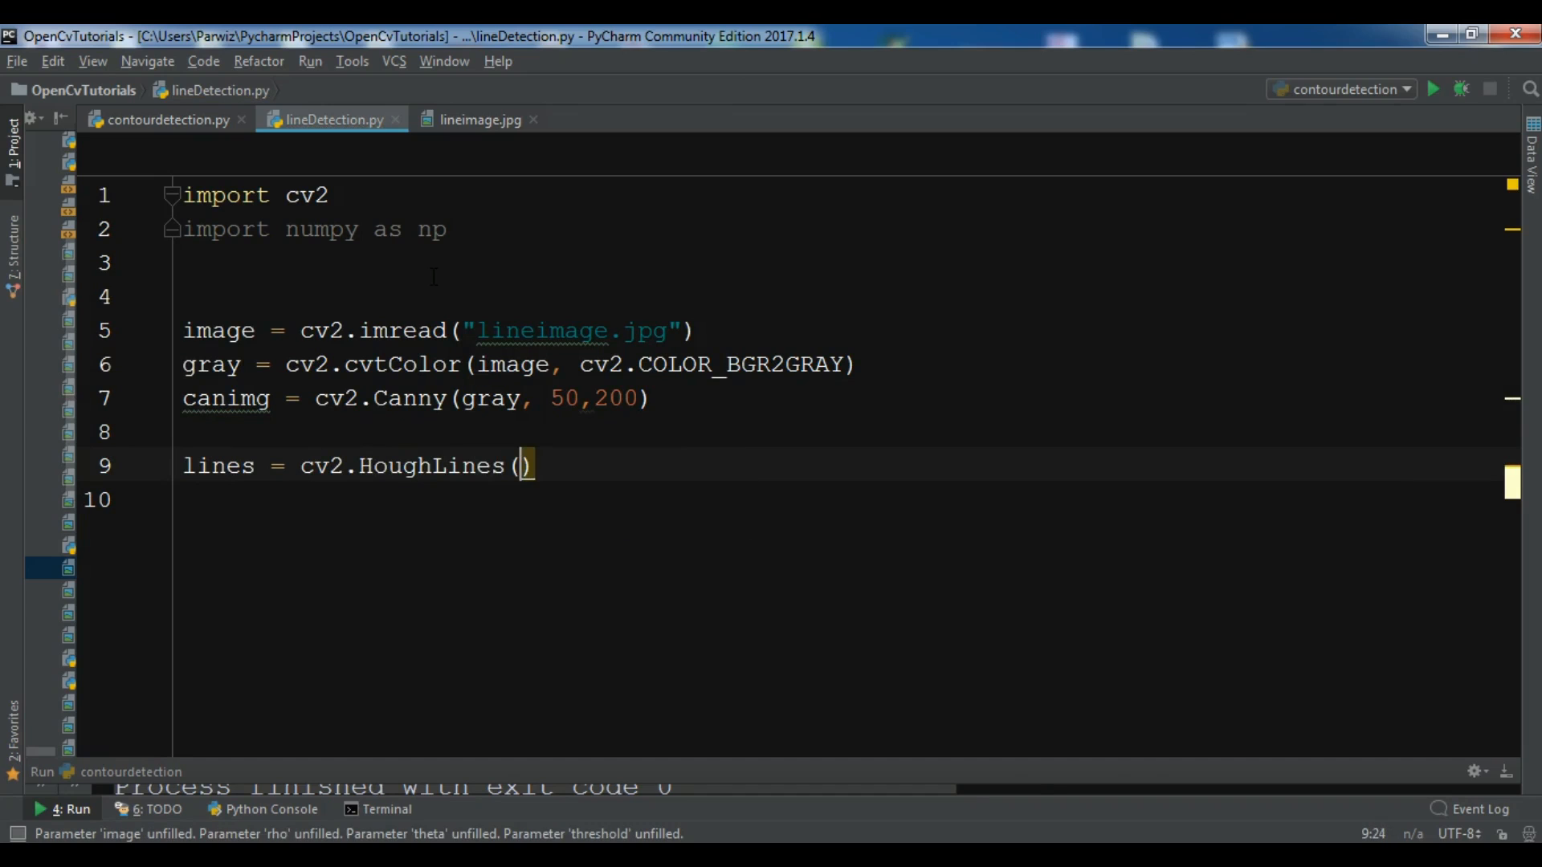
pyautogui.write('canimg, 1,')
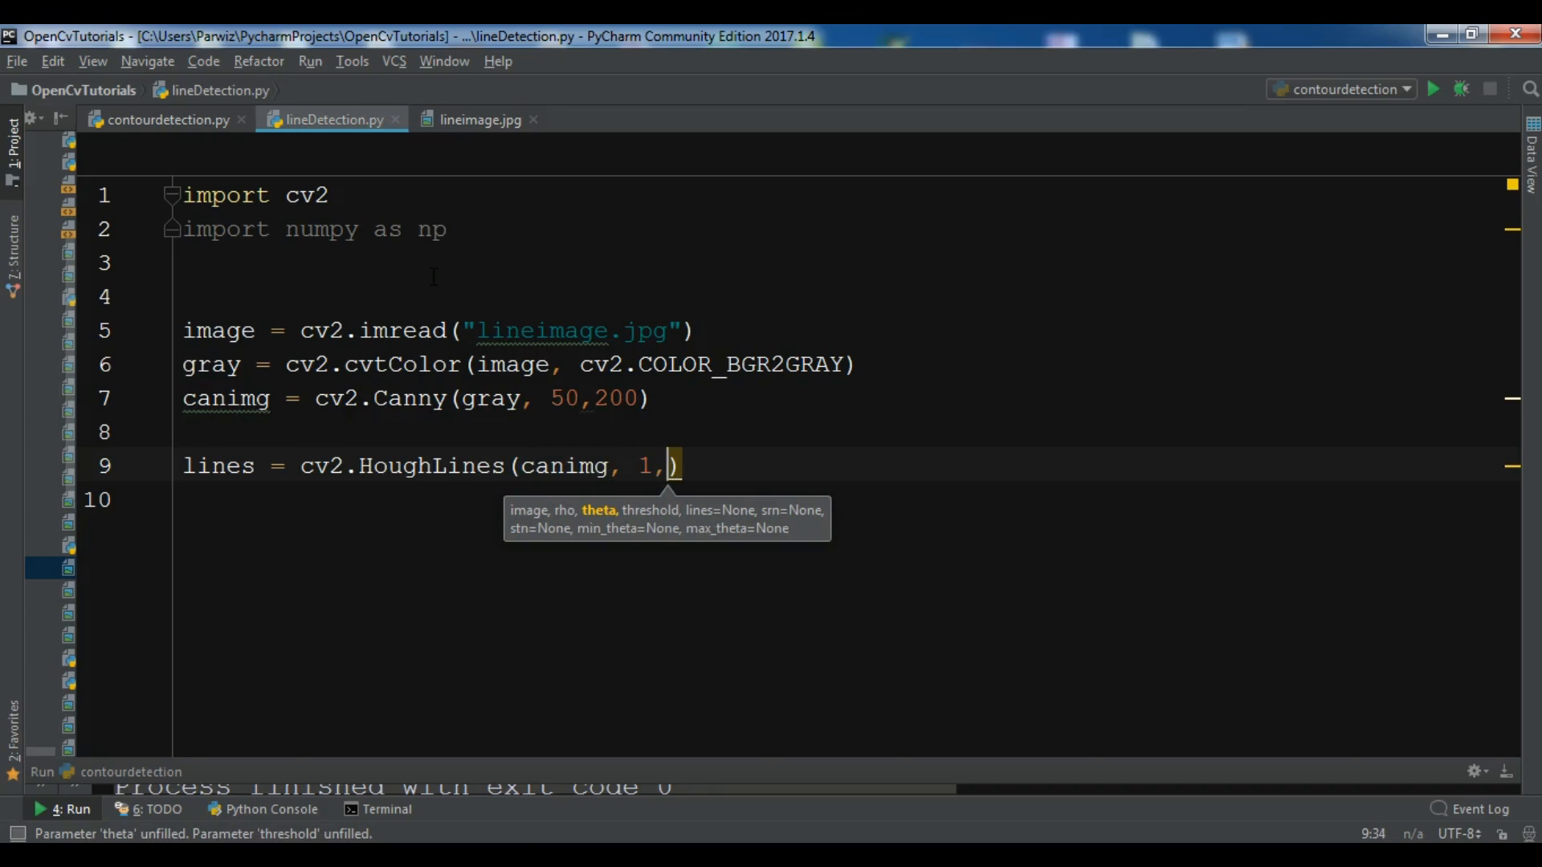
pyautogui.write('n')
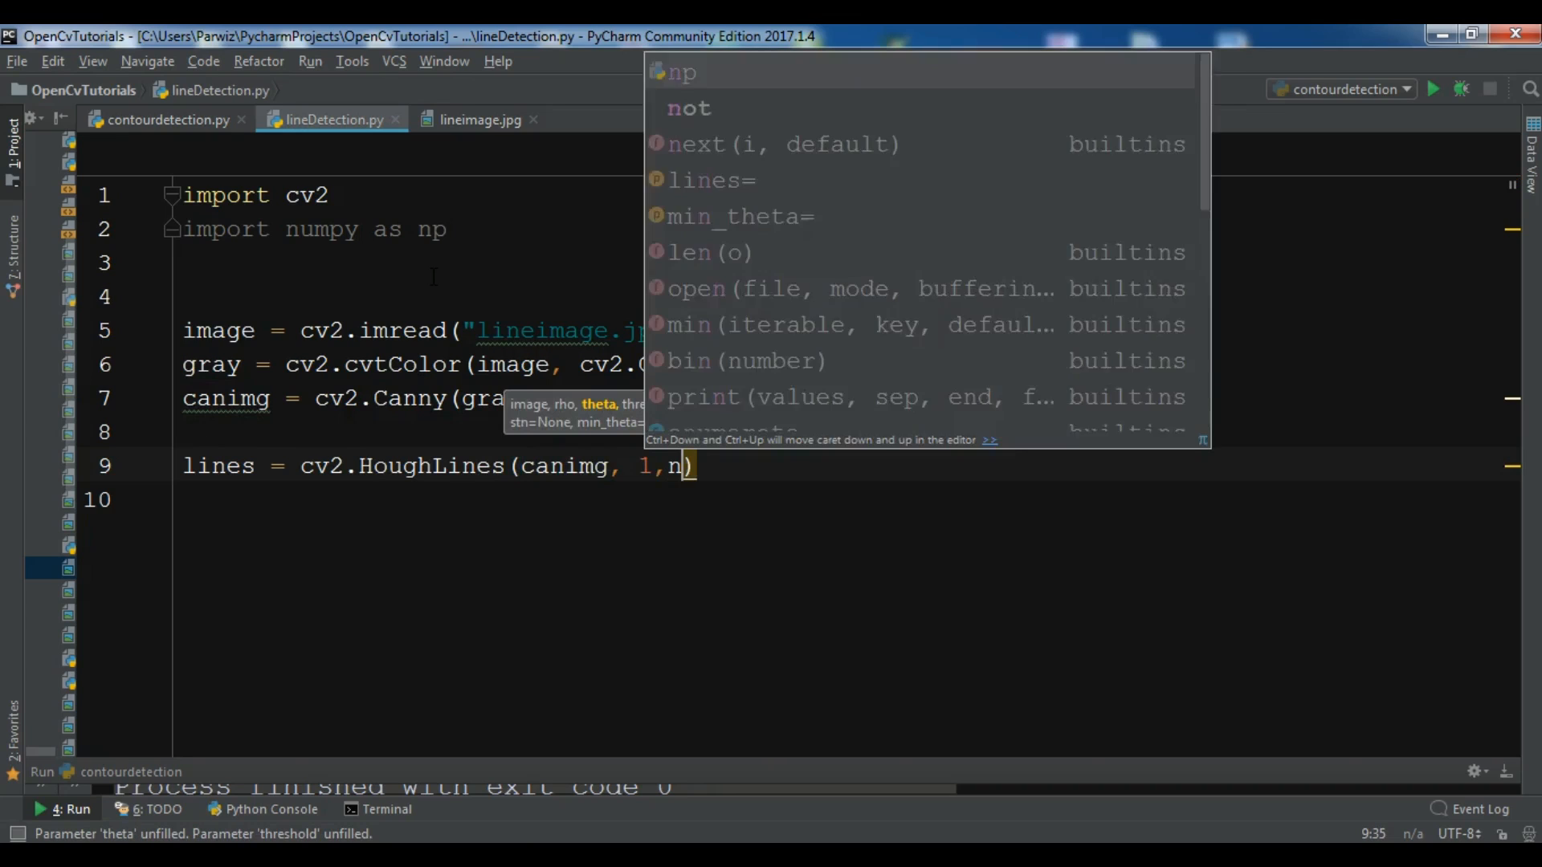
pyautogui.write('p')
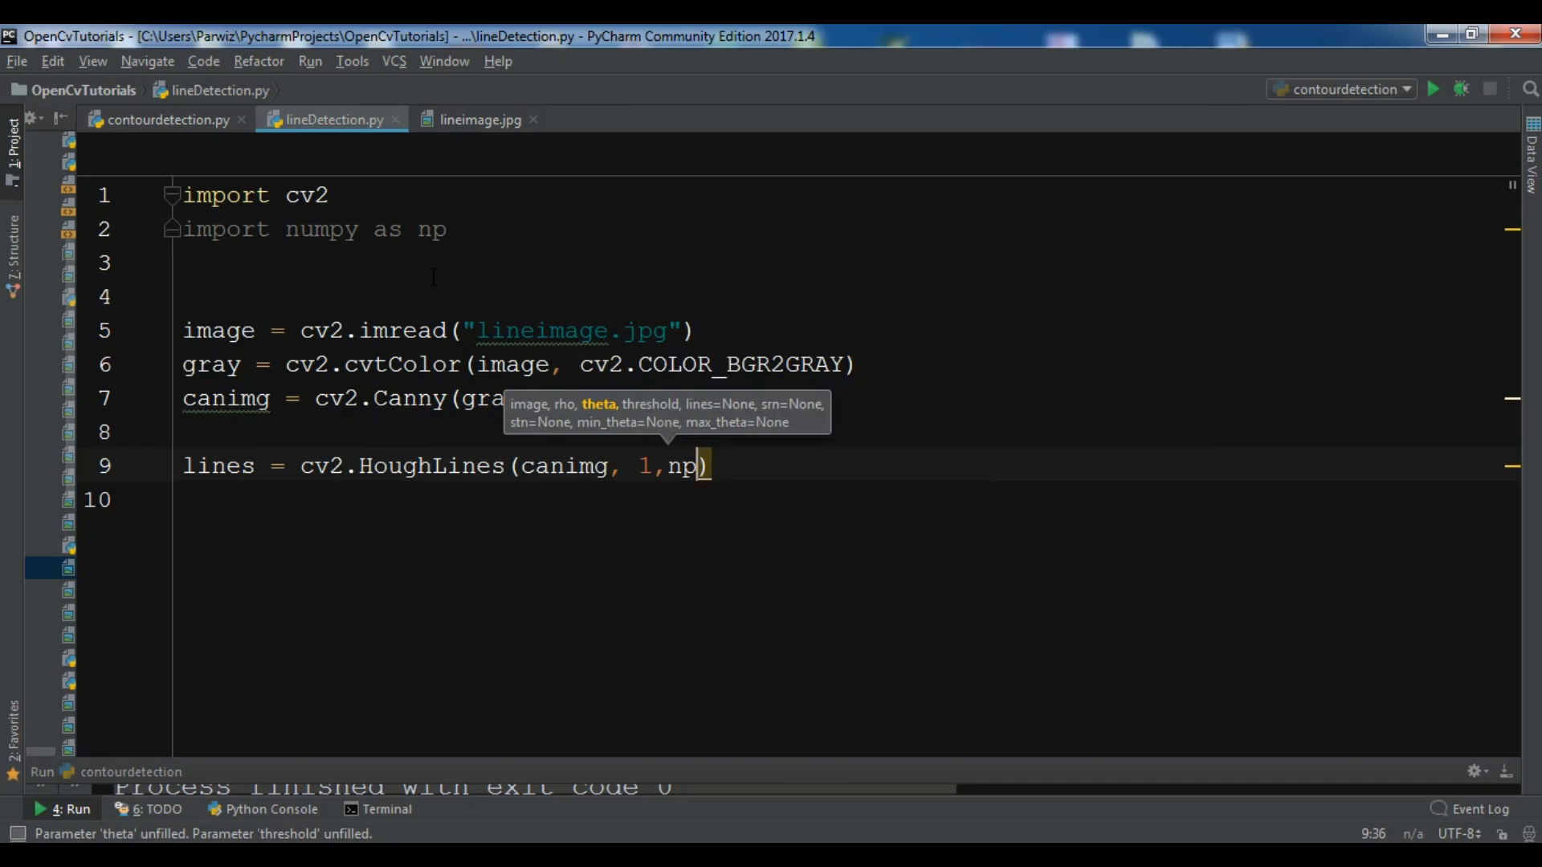
pyautogui.write('.p')
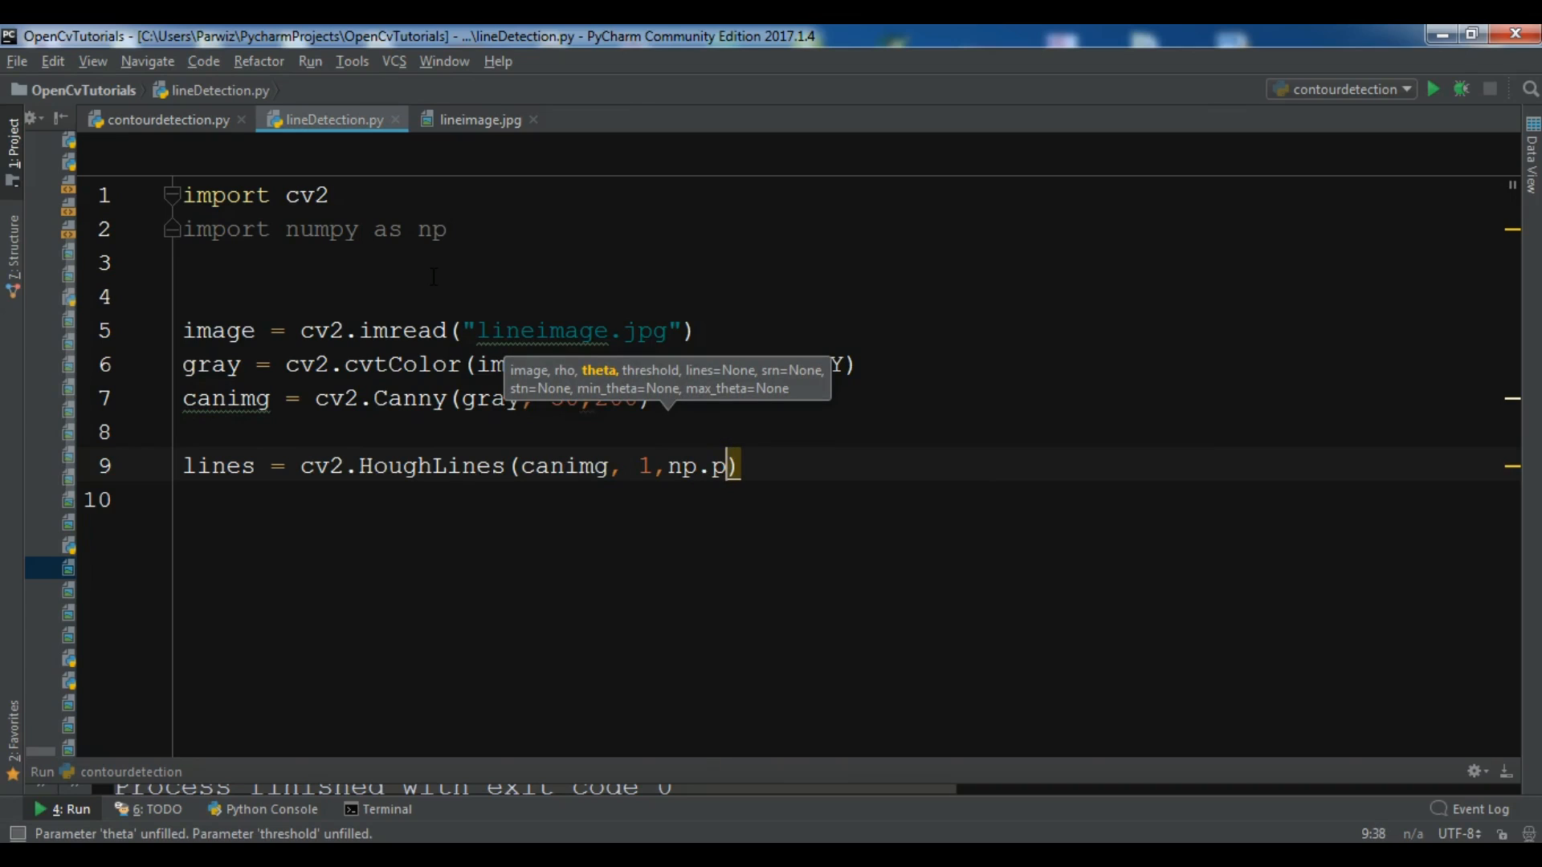
pyautogui.write('i/180')
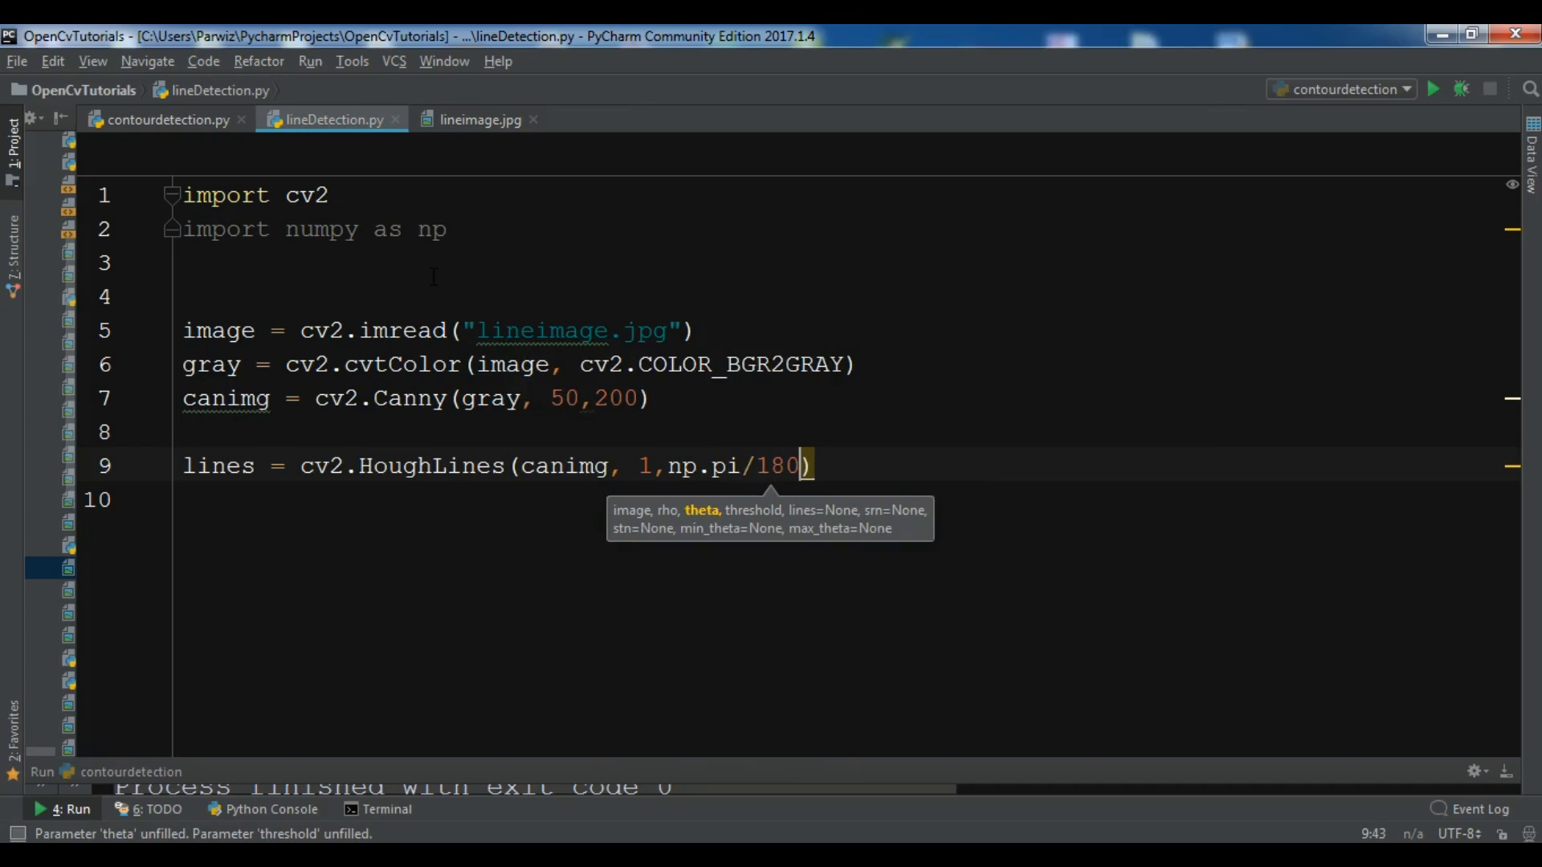
pyautogui.write(',')
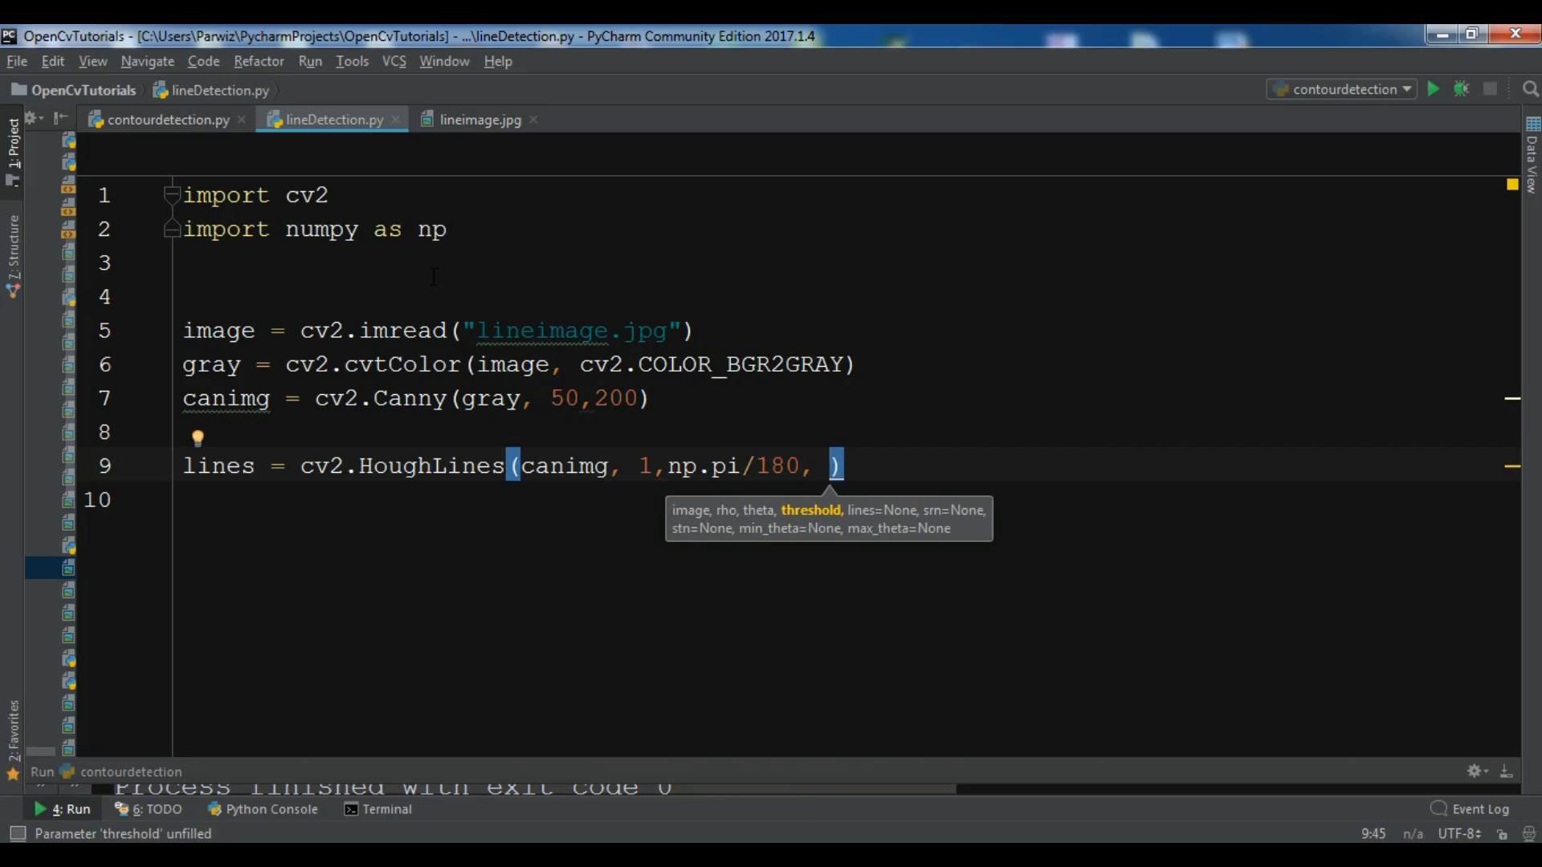
pyautogui.write('120,')
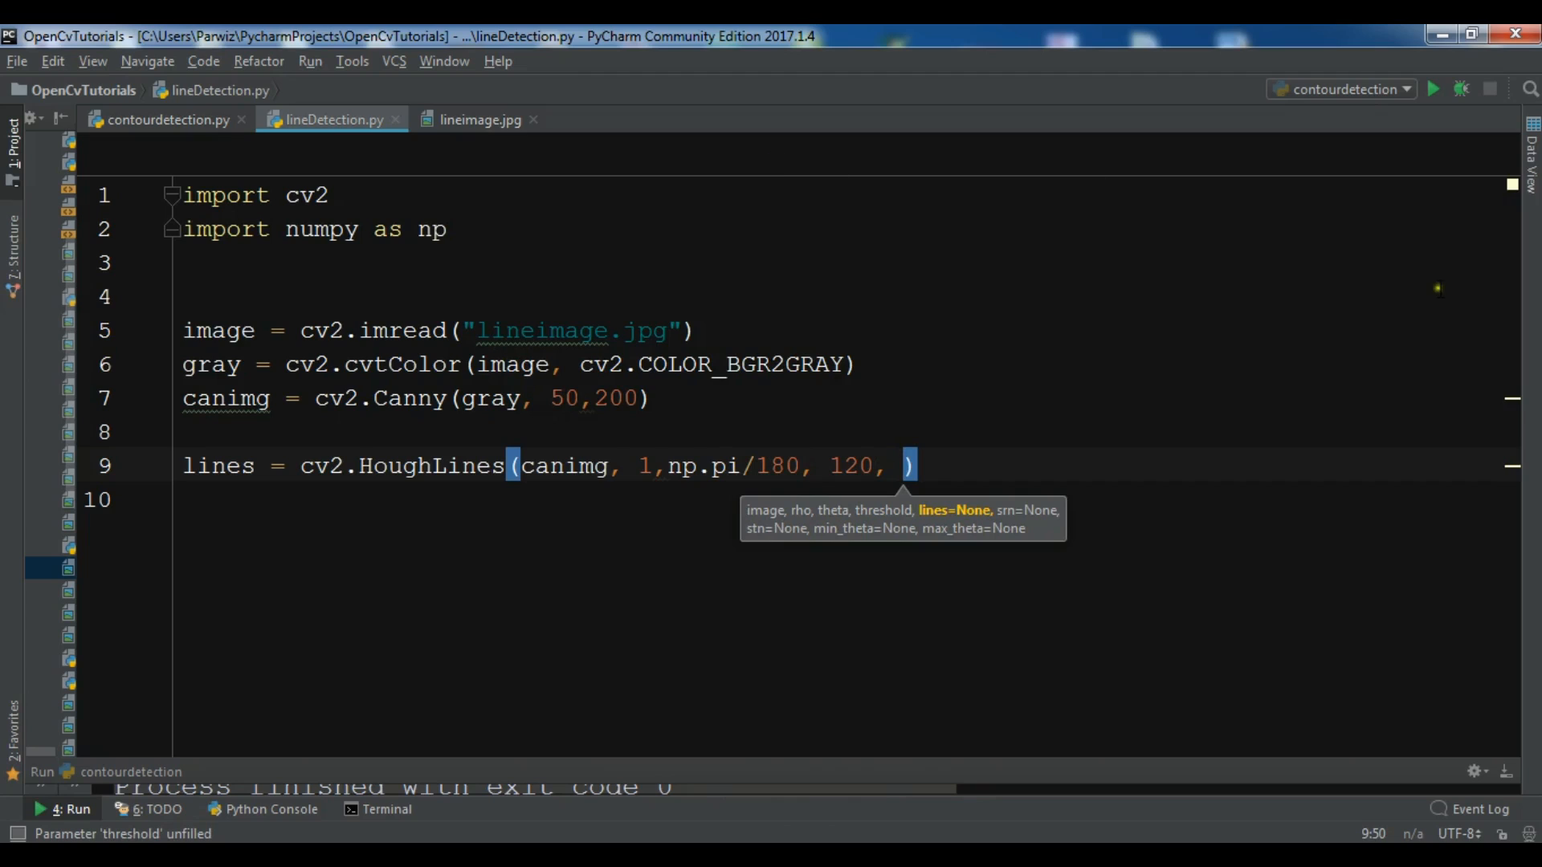
# Step: Add the np.array([]) argument and select the rho and theta arguments
pyautogui.write('np')
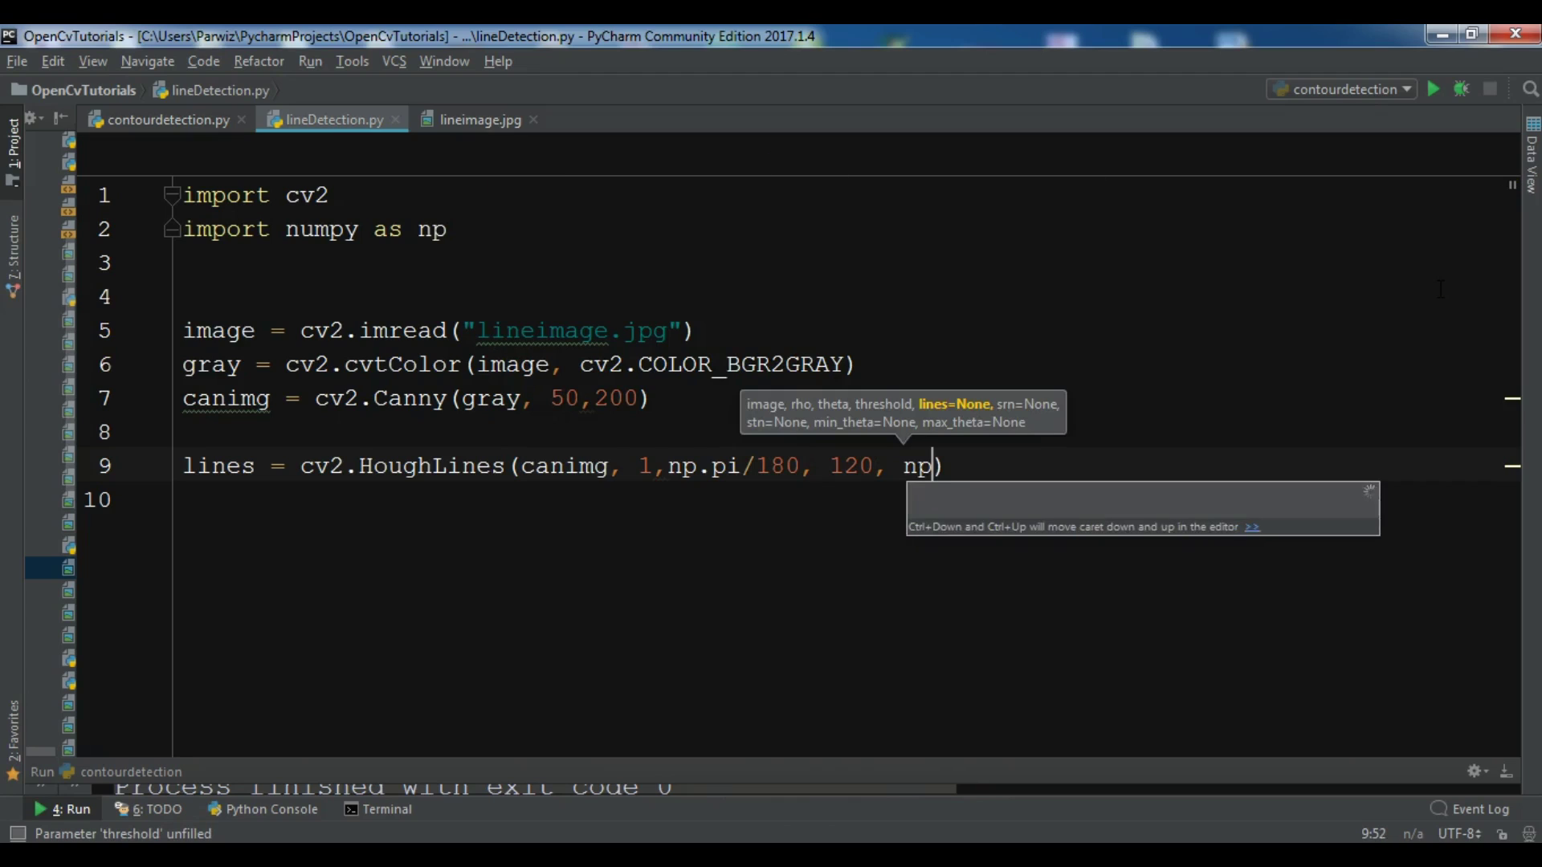
pyautogui.write('.a')
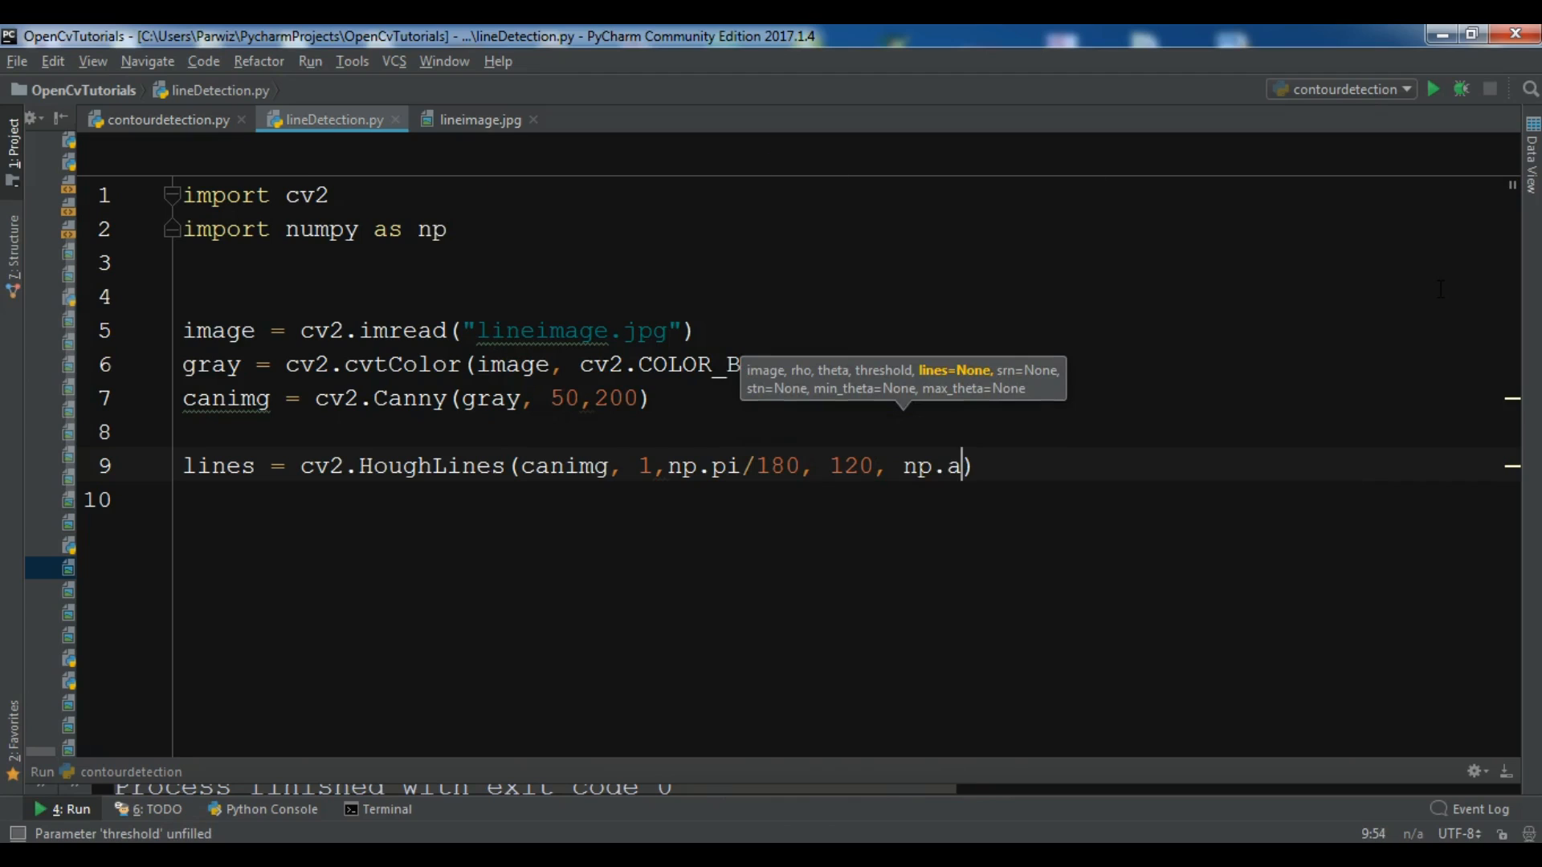
pyautogui.write('rray([')
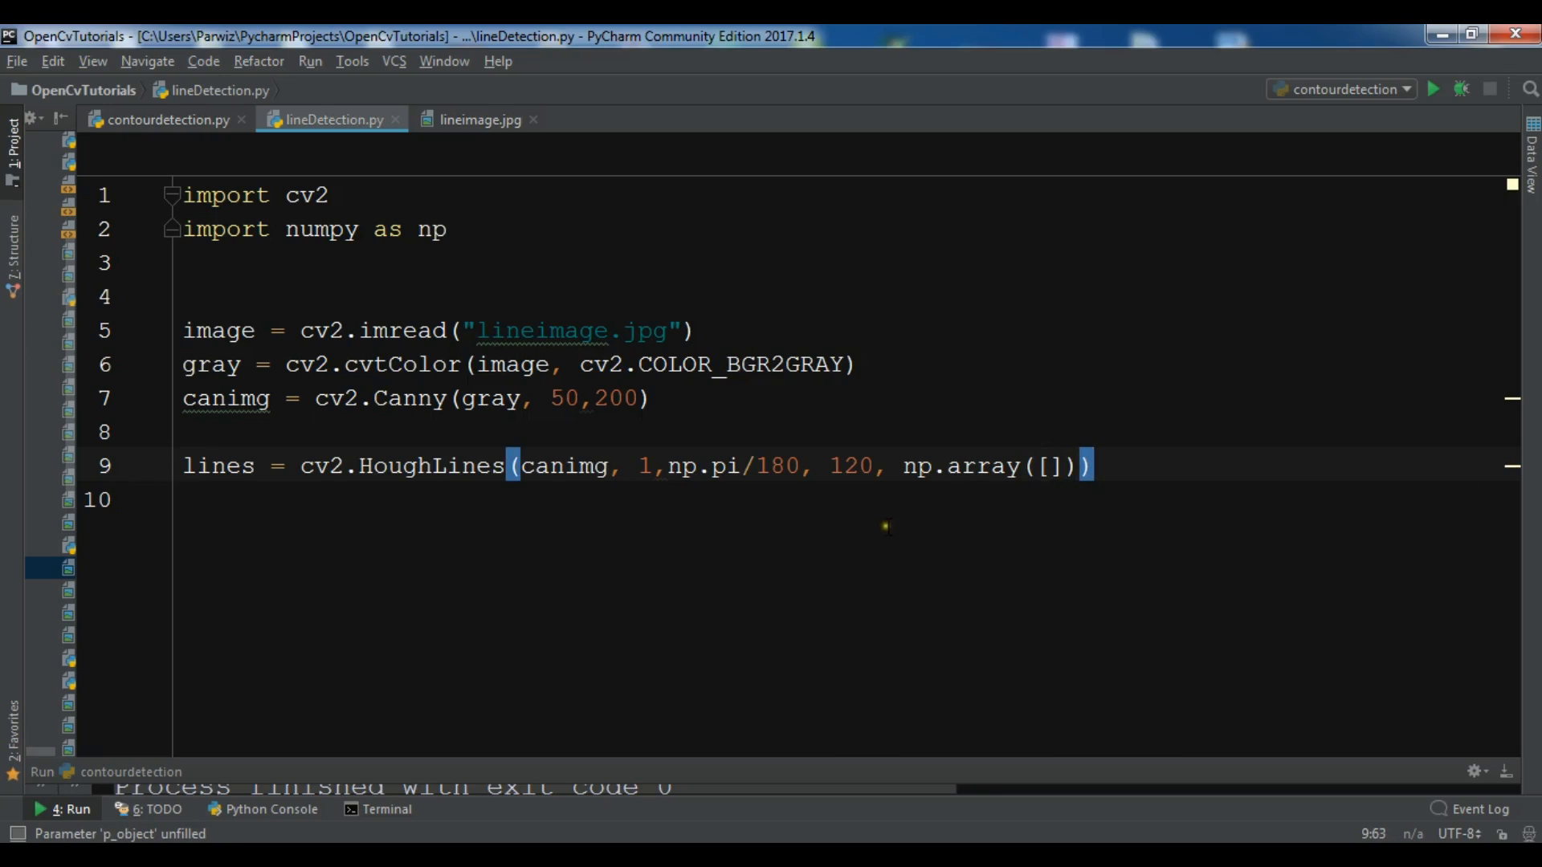
pyautogui.moveTo(1038, 519)
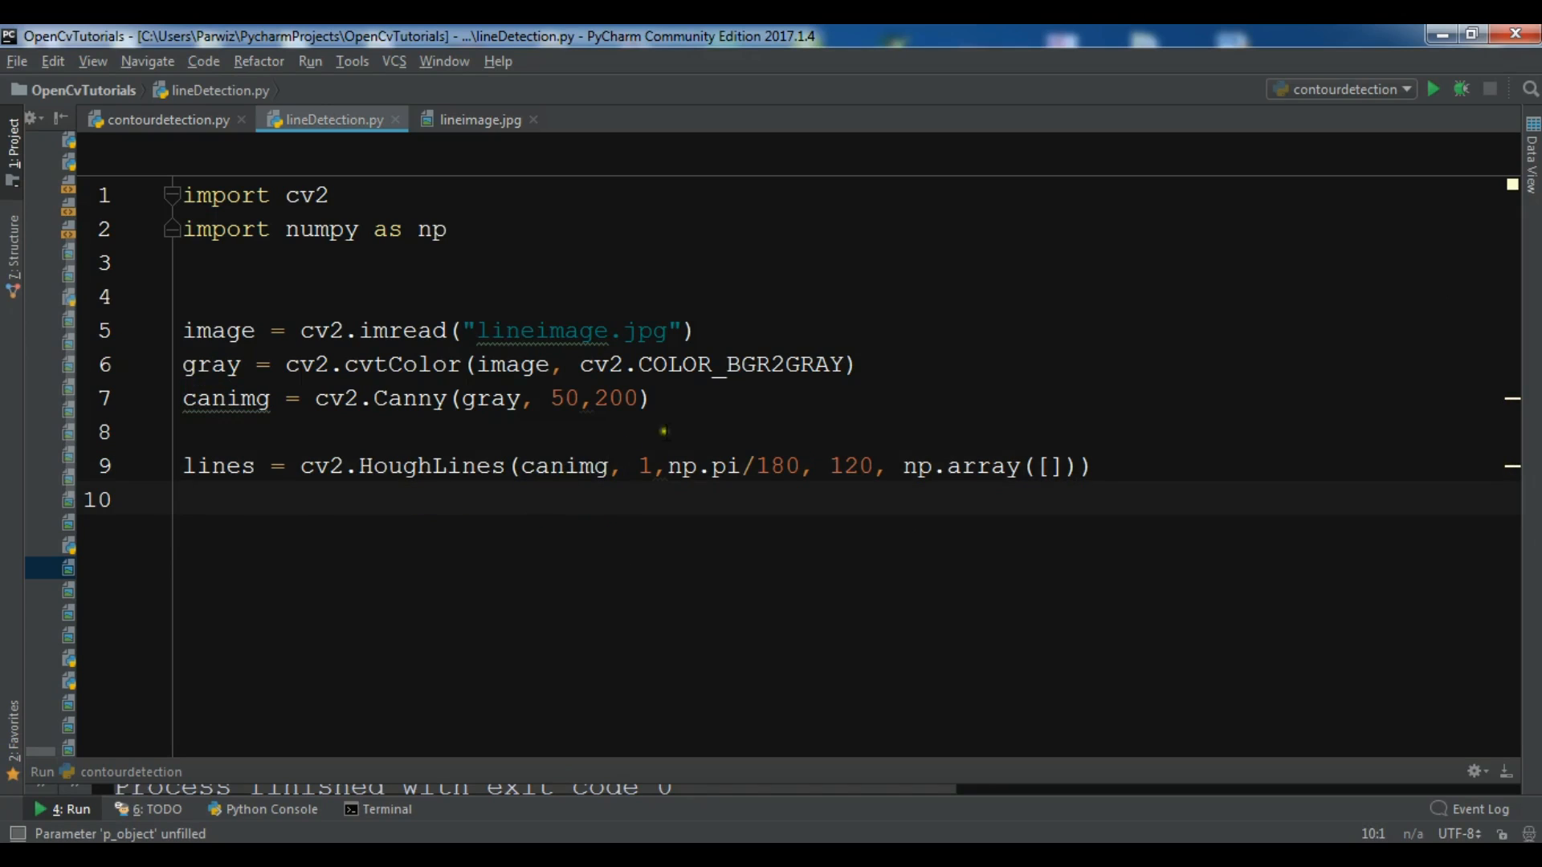
pyautogui.moveTo(639, 466); pyautogui.dragTo(797, 466)
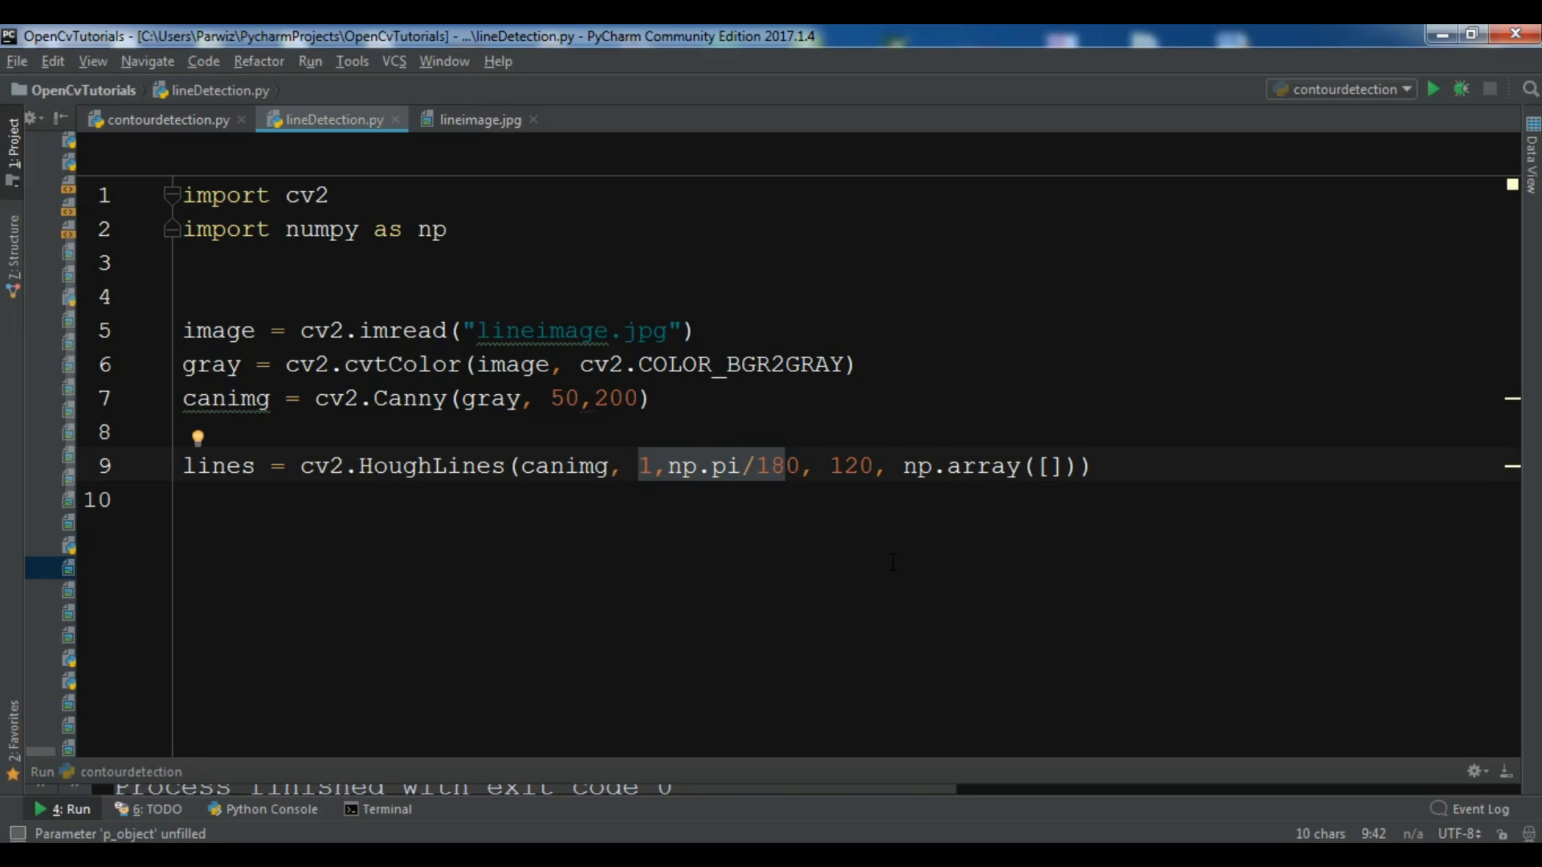
pyautogui.moveTo(928, 494)
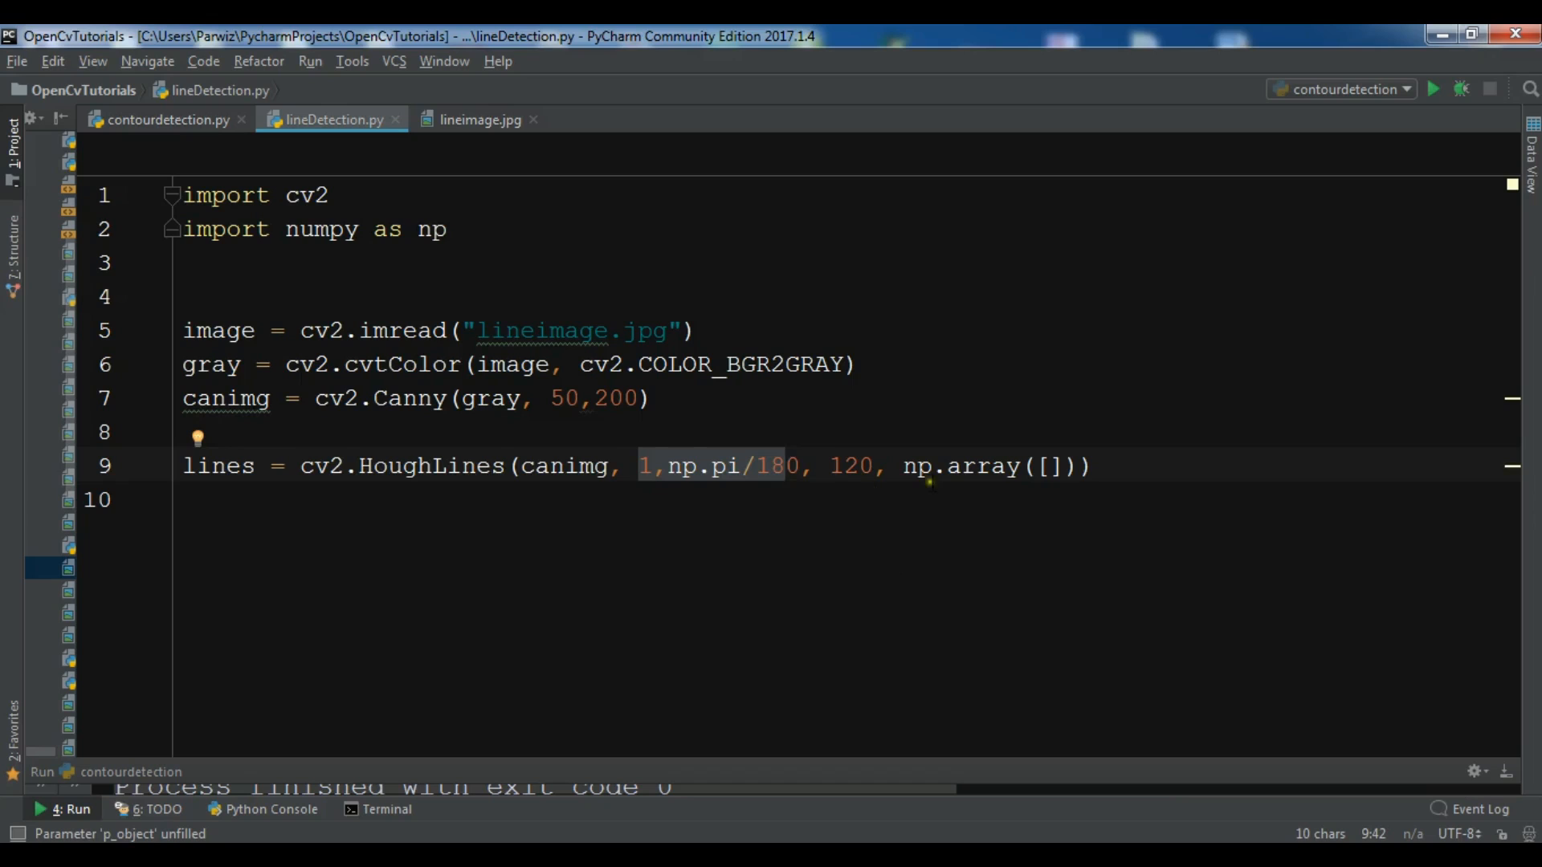
# Step: Check the sudoku image, then add 'for line in lines:' unpacking rho, theta from line[0]
pyautogui.press('Enter')
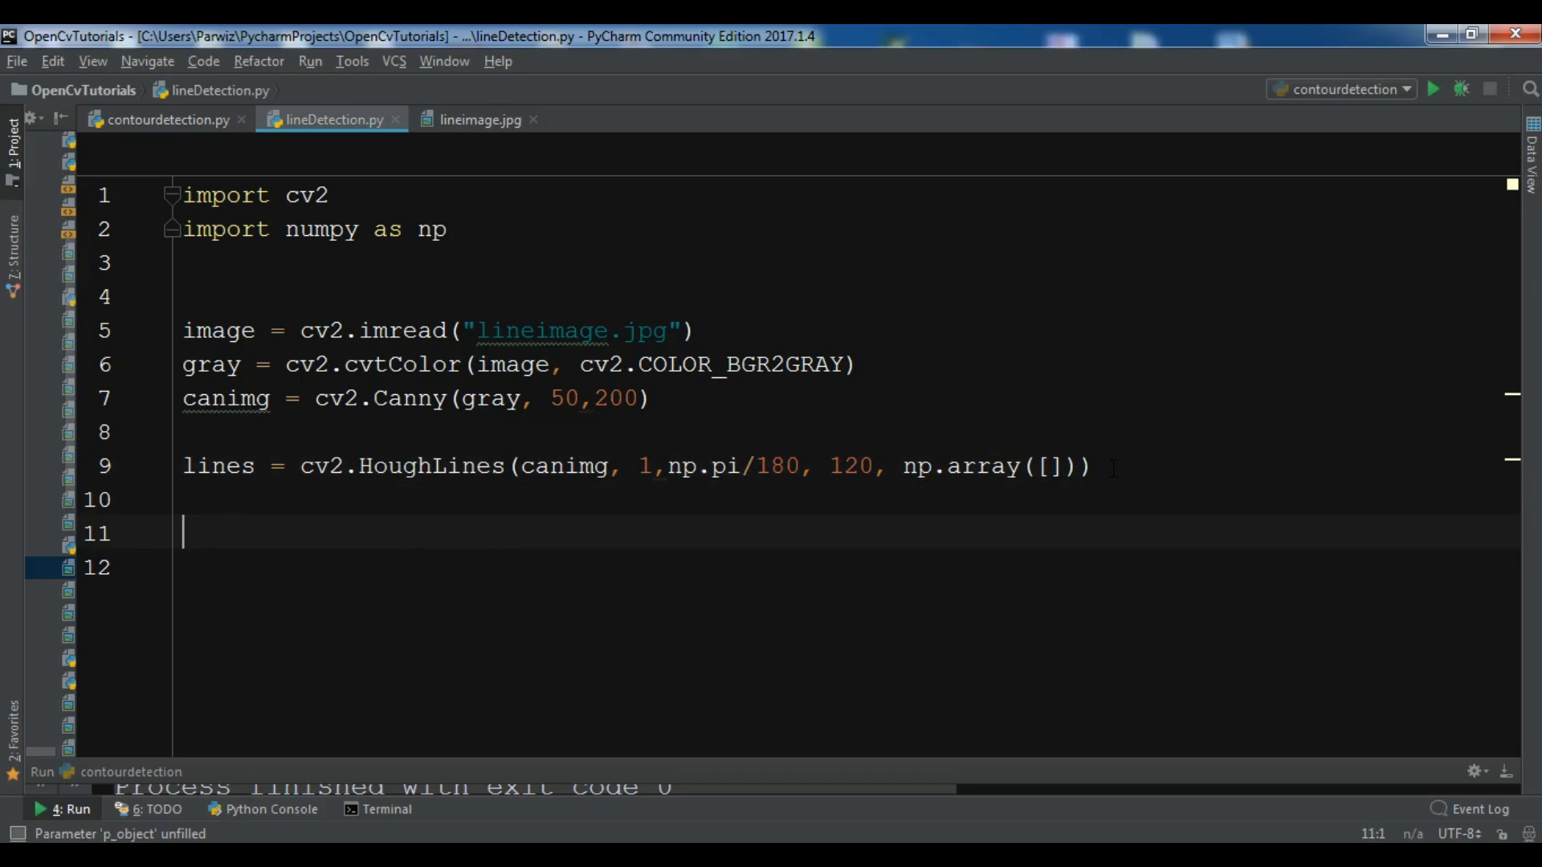
pyautogui.click(480, 118)
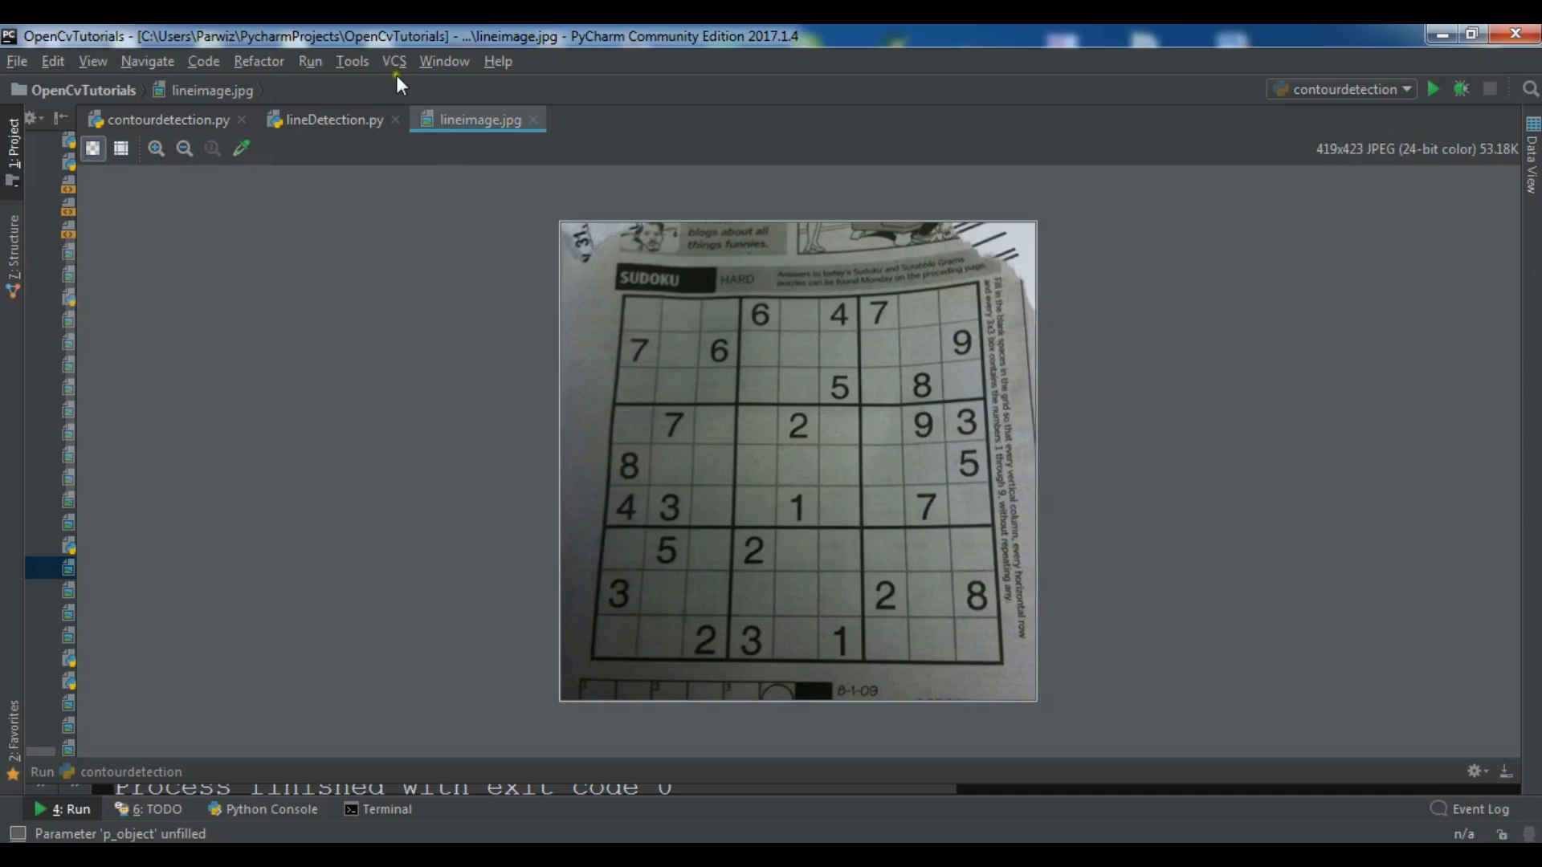
pyautogui.click(330, 119)
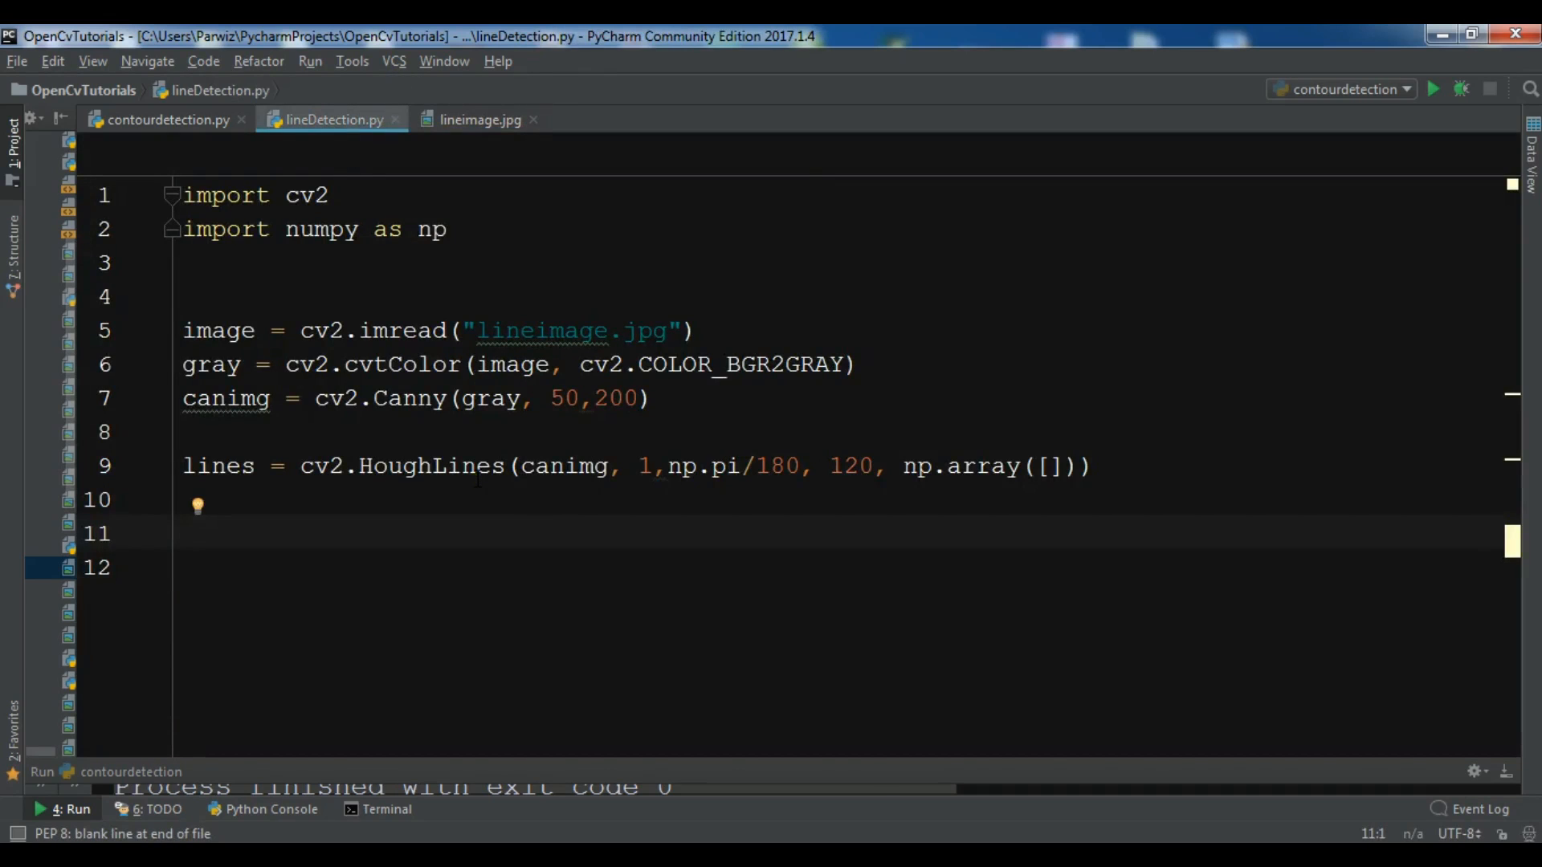
pyautogui.write('for lin')
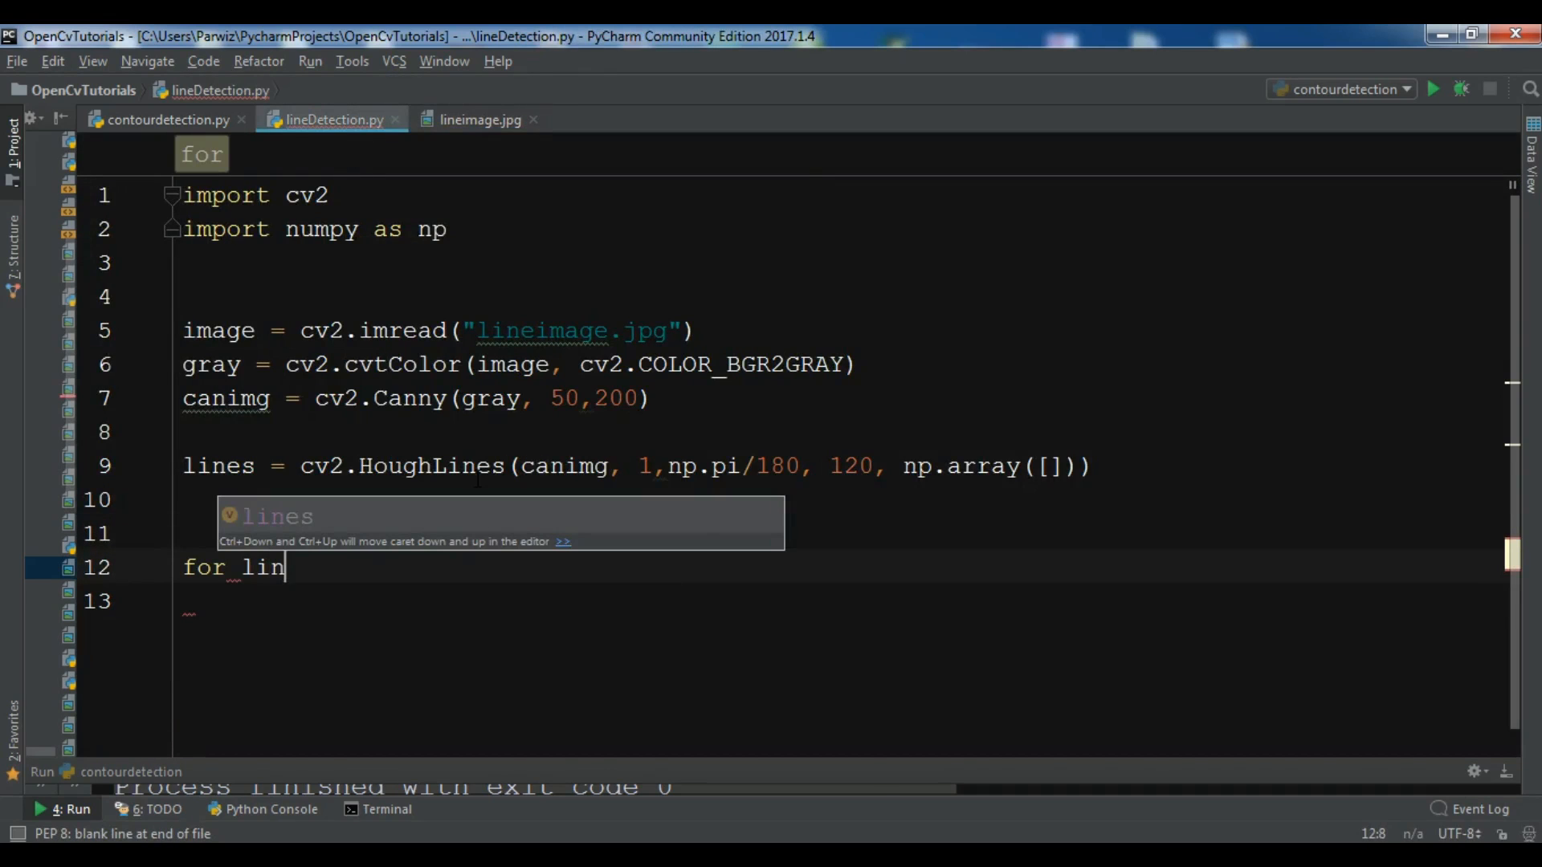
pyautogui.write('e in lines')
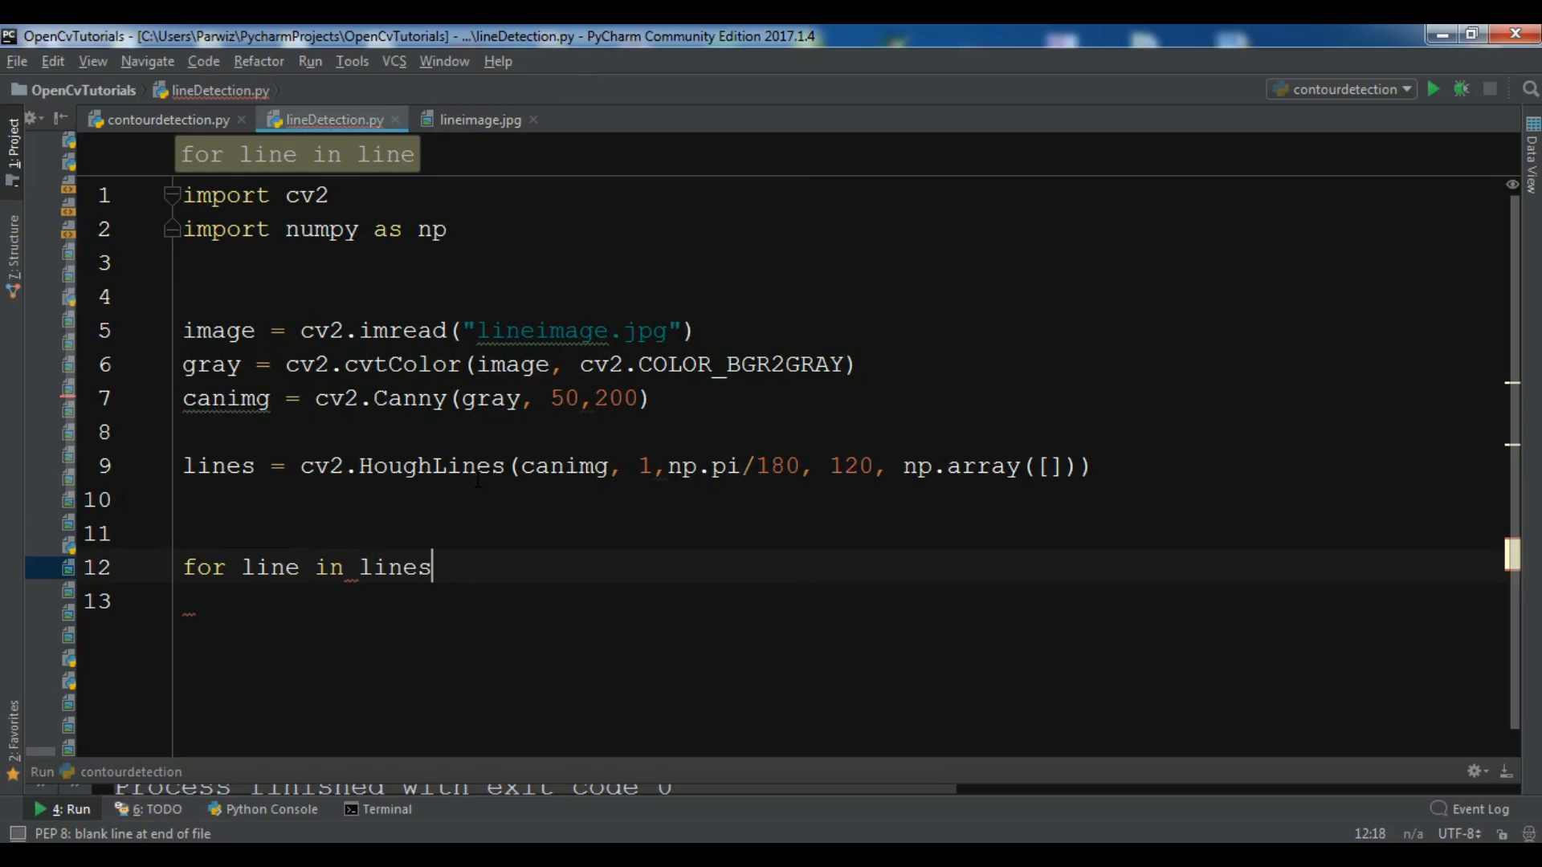
pyautogui.write(':')
pyautogui.click(838, 601)
pyautogui.write('rho,')
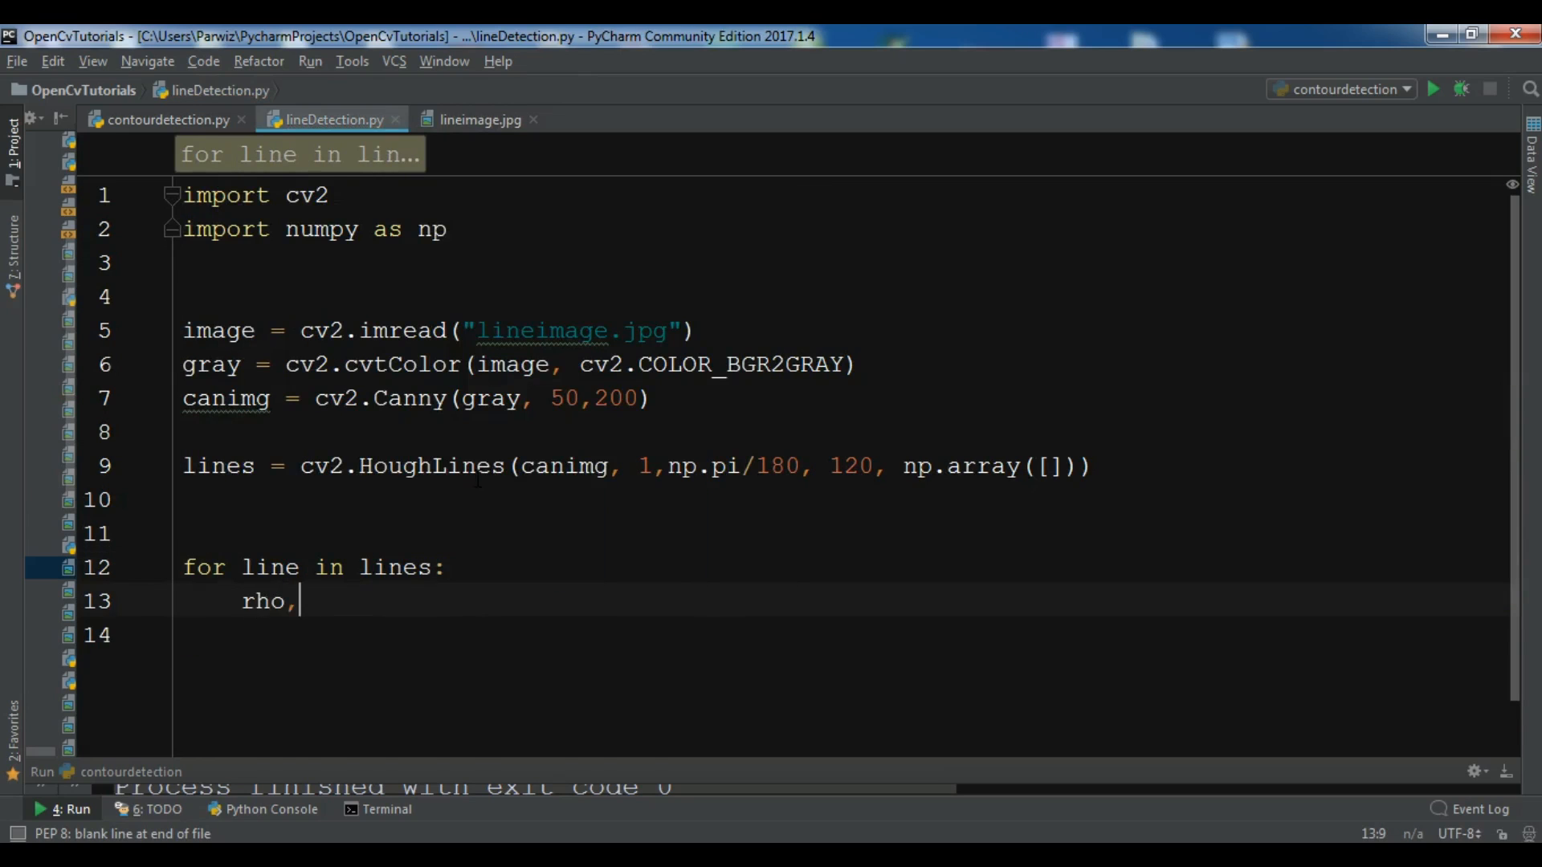
pyautogui.write('theta =')
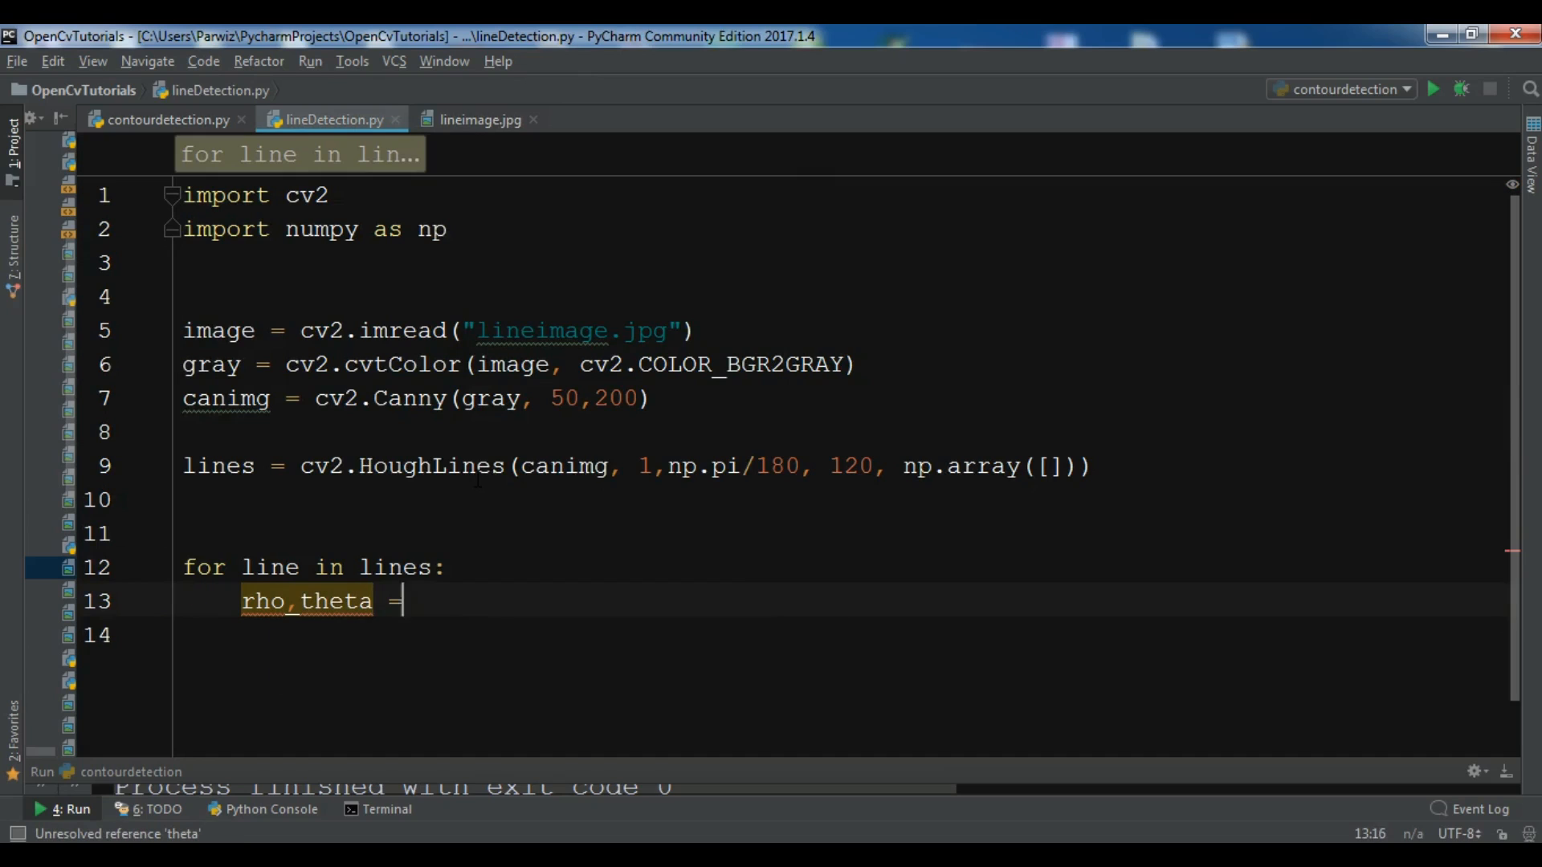
pyautogui.write('line')
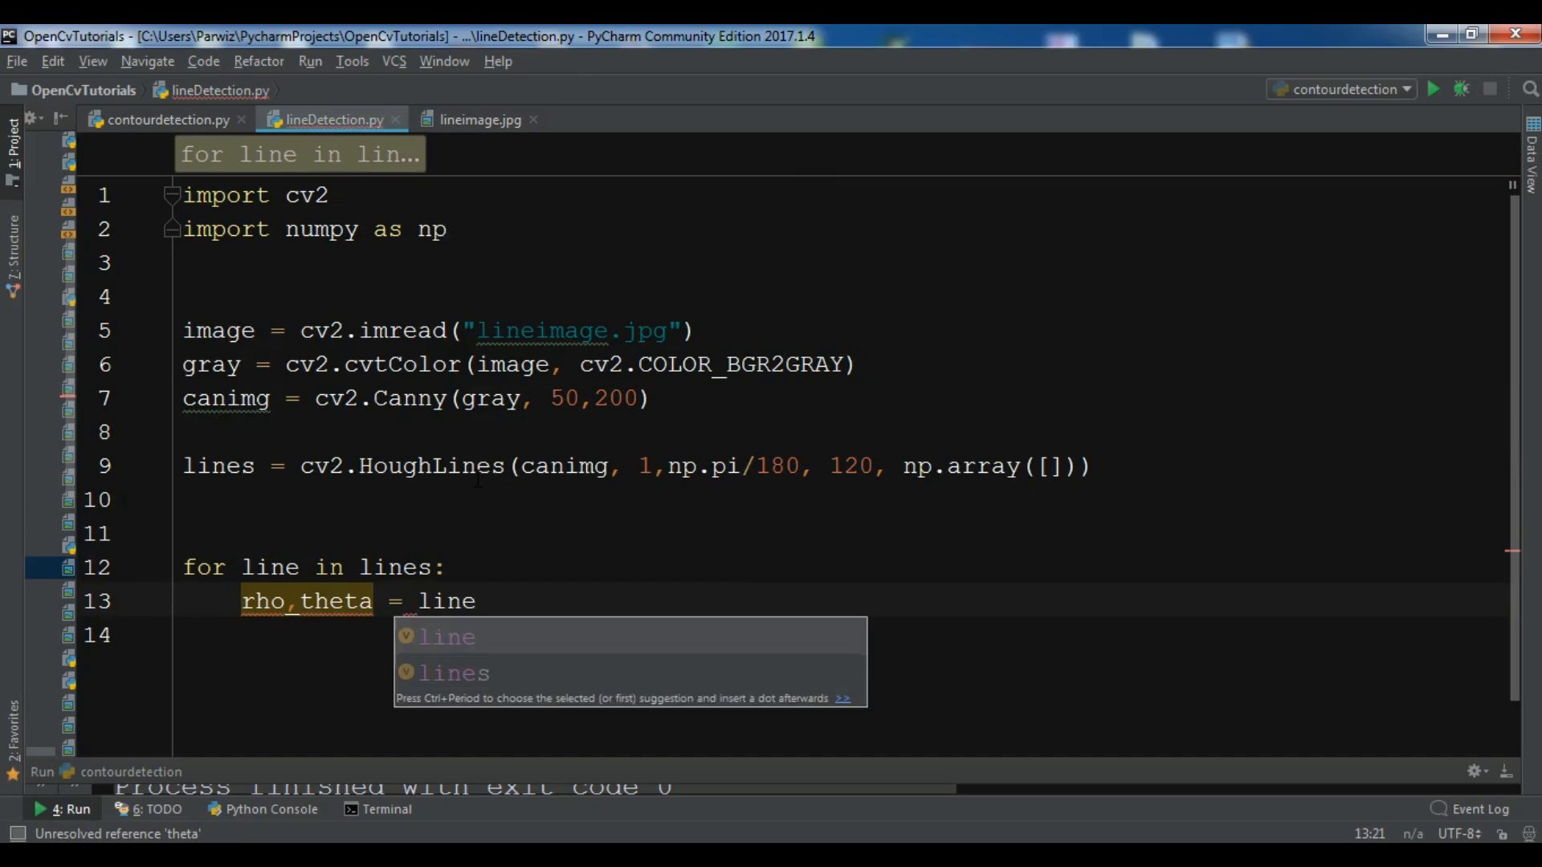
pyautogui.write('[0]')
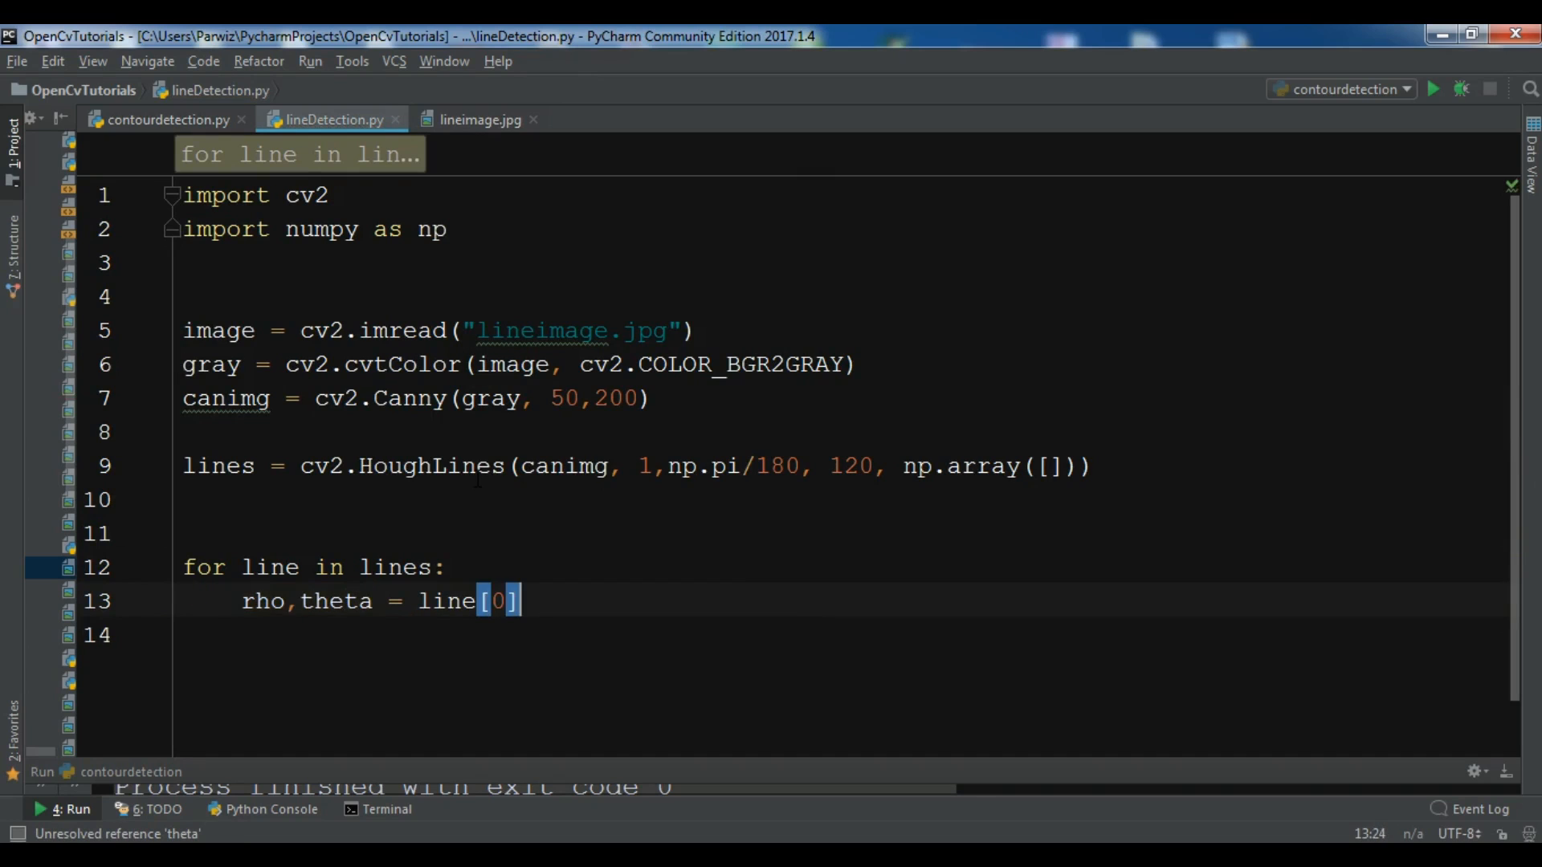
# Step: Compute a = np.cos(theta) and b = np.sin(theta) inside the loop
pyautogui.write('a')
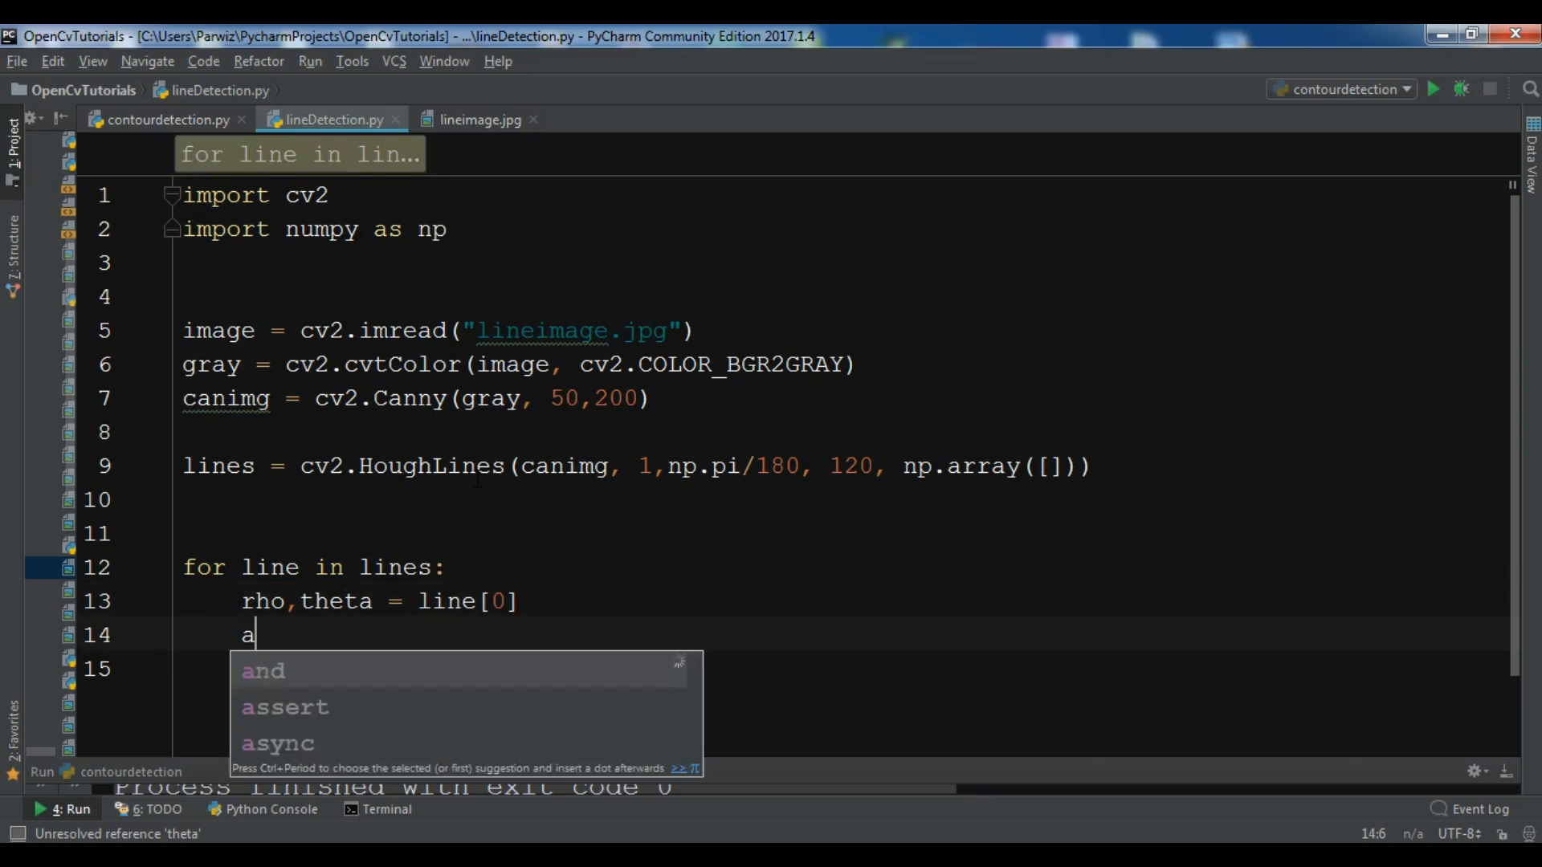
pyautogui.write('=np.con')
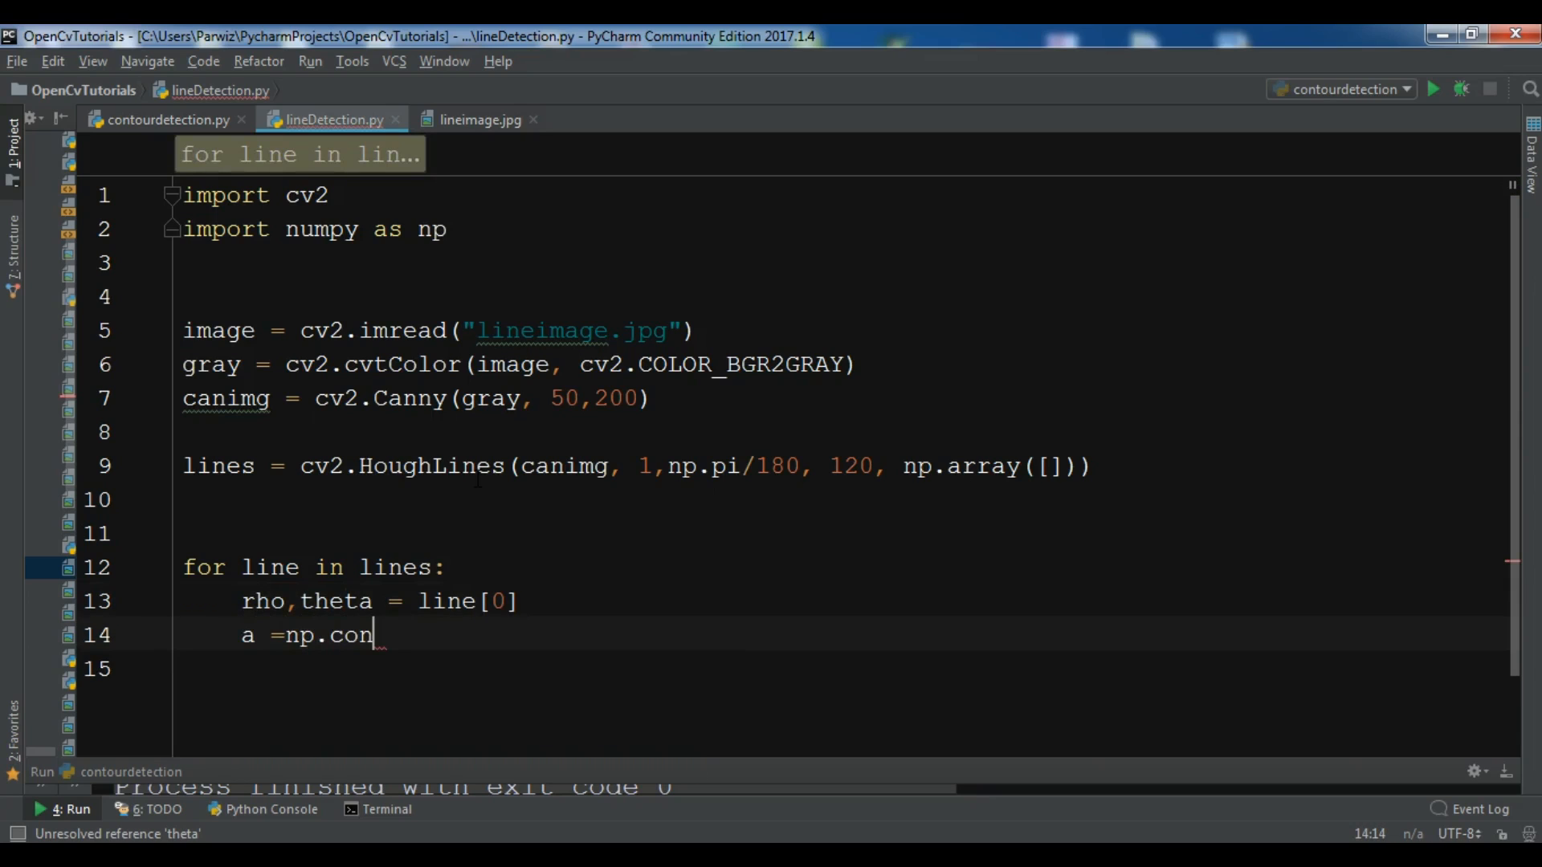
pyautogui.write('s(')
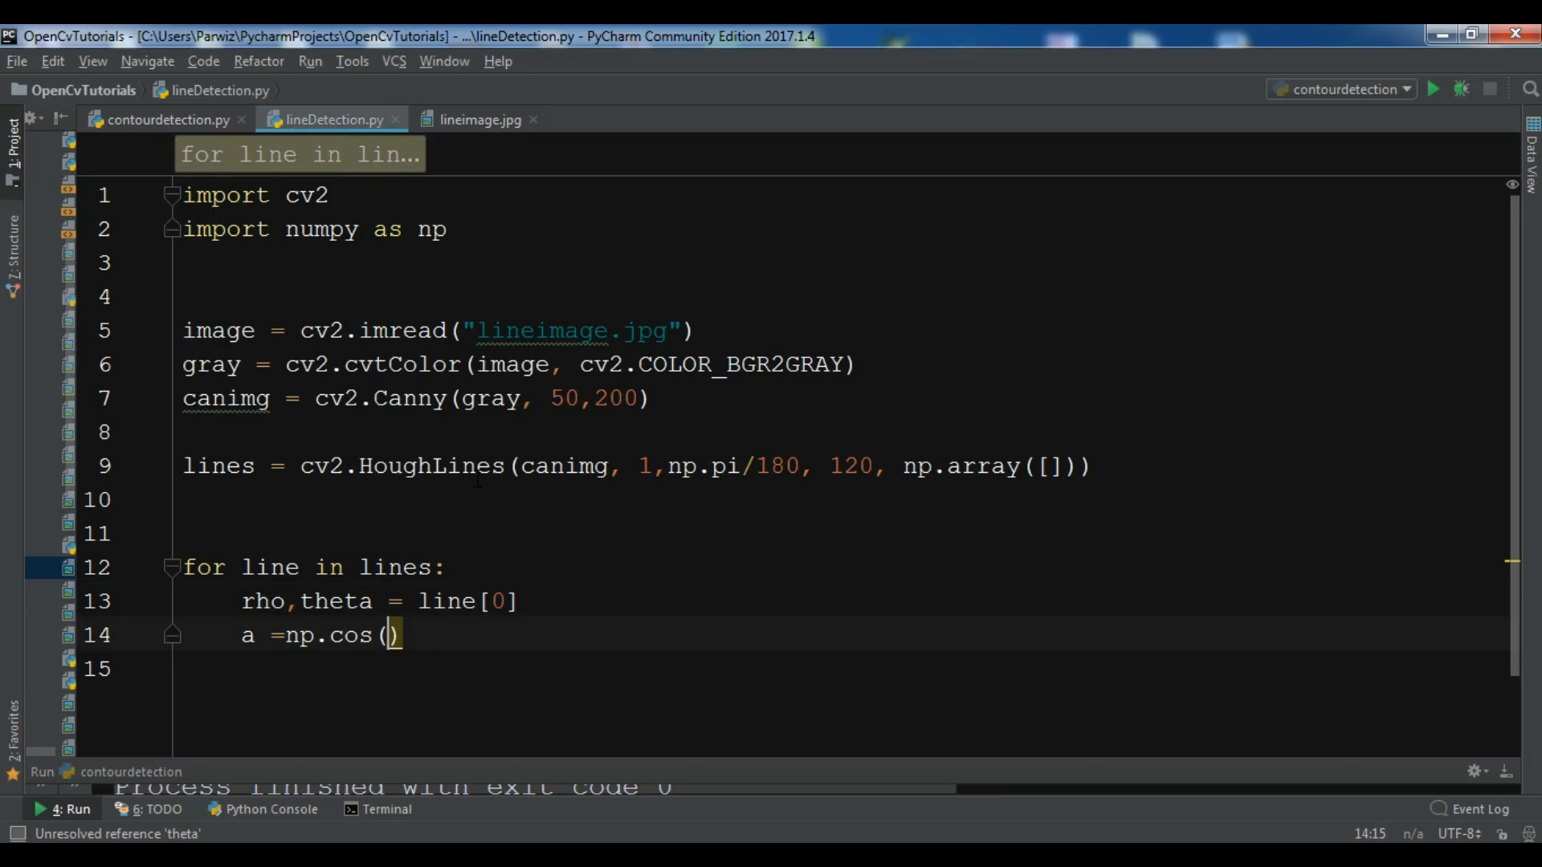
pyautogui.write('theta')
pyautogui.click(840, 669)
pyautogui.write('b')
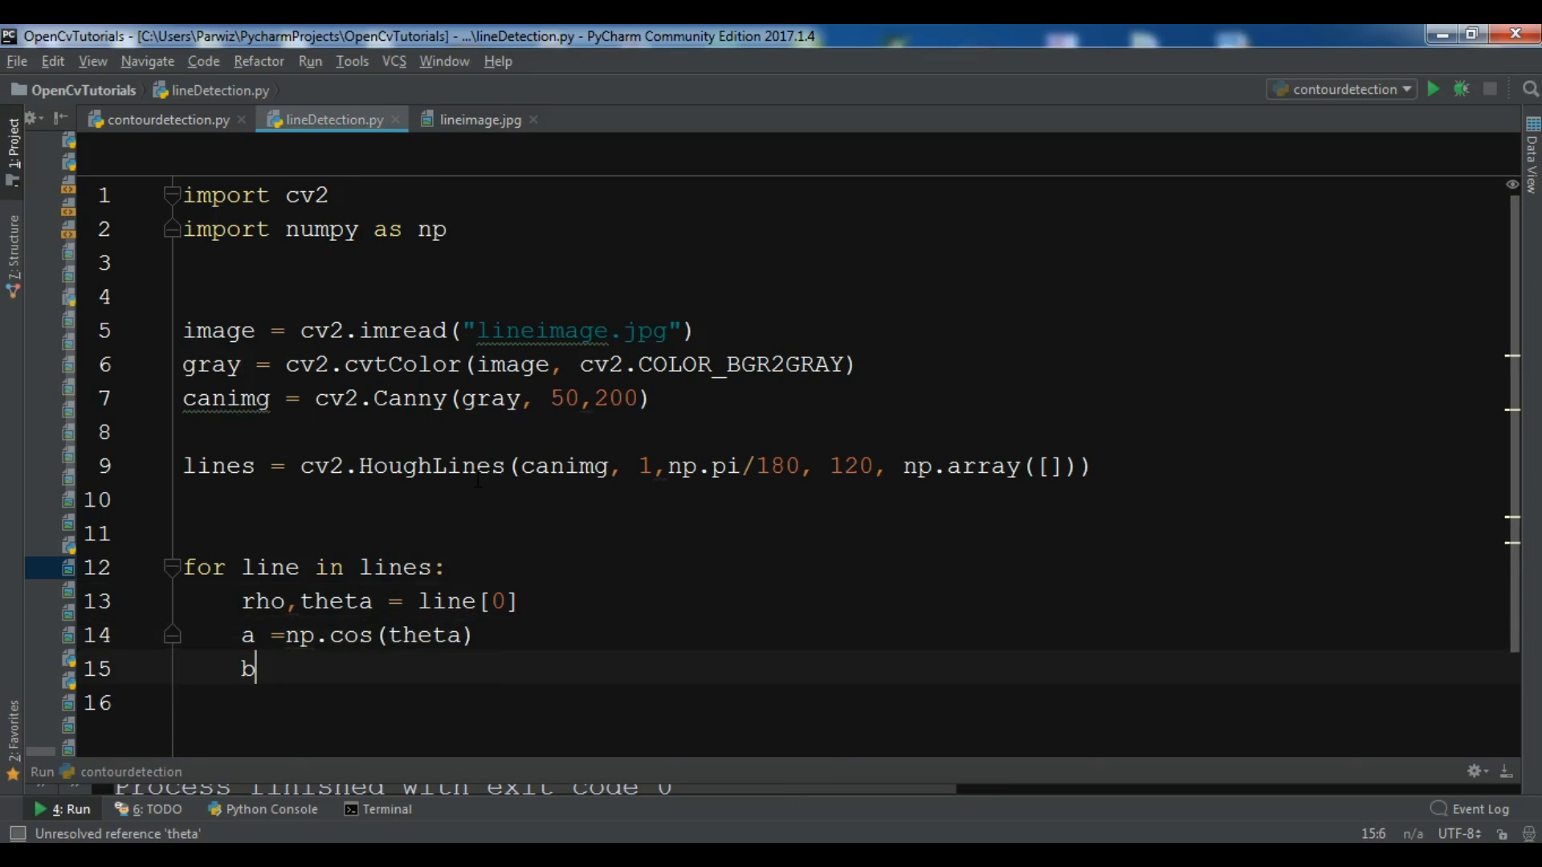
pyautogui.write('= np')
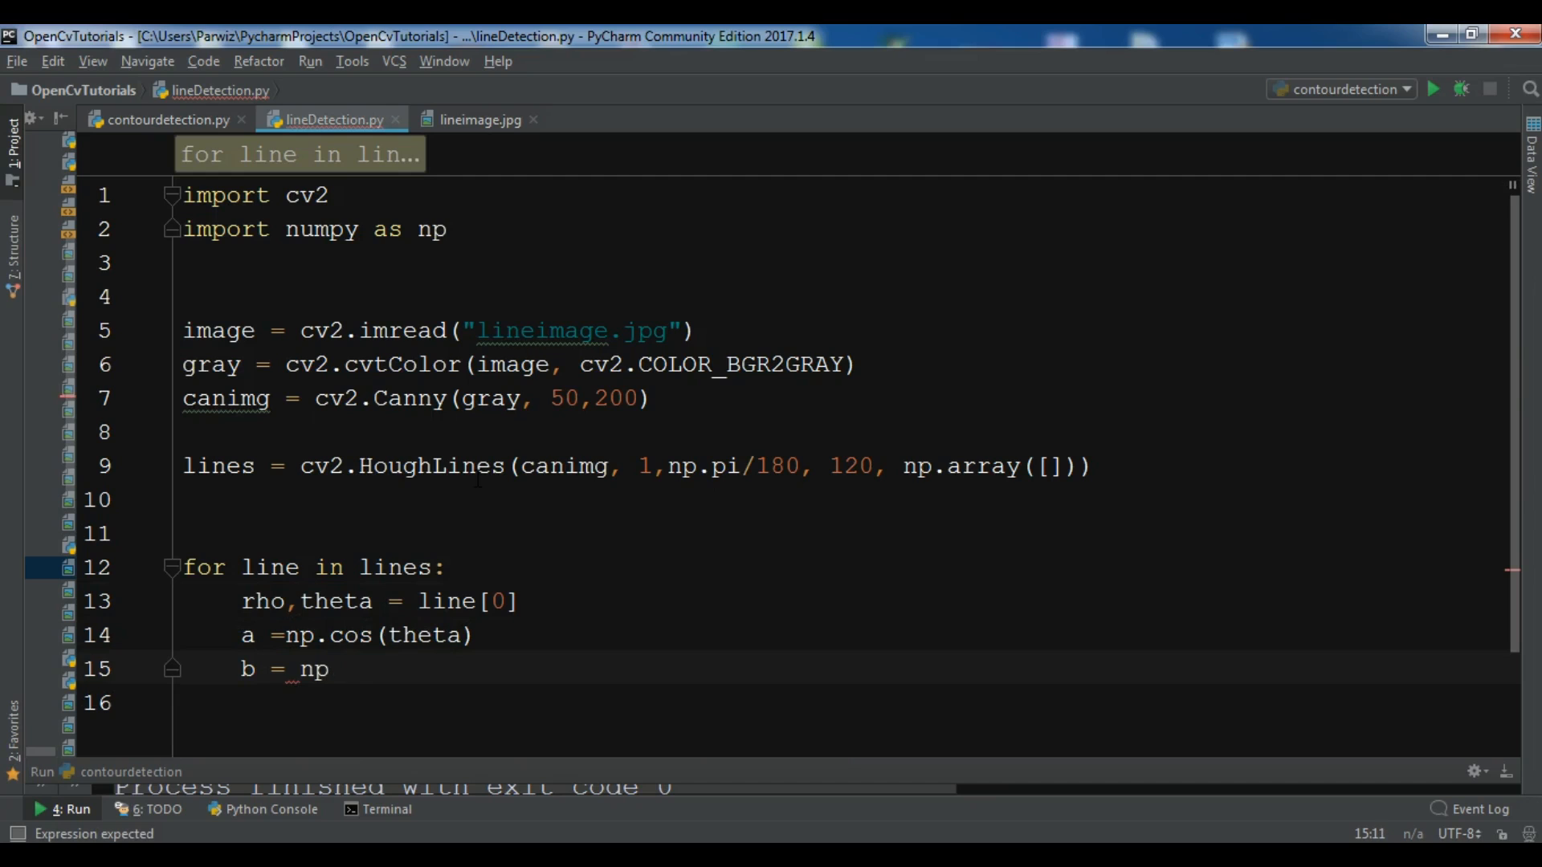
pyautogui.write('.sin')
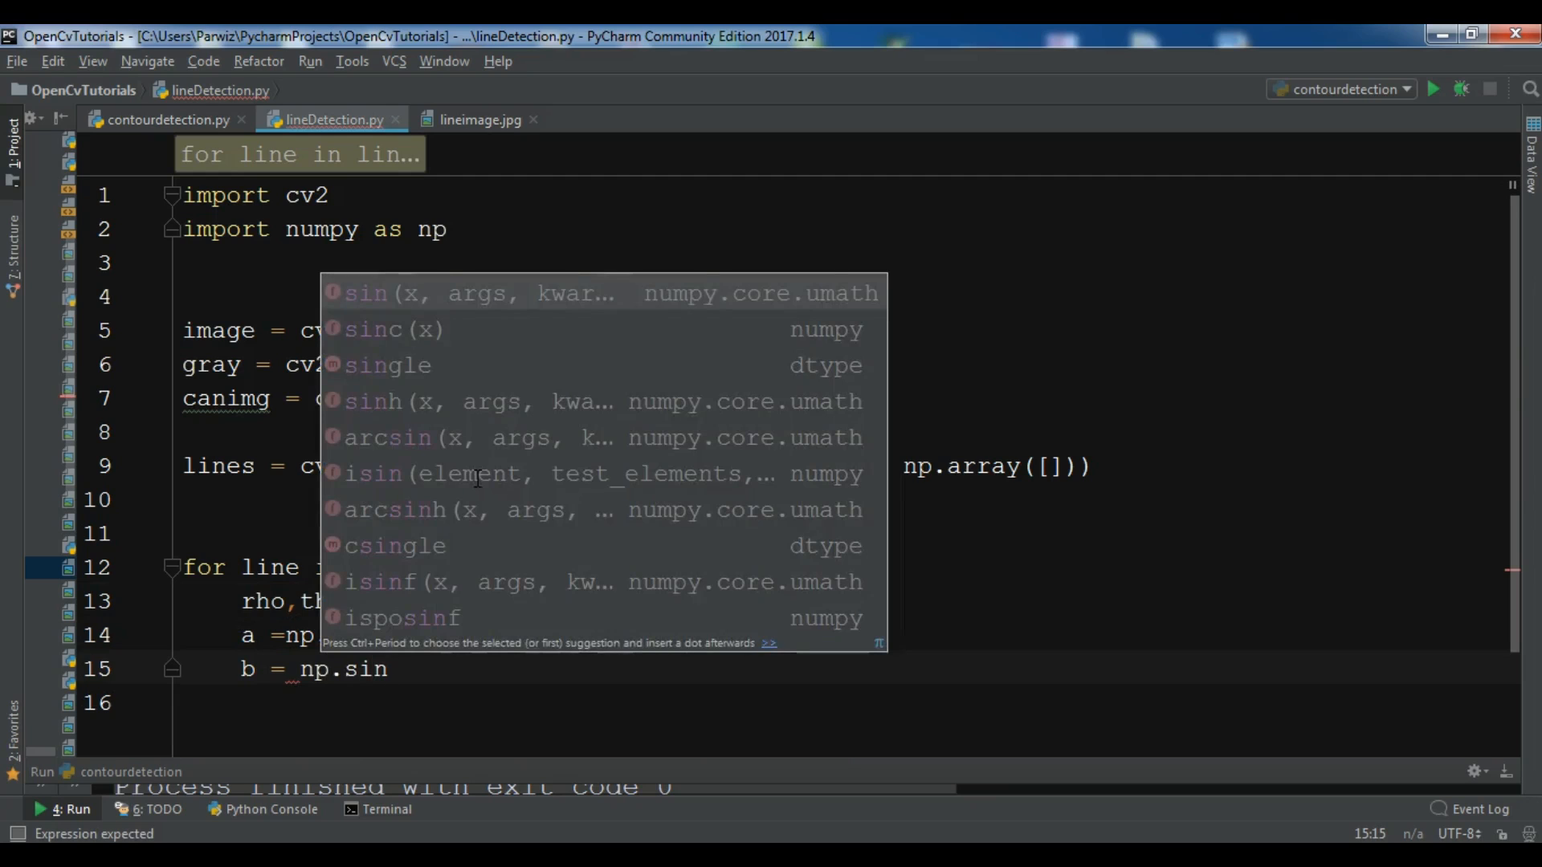
pyautogui.write('(theta')
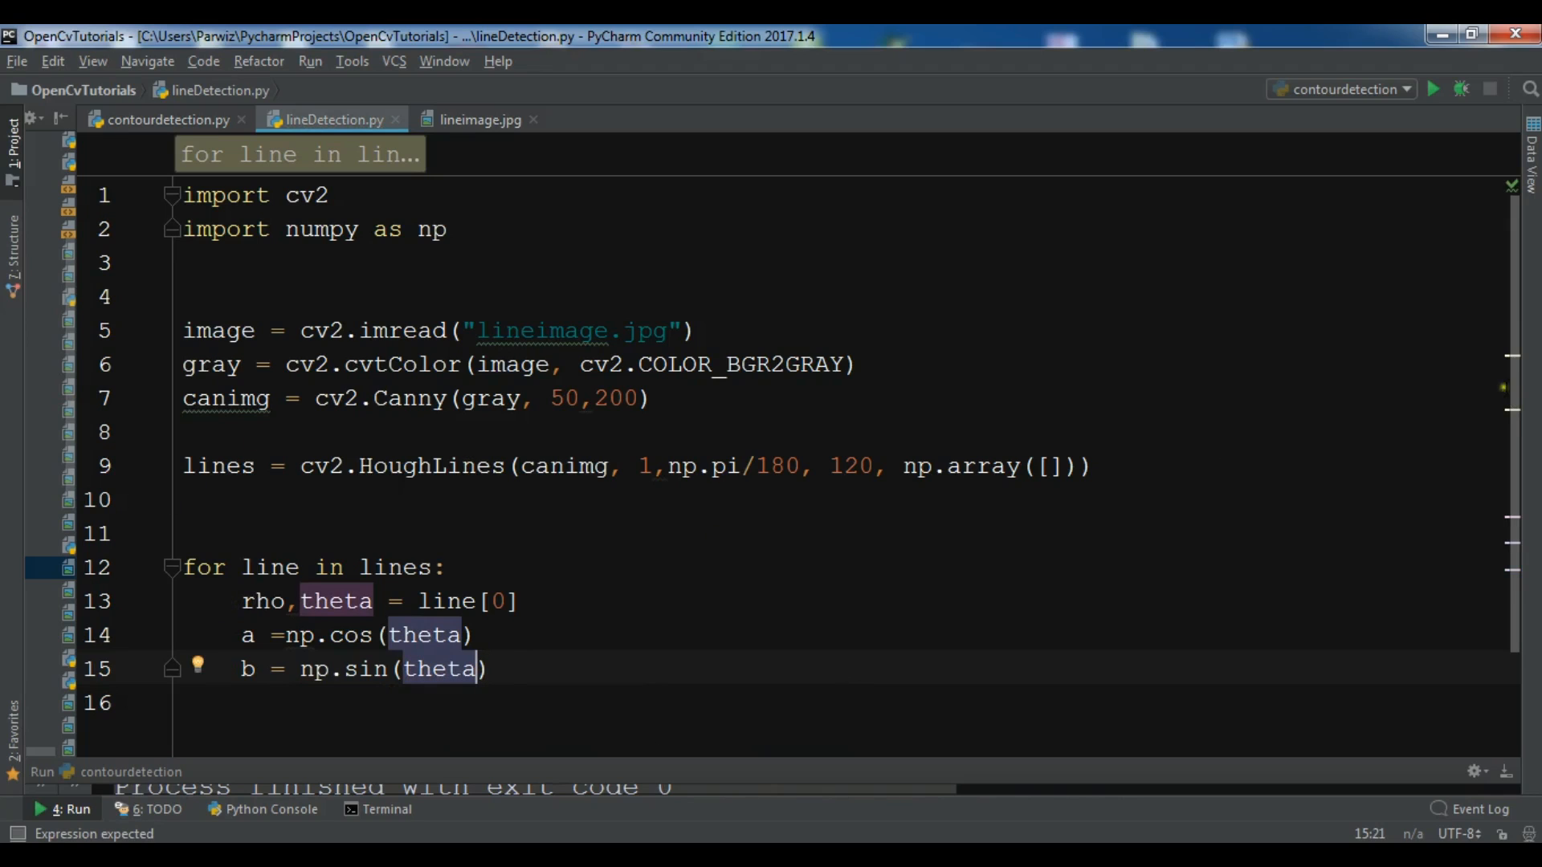
pyautogui.click(480, 119)
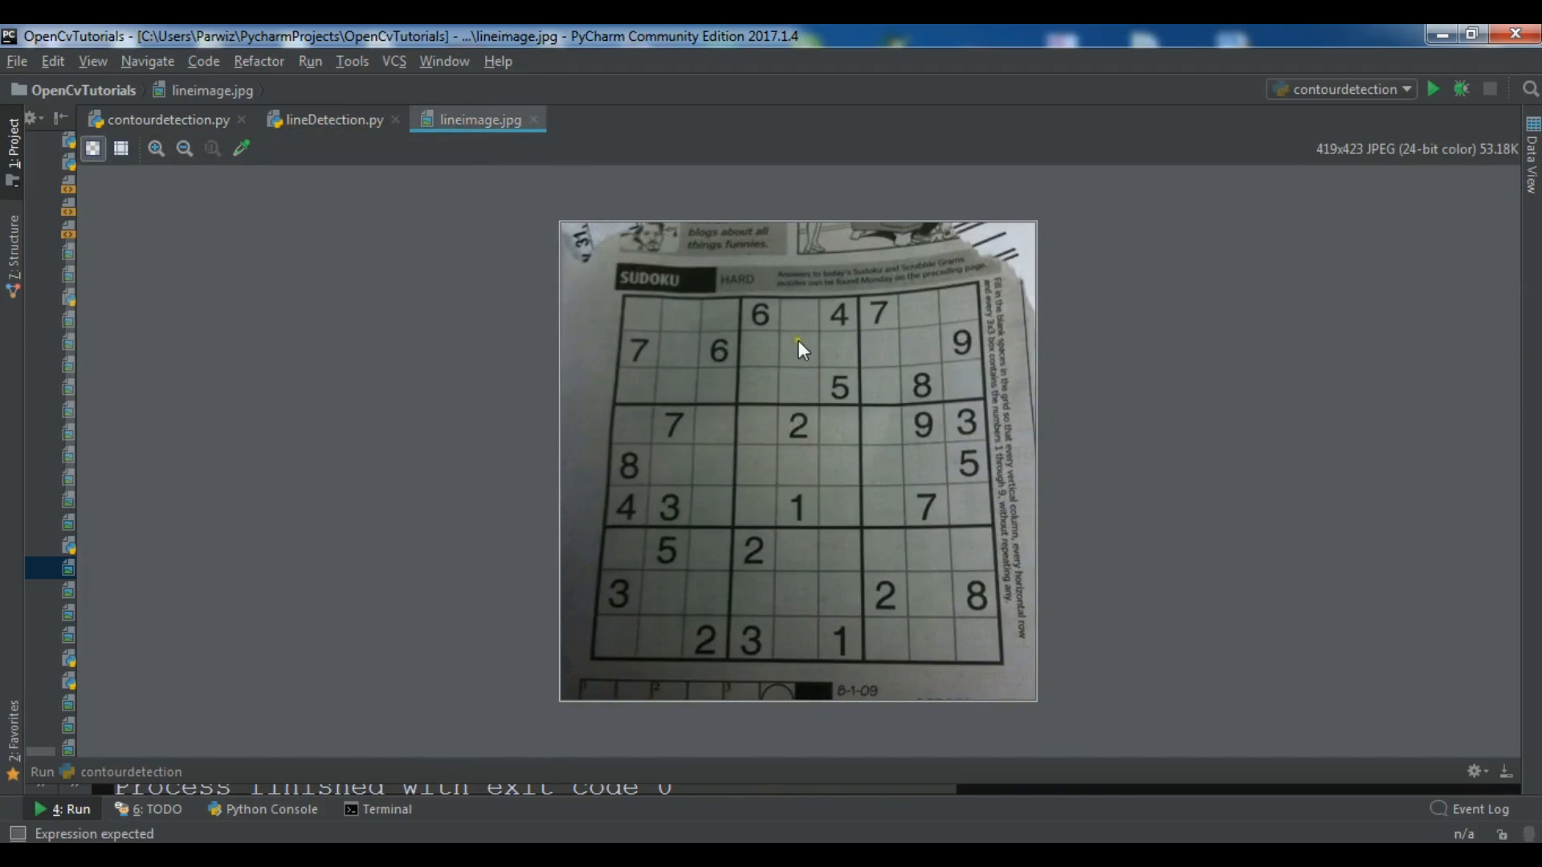
pyautogui.moveTo(847, 327)
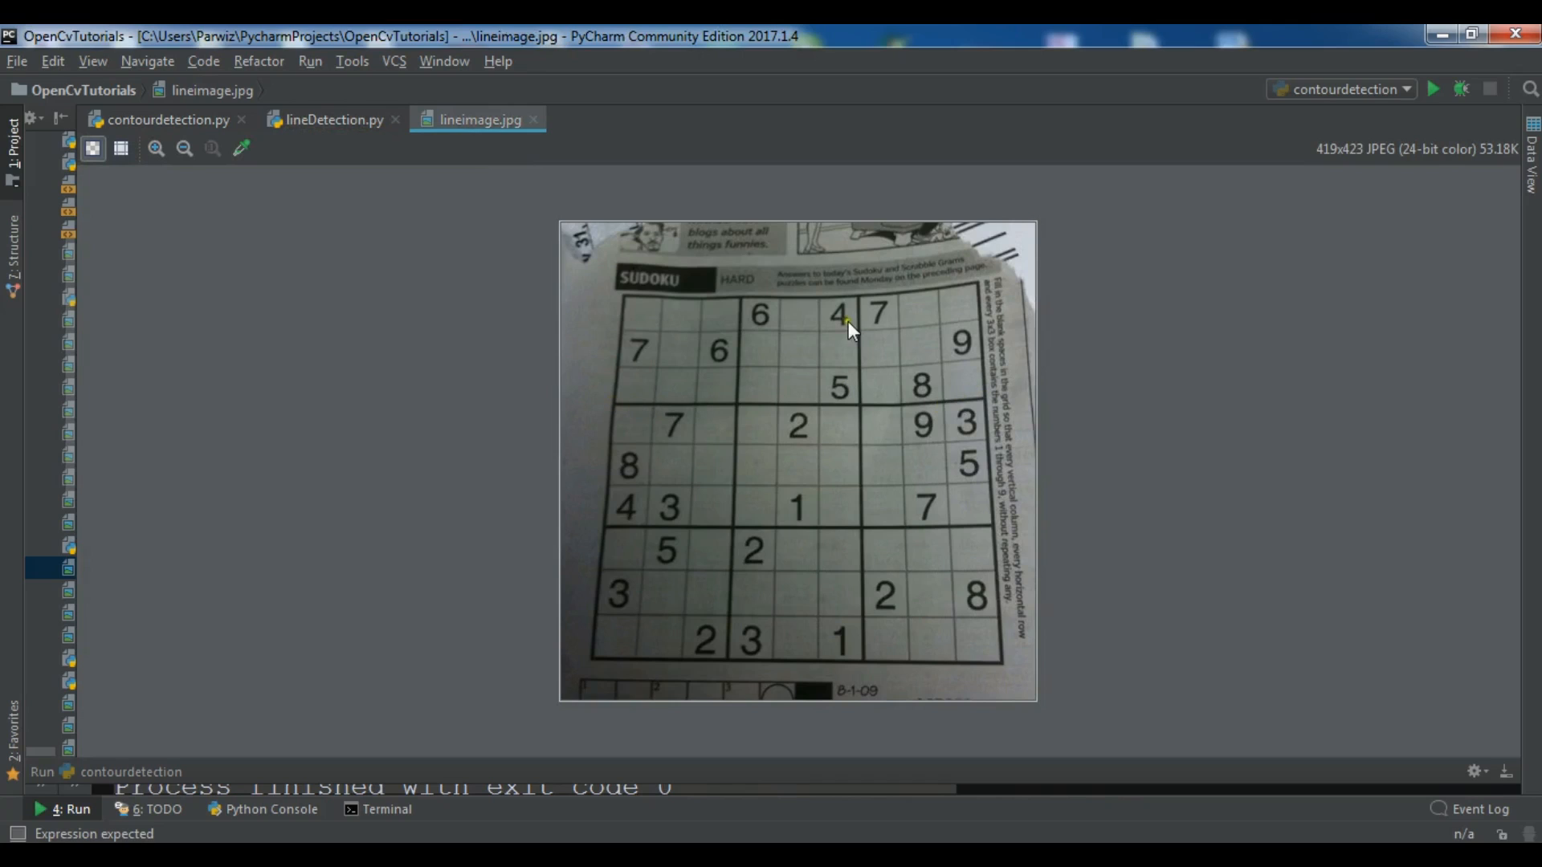
pyautogui.moveTo(605, 419)
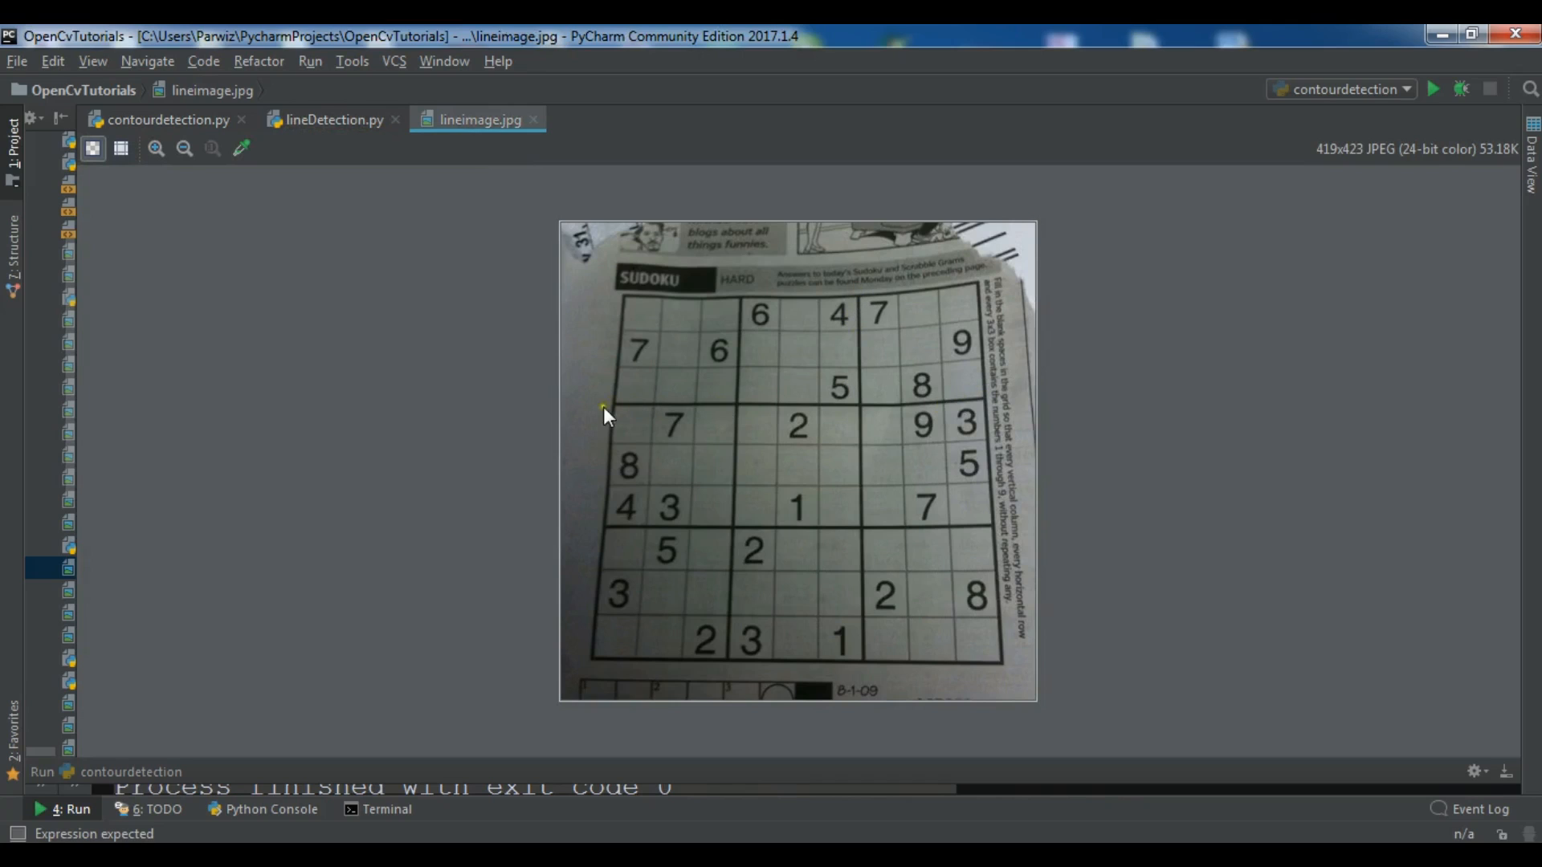
pyautogui.moveTo(340, 127)
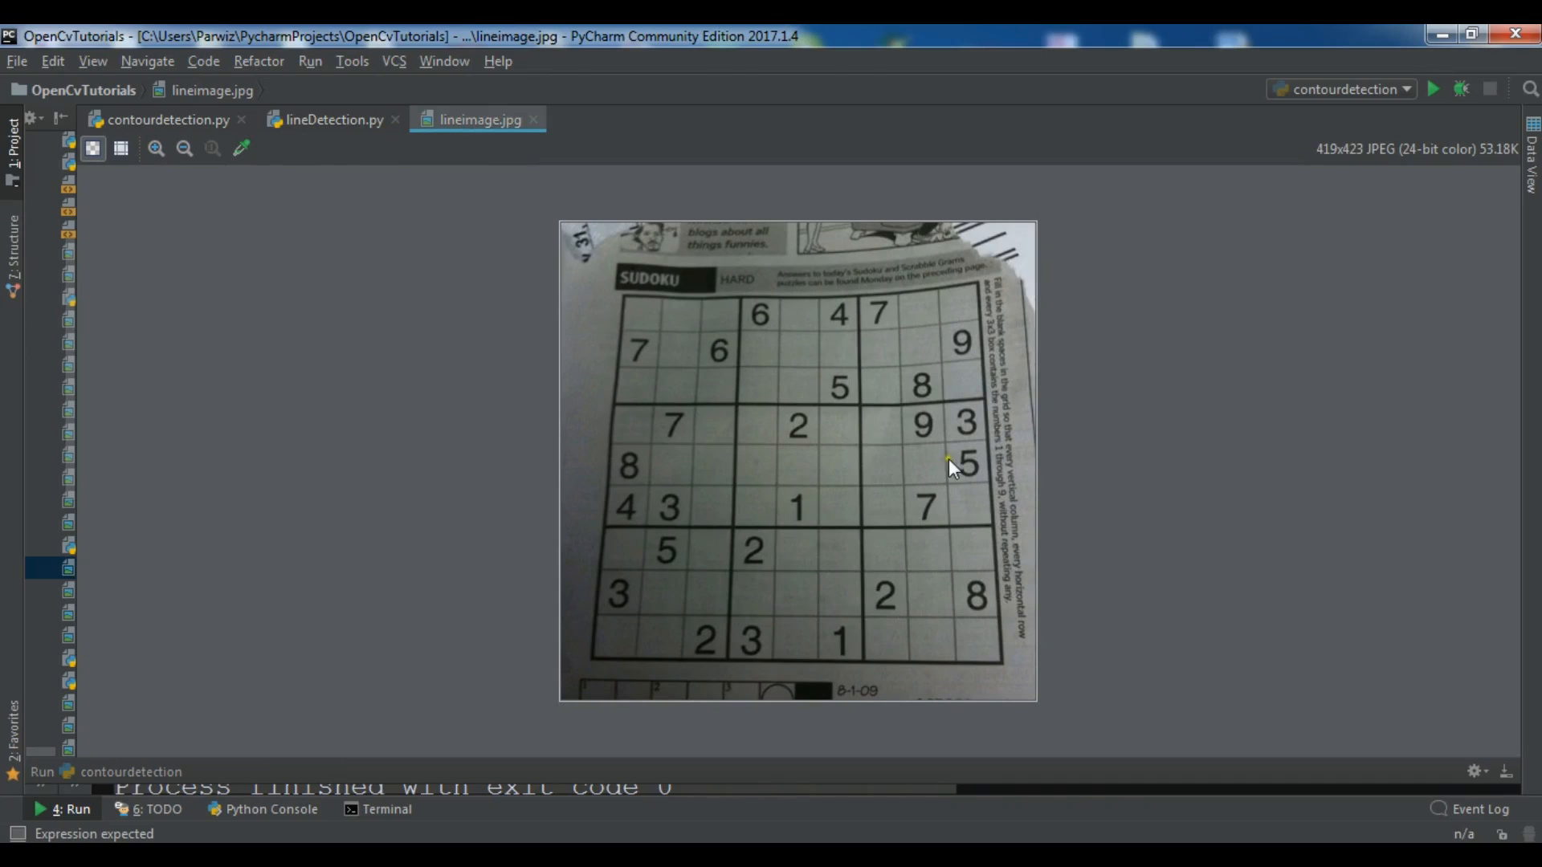
pyautogui.click(328, 119)
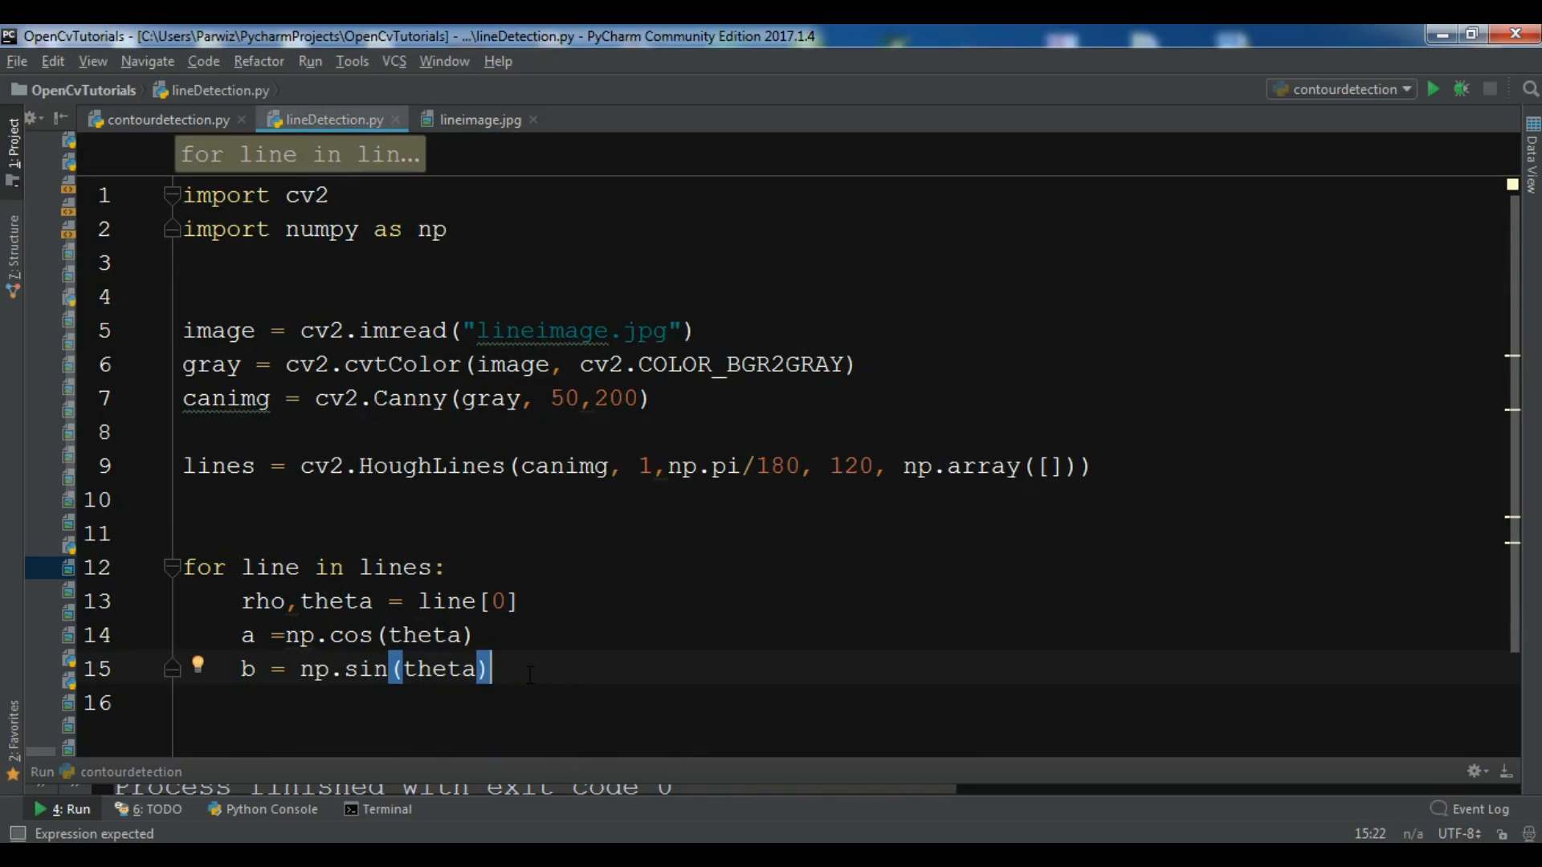
# Step: Compute x0 = a*rho and y0 = b*rho inside the loop
pyautogui.write('x')
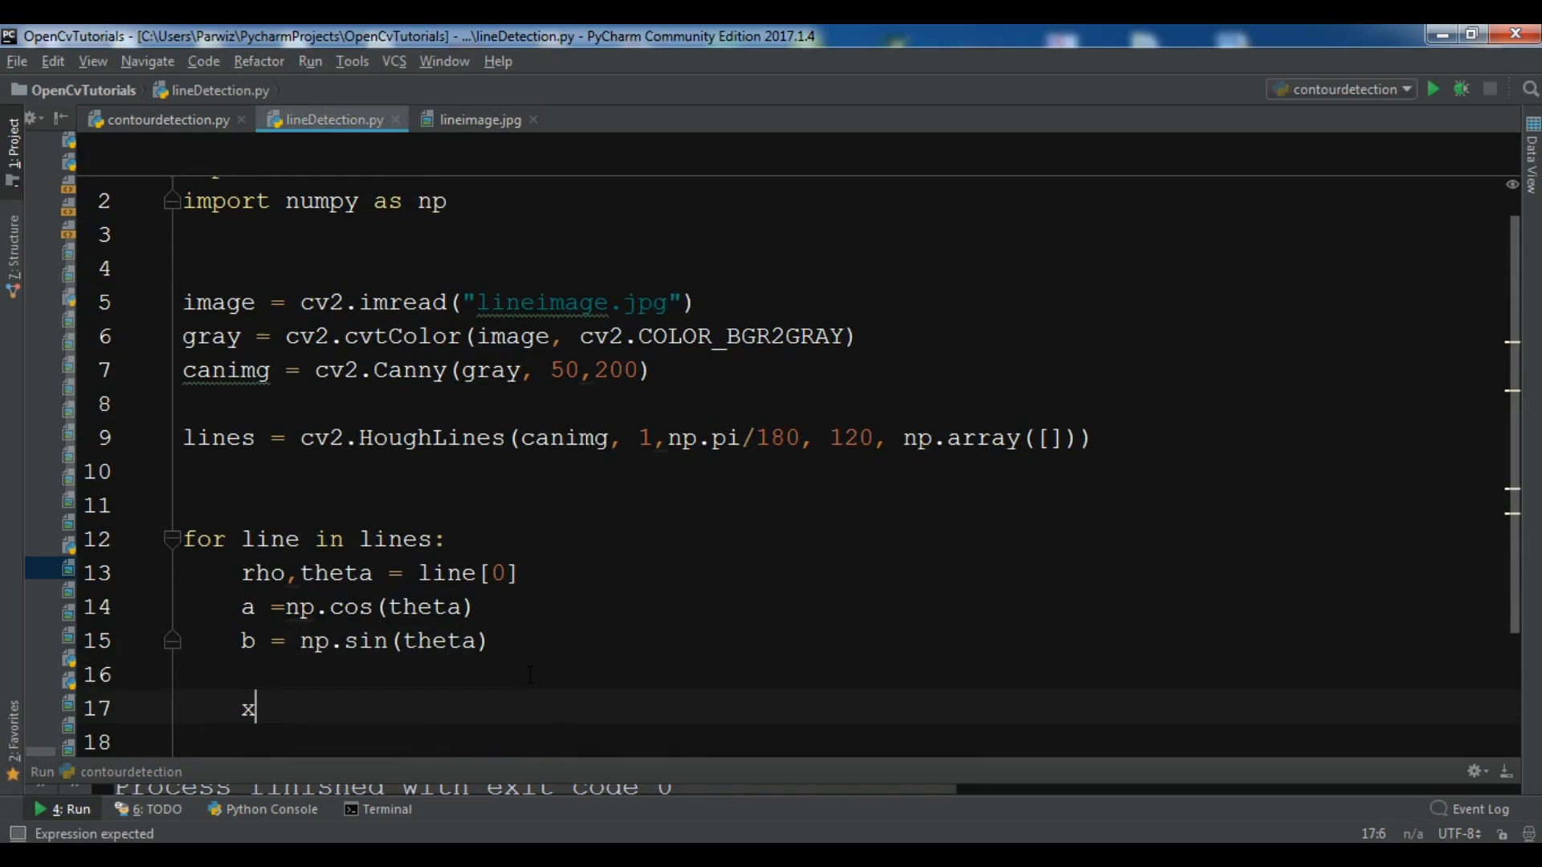
pyautogui.write('0 =')
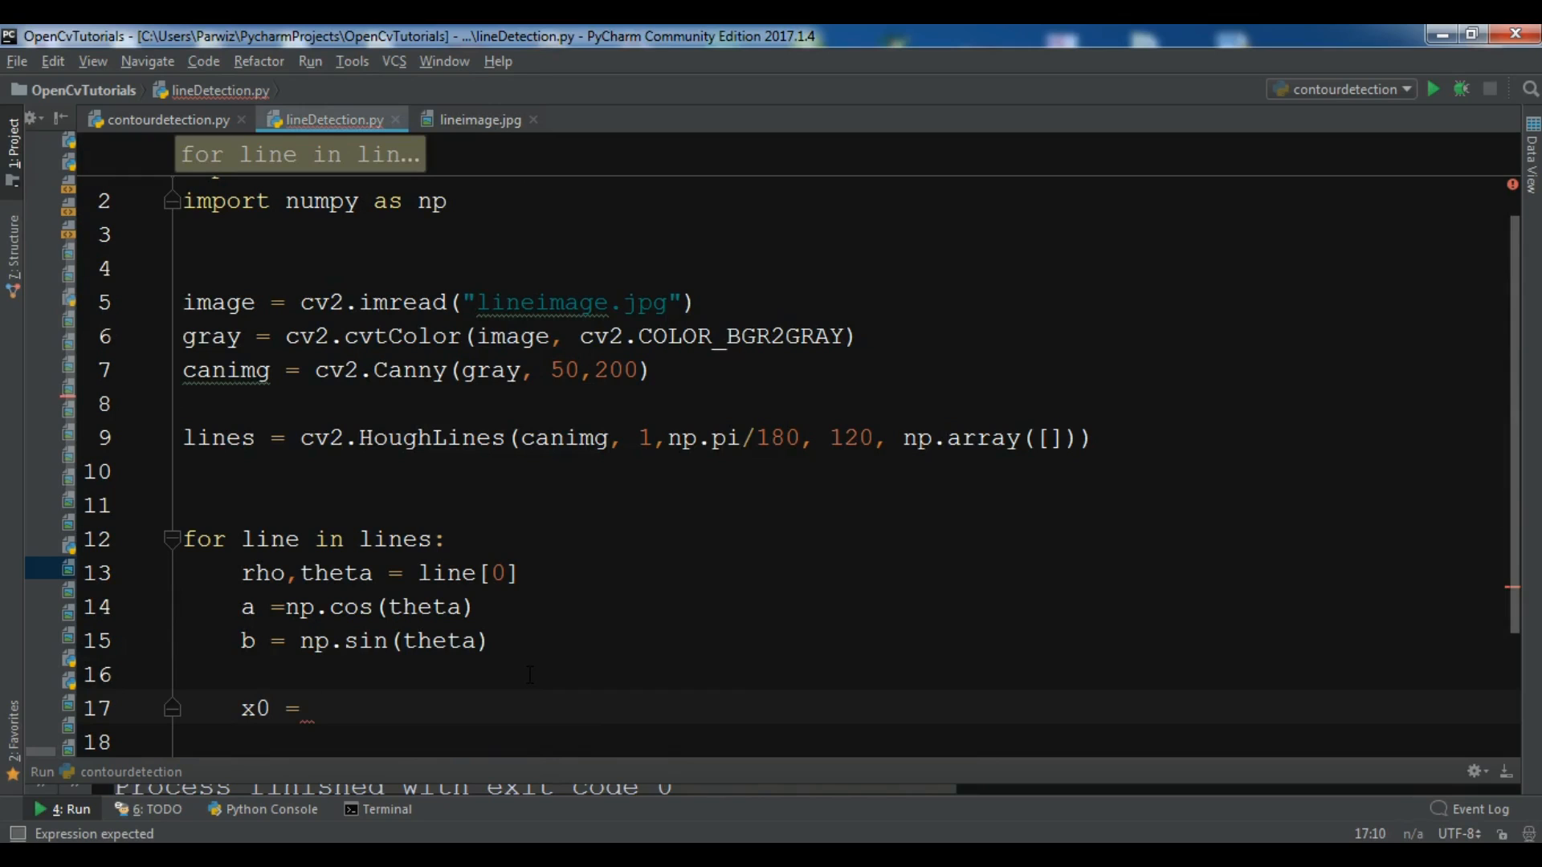
pyautogui.write('a*')
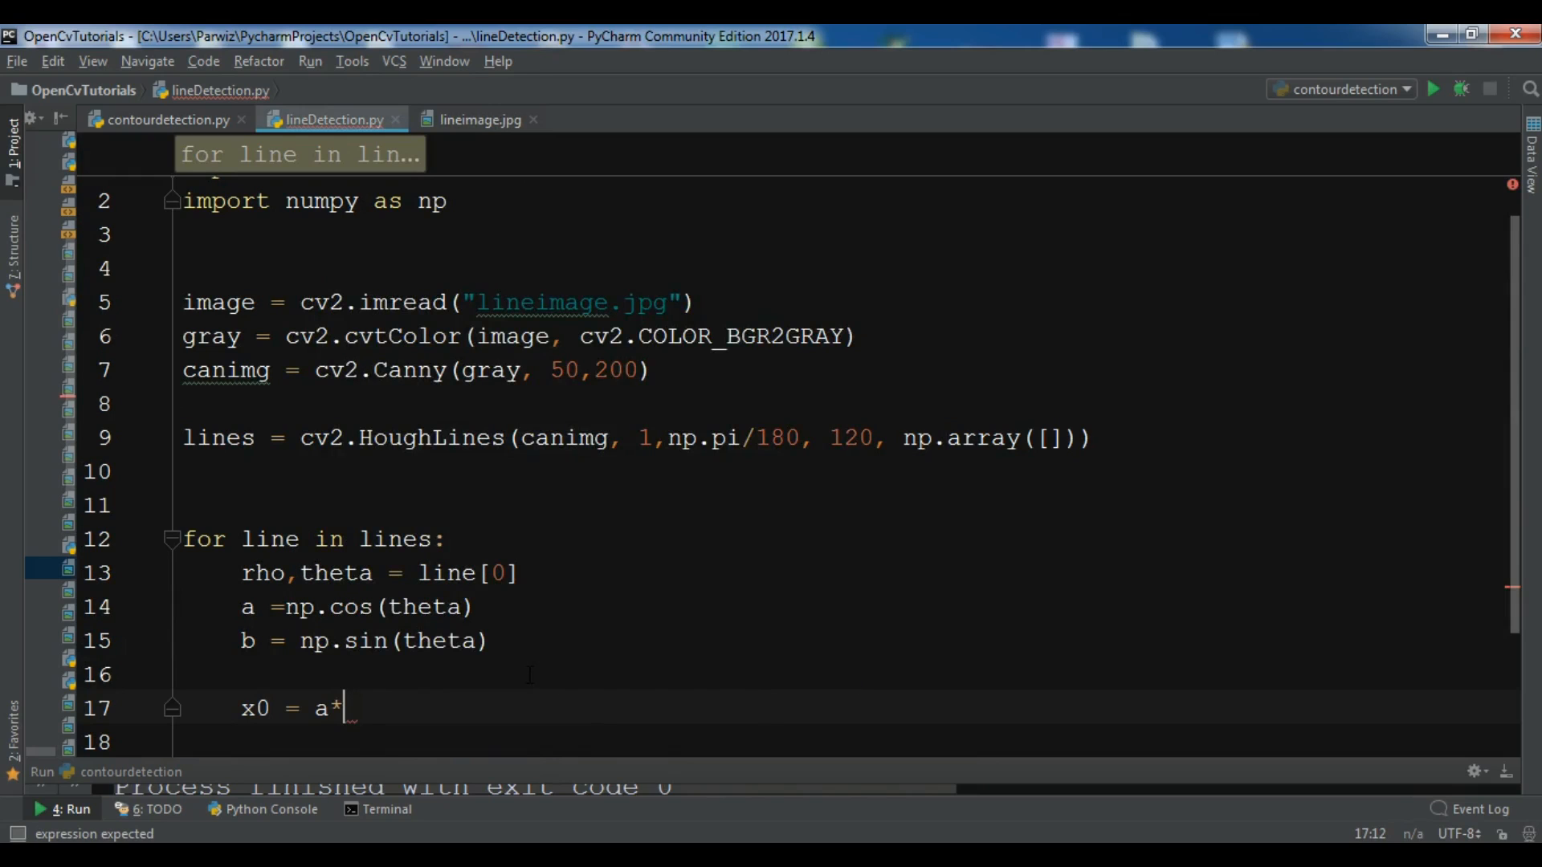
pyautogui.write('rho')
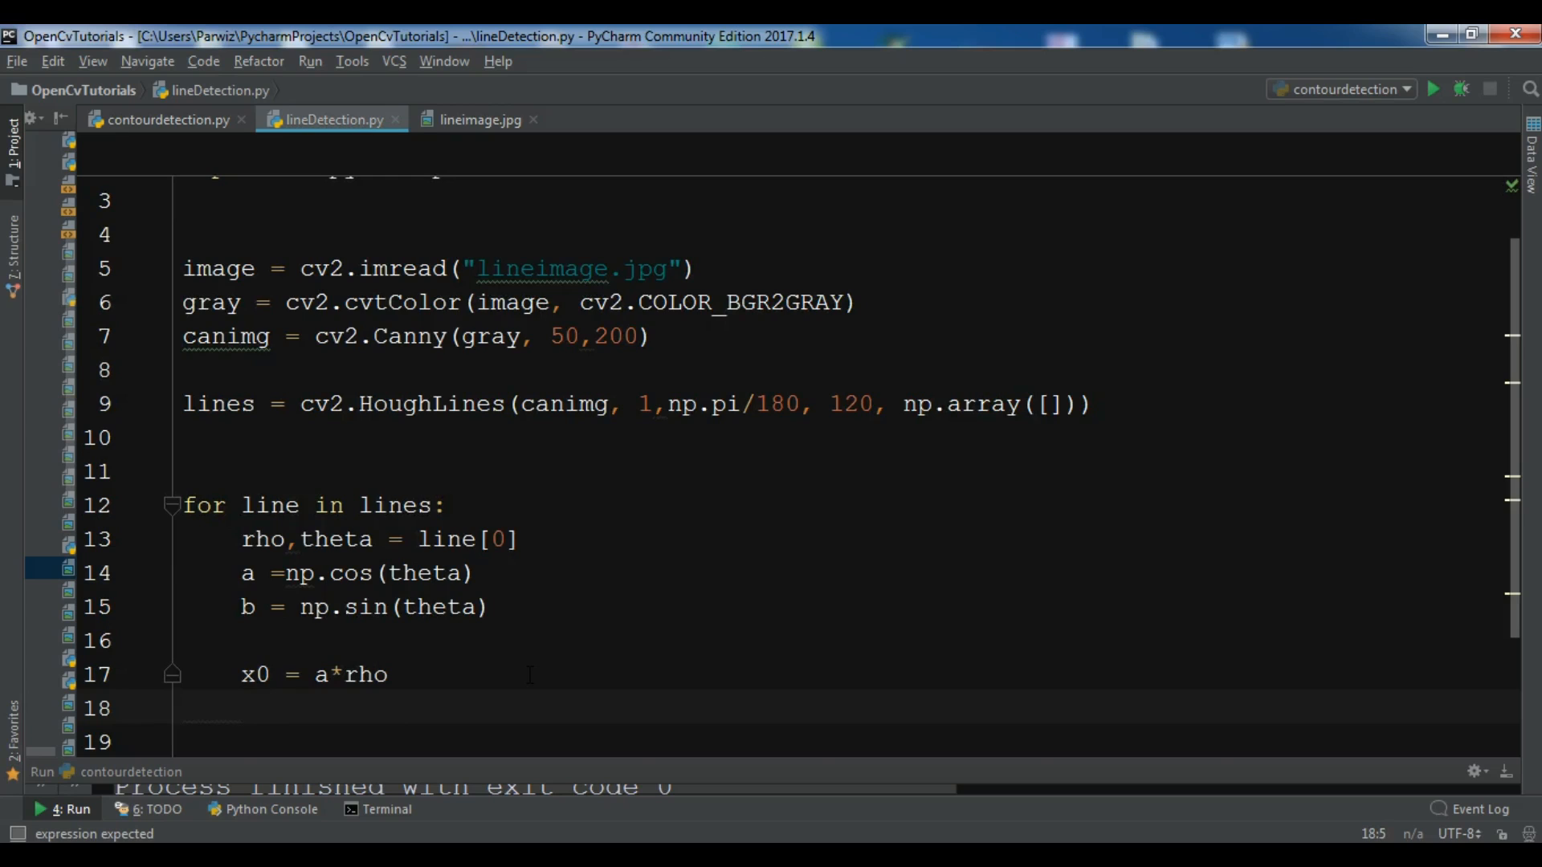
pyautogui.write('y0 =')
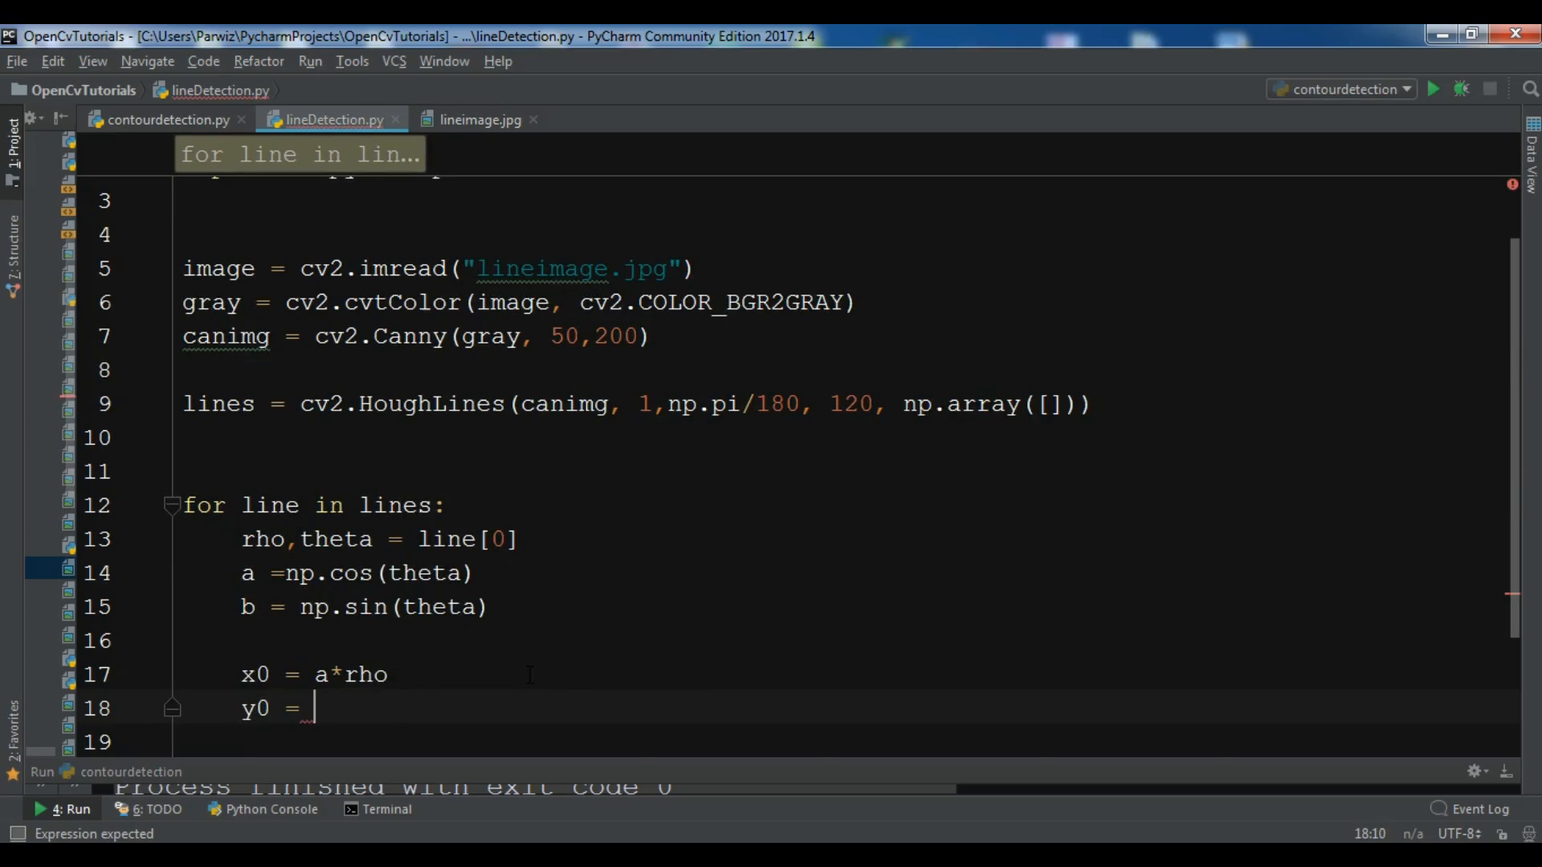
pyautogui.write('b*')
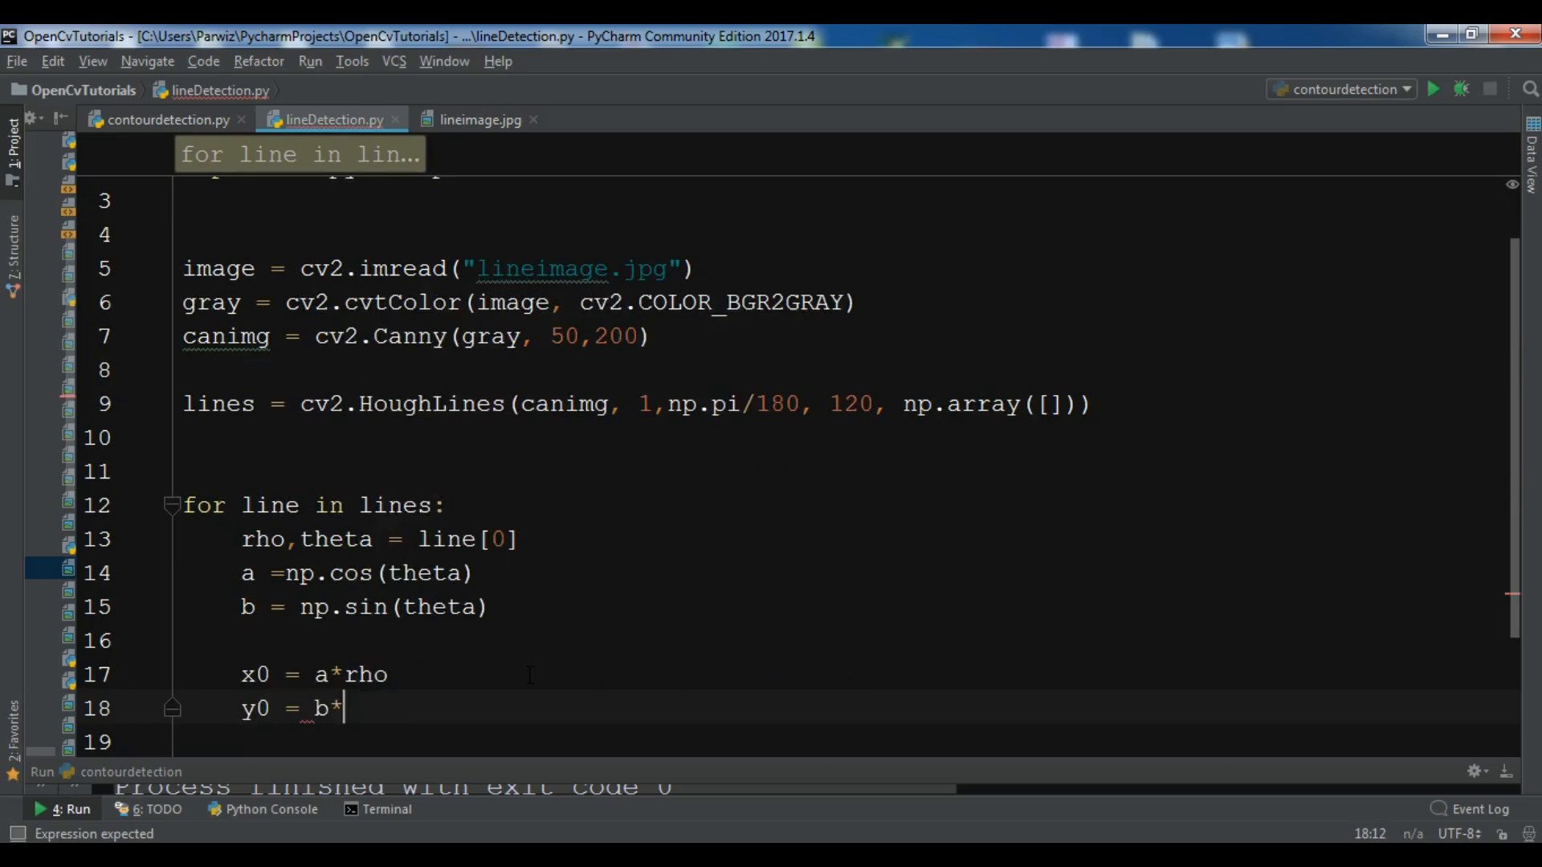
pyautogui.write('rho')
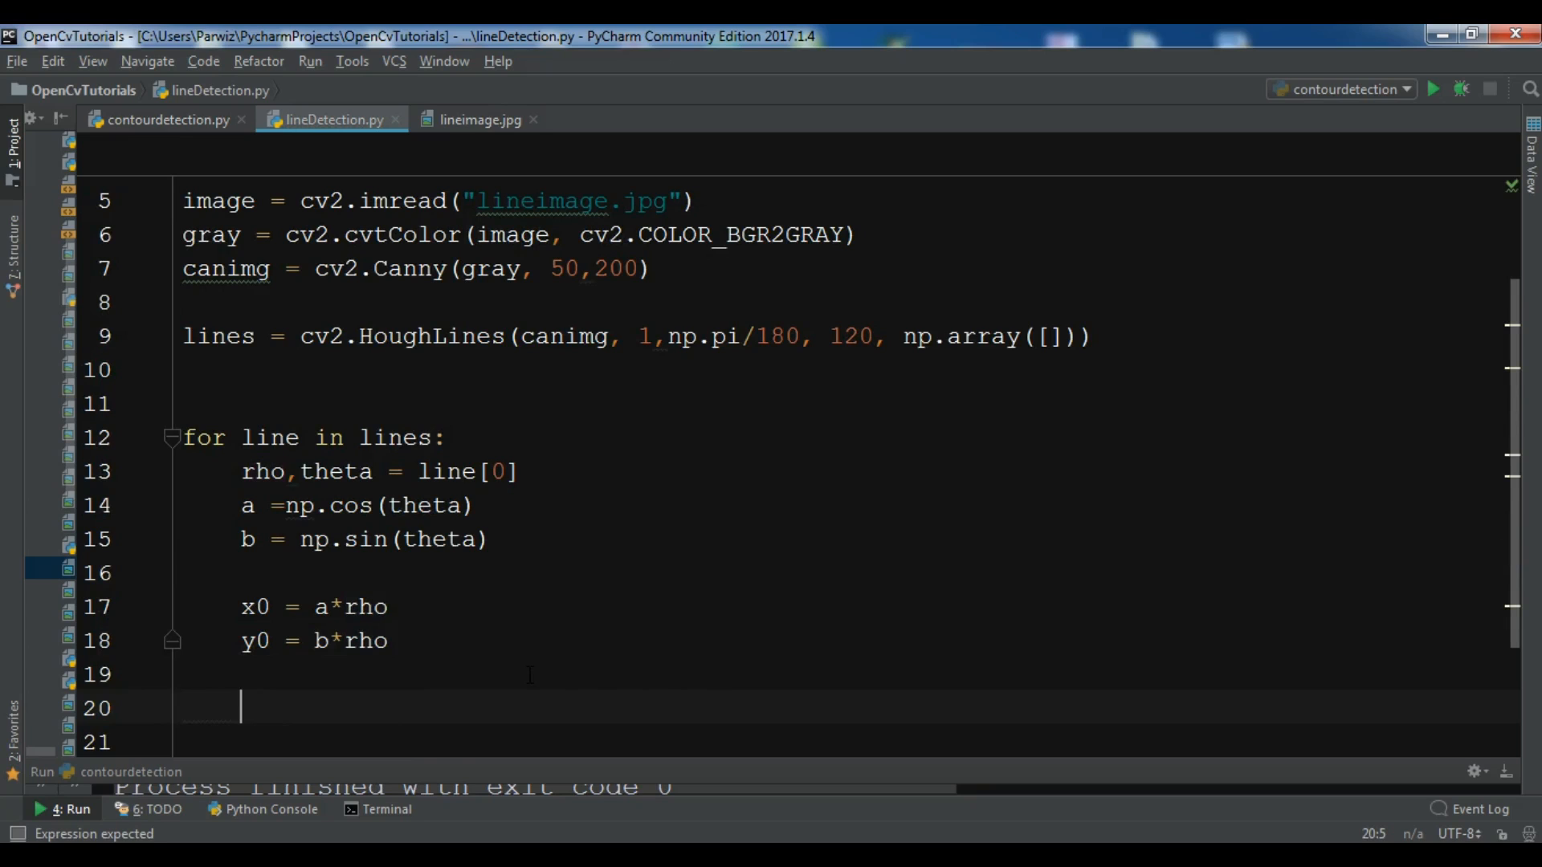
# Step: Compute x1 = int(x0+1000*(-b)) and y1 = int(y0 + 1000*(a))
pyautogui.write('x1 =')
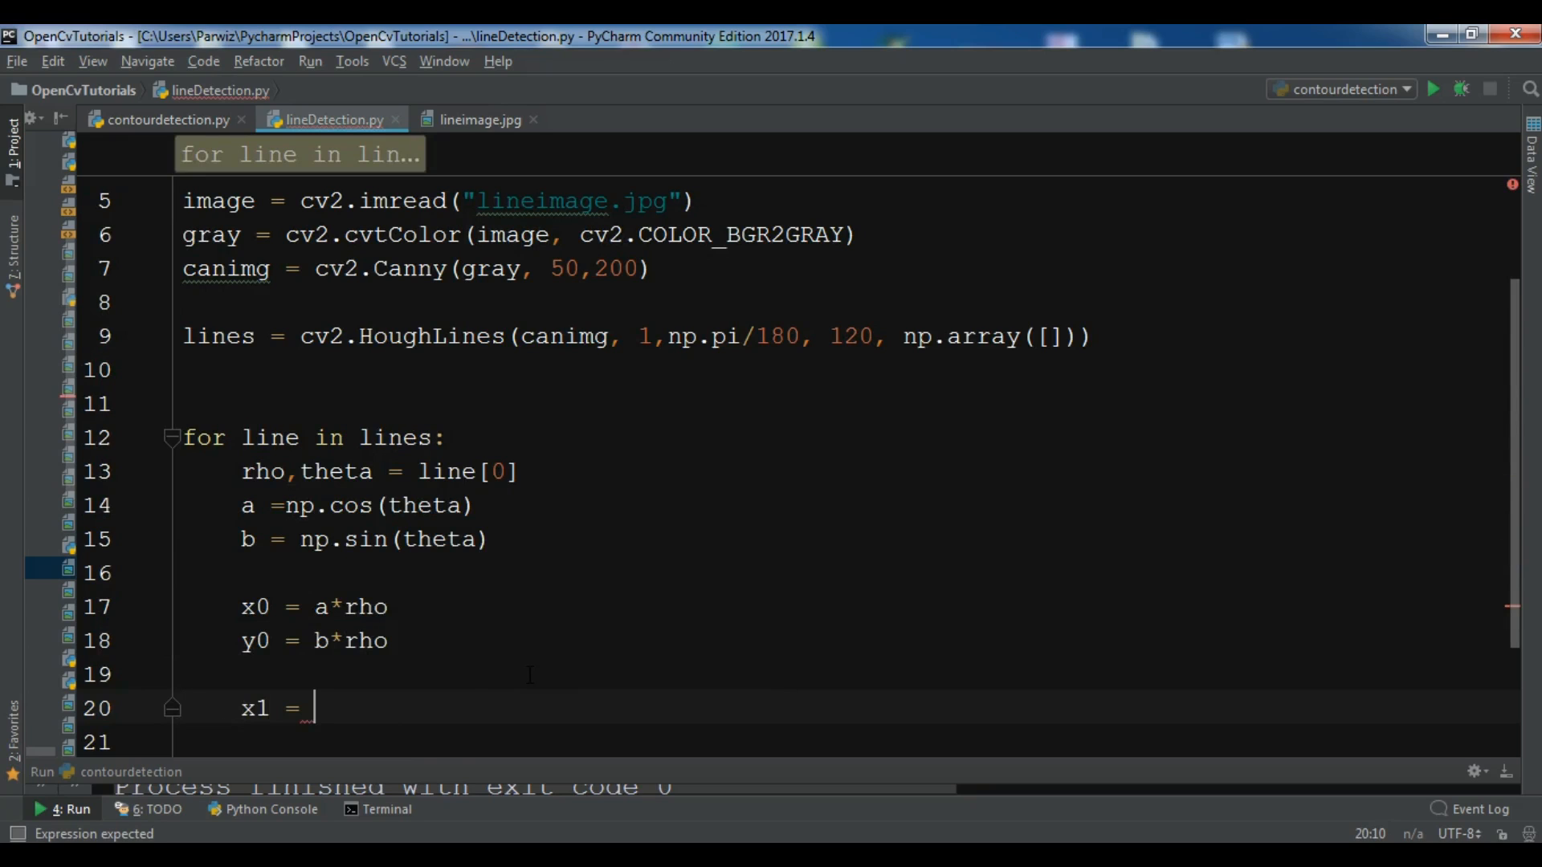
pyautogui.write('i')
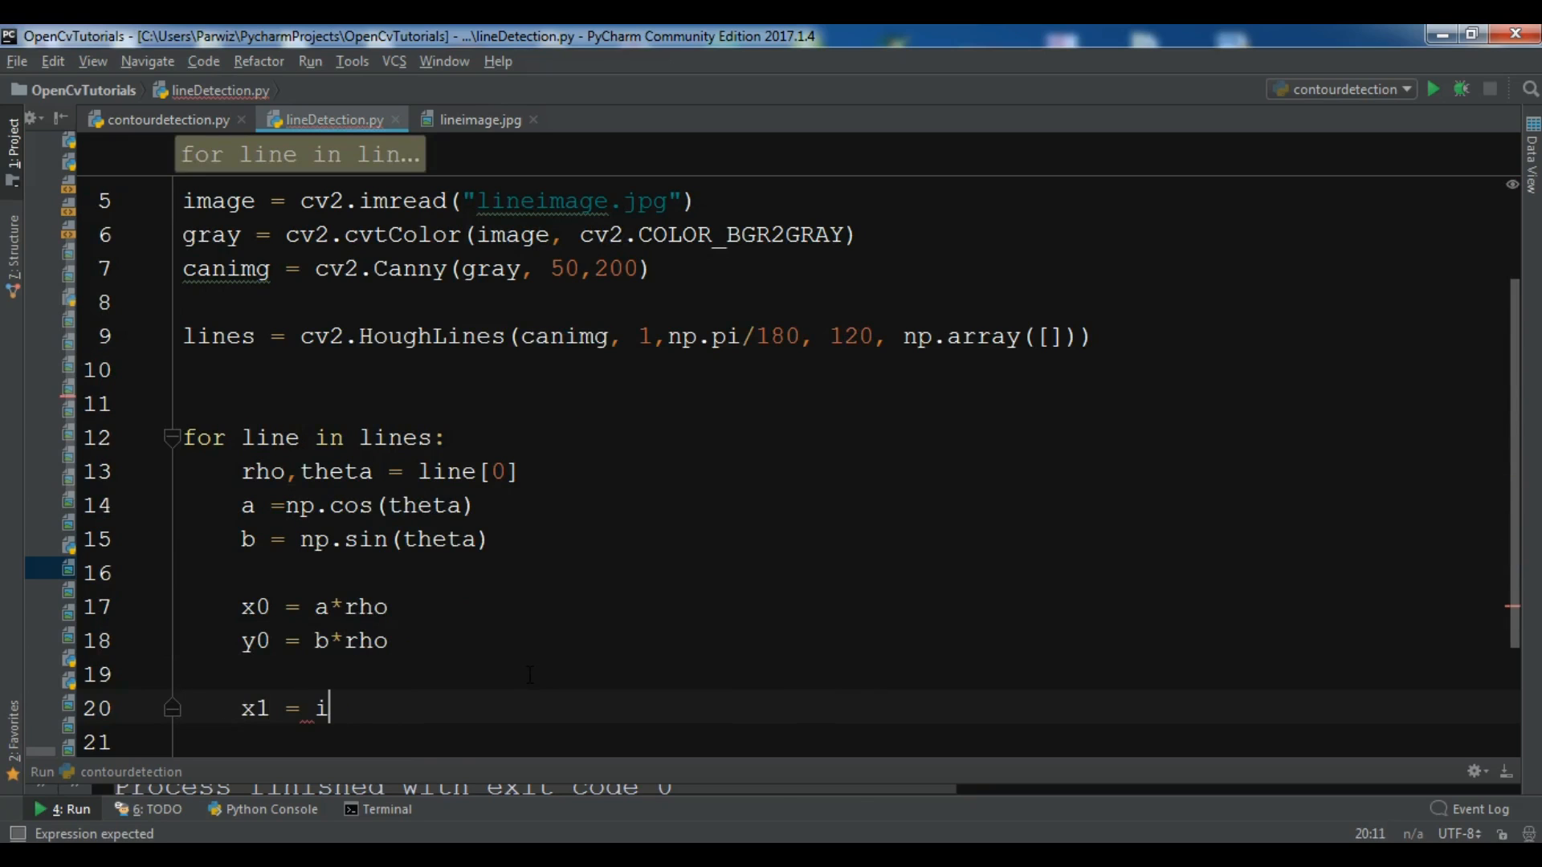
pyautogui.write('nt()')
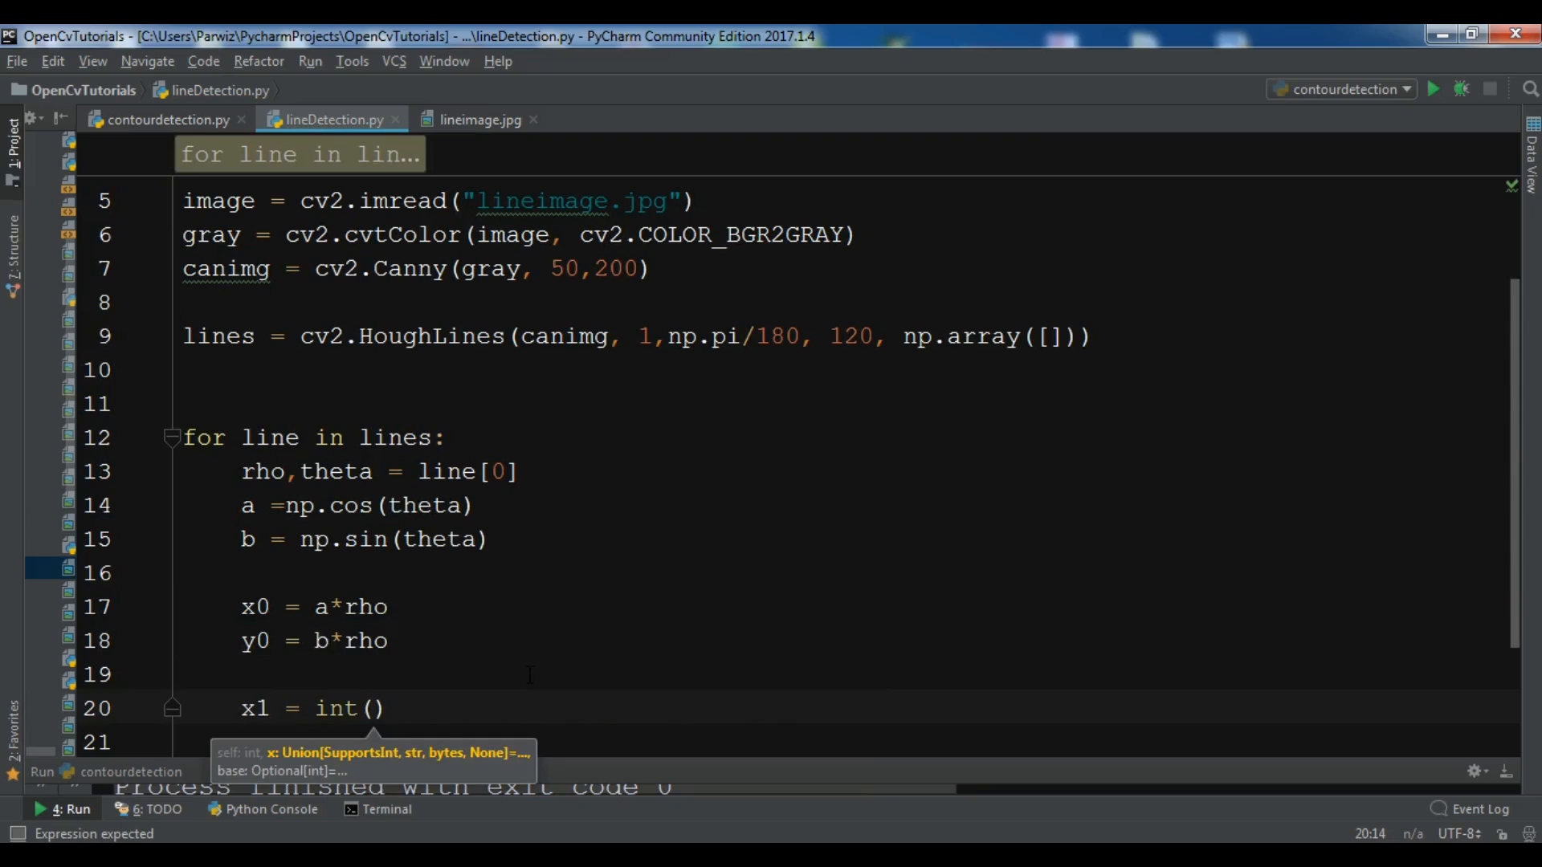
pyautogui.write('x0+')
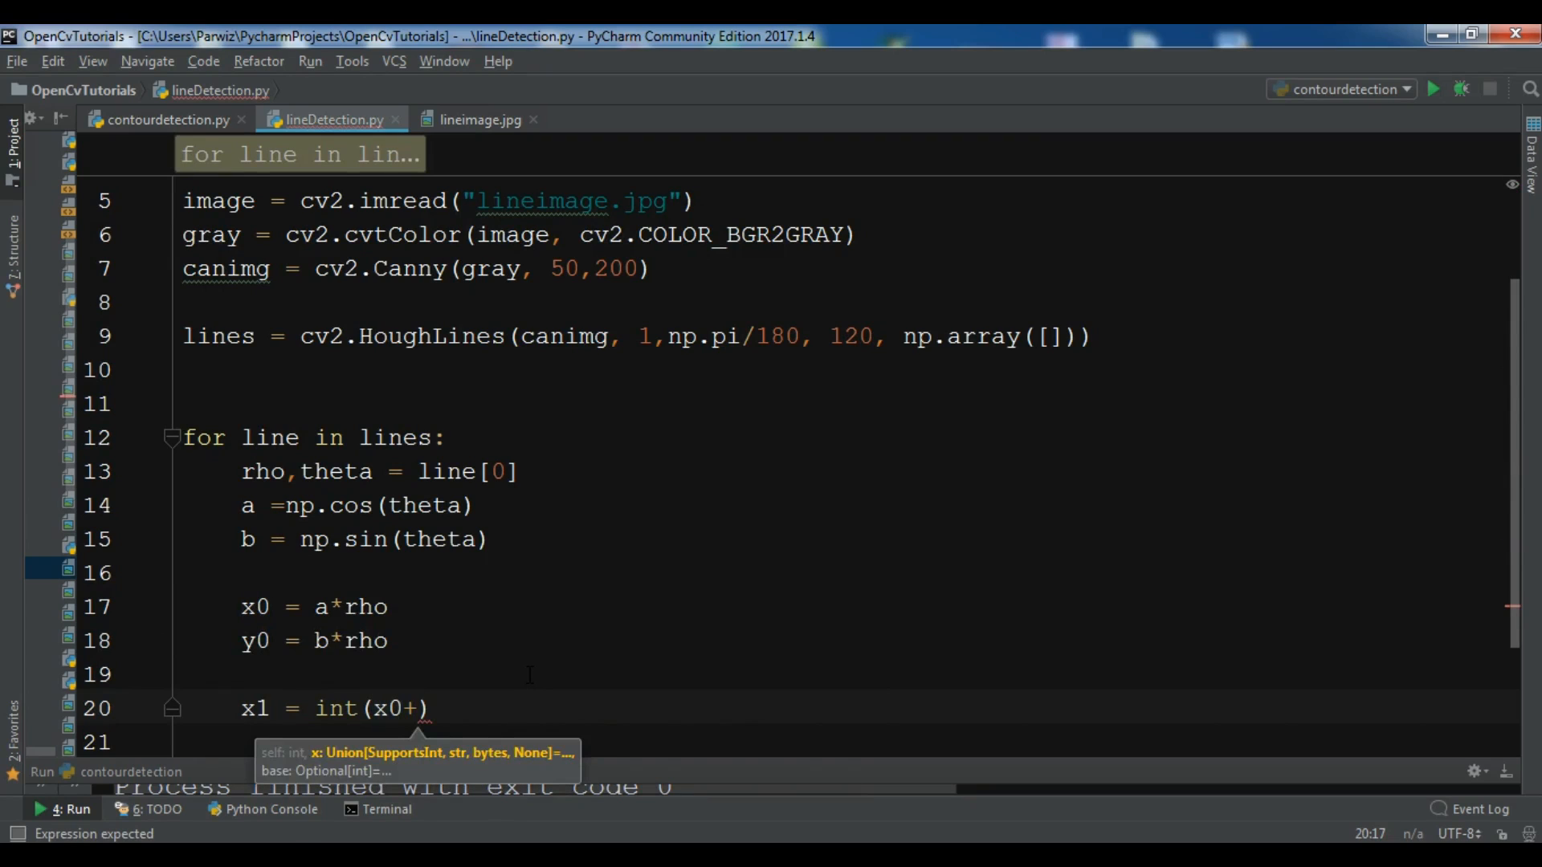
pyautogui.write('100')
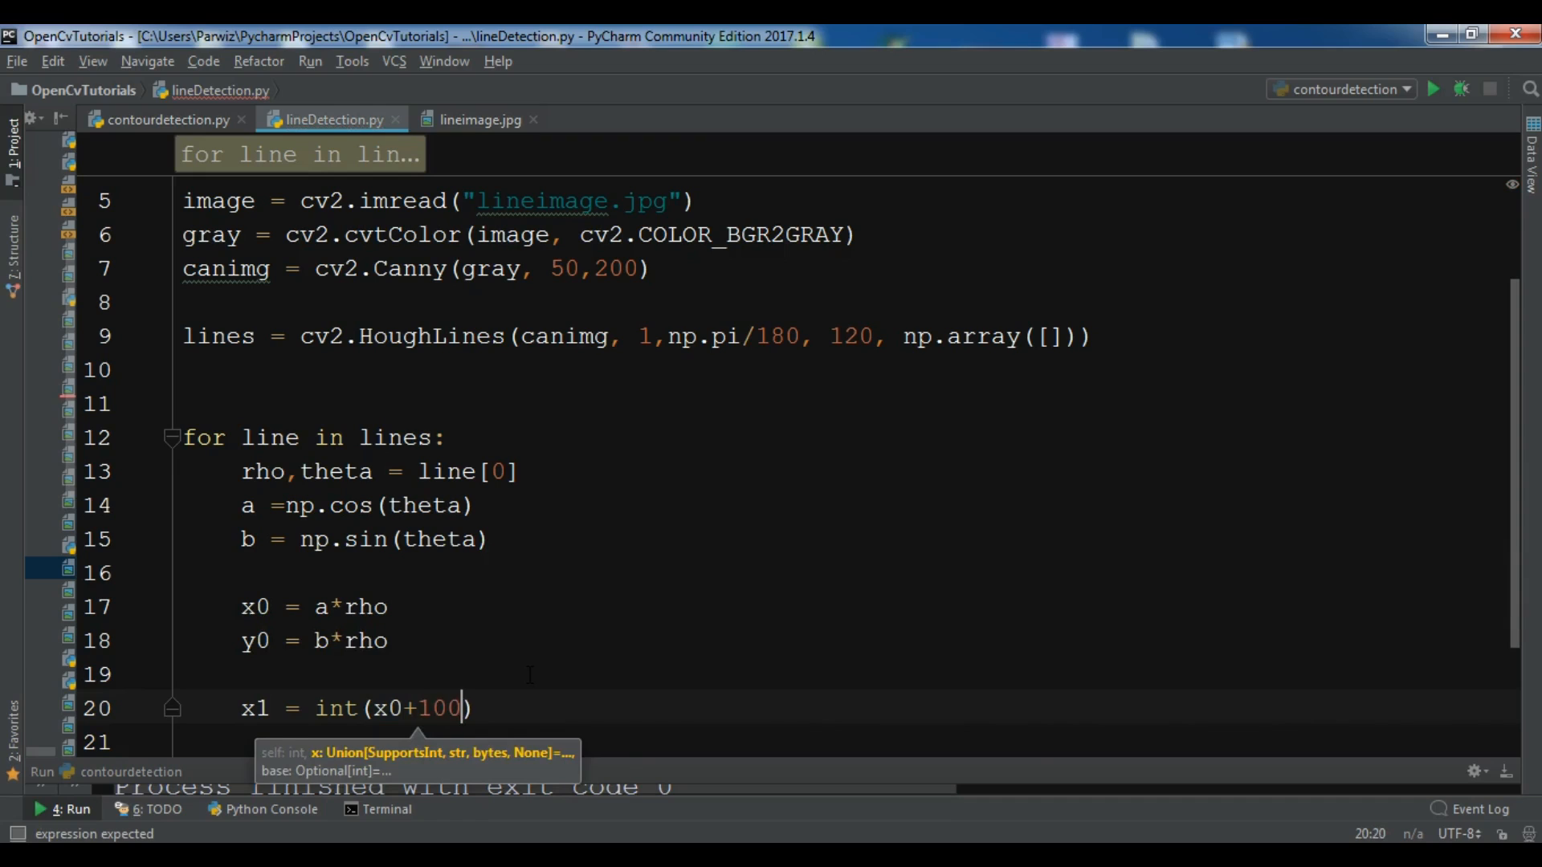
pyautogui.write('0')
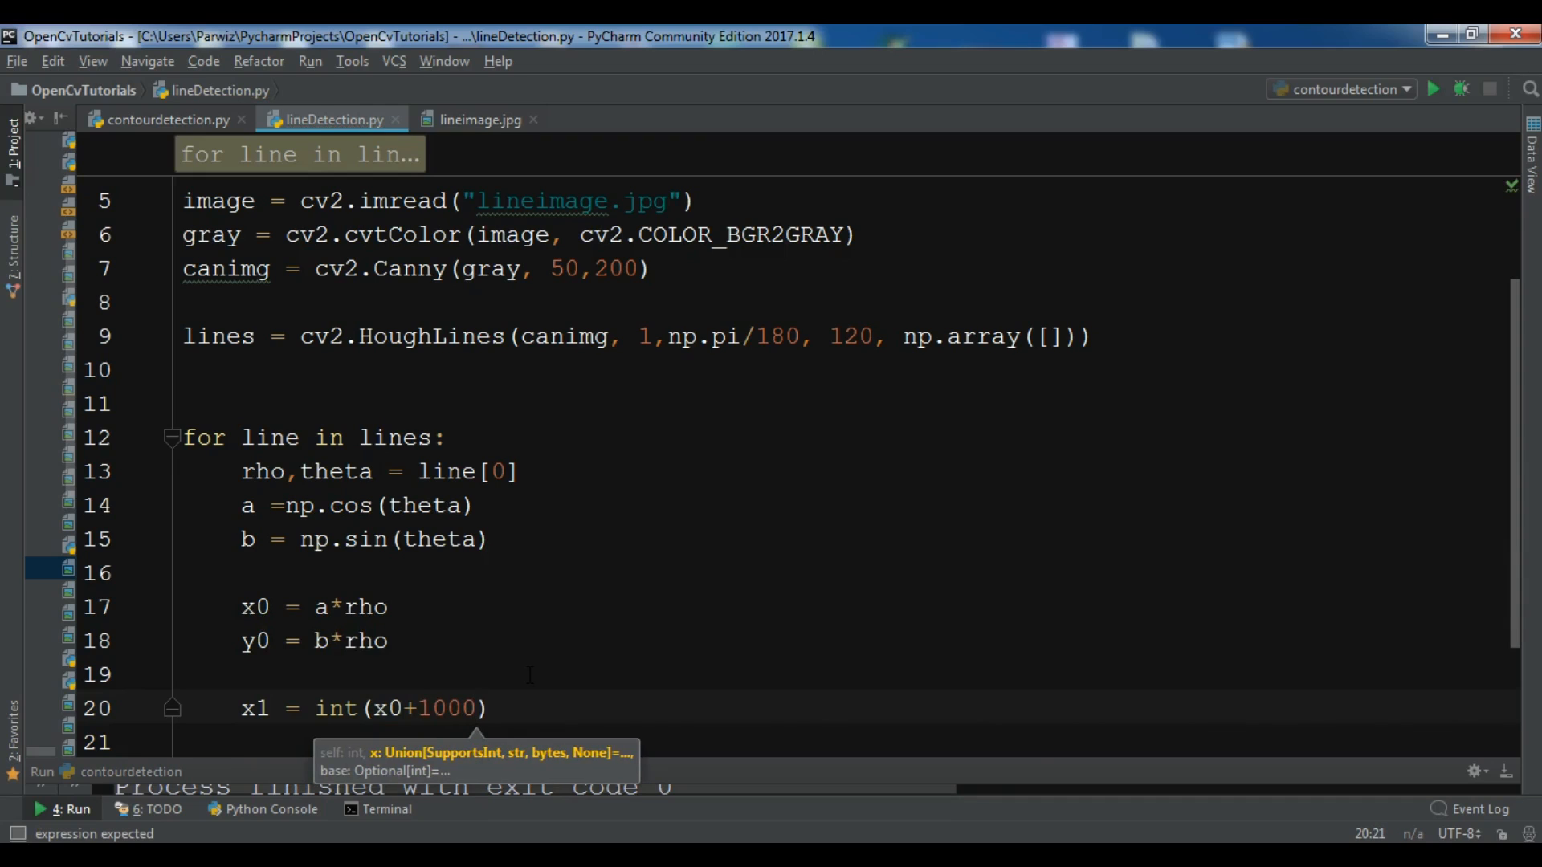
pyautogui.write('*(-b')
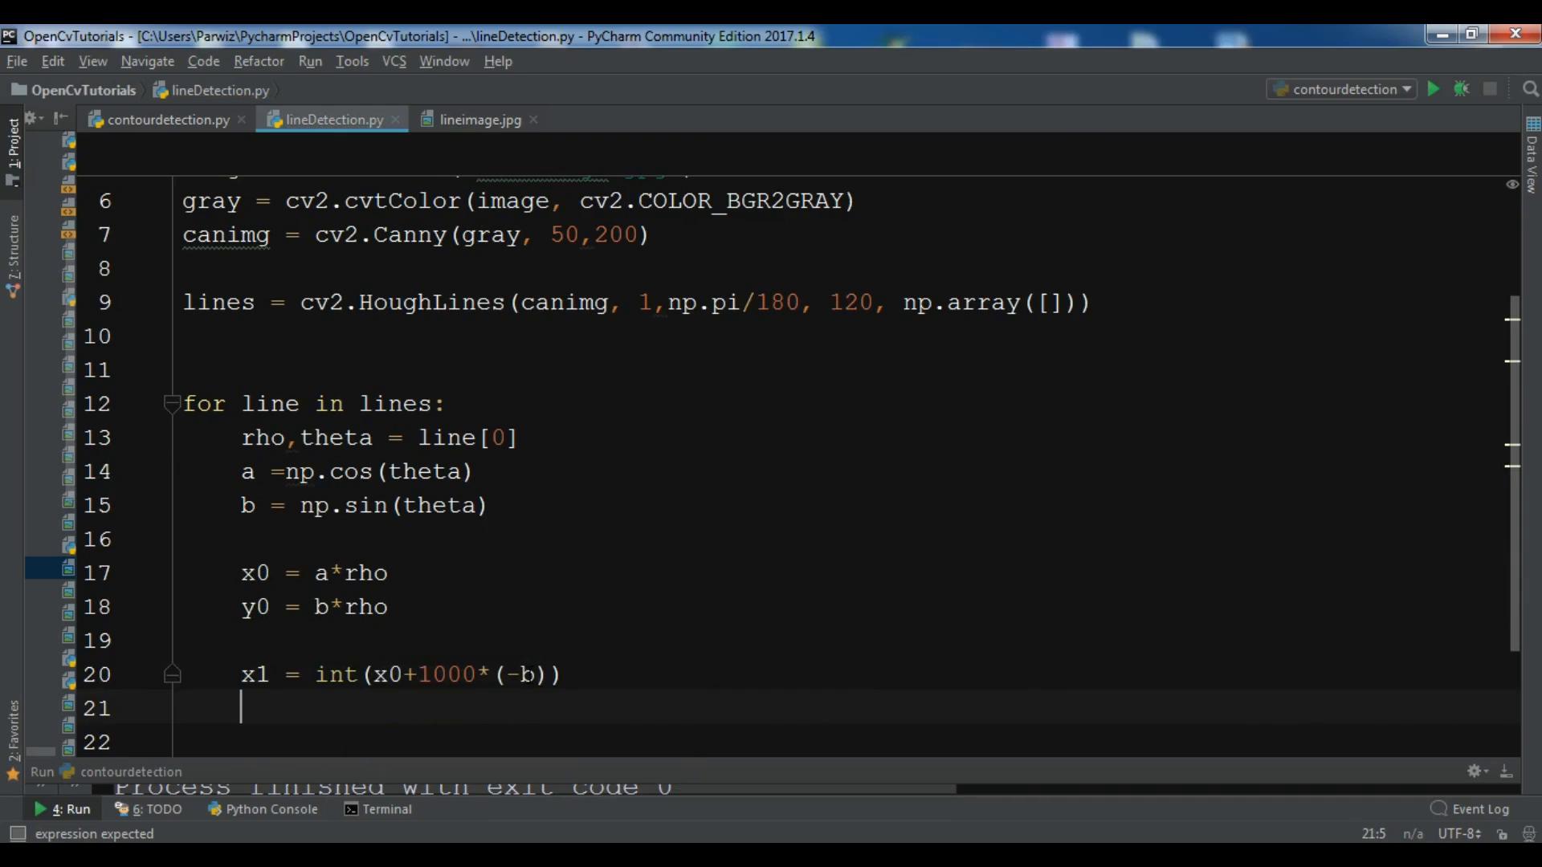
pyautogui.write('y1 = int(y0')
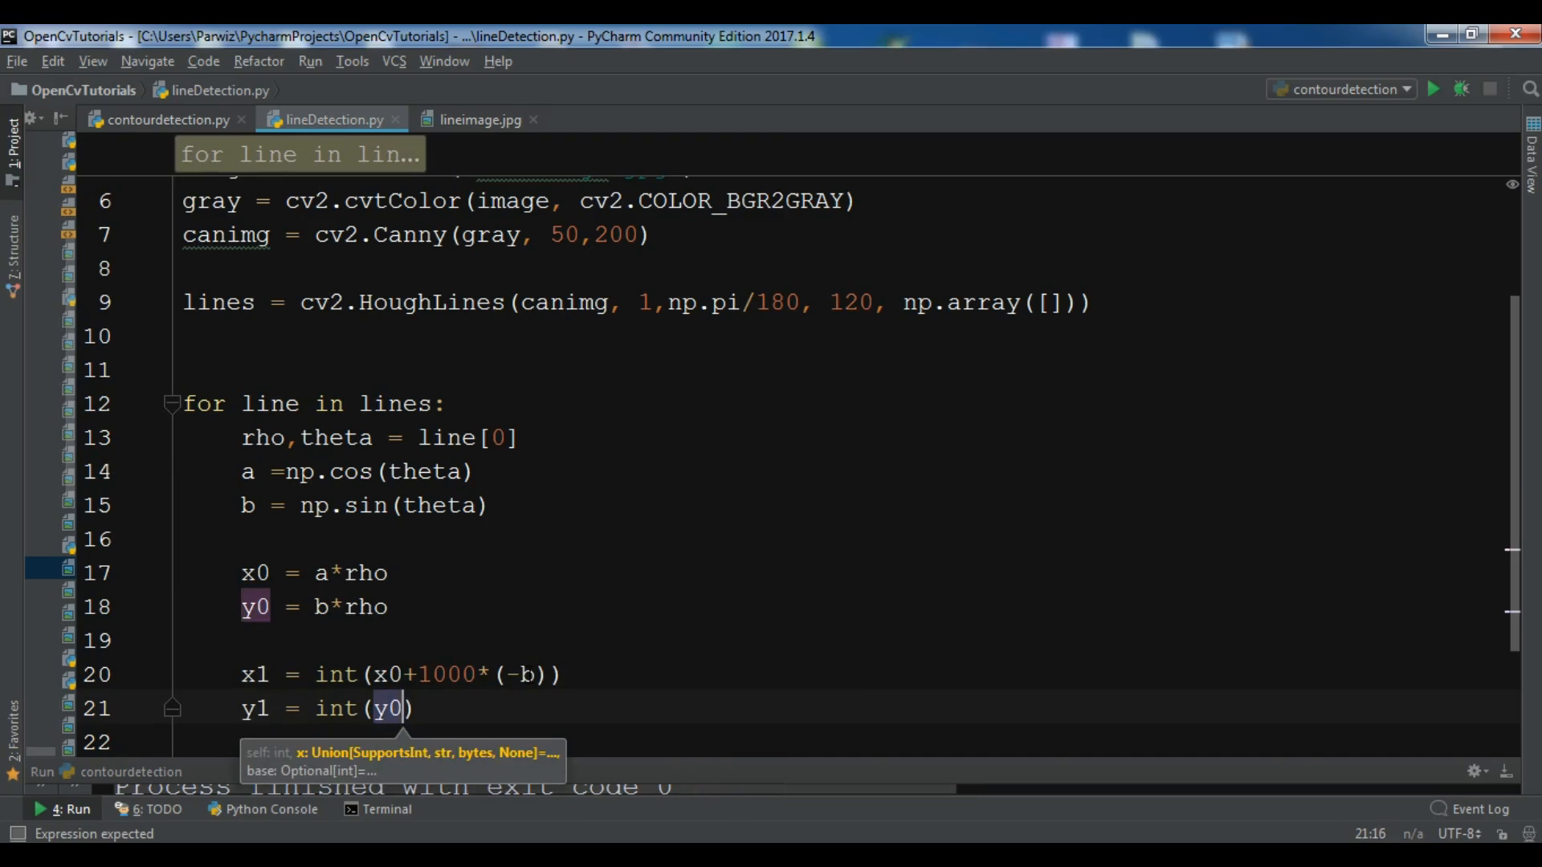
pyautogui.write('+ 1000')
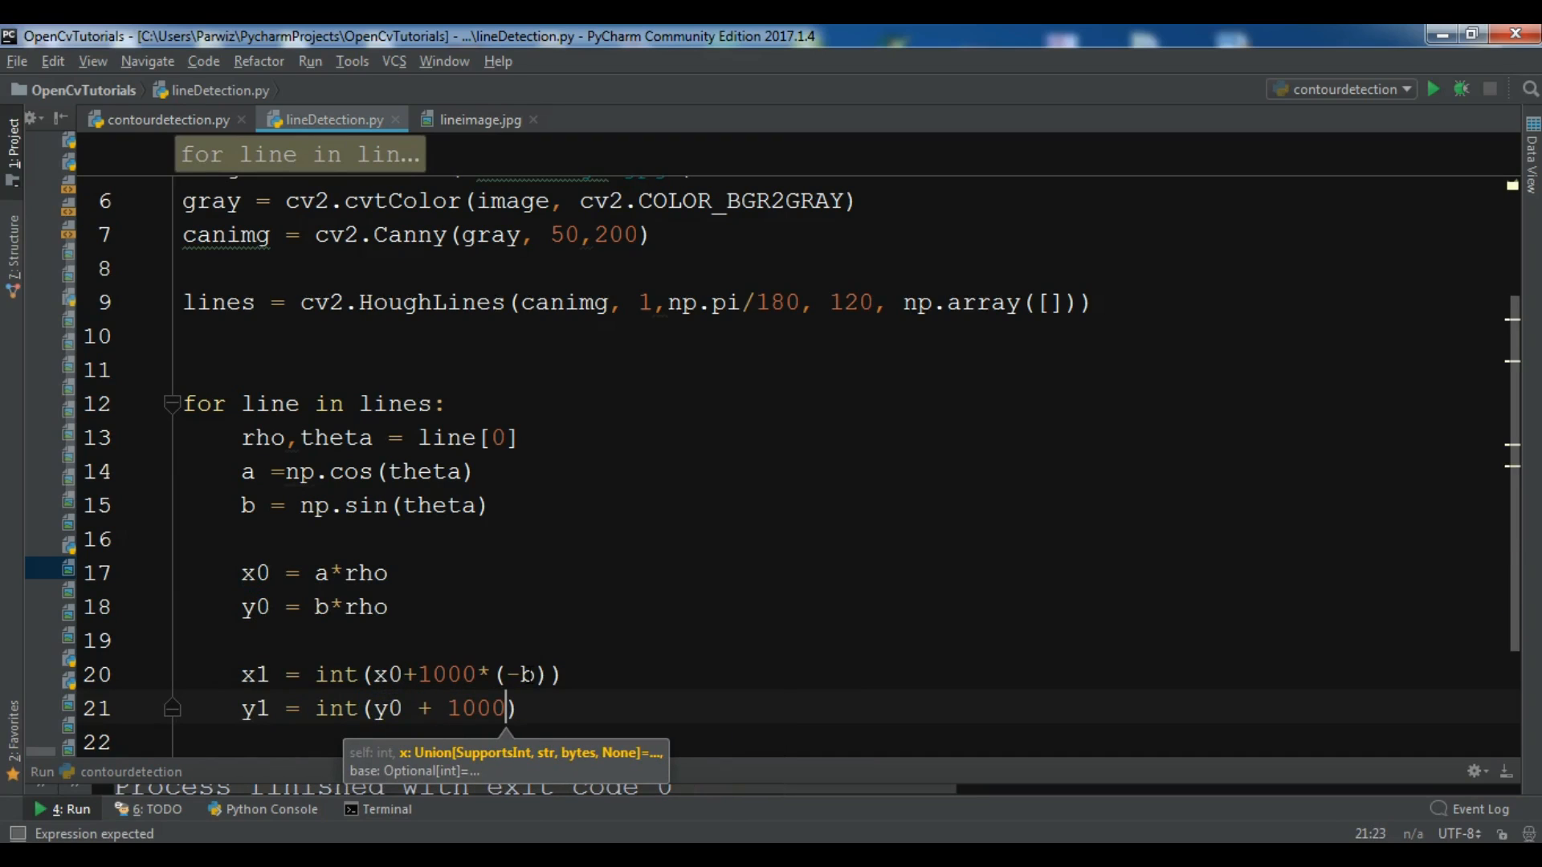
pyautogui.write('*(')
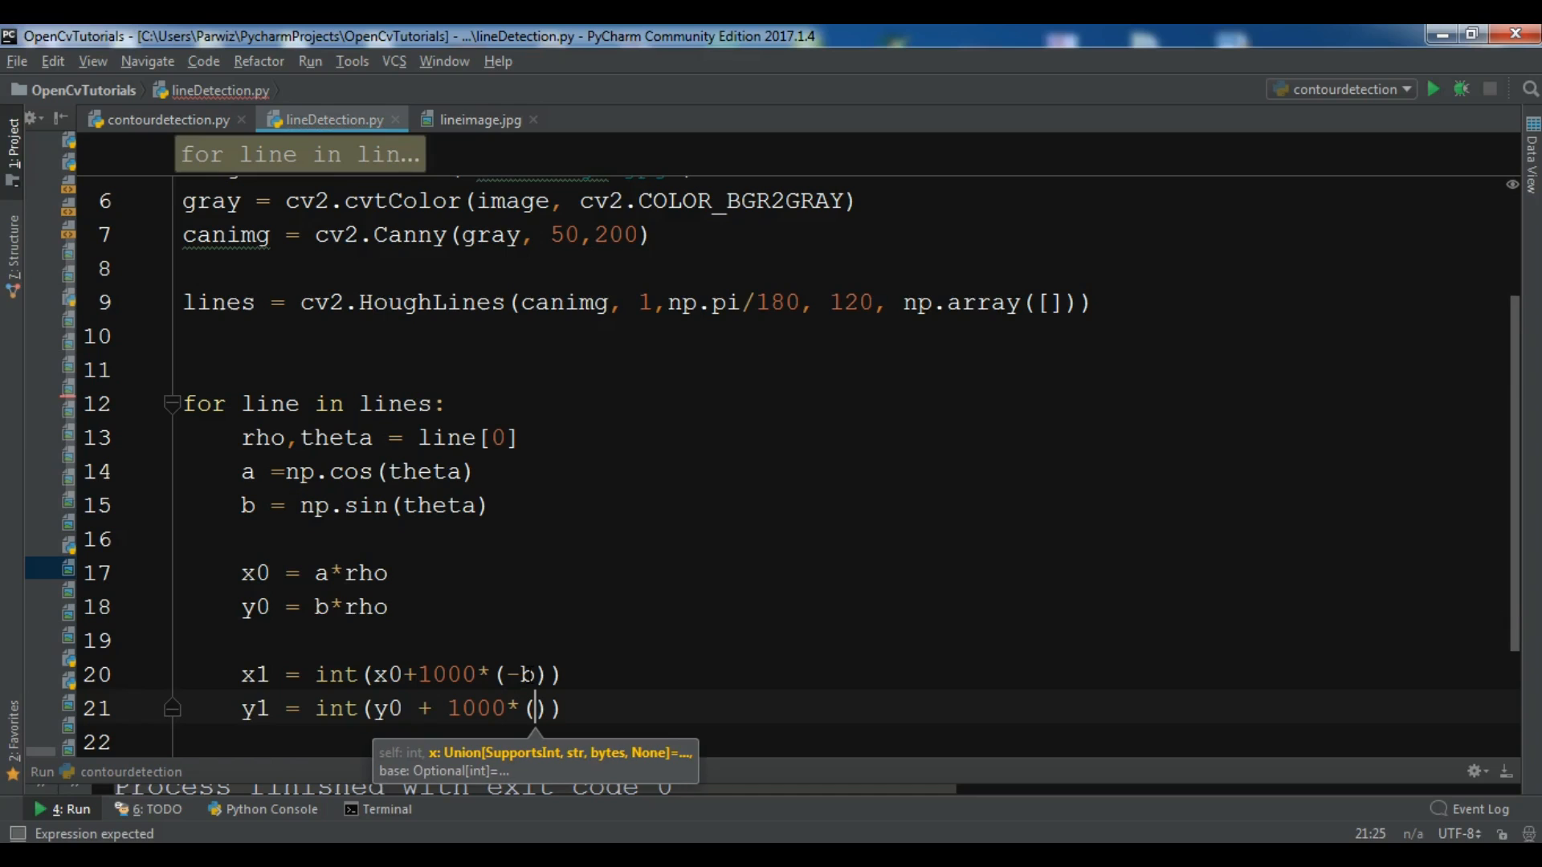
pyautogui.write('a')
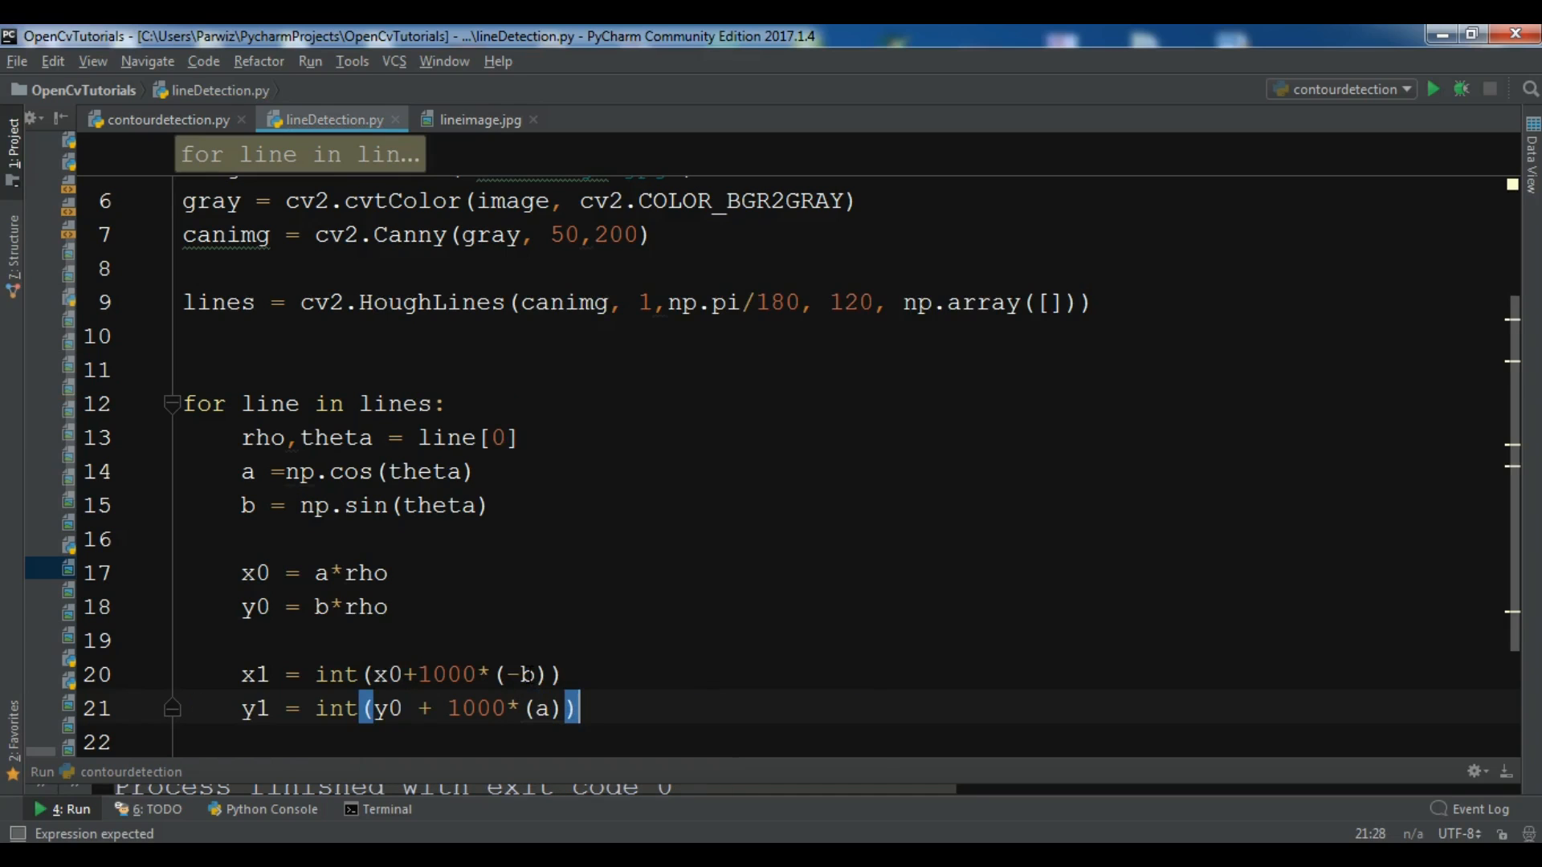
# Step: Compute x2 = int(x0-1000*(-b)) and y2 = int(y0 - 1000 * (1))
pyautogui.write('x2 =')
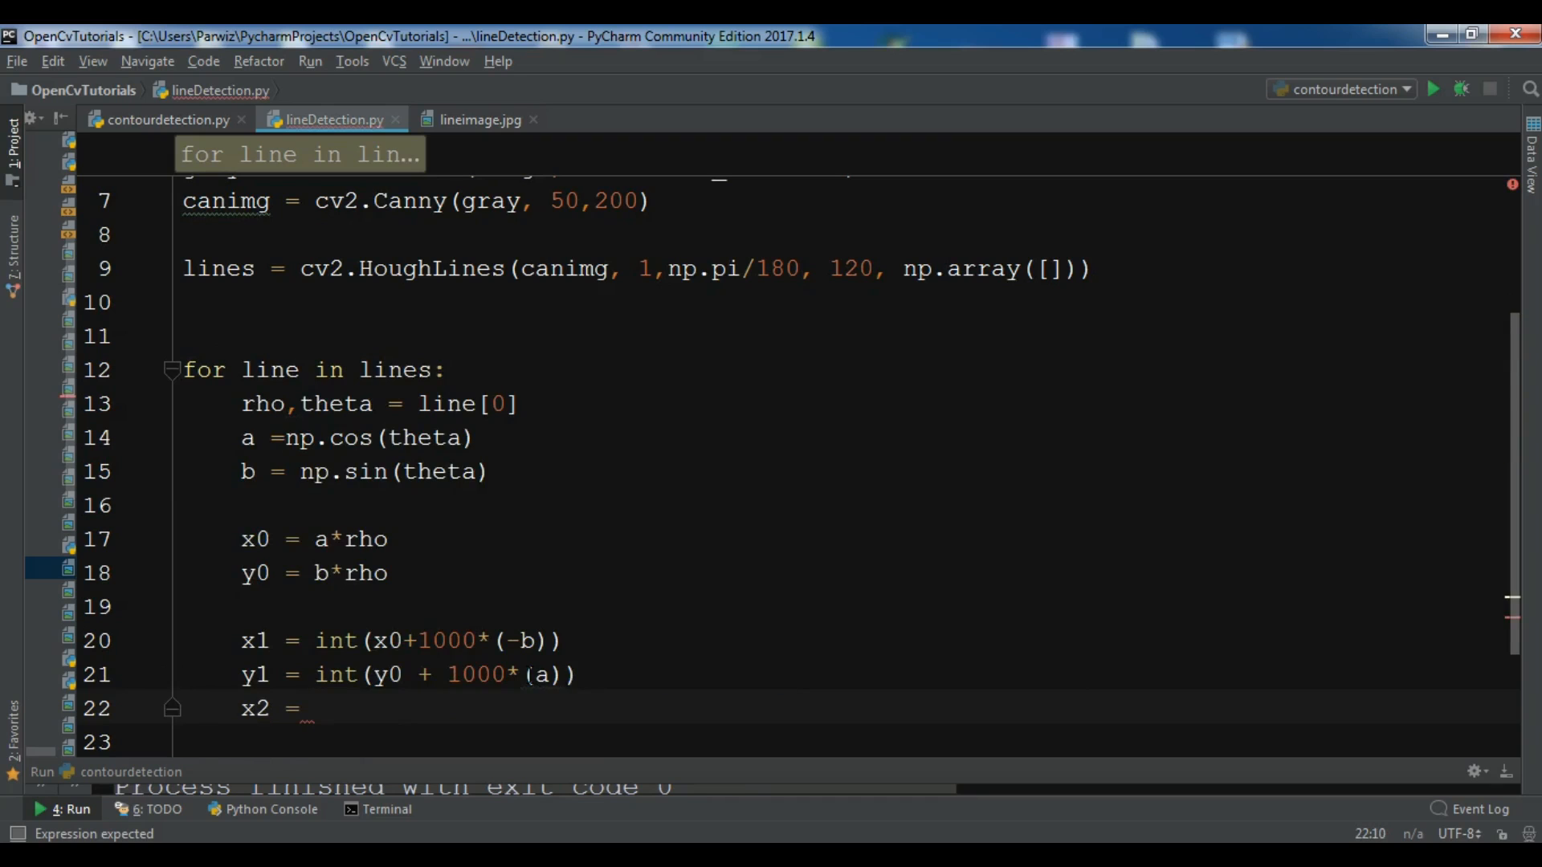
pyautogui.write('int(x0-')
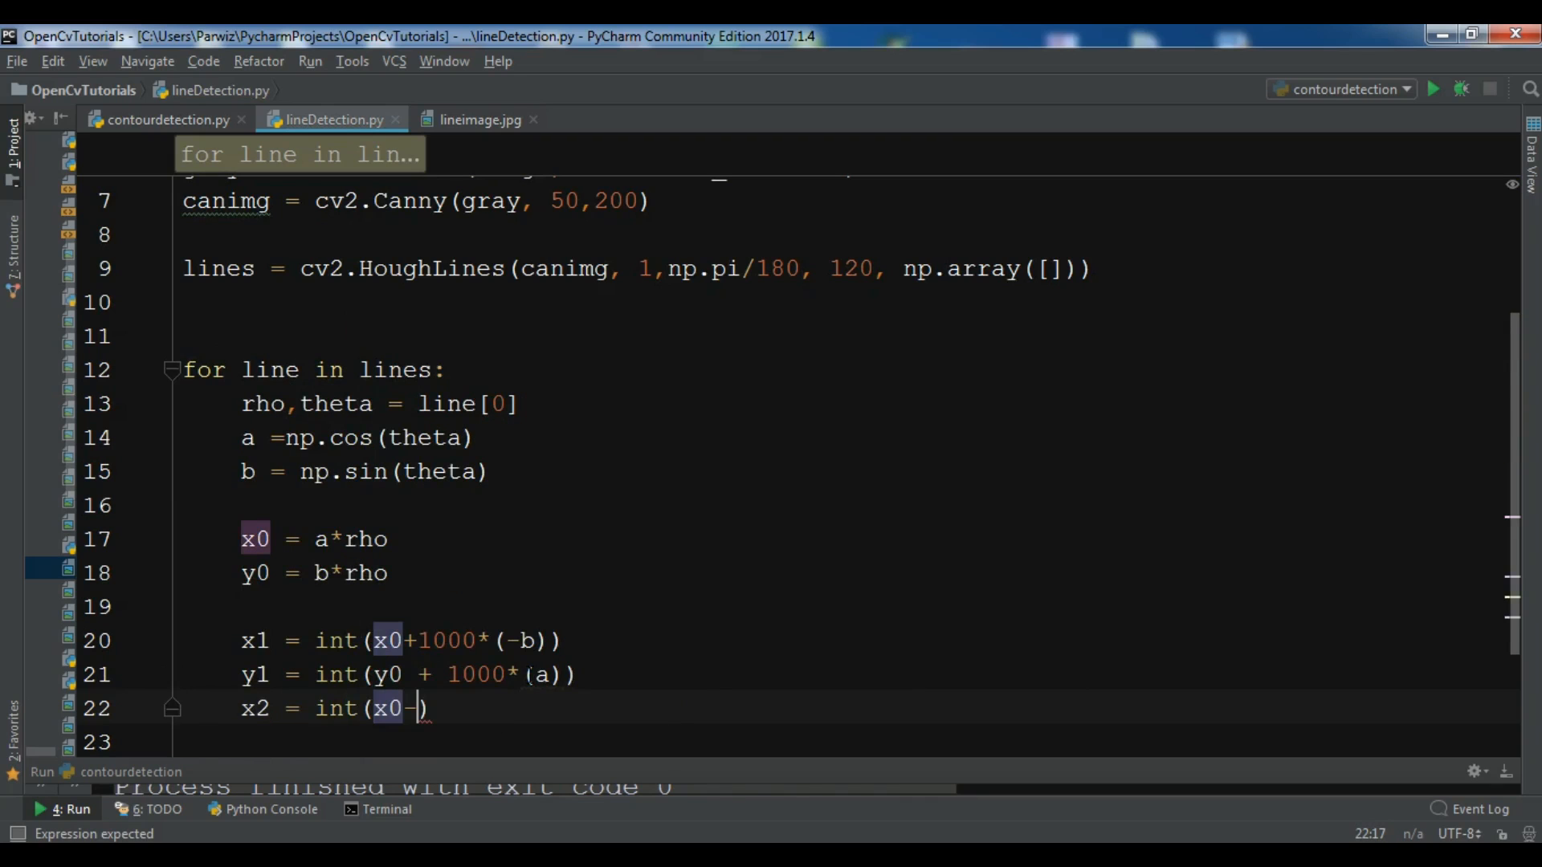
pyautogui.write('100')
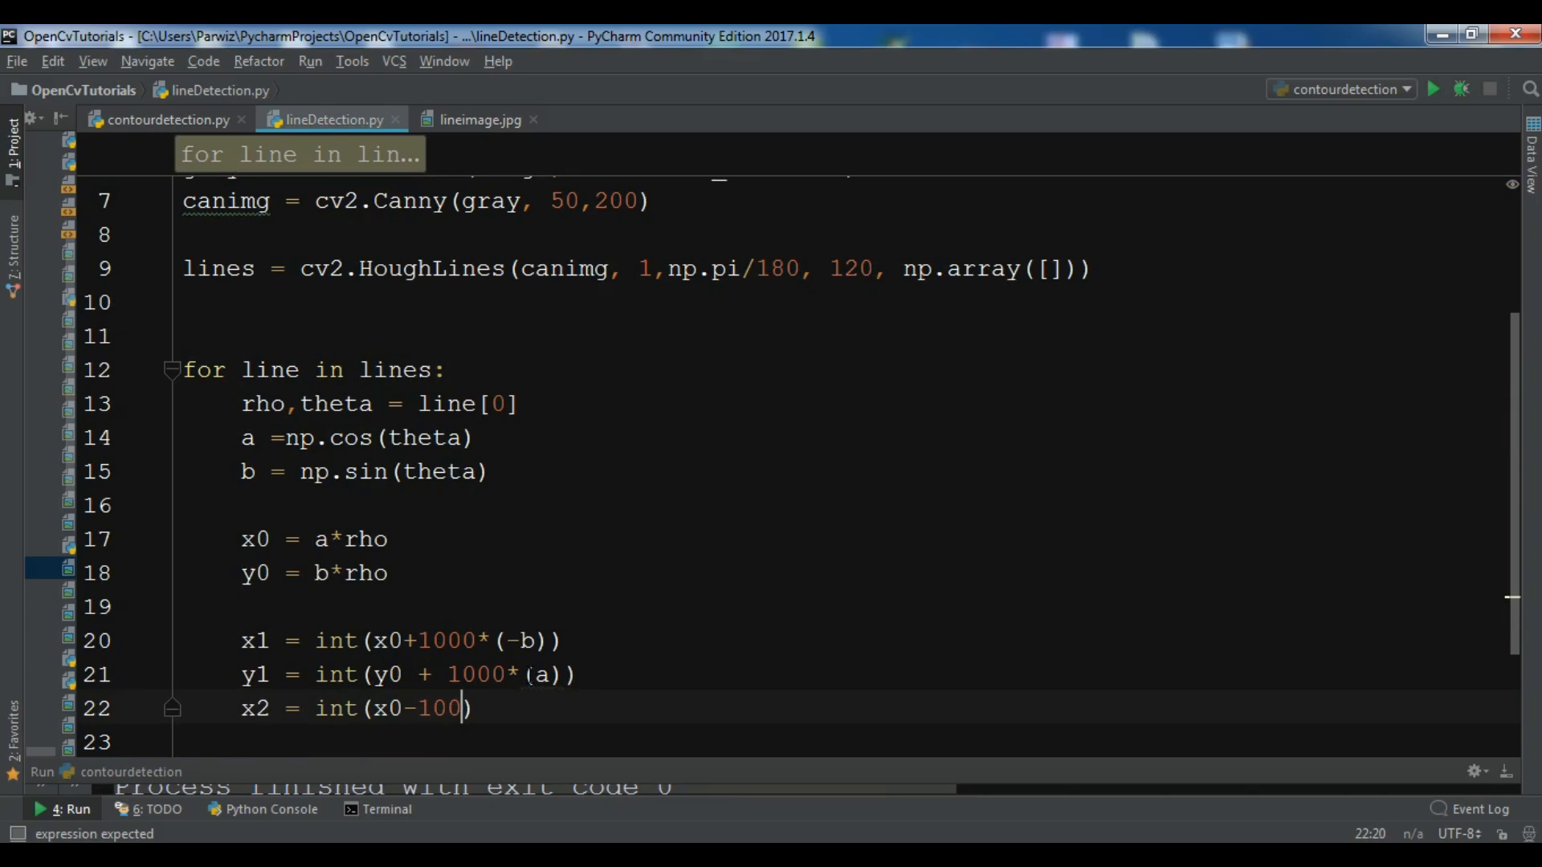
pyautogui.write('0')
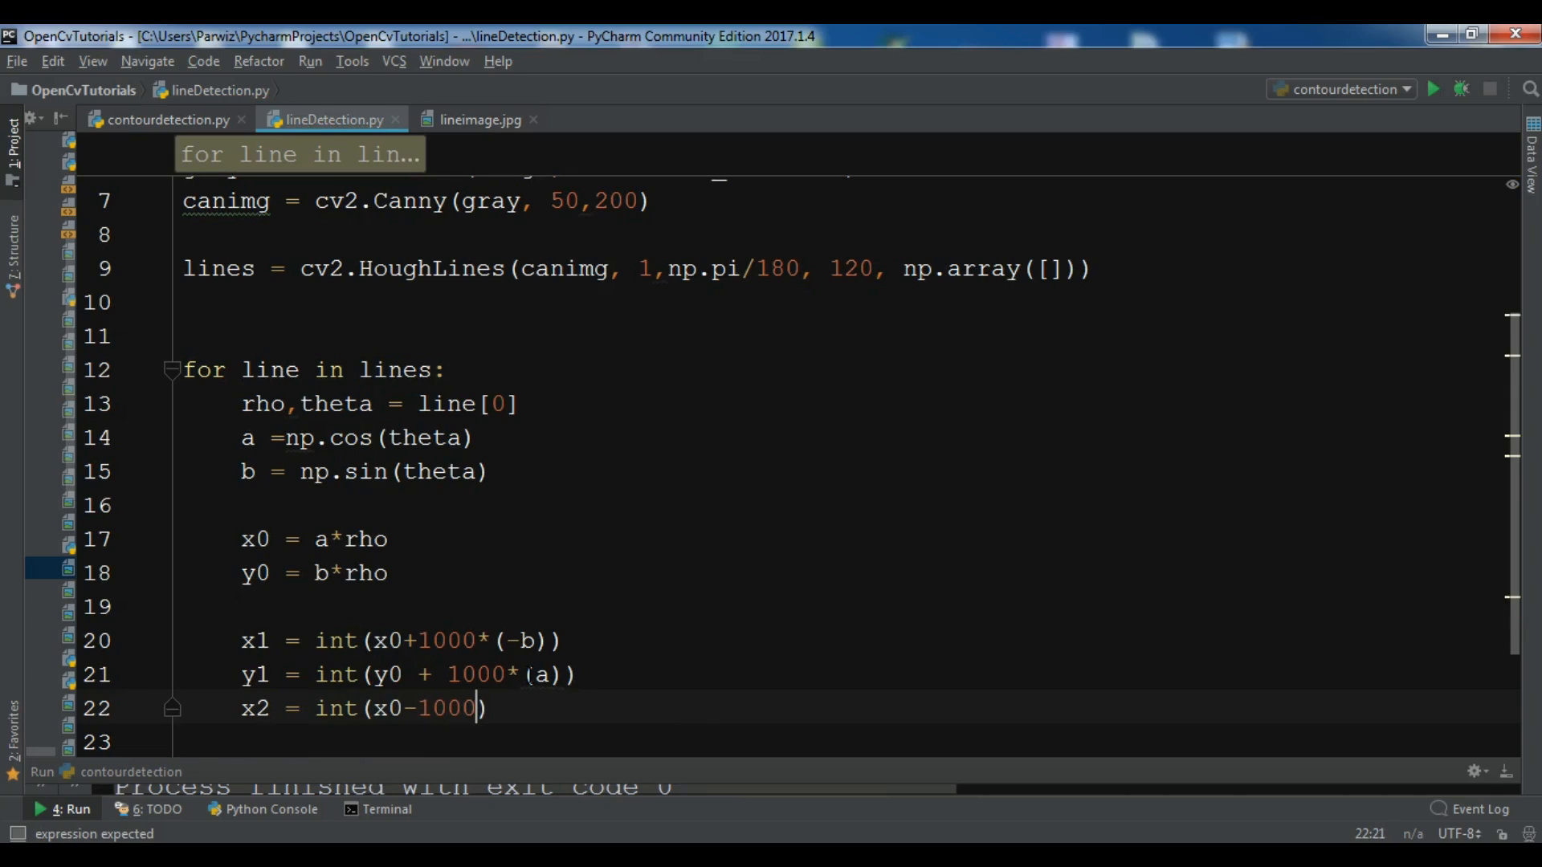
pyautogui.write('*')
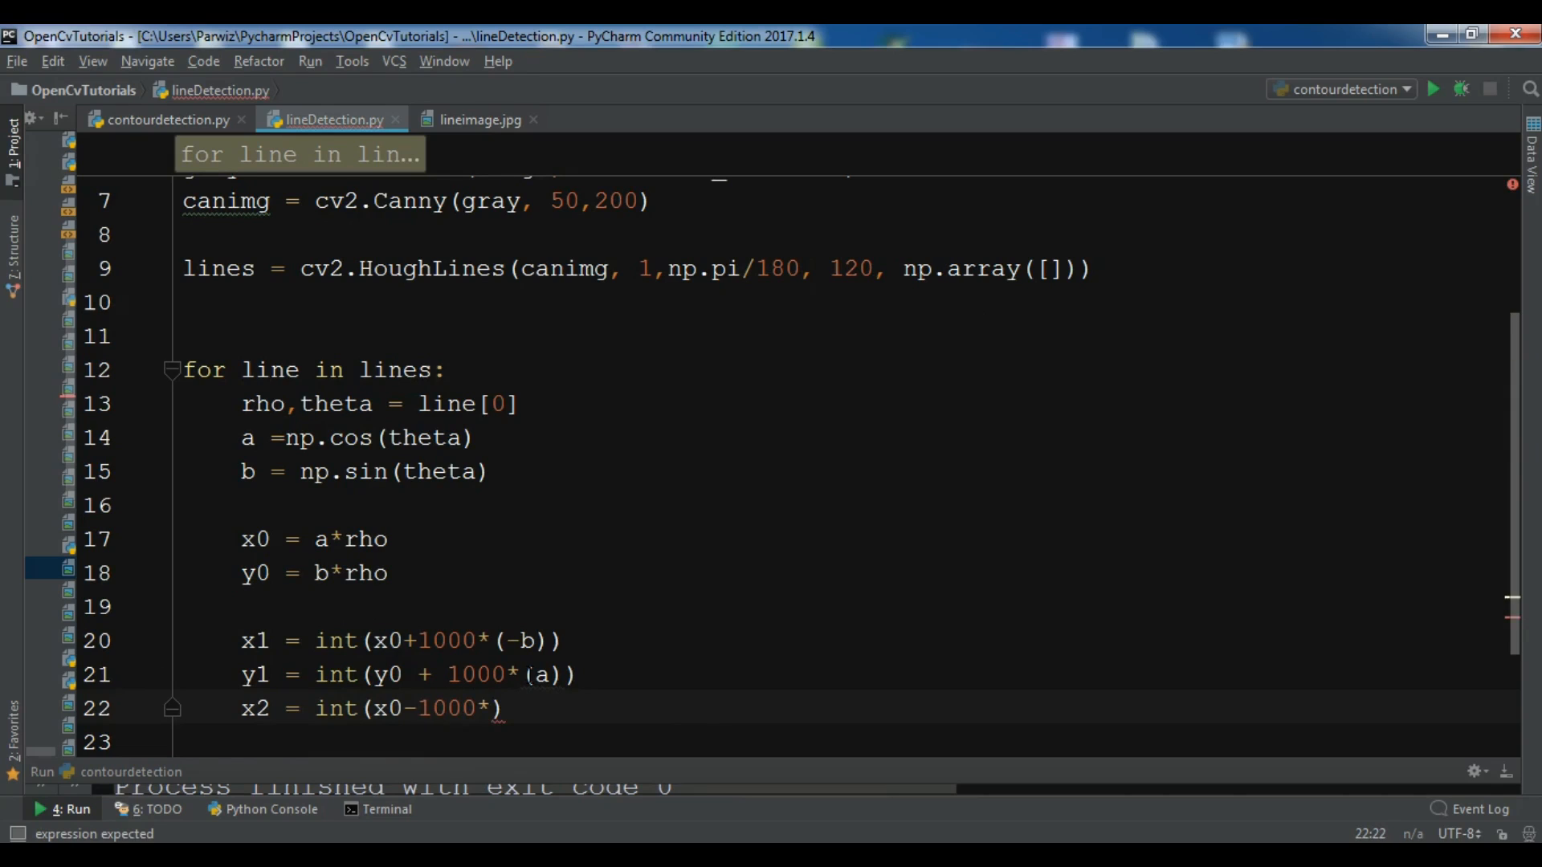
pyautogui.write('(-b))')
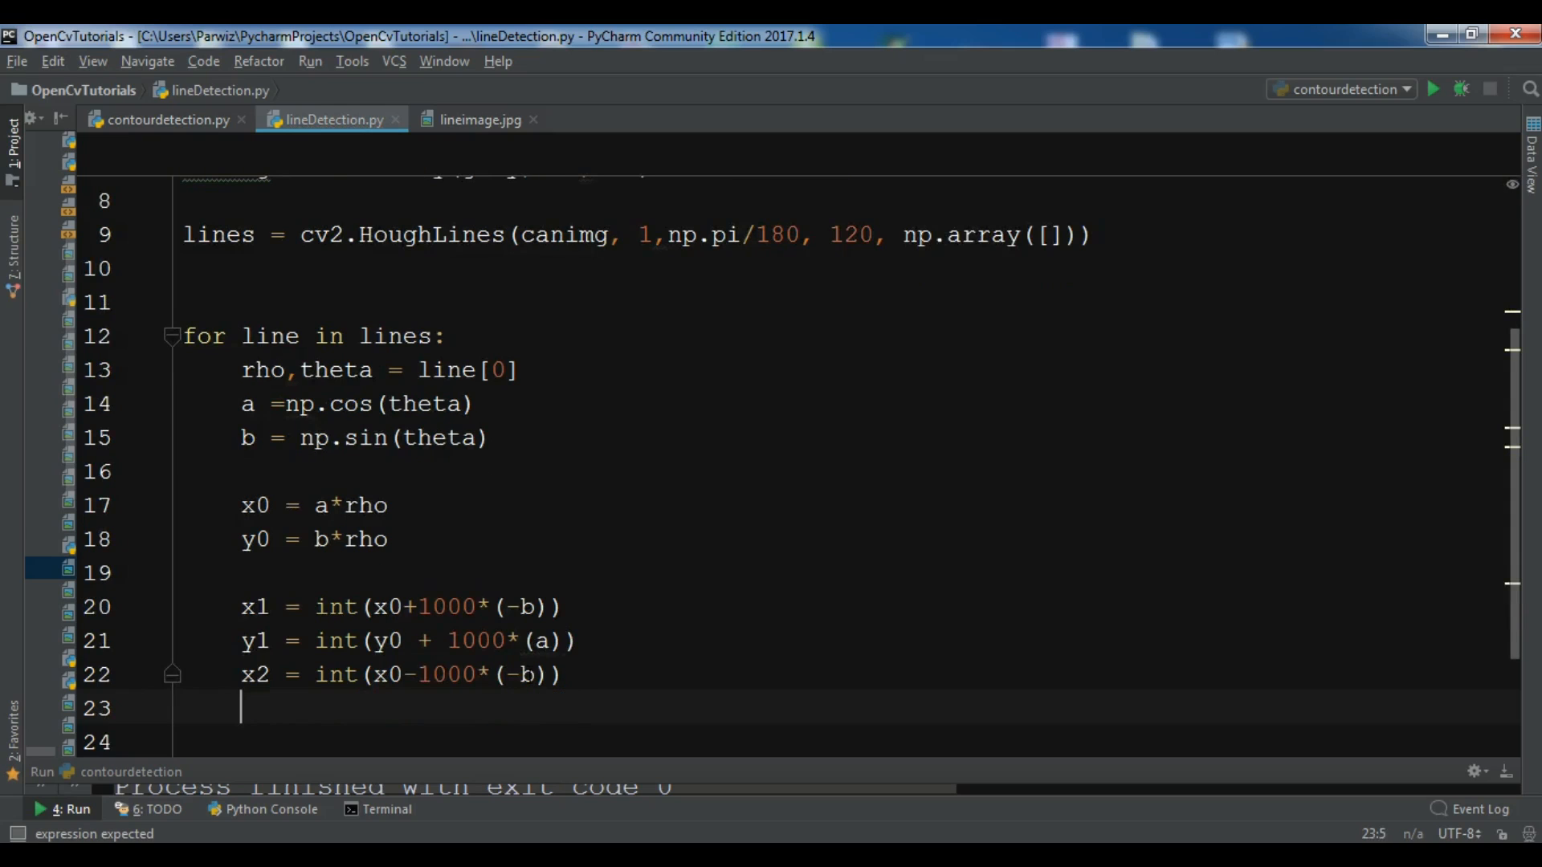
pyautogui.write('y2 =')
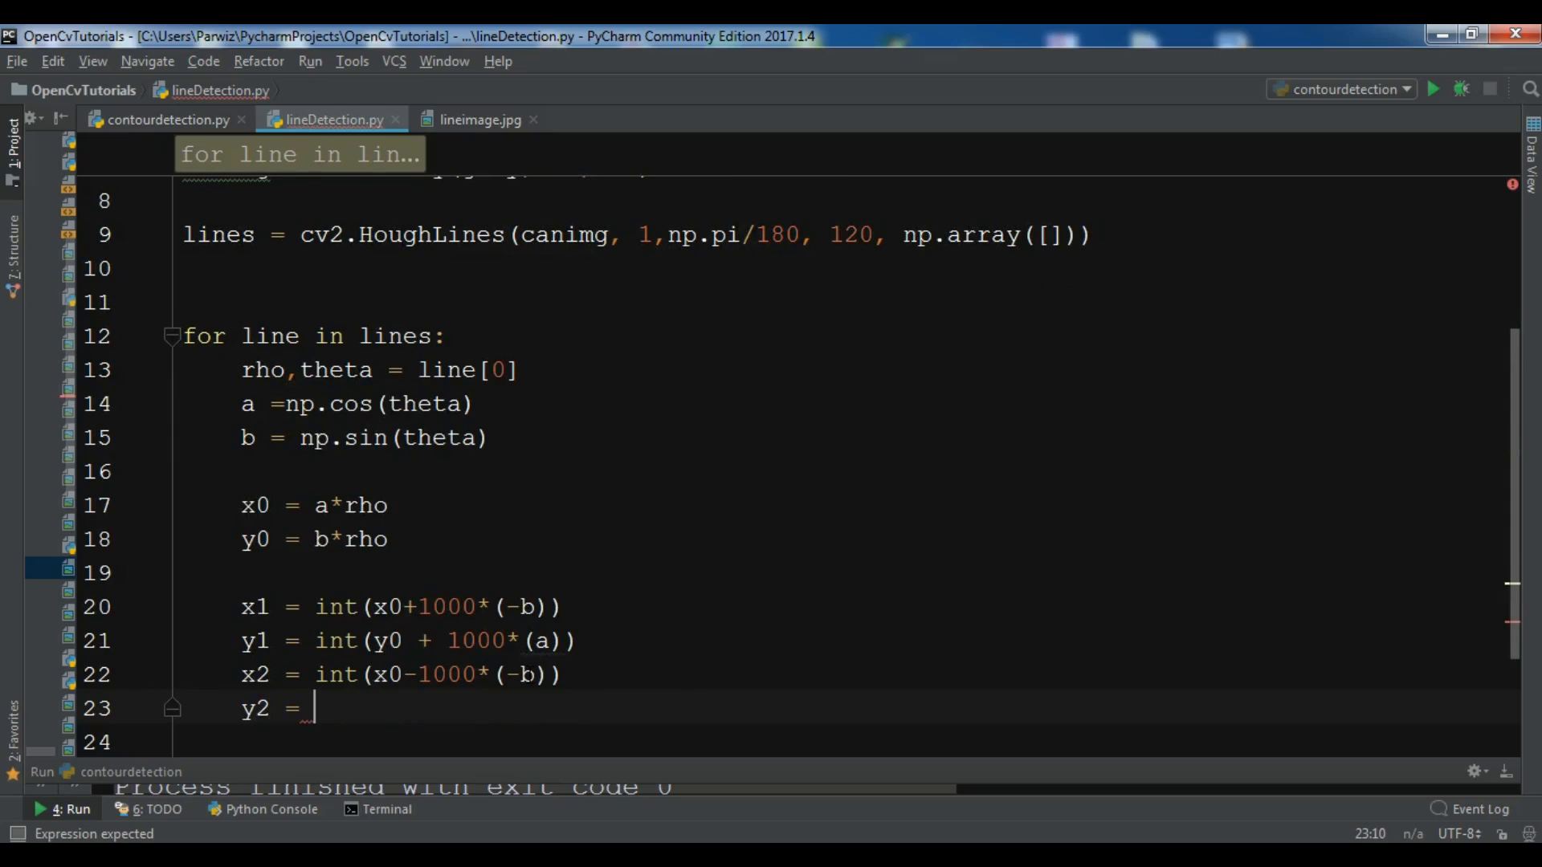
pyautogui.write('int(')
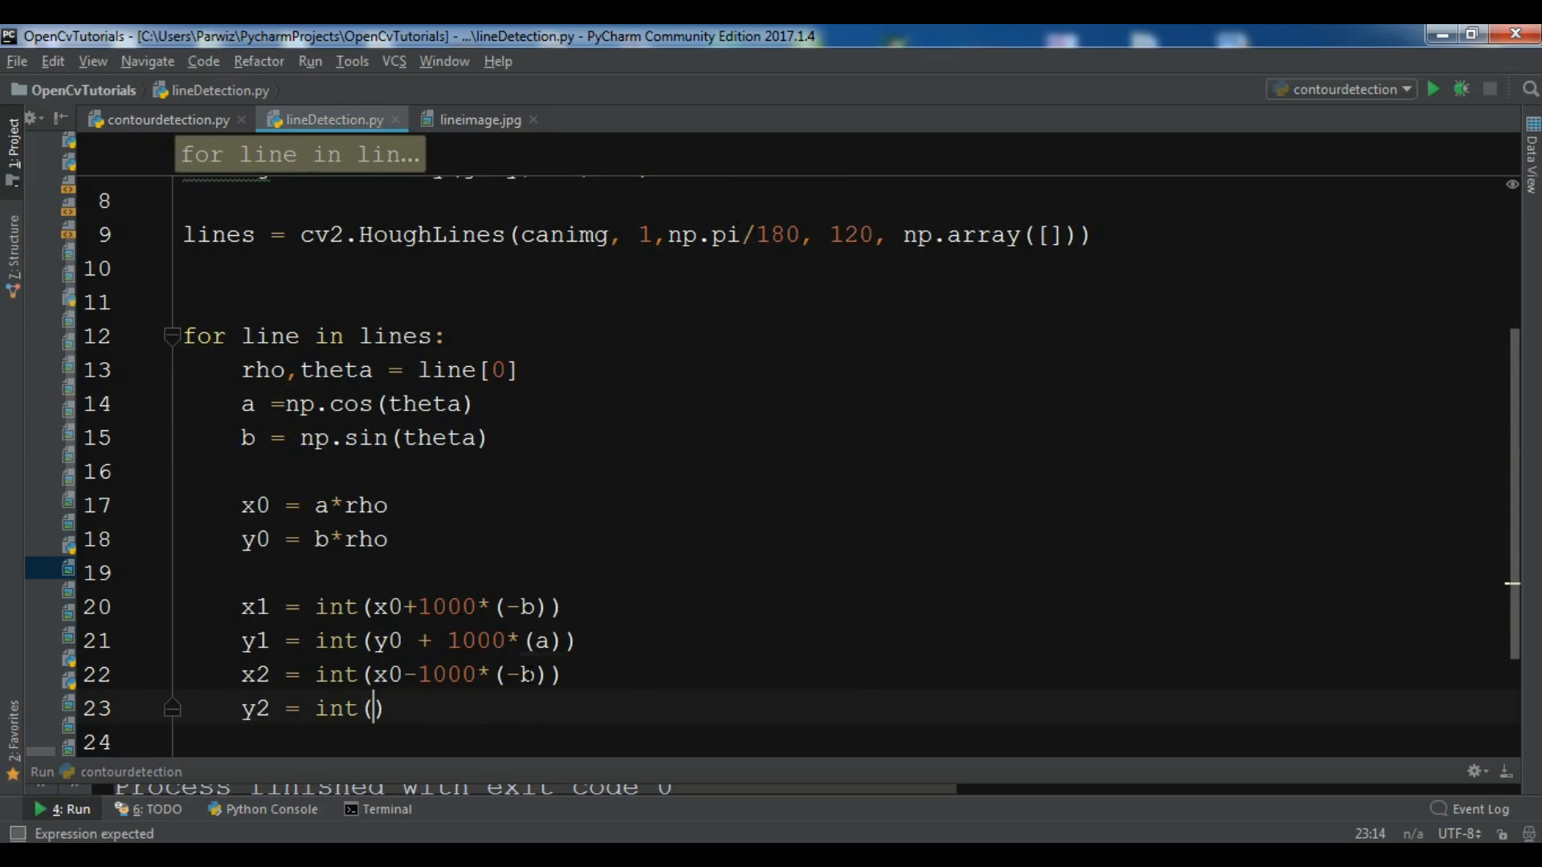
pyautogui.write('y0 -')
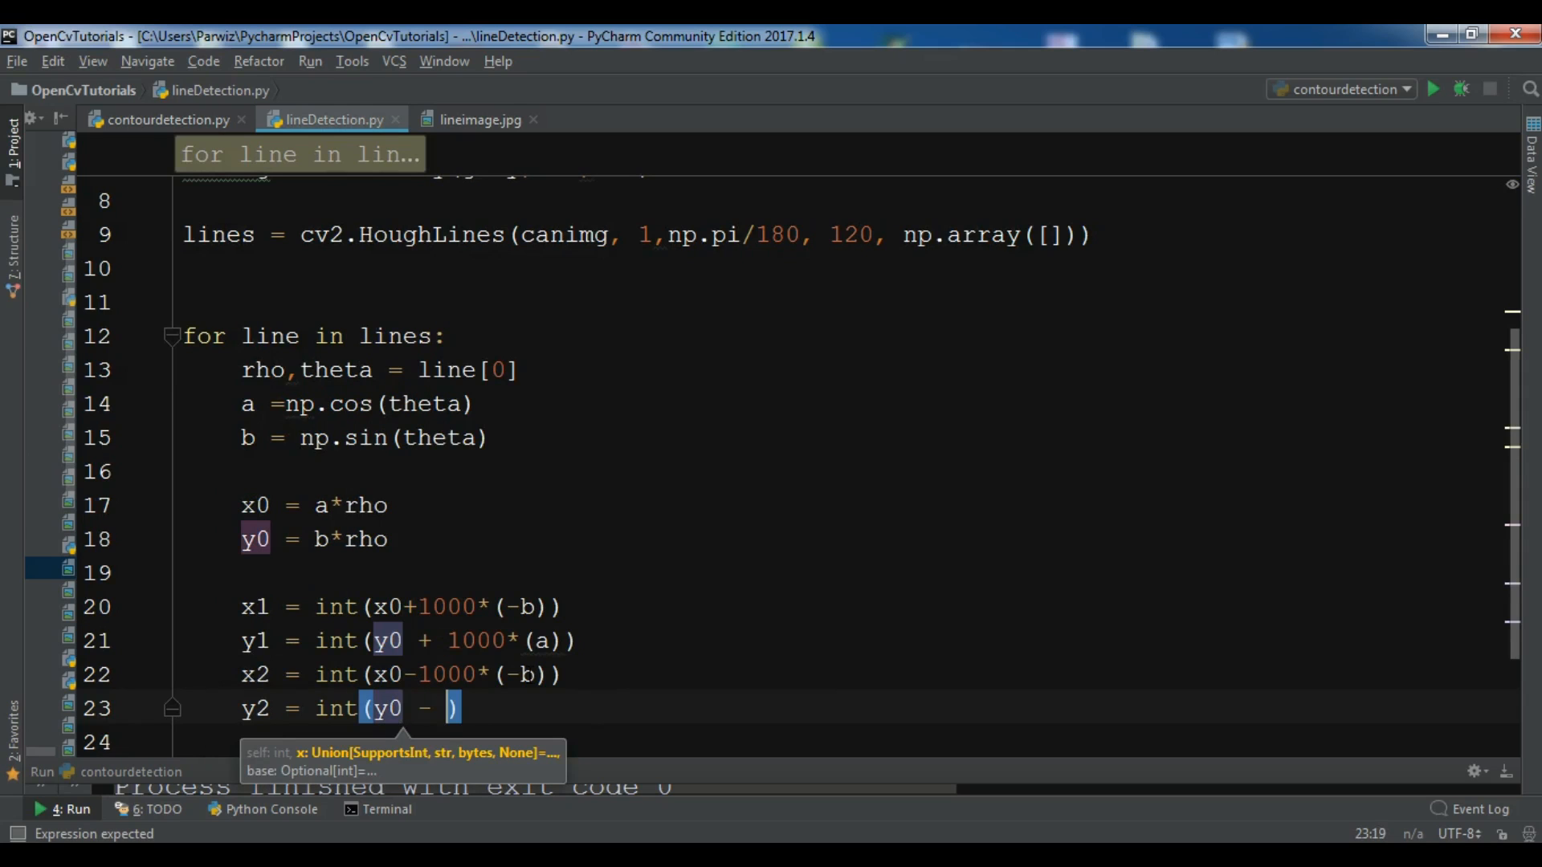
pyautogui.write('1000 * (')
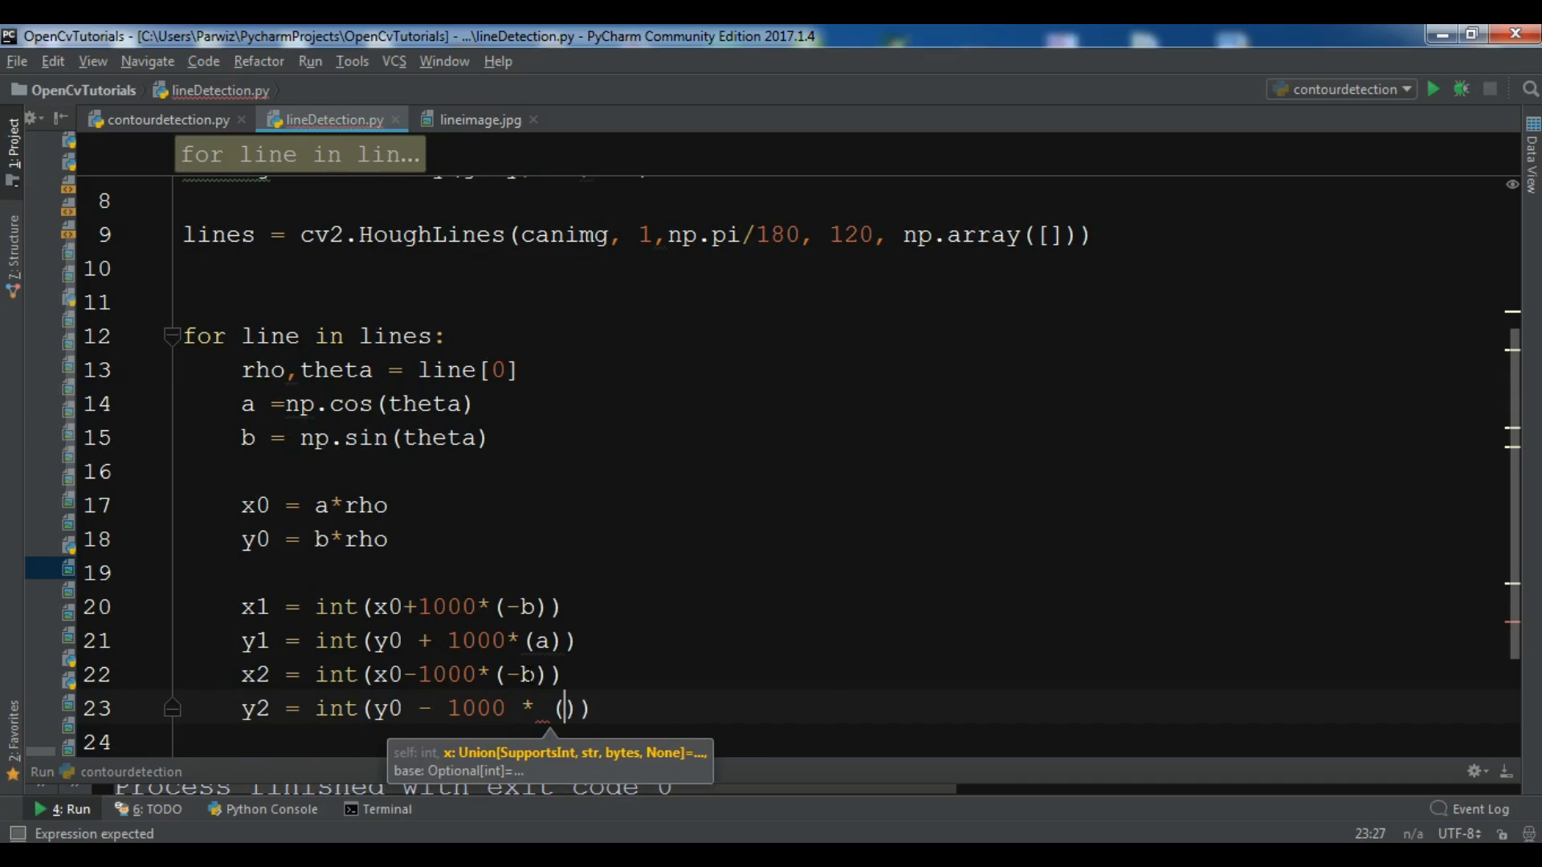
pyautogui.write('1')
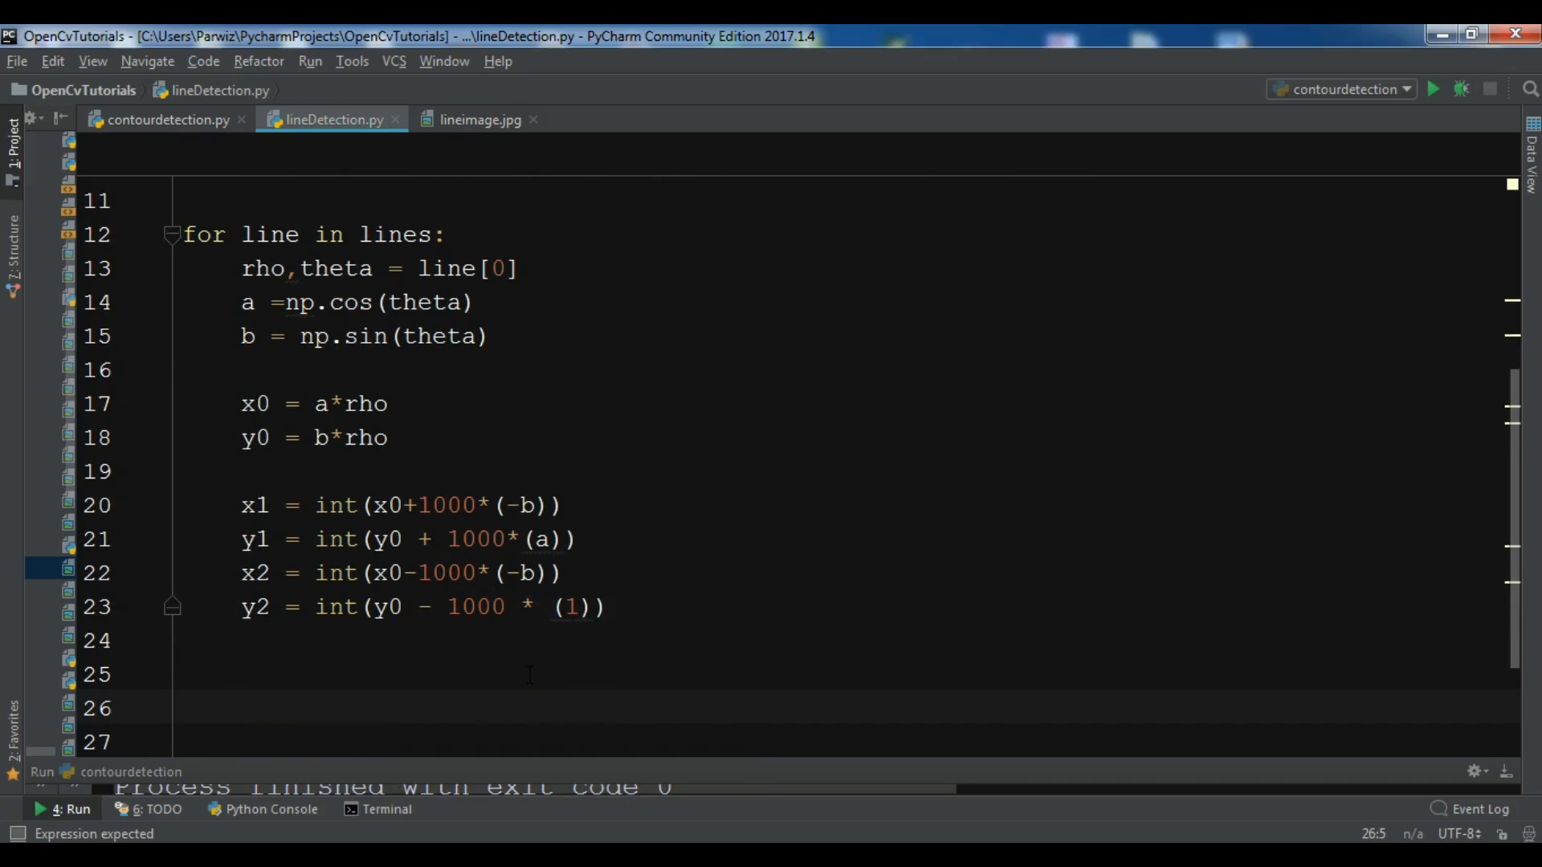
# Step: Draw cv2.line on image from (x1,y1) to (x2,y2) in red (0,0,255), thickness 2
pyautogui.write('cv2.li')
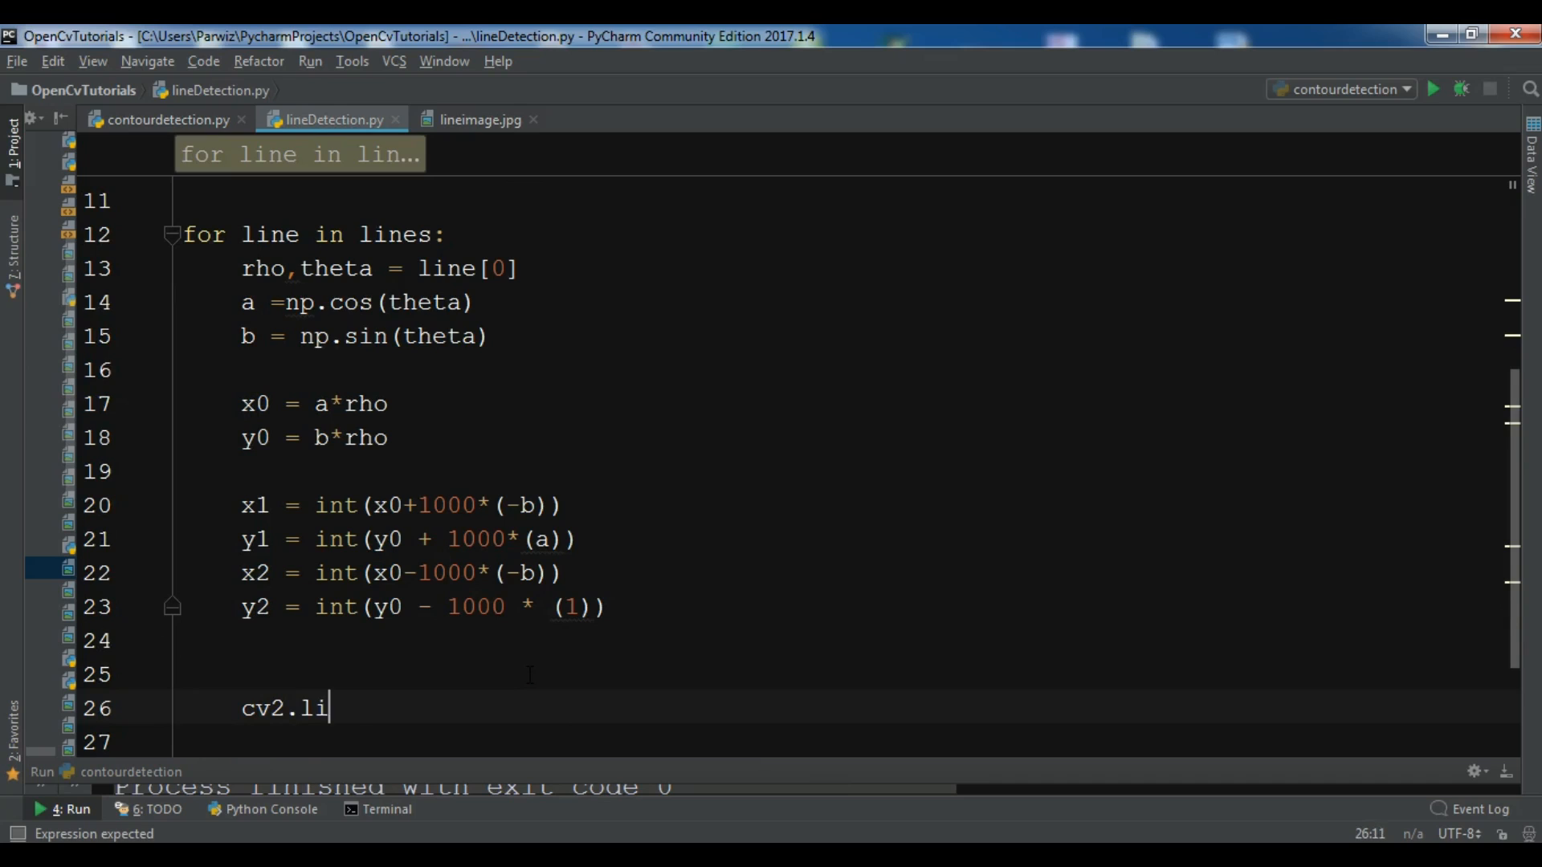
pyautogui.write('ne(ima')
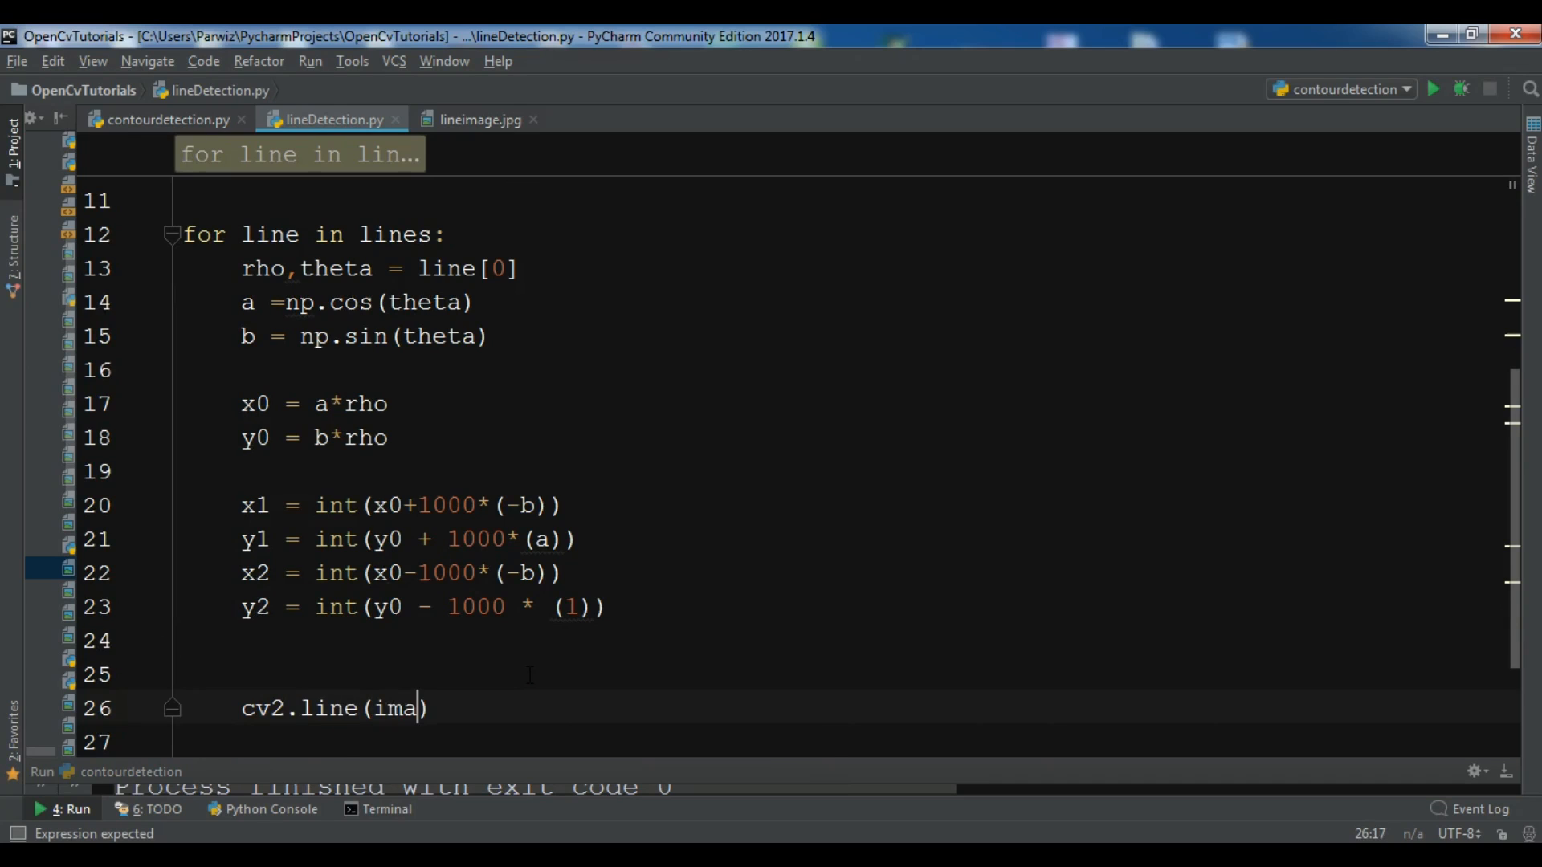
pyautogui.write('ge, (')
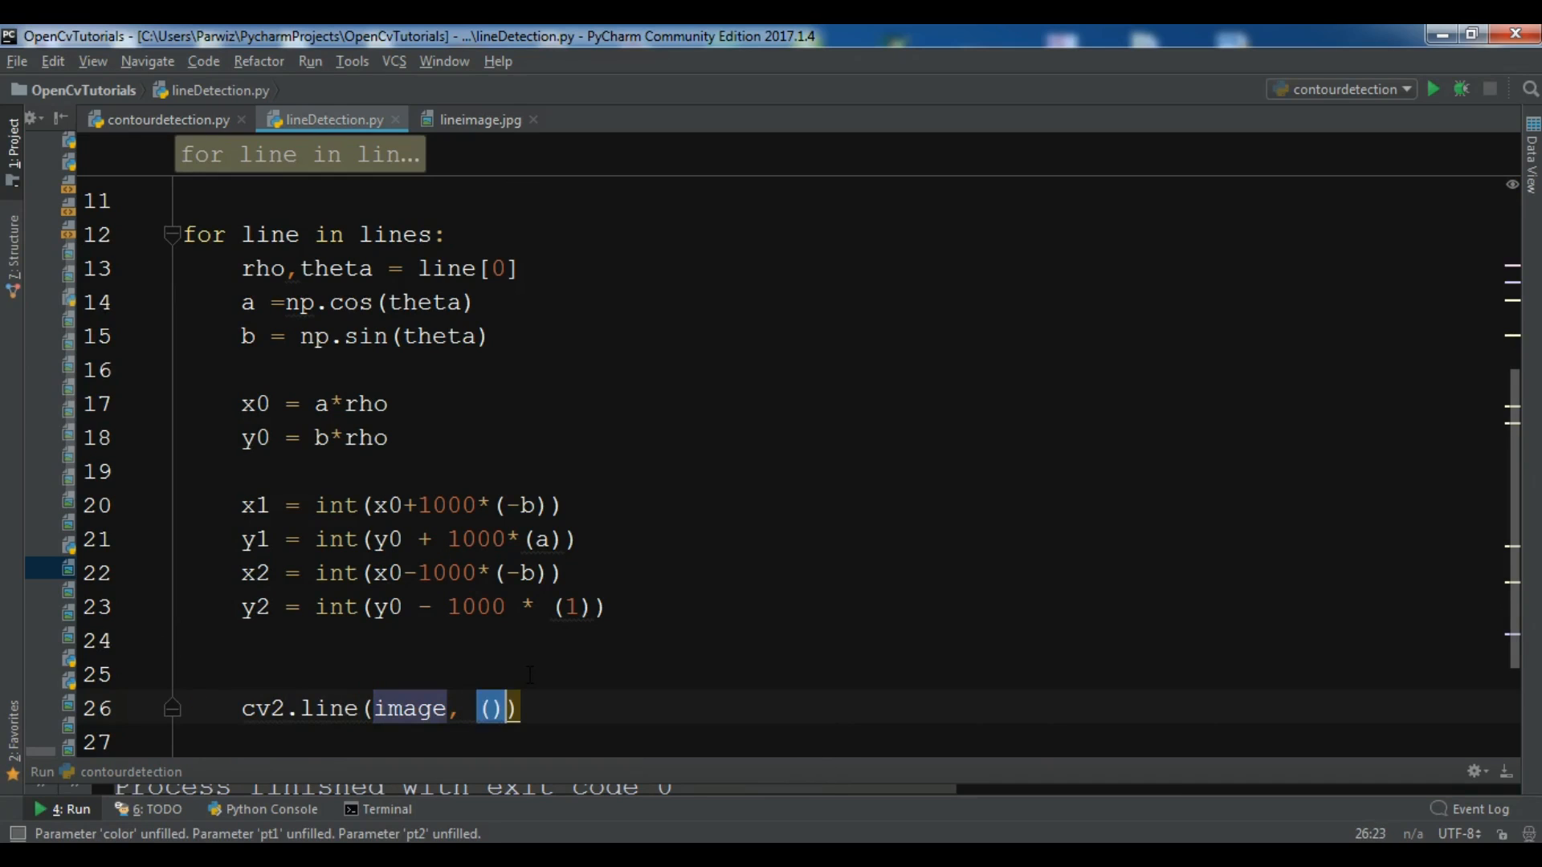
pyautogui.write('x1,')
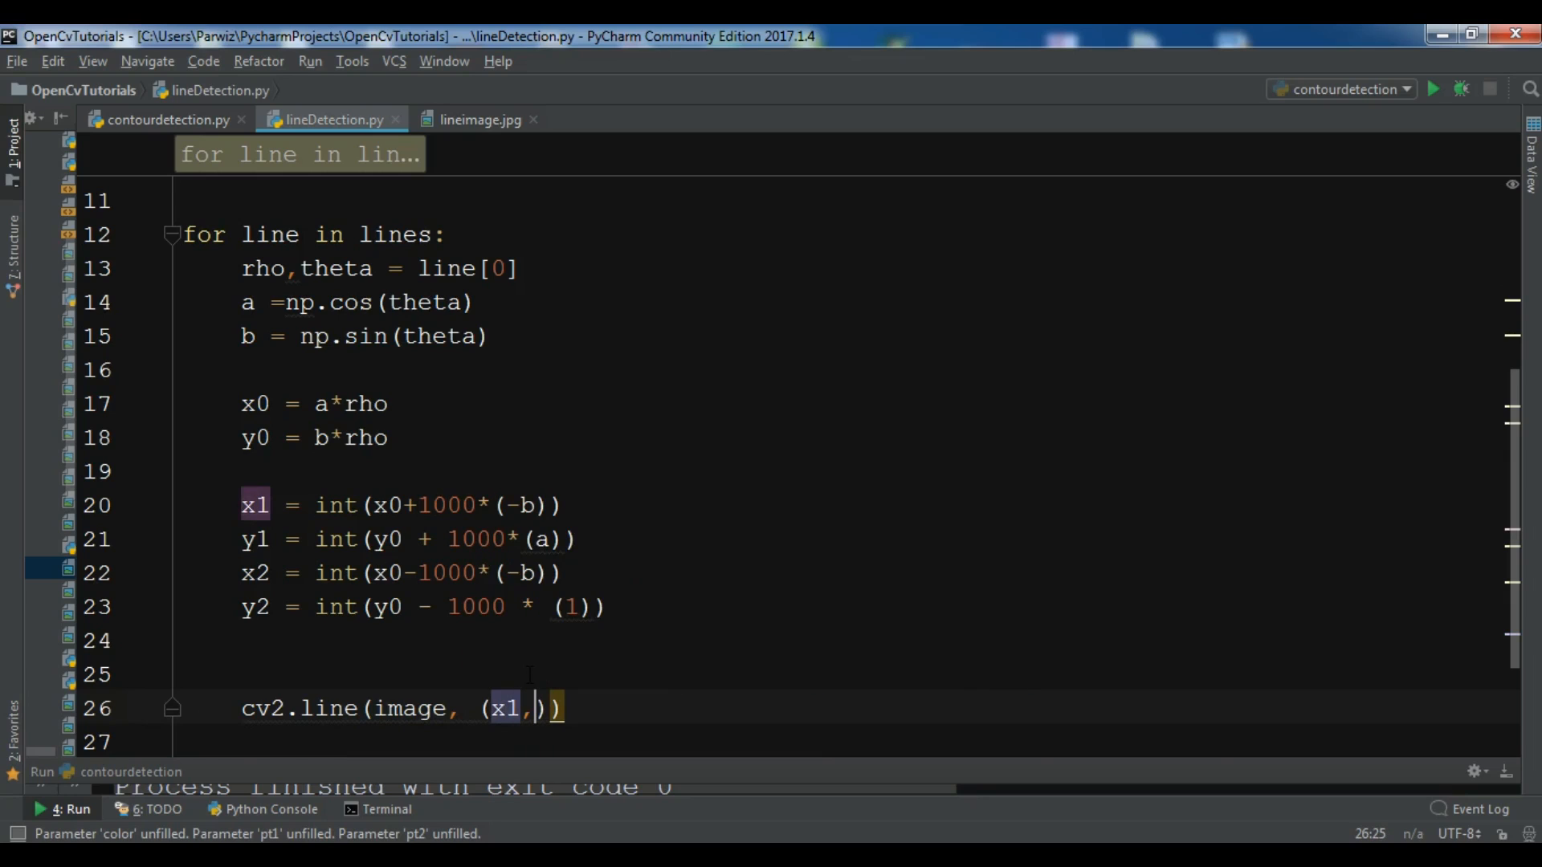
pyautogui.write('y1')
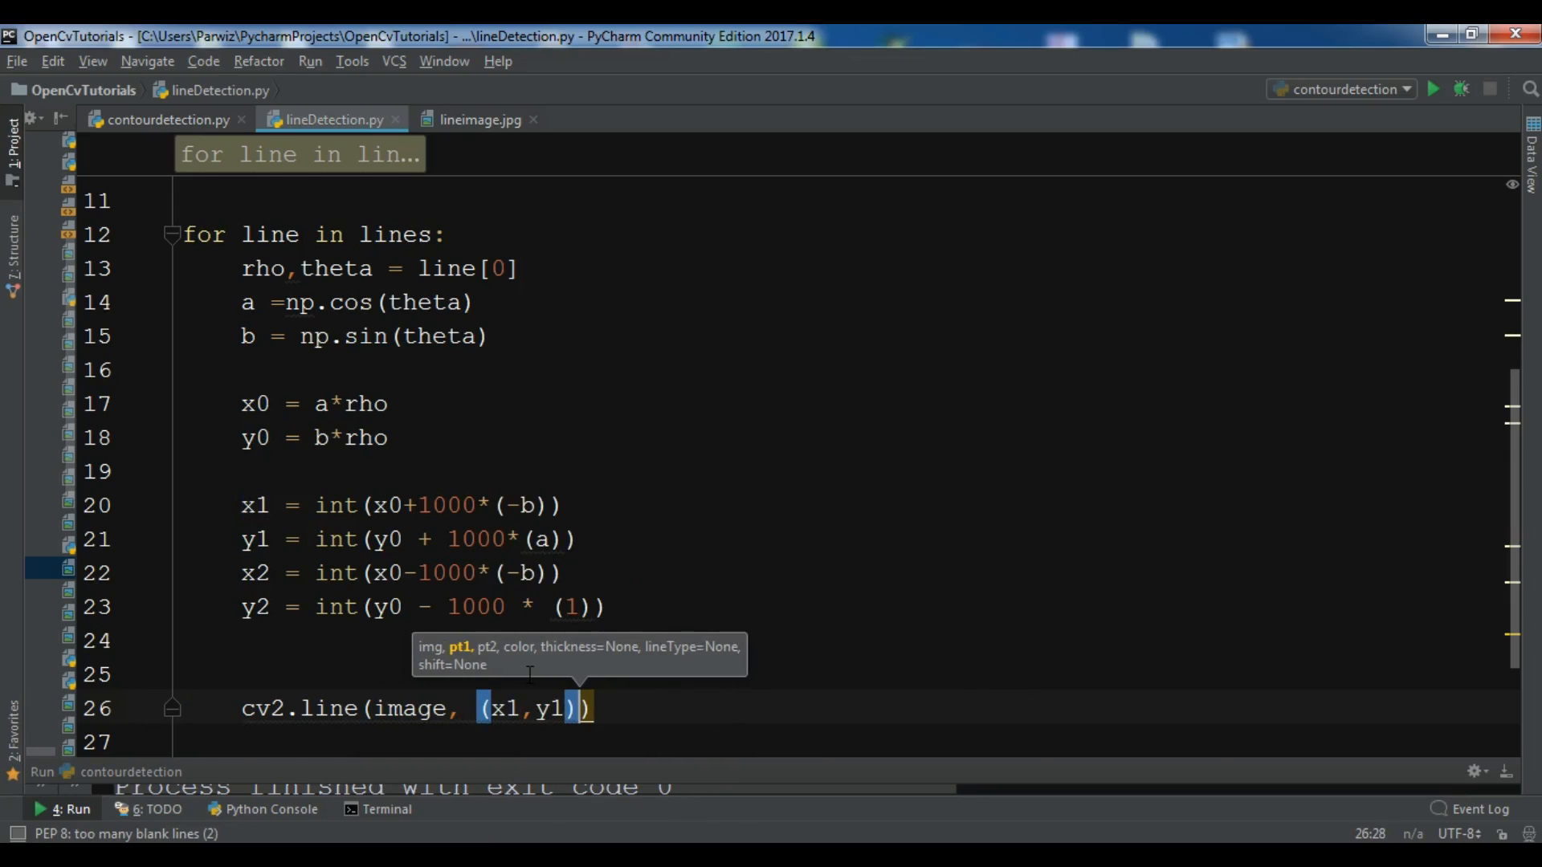
pyautogui.write(', ()')
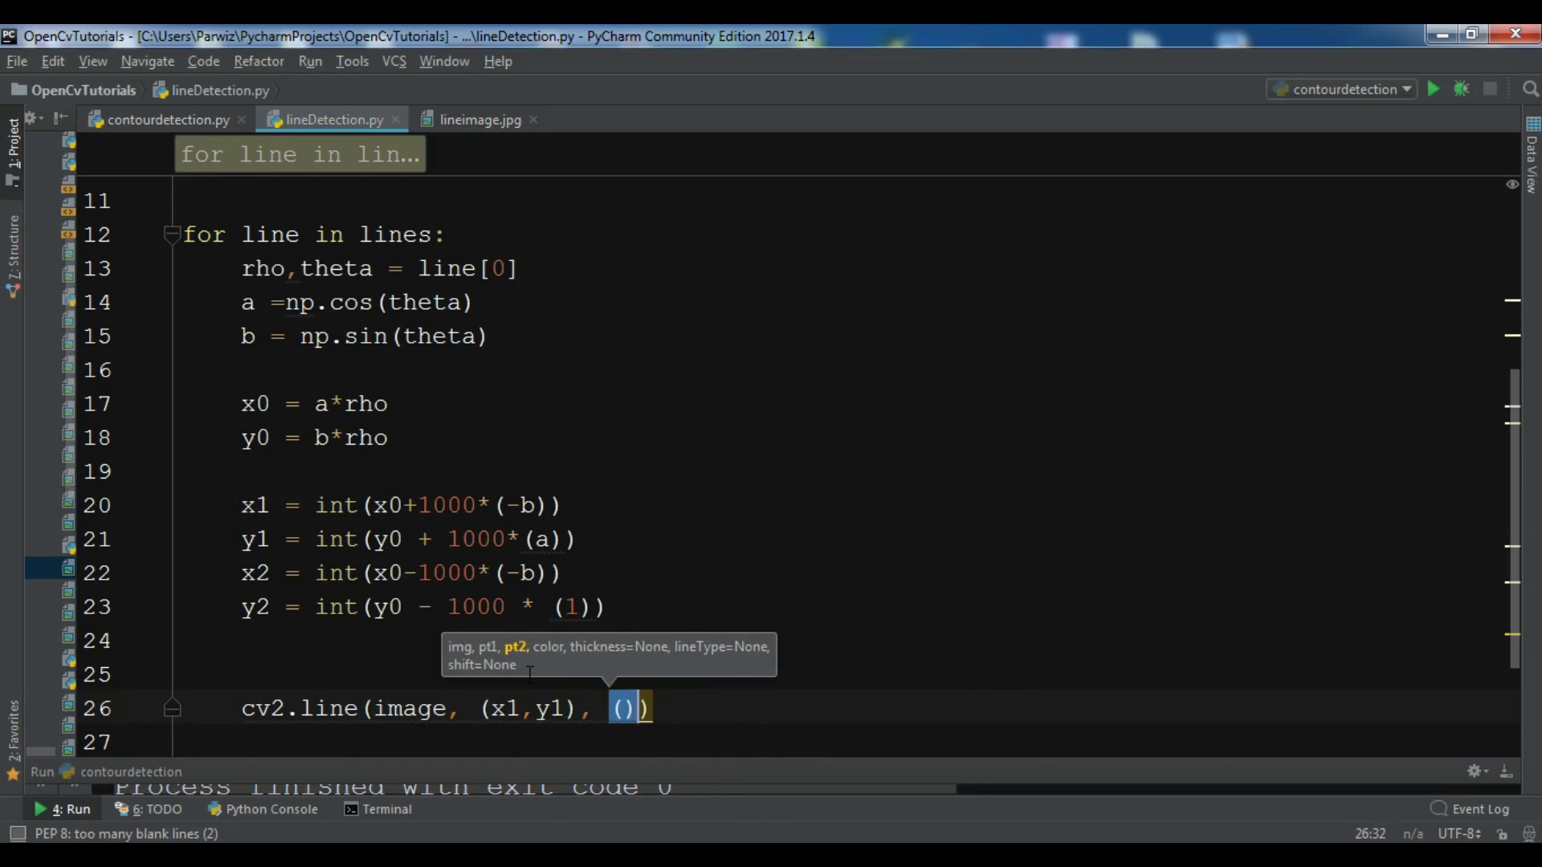
pyautogui.write('x2,y2')
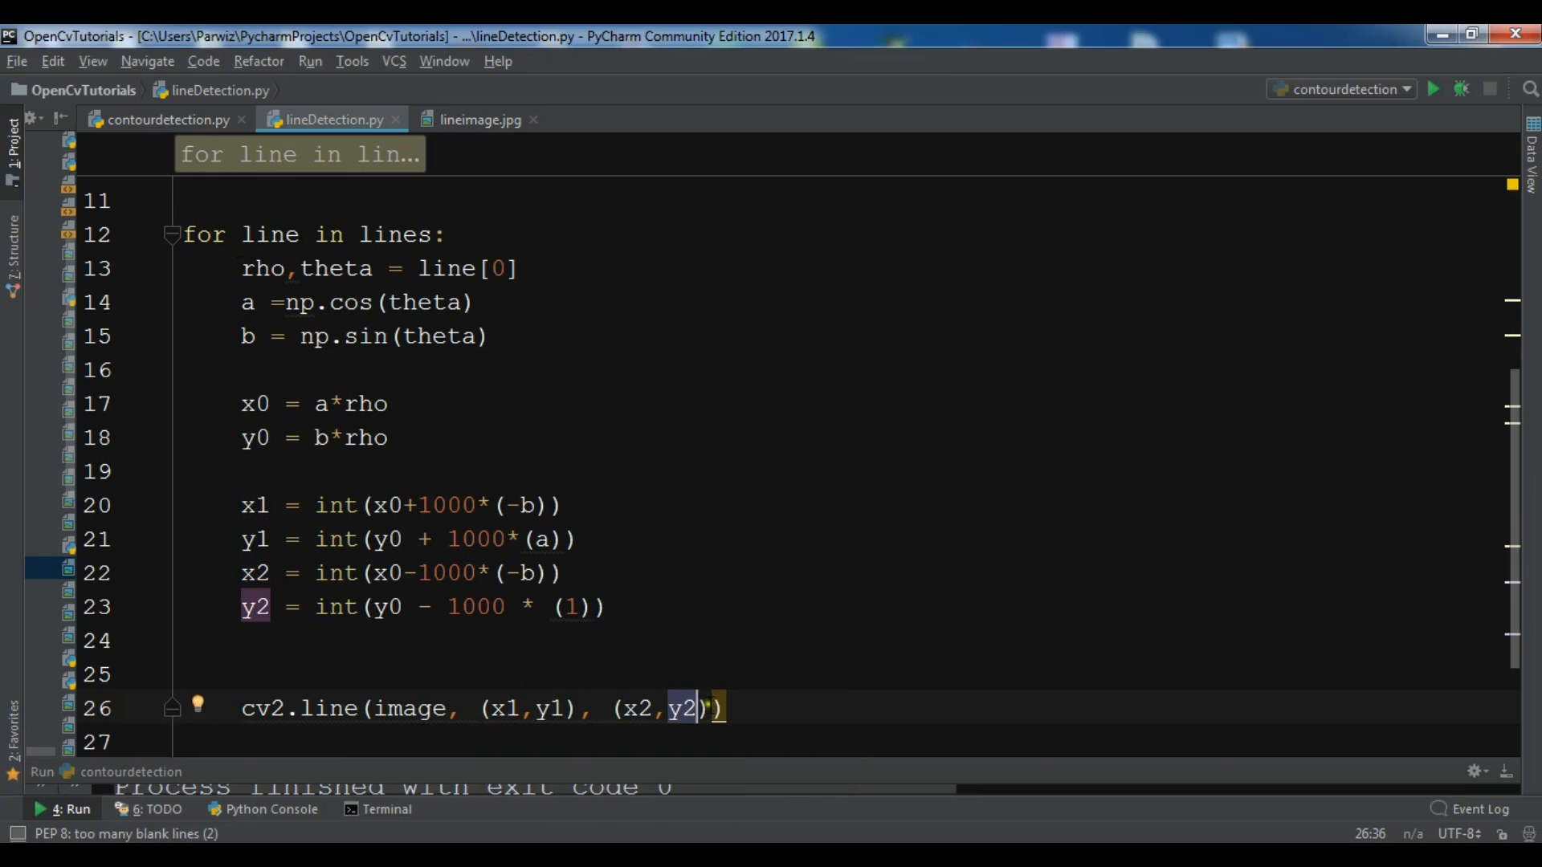
pyautogui.moveTo(712, 708)
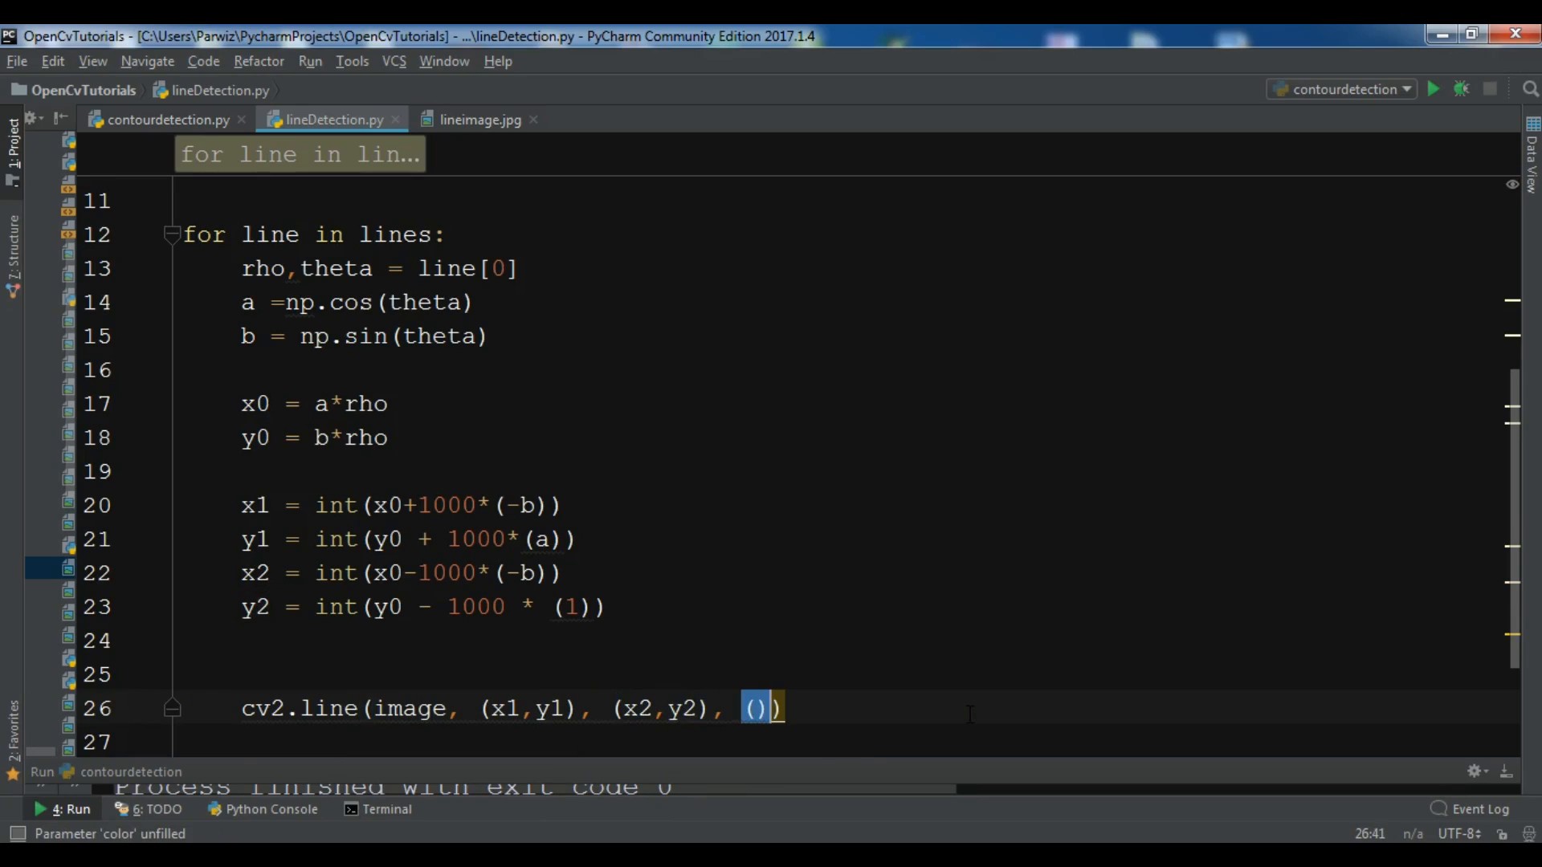
pyautogui.write('0')
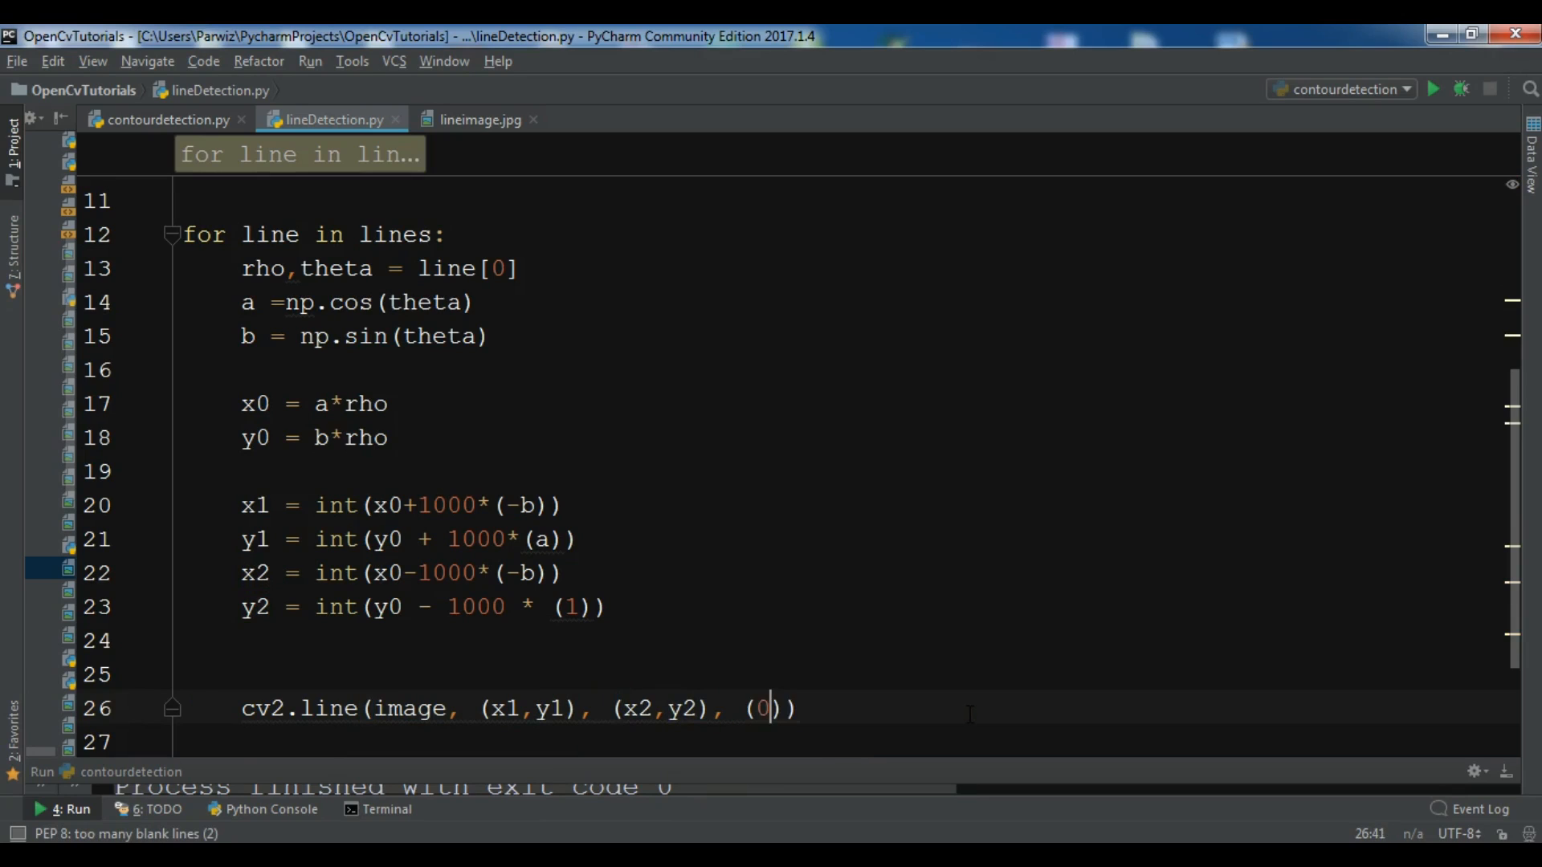
pyautogui.write(',0,255')
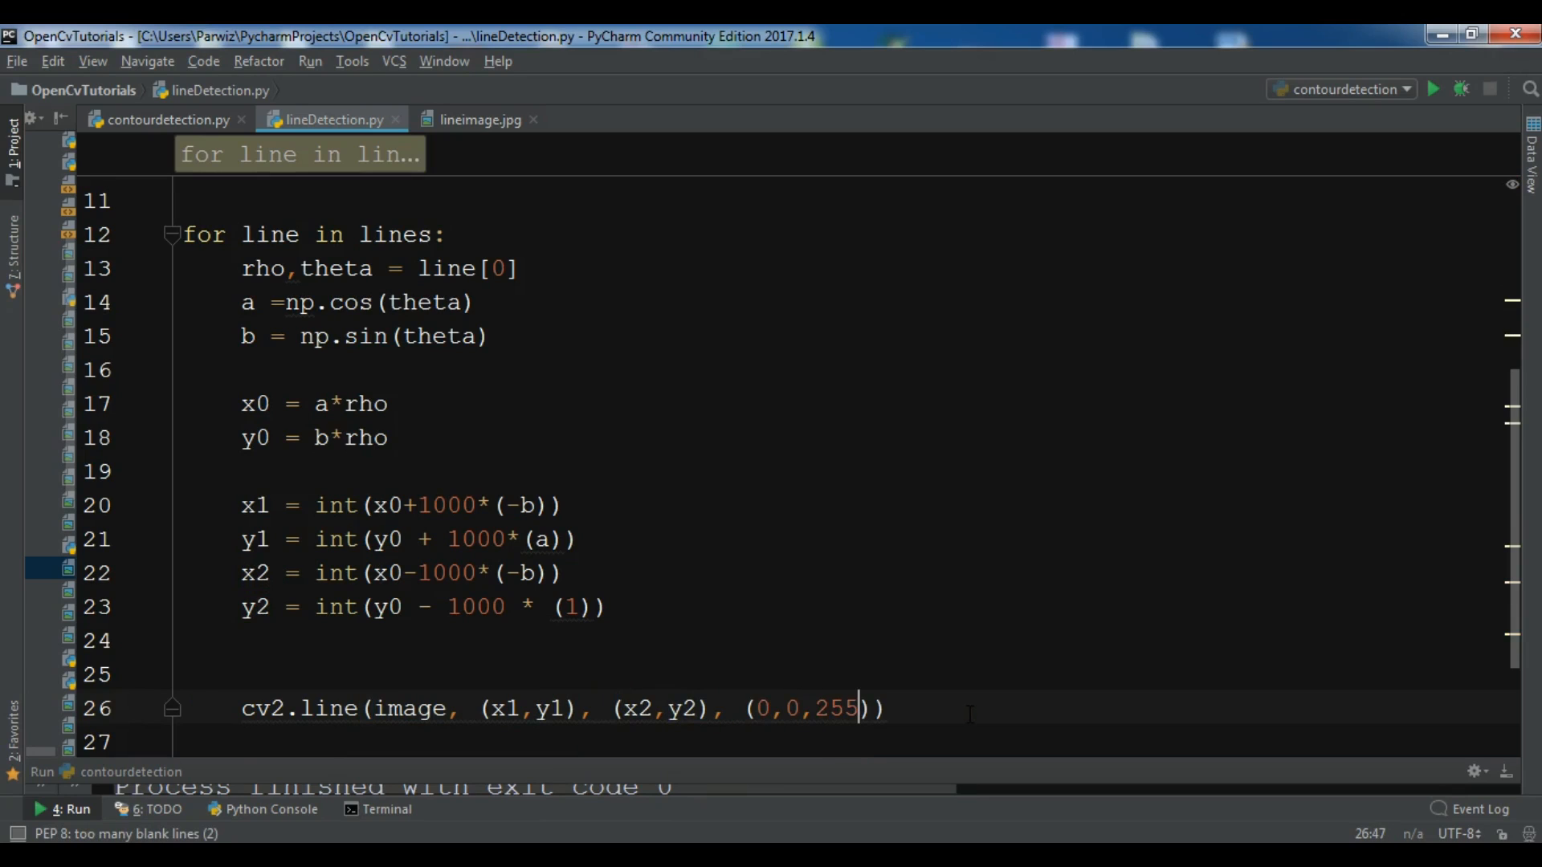
pyautogui.write(', 2')
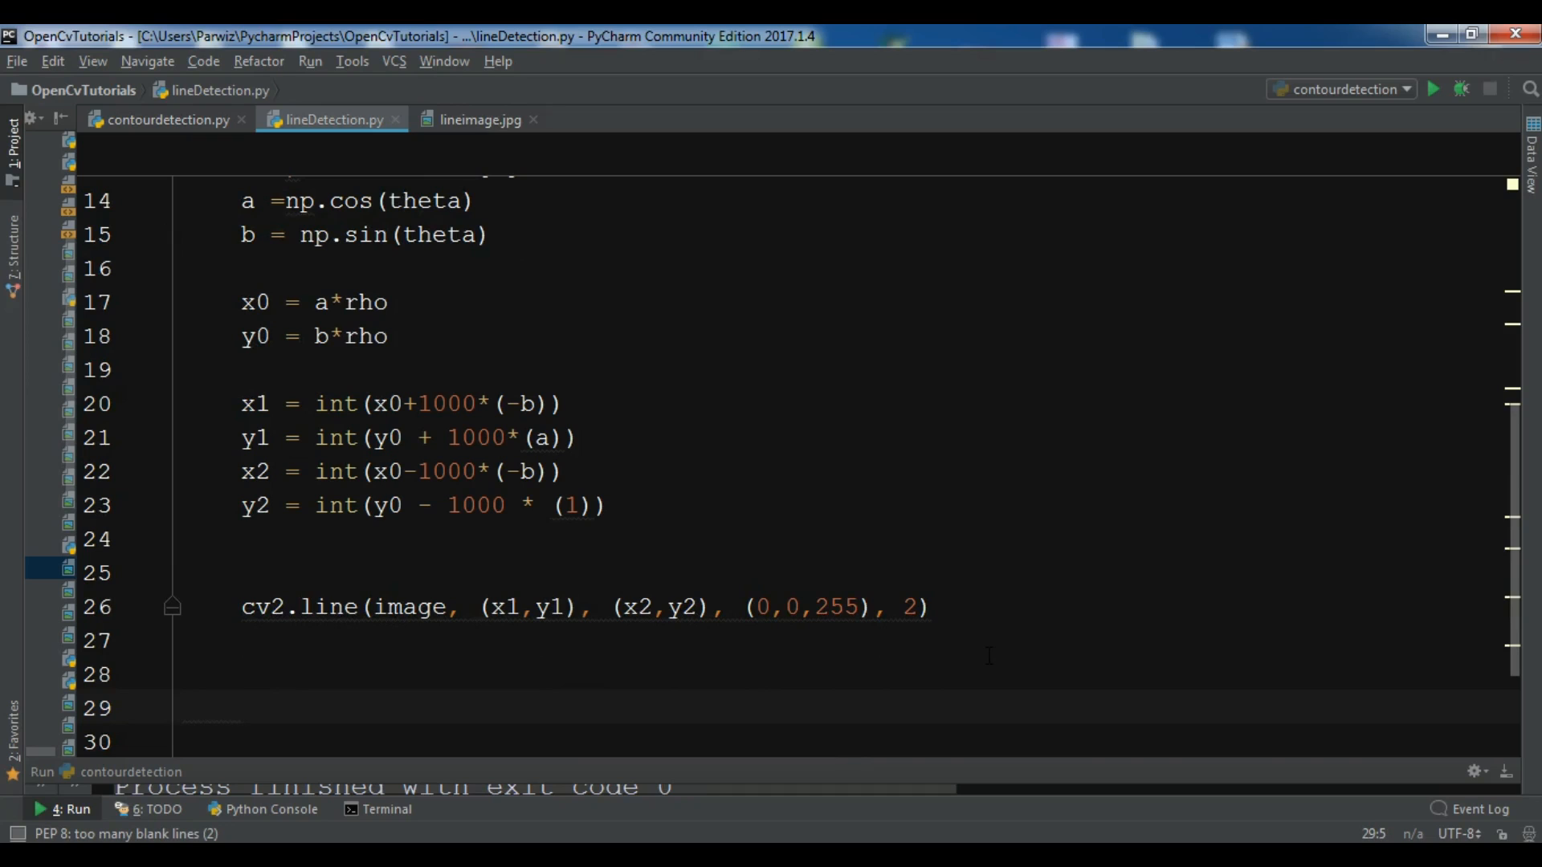
pyautogui.click(186, 707)
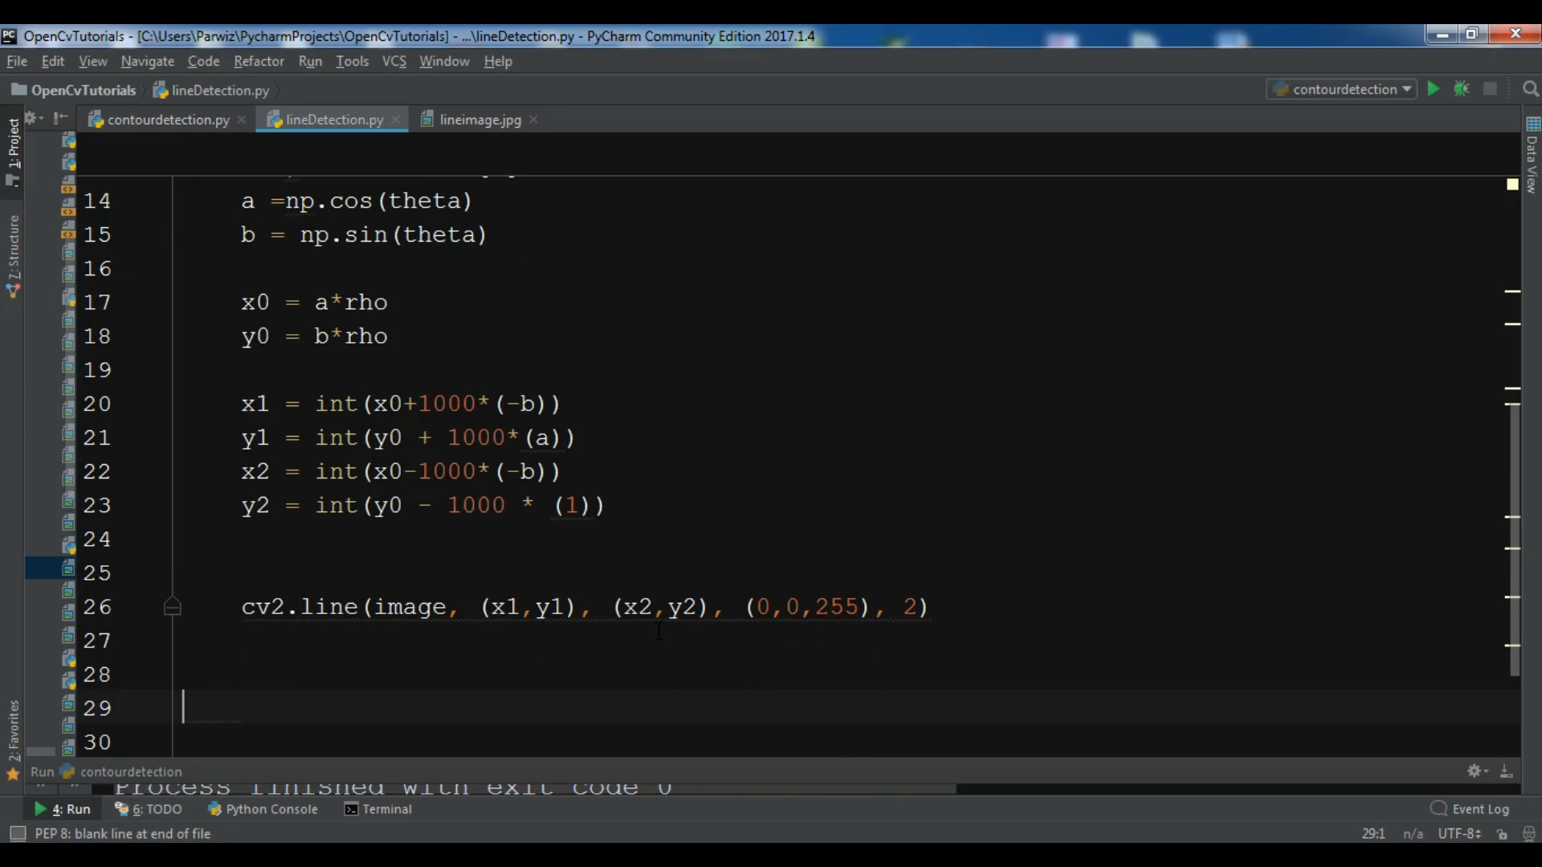
# Step: Show image in a 'Lines Detected' window and canimg in 'Canny Detection' via cv2.imshow
pyautogui.write('cv2')
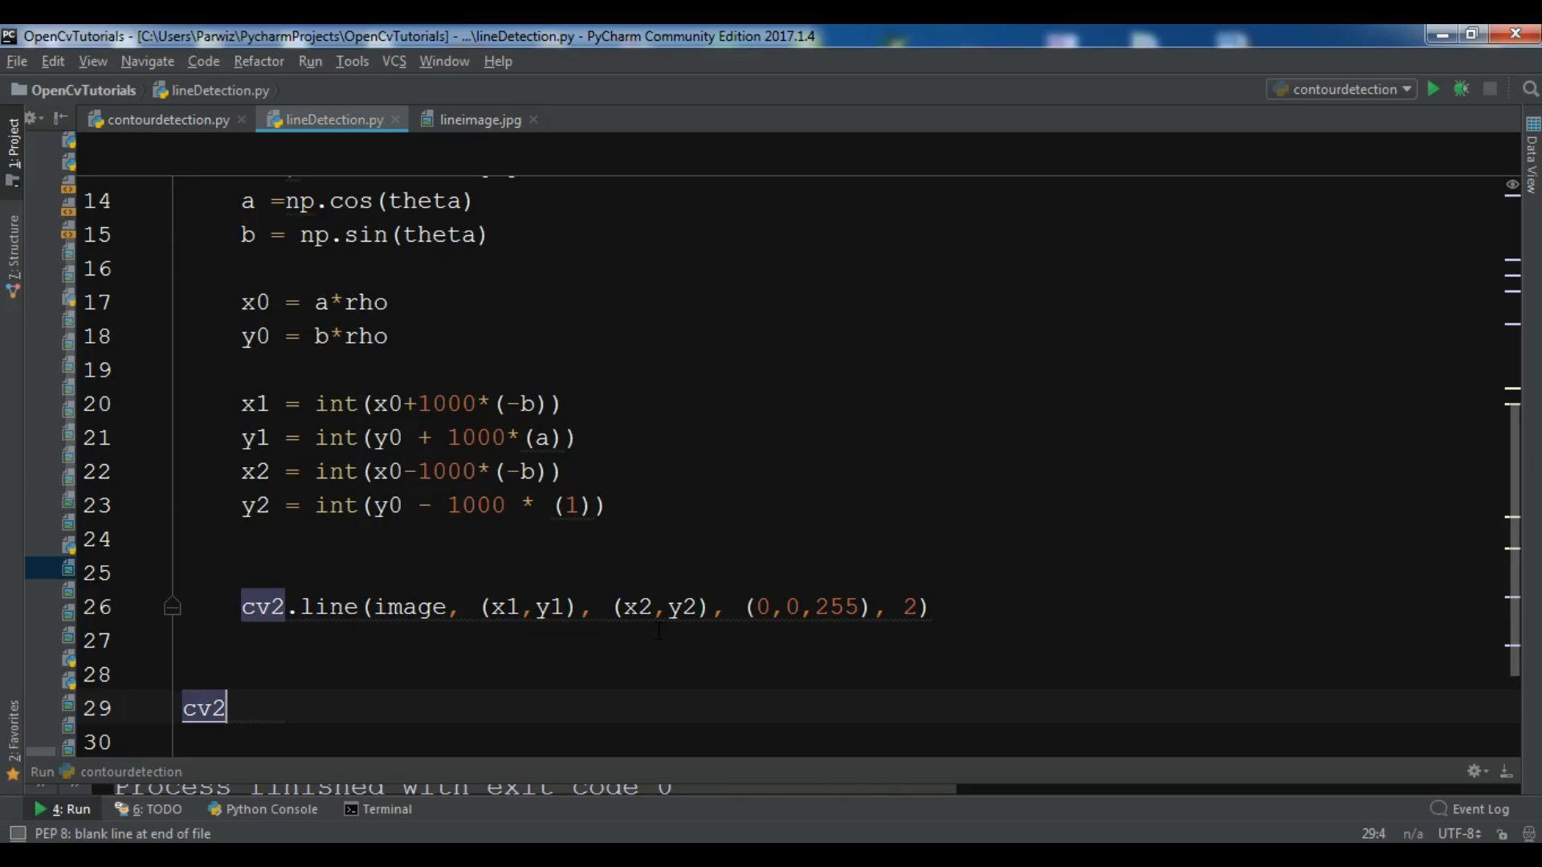
pyautogui.write('.imshow(')
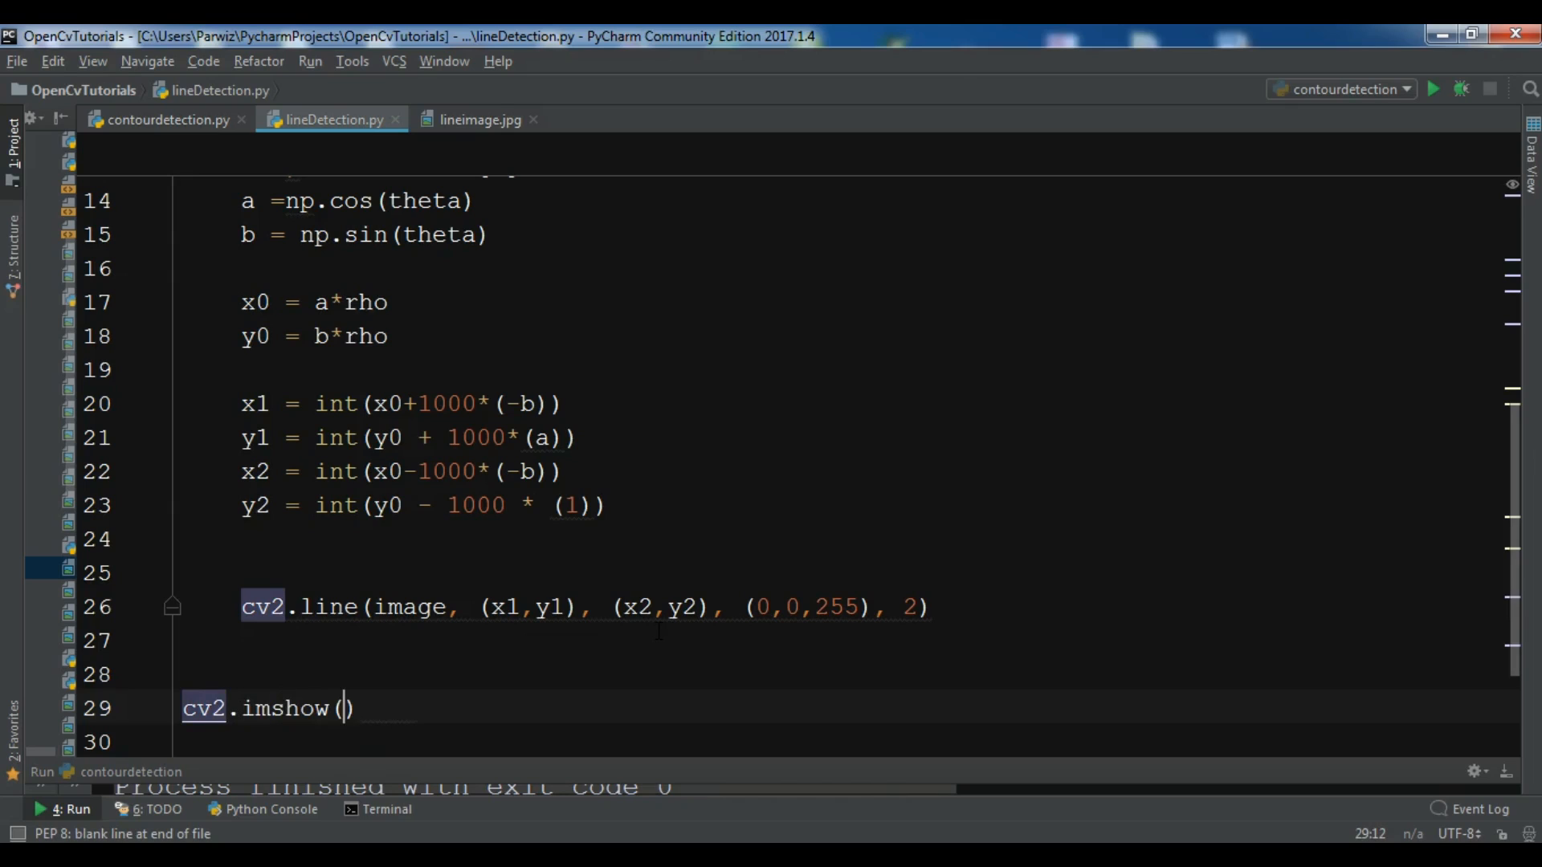
pyautogui.write('"Line"')
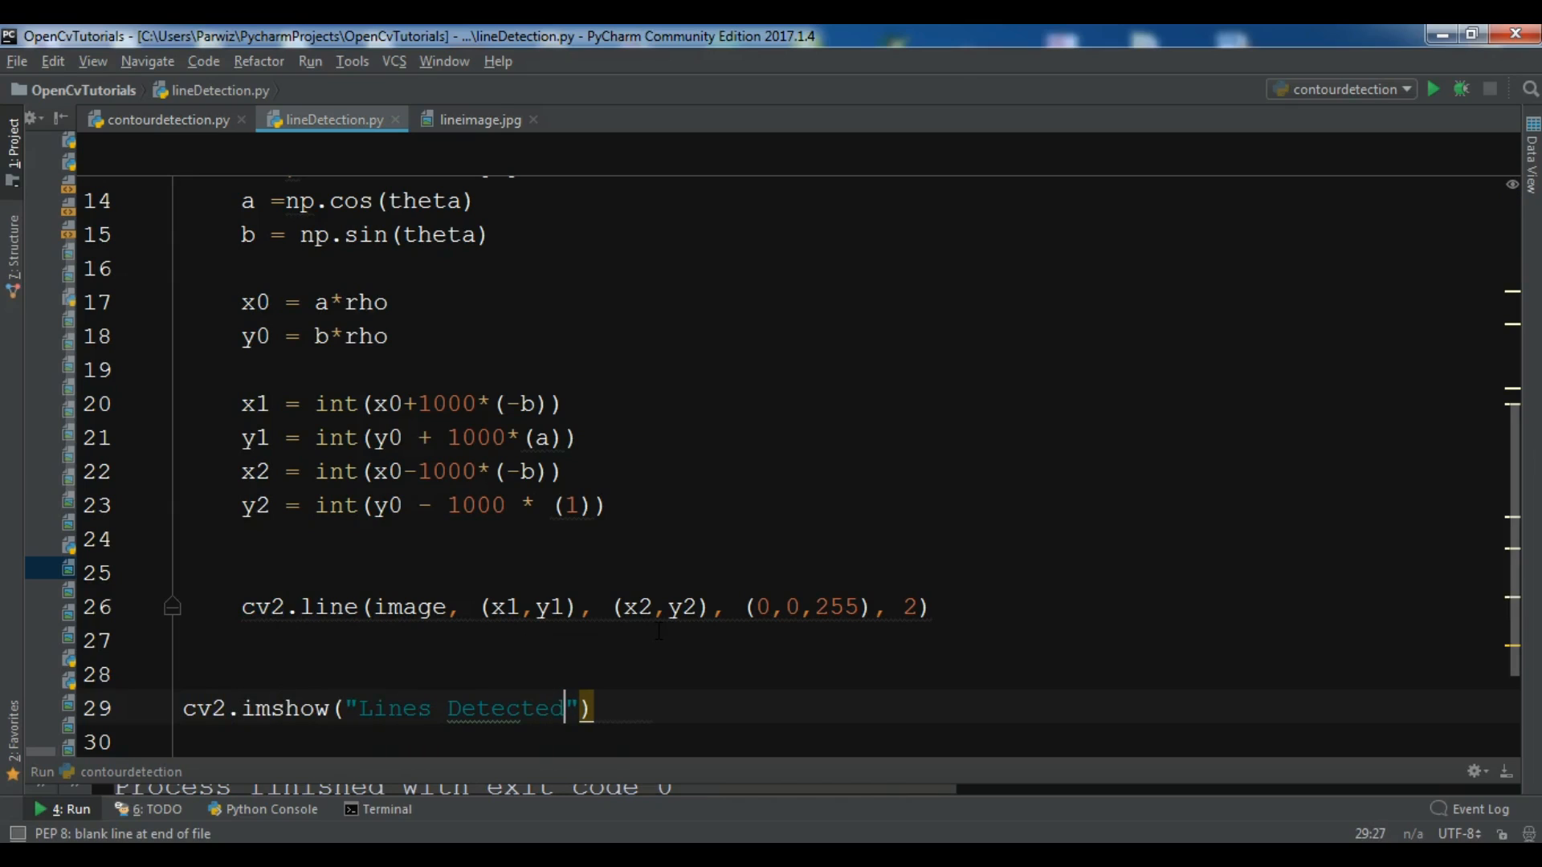
pyautogui.write(', image')
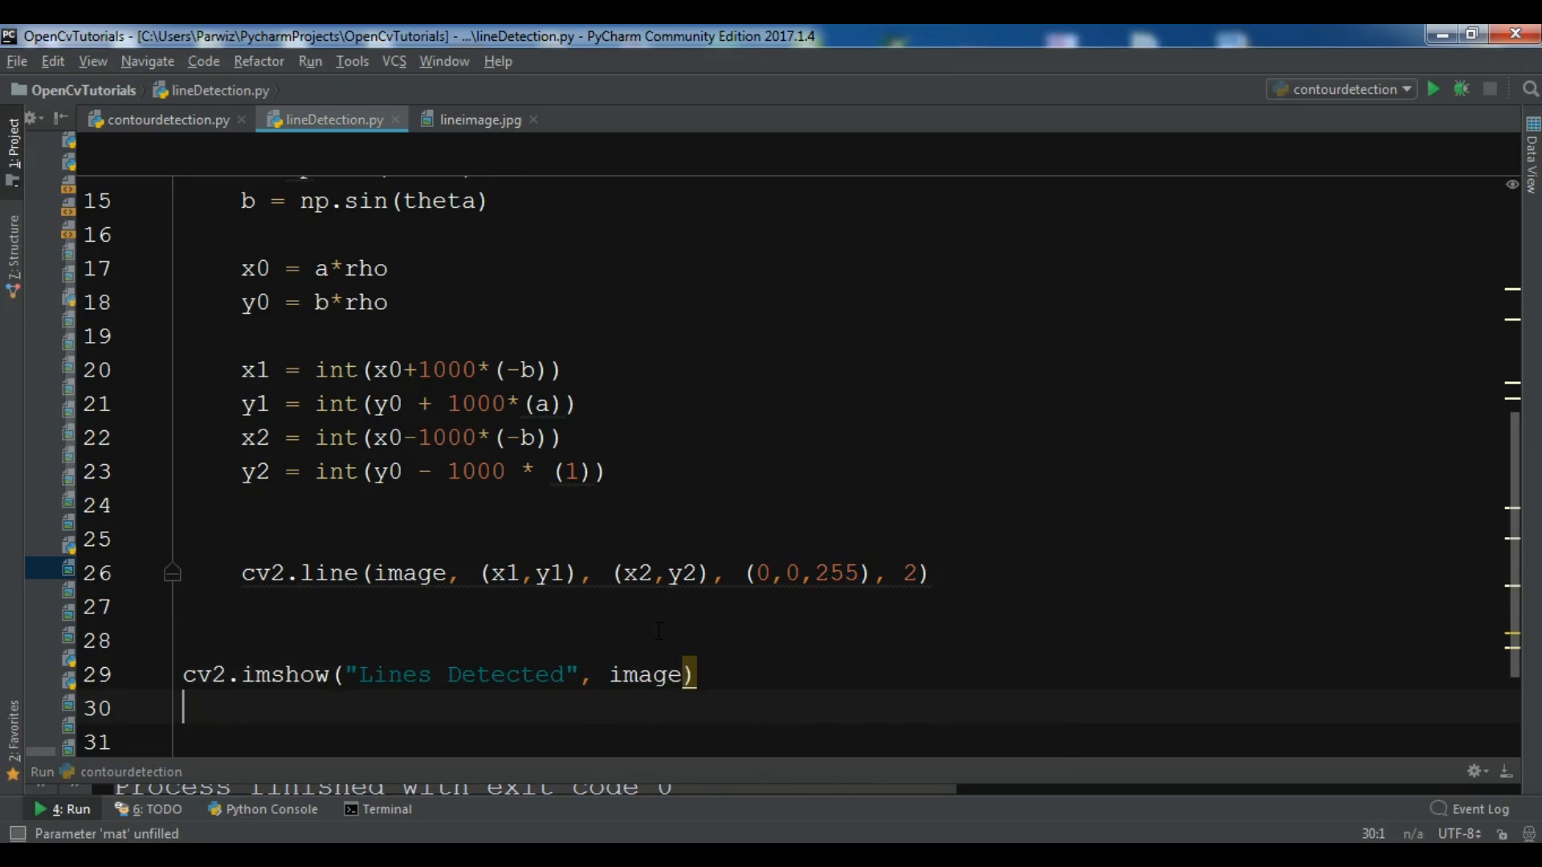
pyautogui.write('cv2.imshow("')
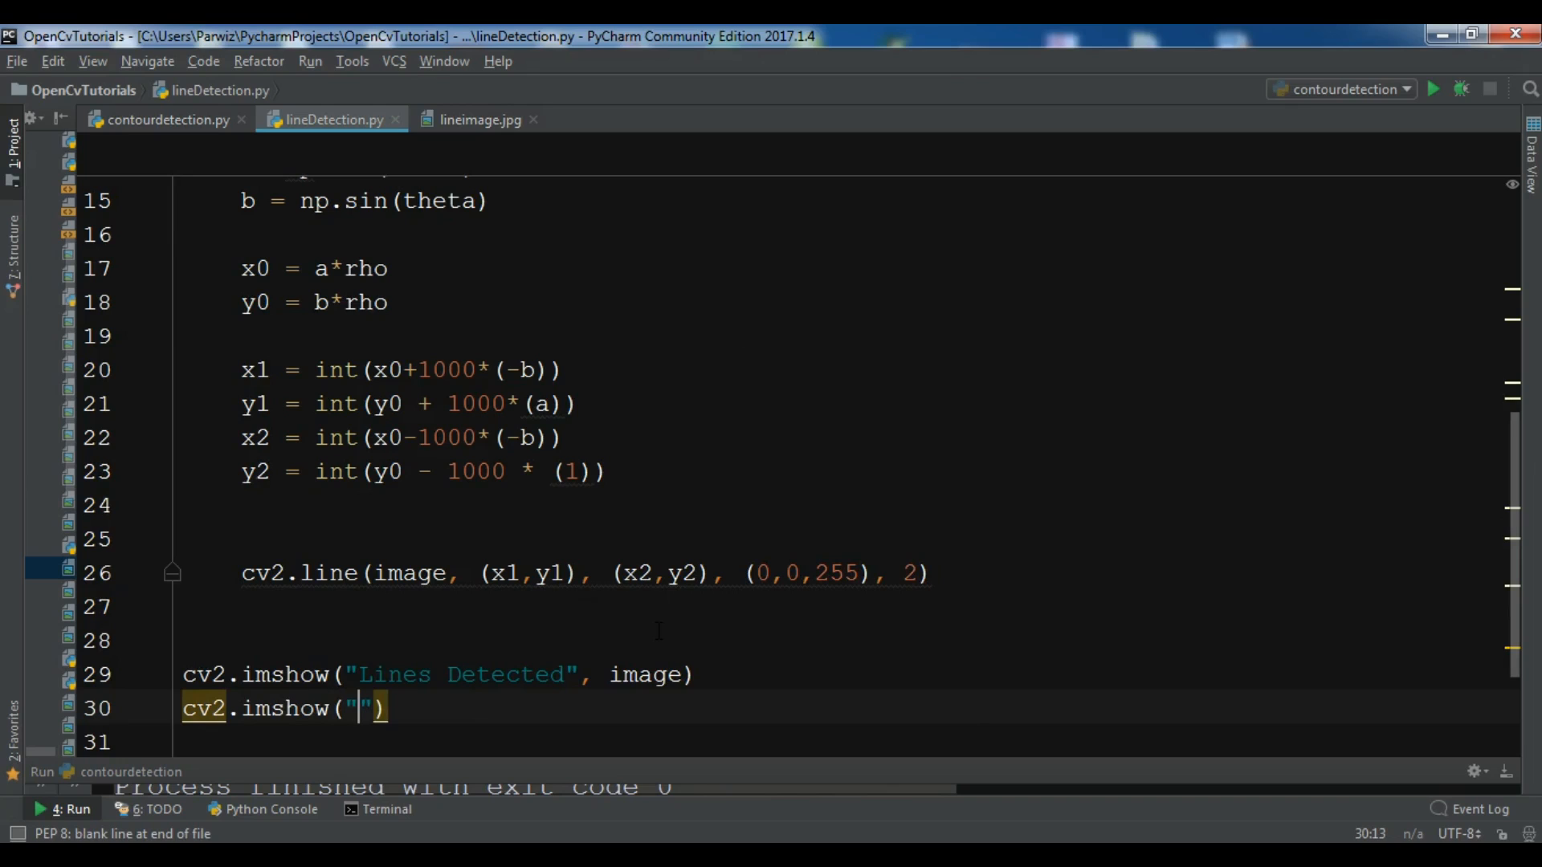
pyautogui.write('Canny Detection')
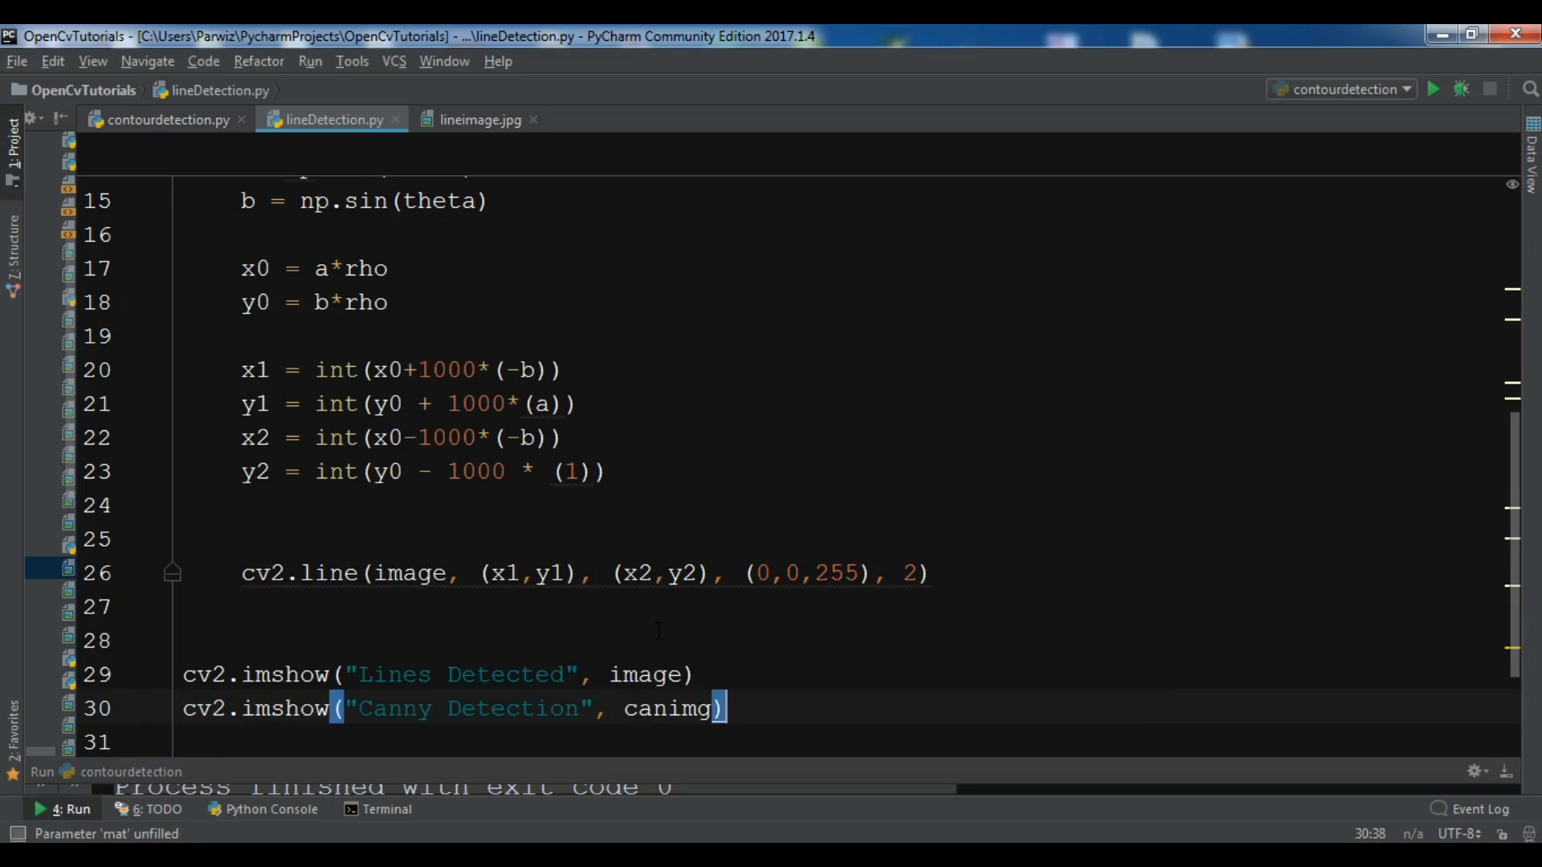
# Step: Add cv2.waitKey(0) and cv2.destroyAllWindows() at the end of the script
pyautogui.write('cv2')
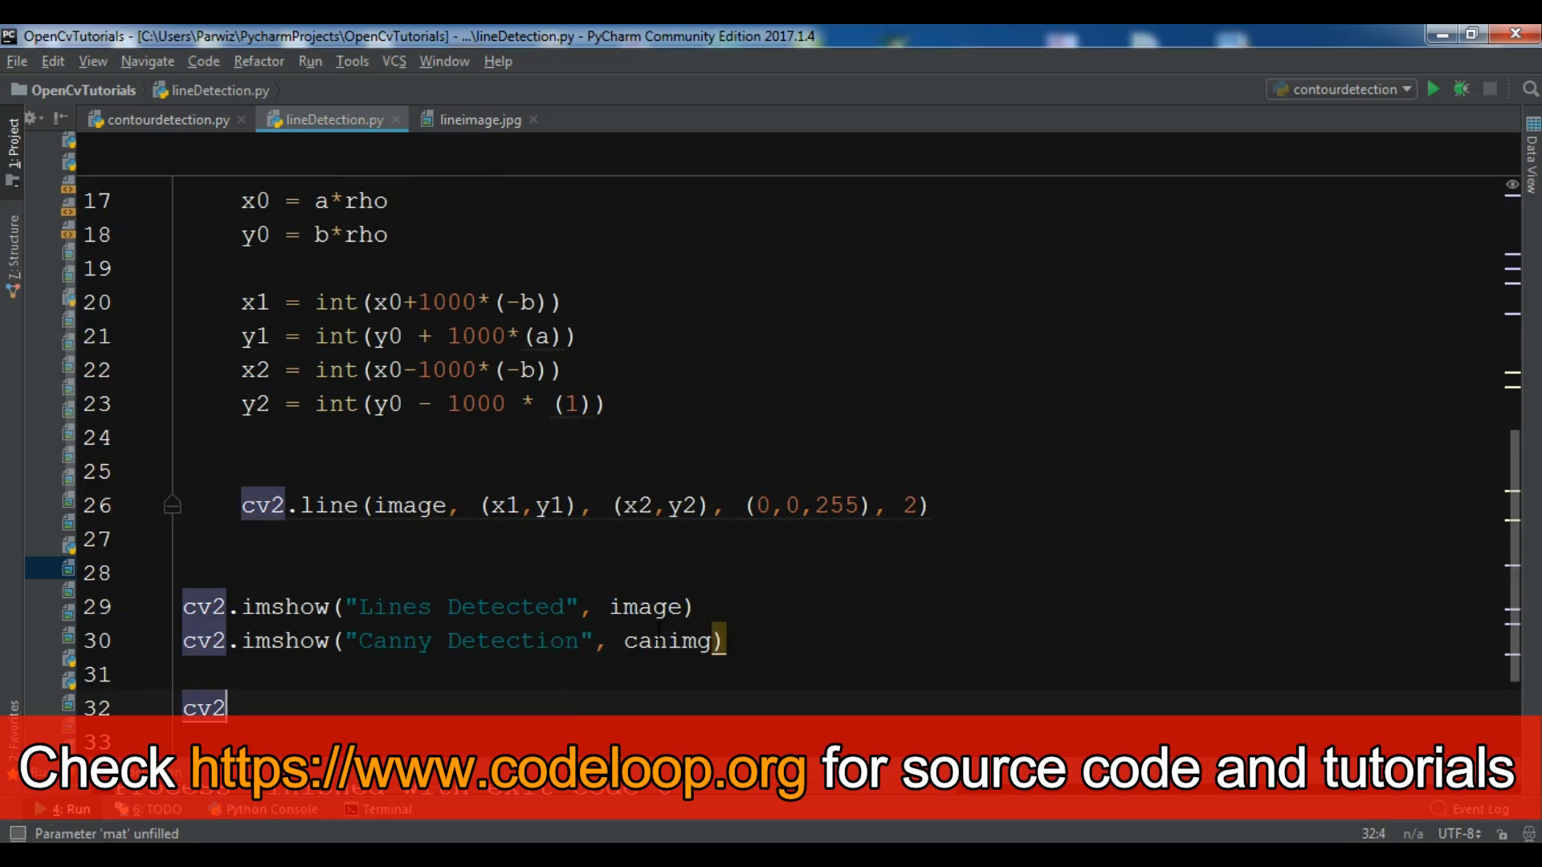
pyautogui.write('.wait')
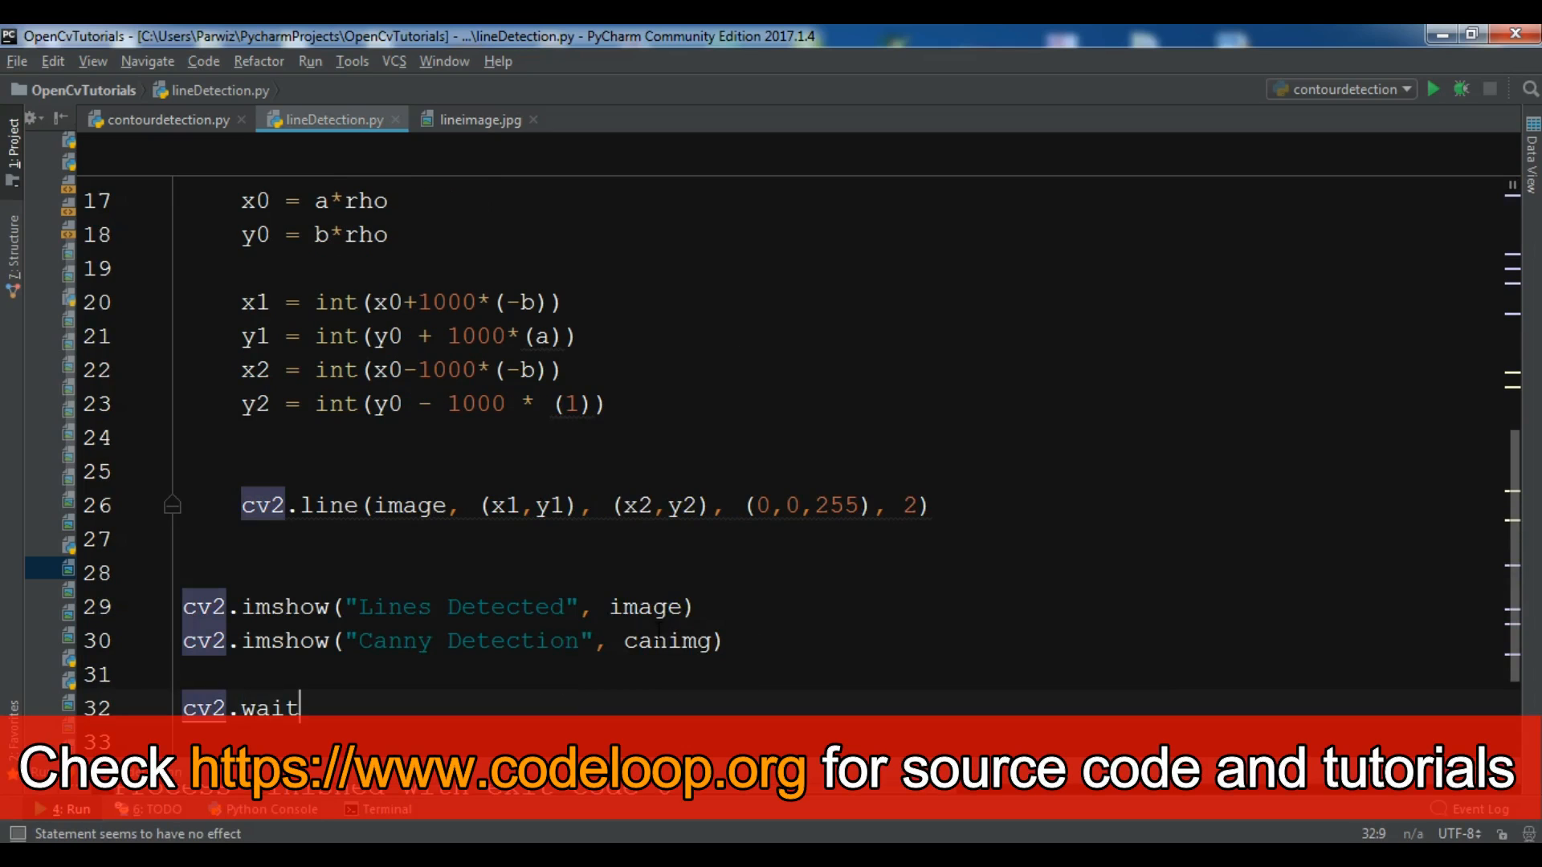
pyautogui.write('Key()')
pyautogui.write('cv2.d')
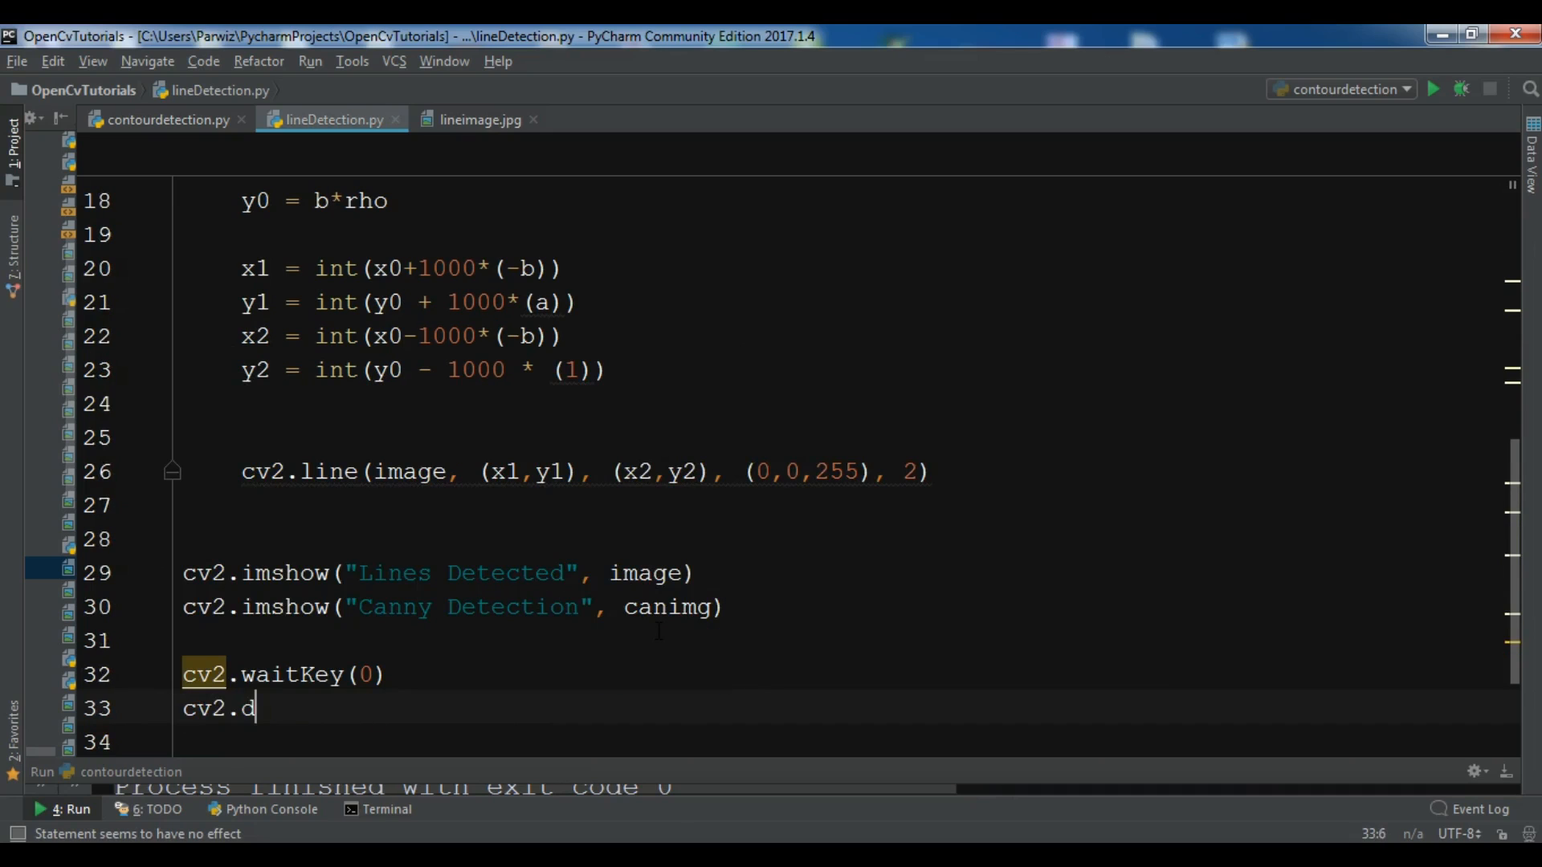
pyautogui.write('estr')
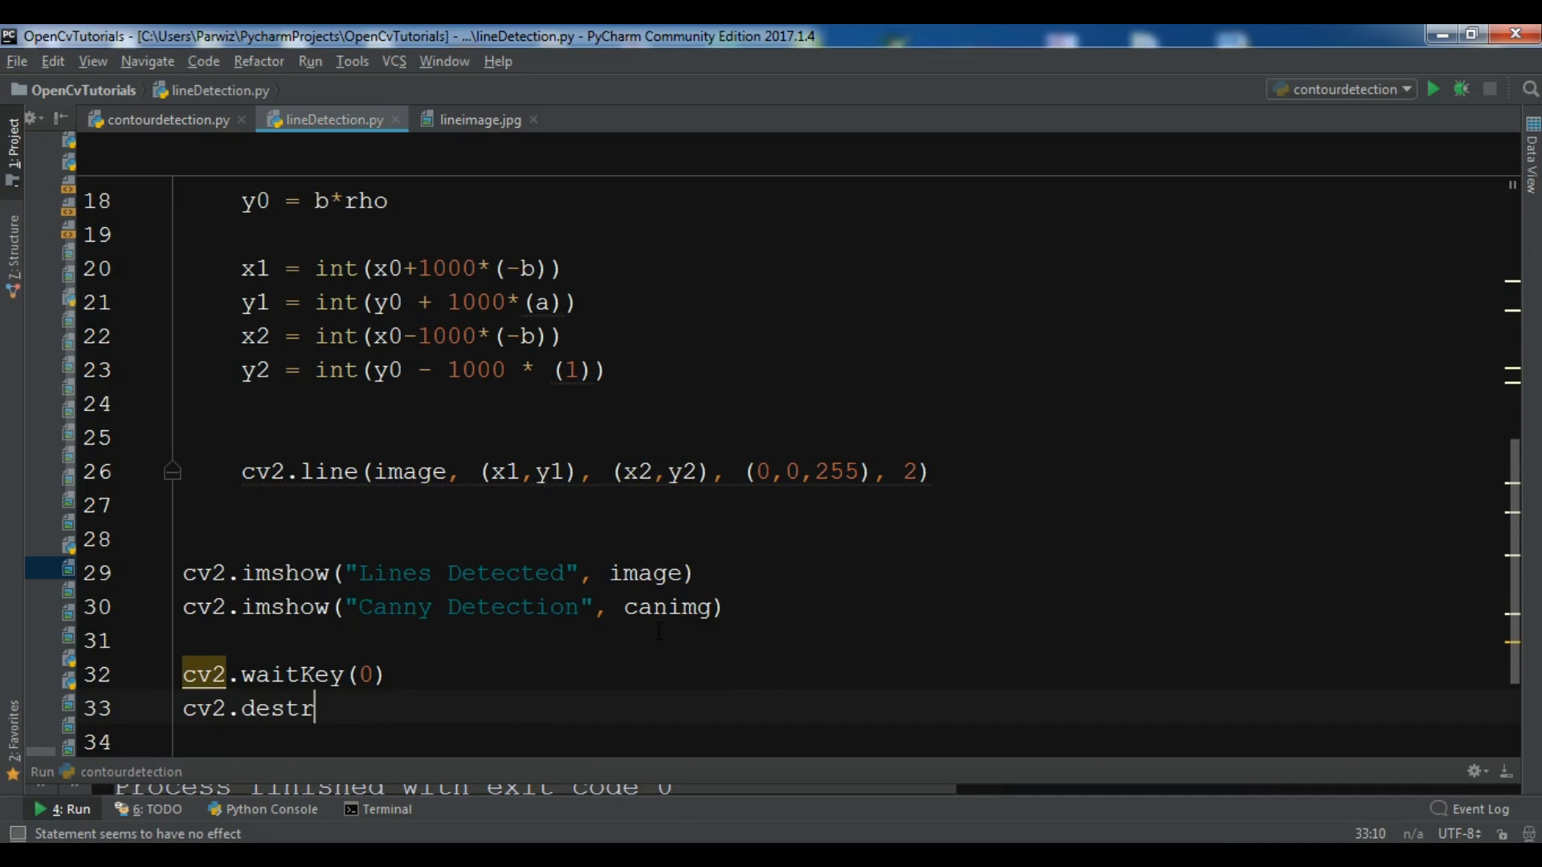
pyautogui.write('oyAllWindo')
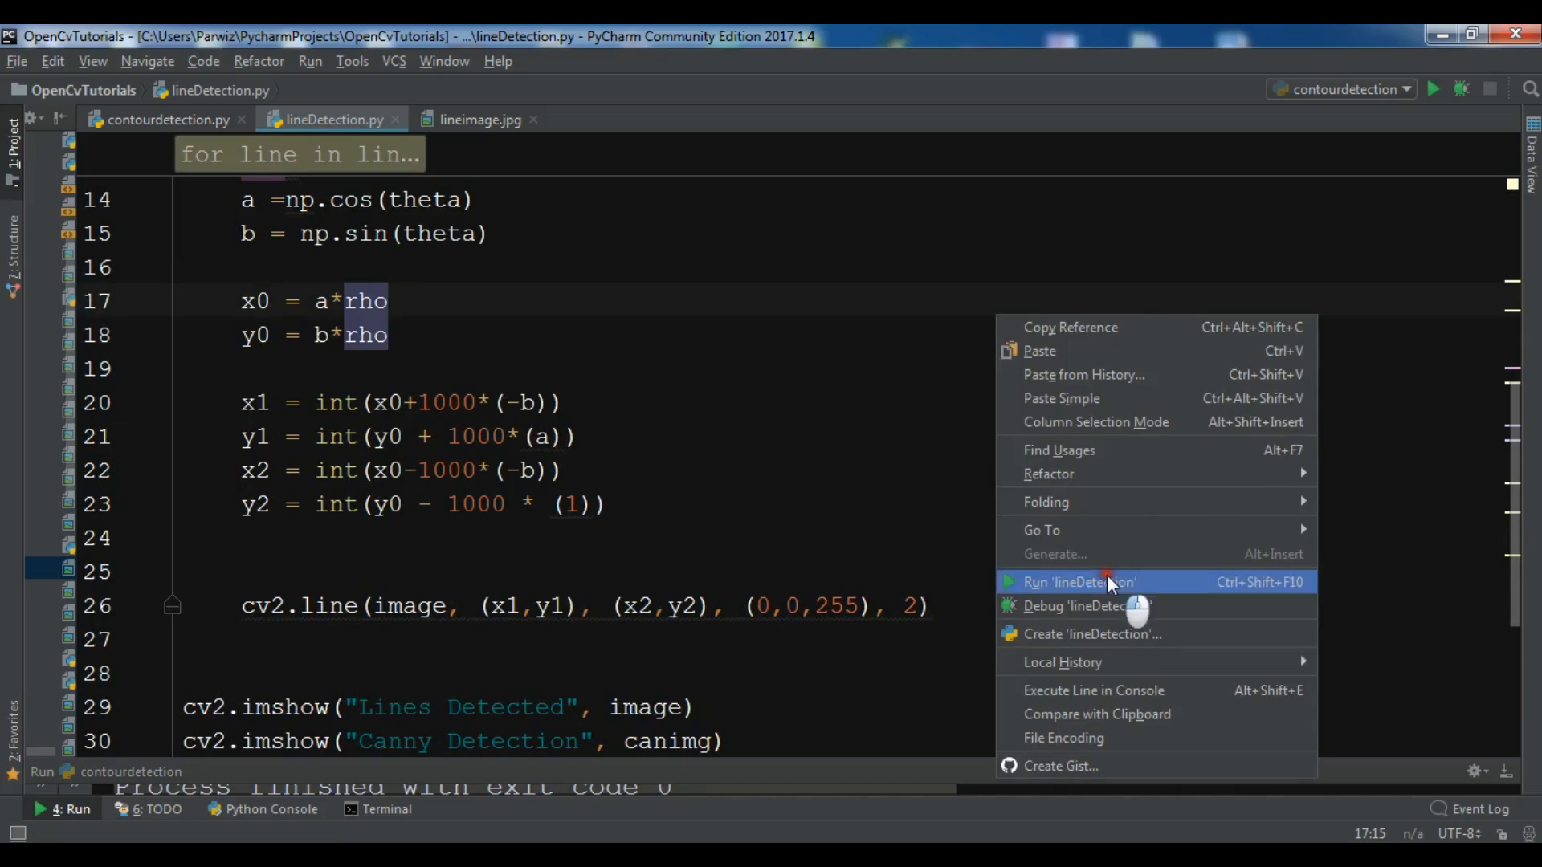
# Step: Run lineDetection.py from the editor context menu
pyautogui.click(1103, 582)
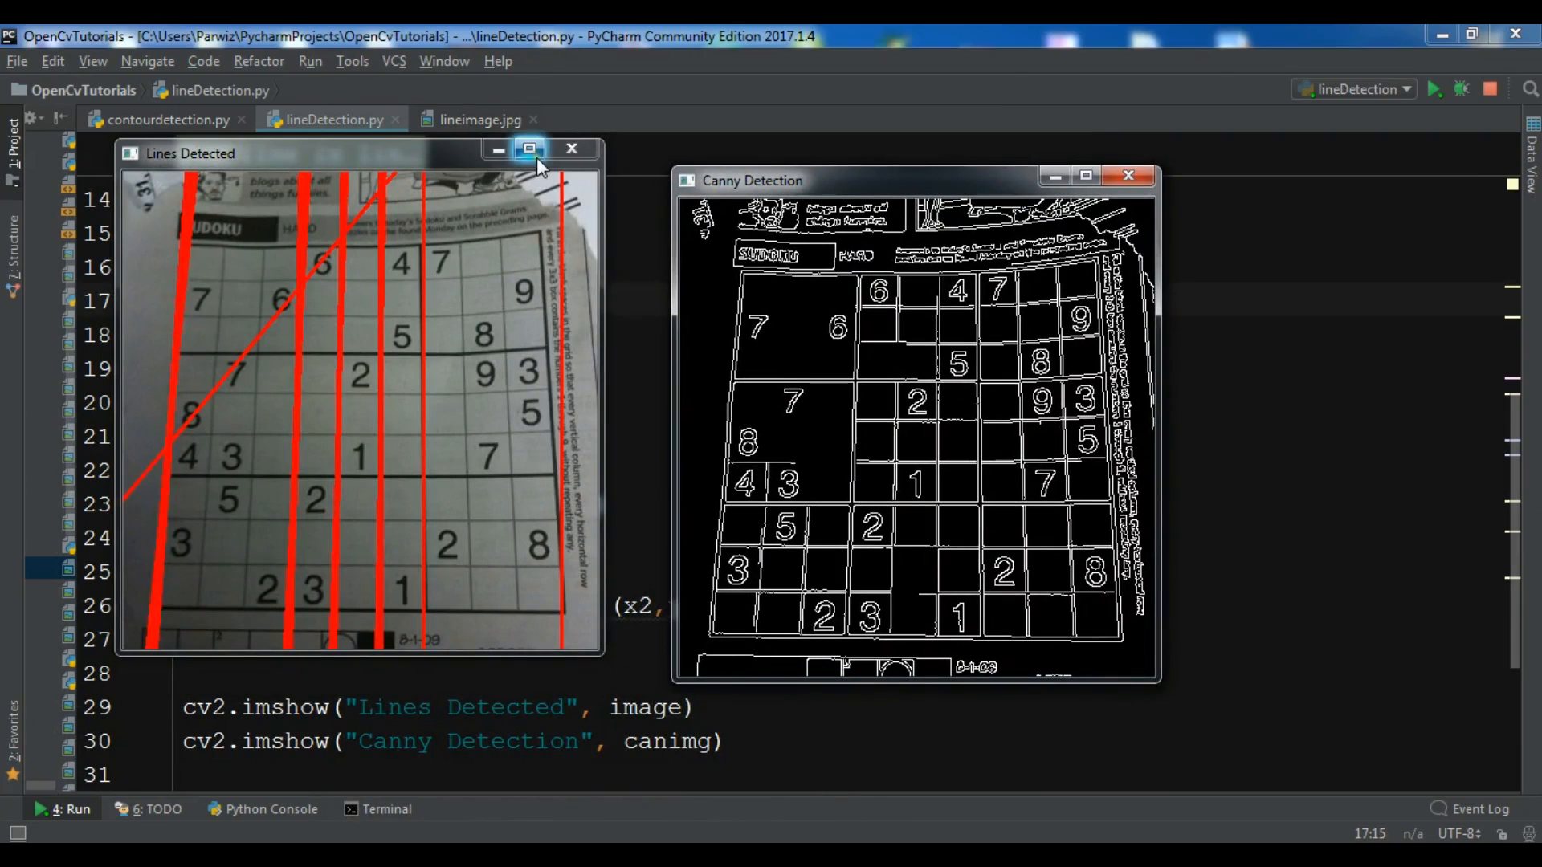
pyautogui.moveTo(422, 492)
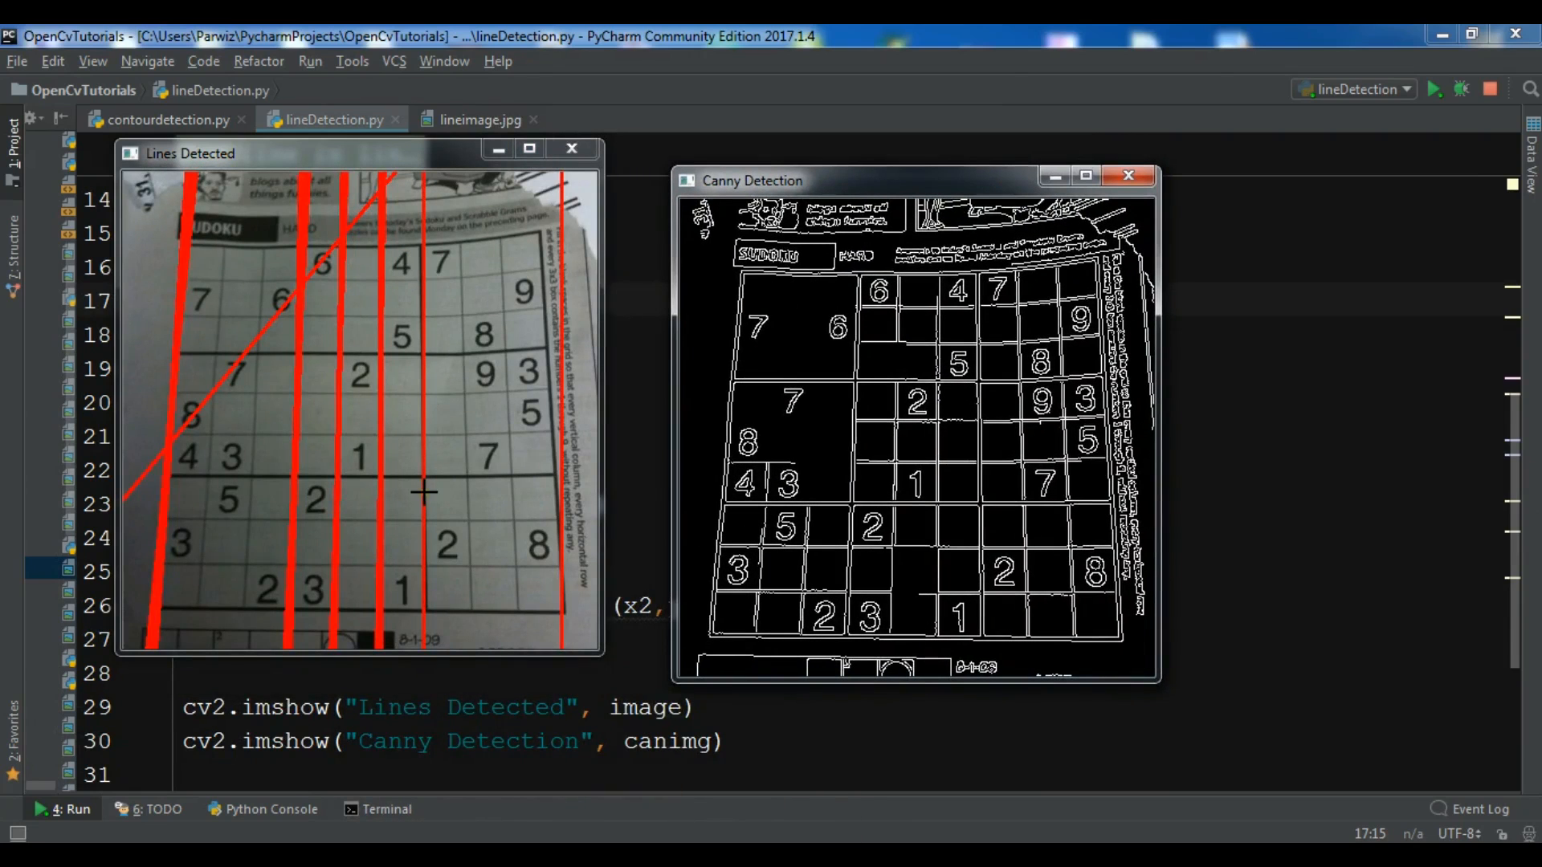
pyautogui.moveTo(180, 257)
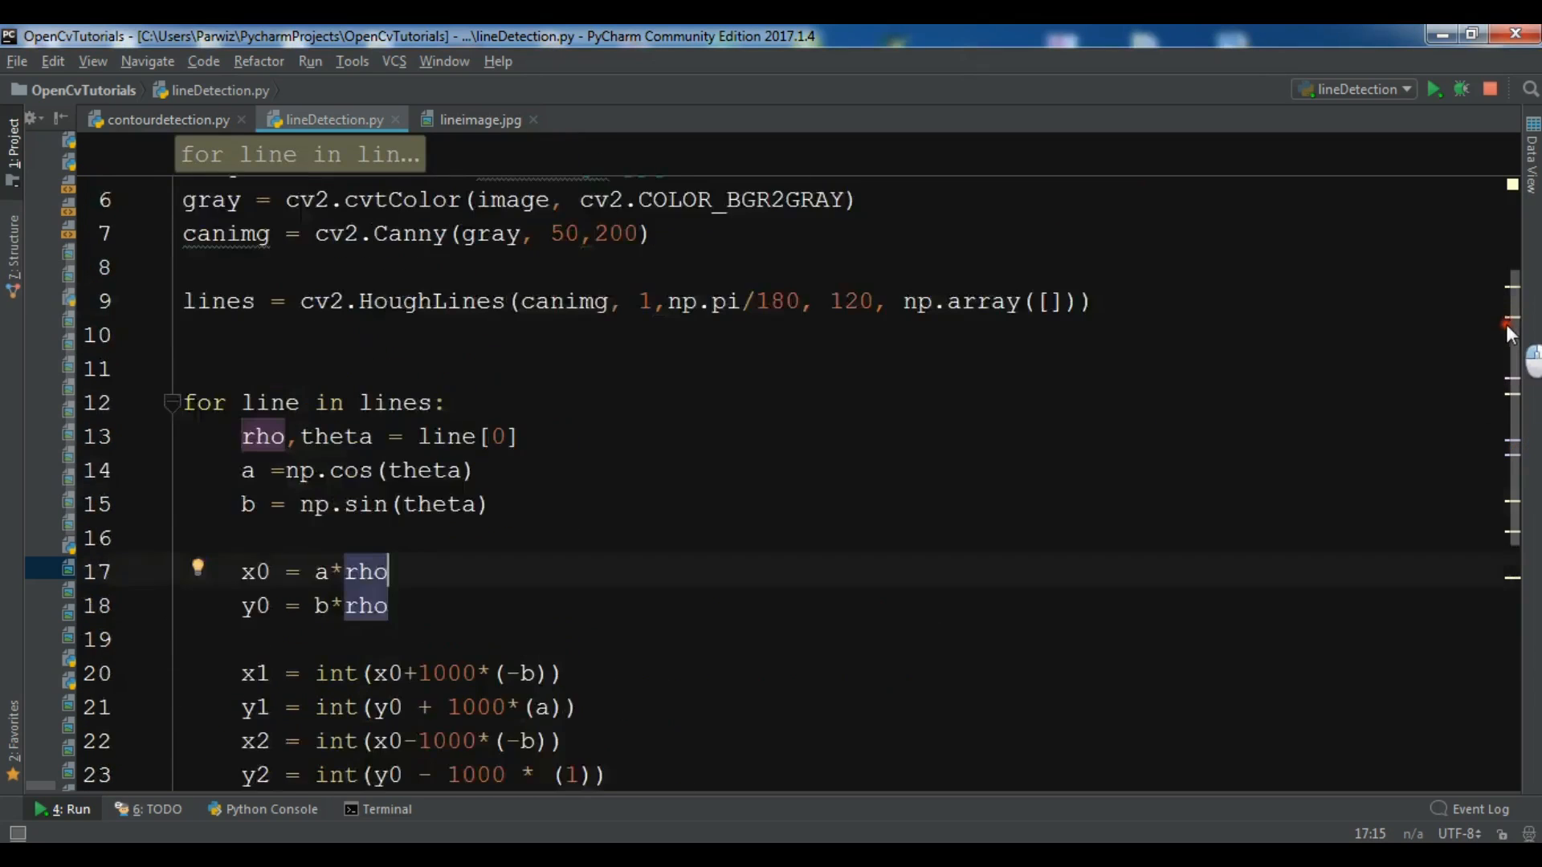
# Step: Run lineDetection with HoughLines threshold 100 and close the Lines Detected window
pyautogui.scroll(3)
pyautogui.write('0')
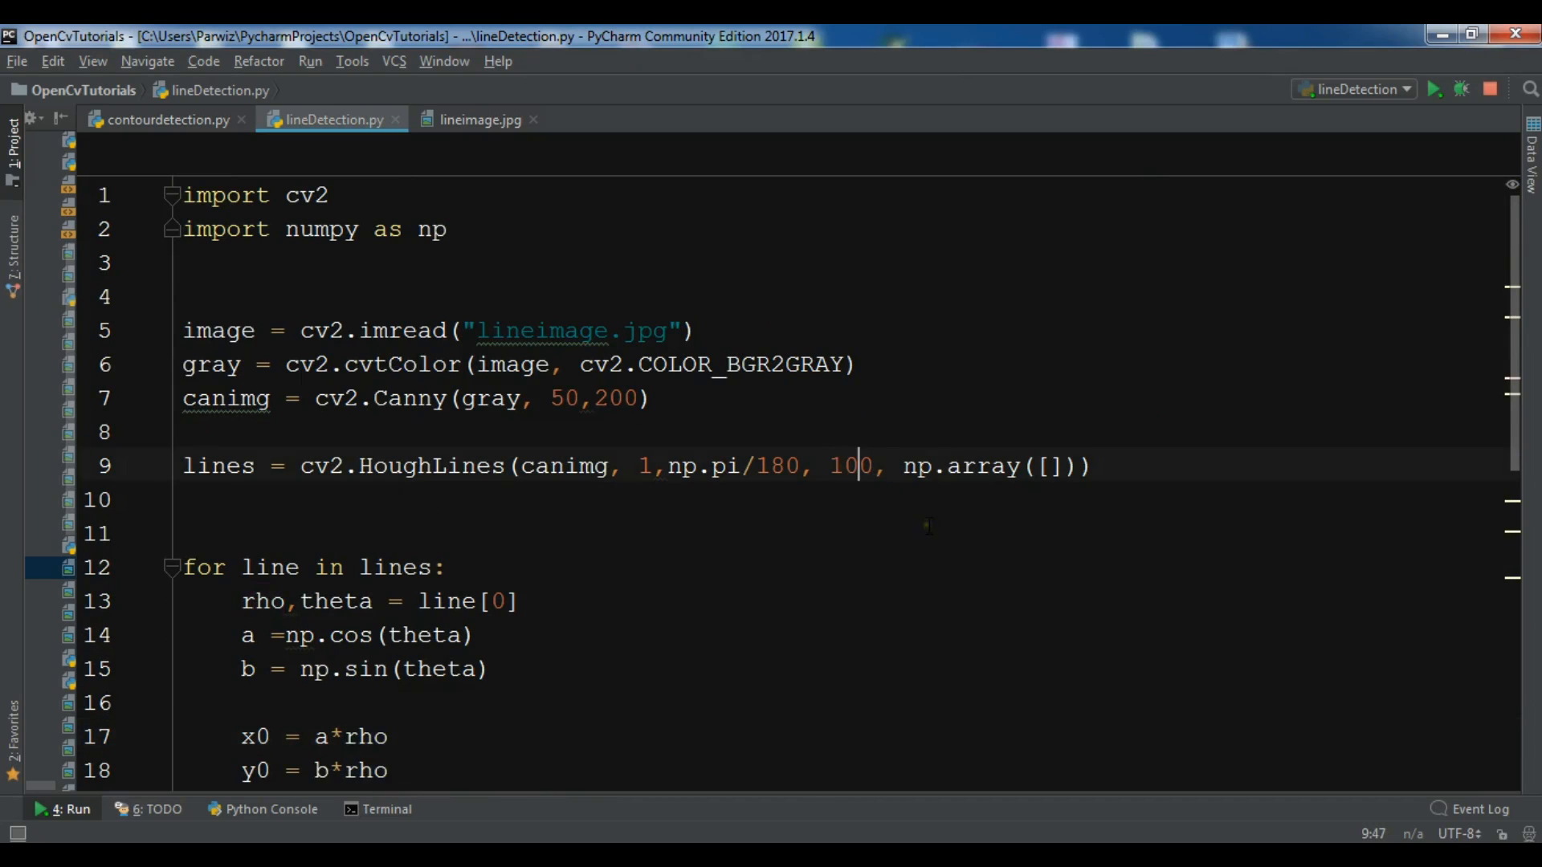
pyautogui.rightClick(926, 526)
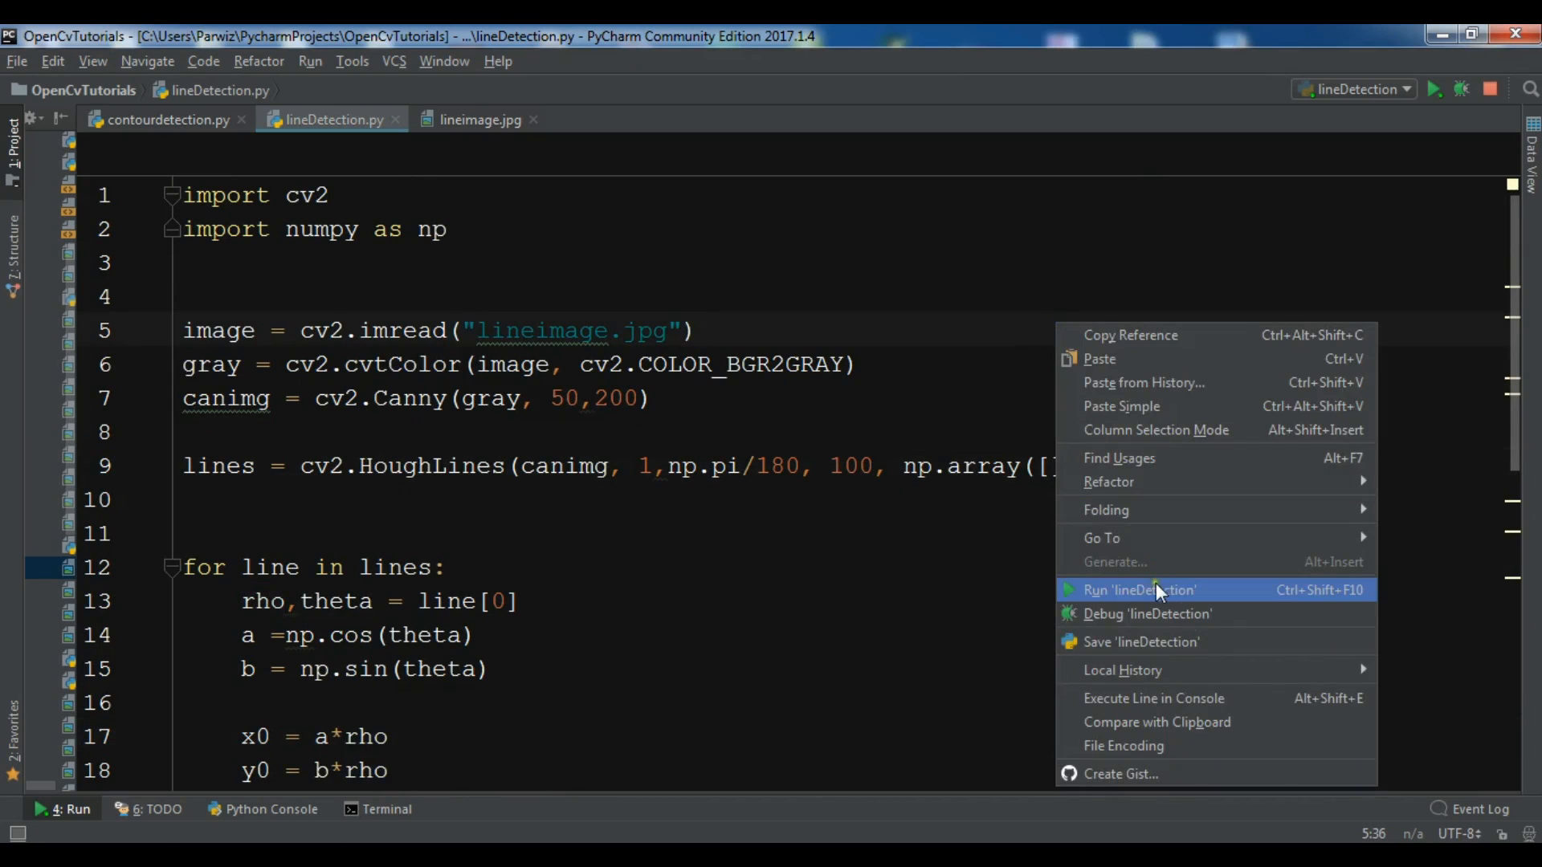
pyautogui.click(1158, 589)
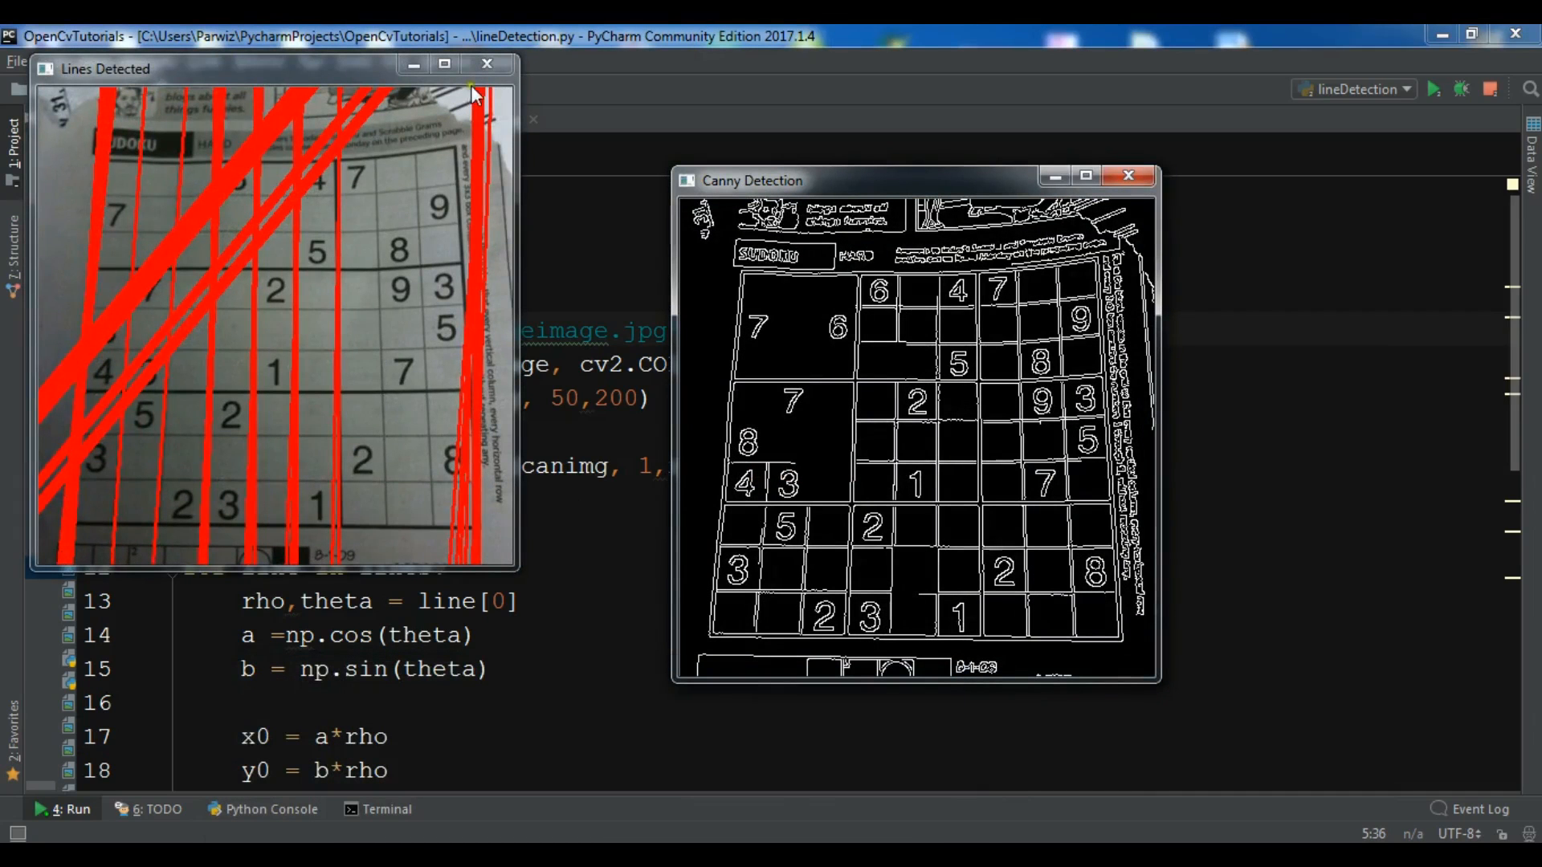
pyautogui.click(486, 64)
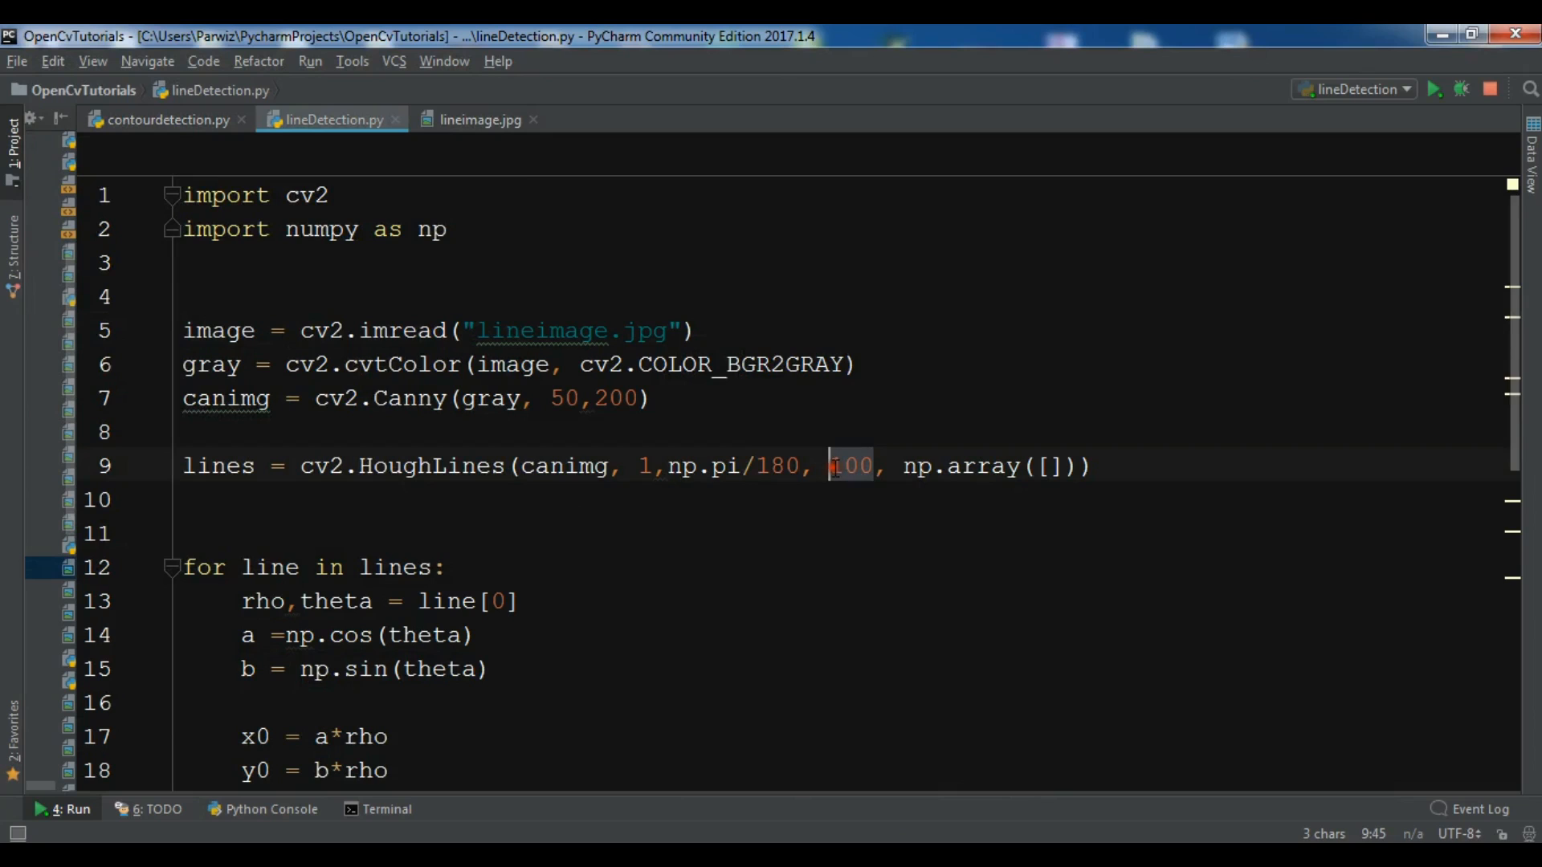
# Step: Replace the threshold with 80, then 150, and run lineDetection again
pyautogui.write('80')
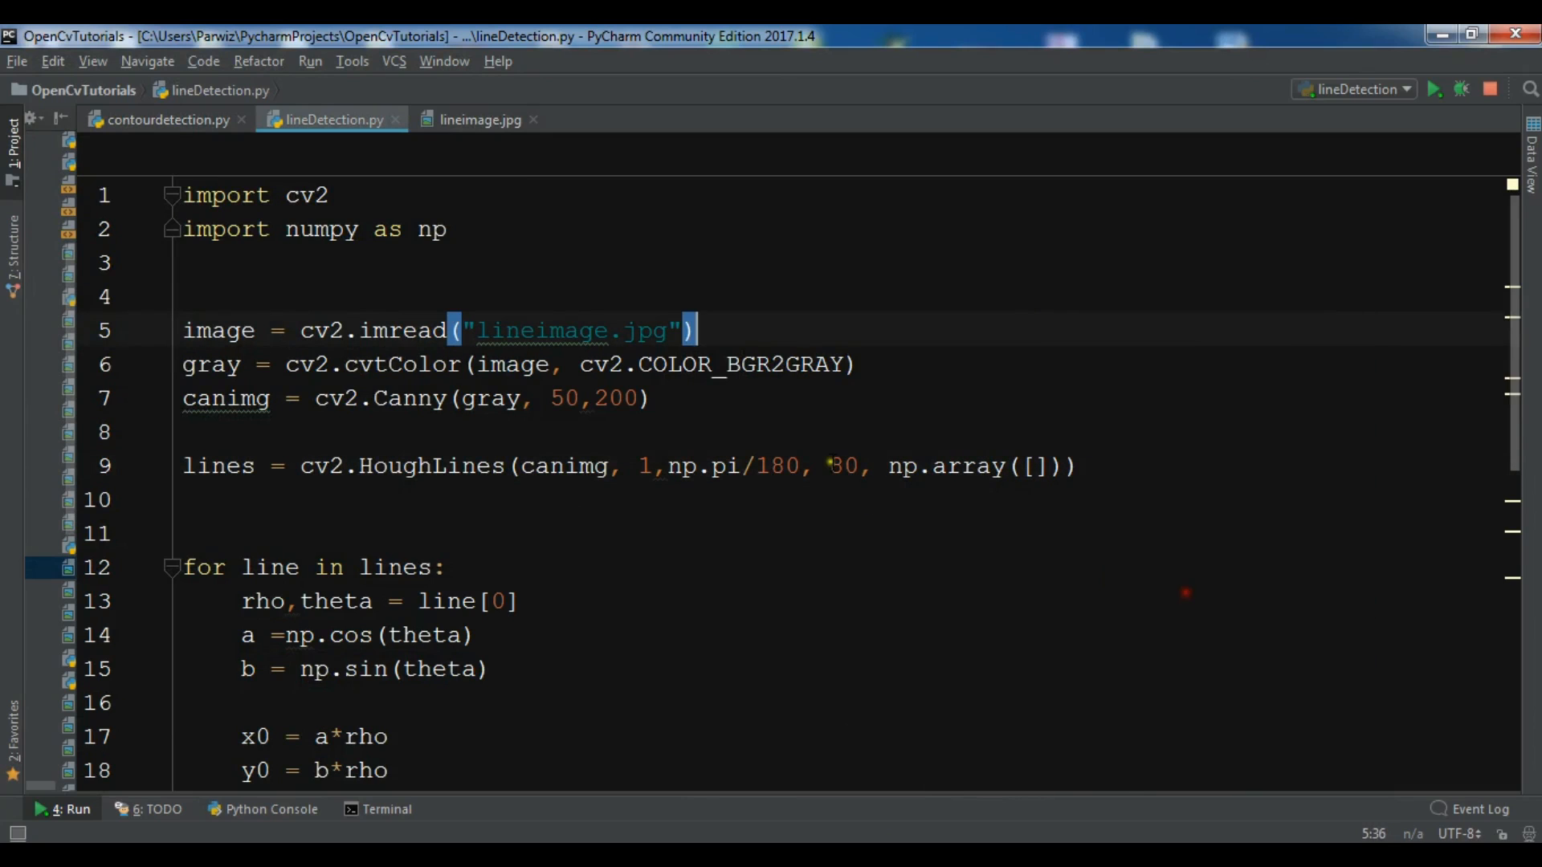
pyautogui.click(1436, 89)
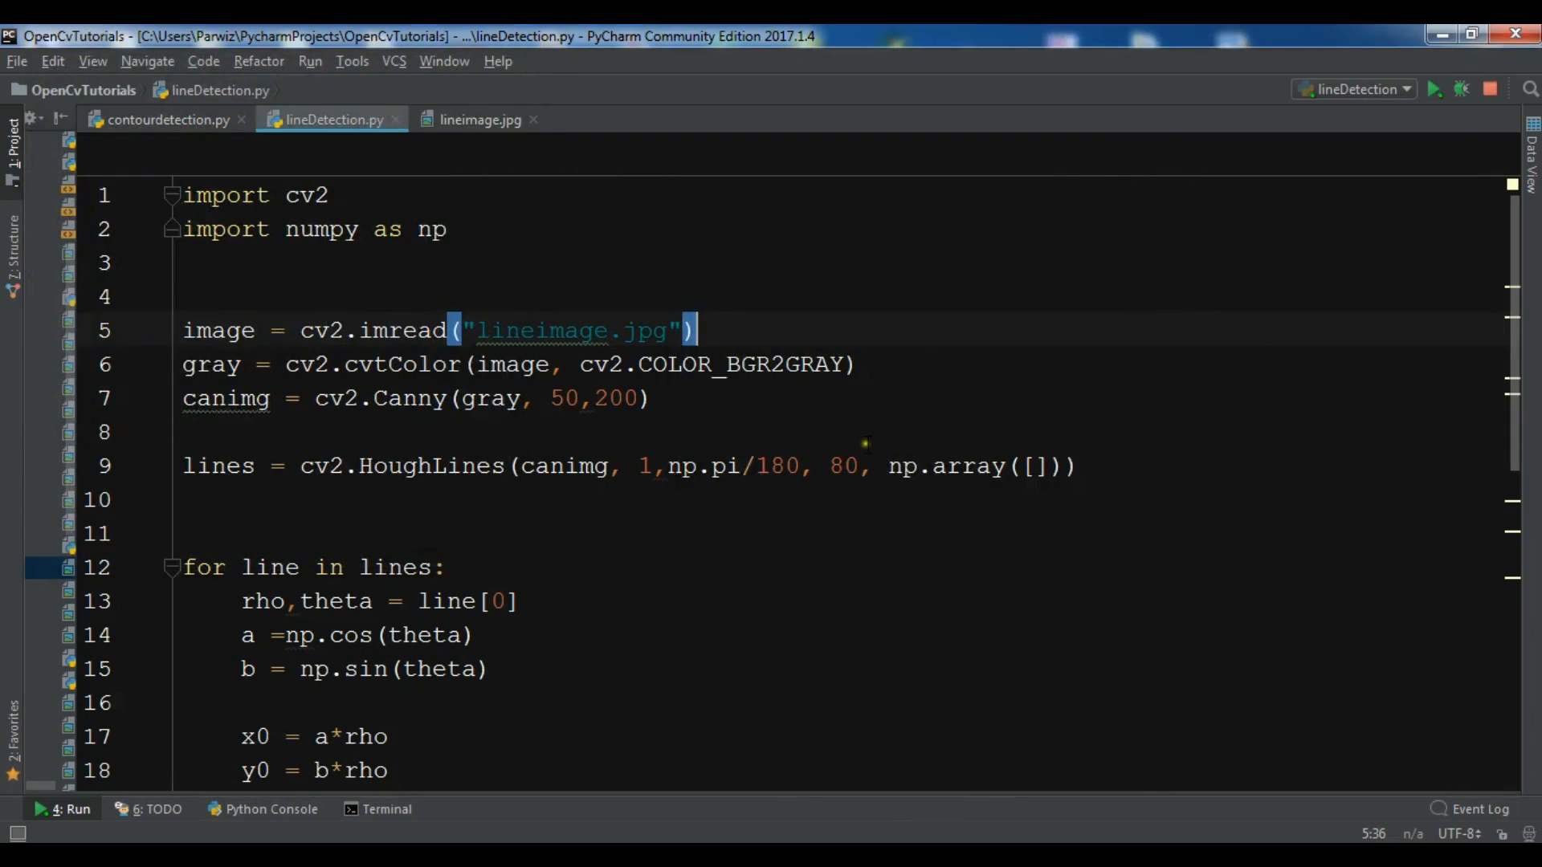
pyautogui.write('150')
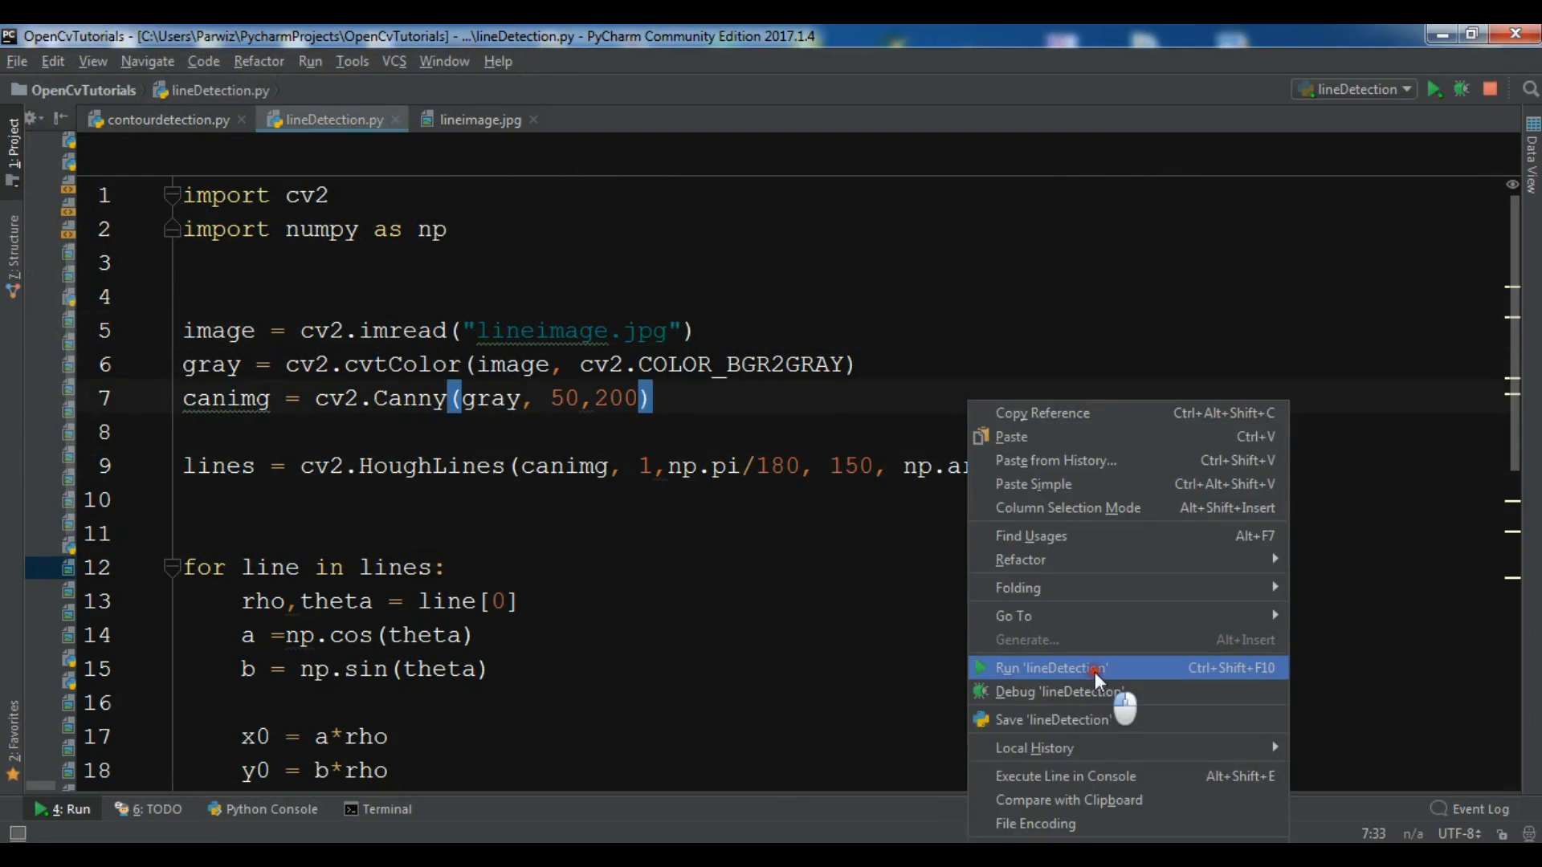
pyautogui.click(1052, 668)
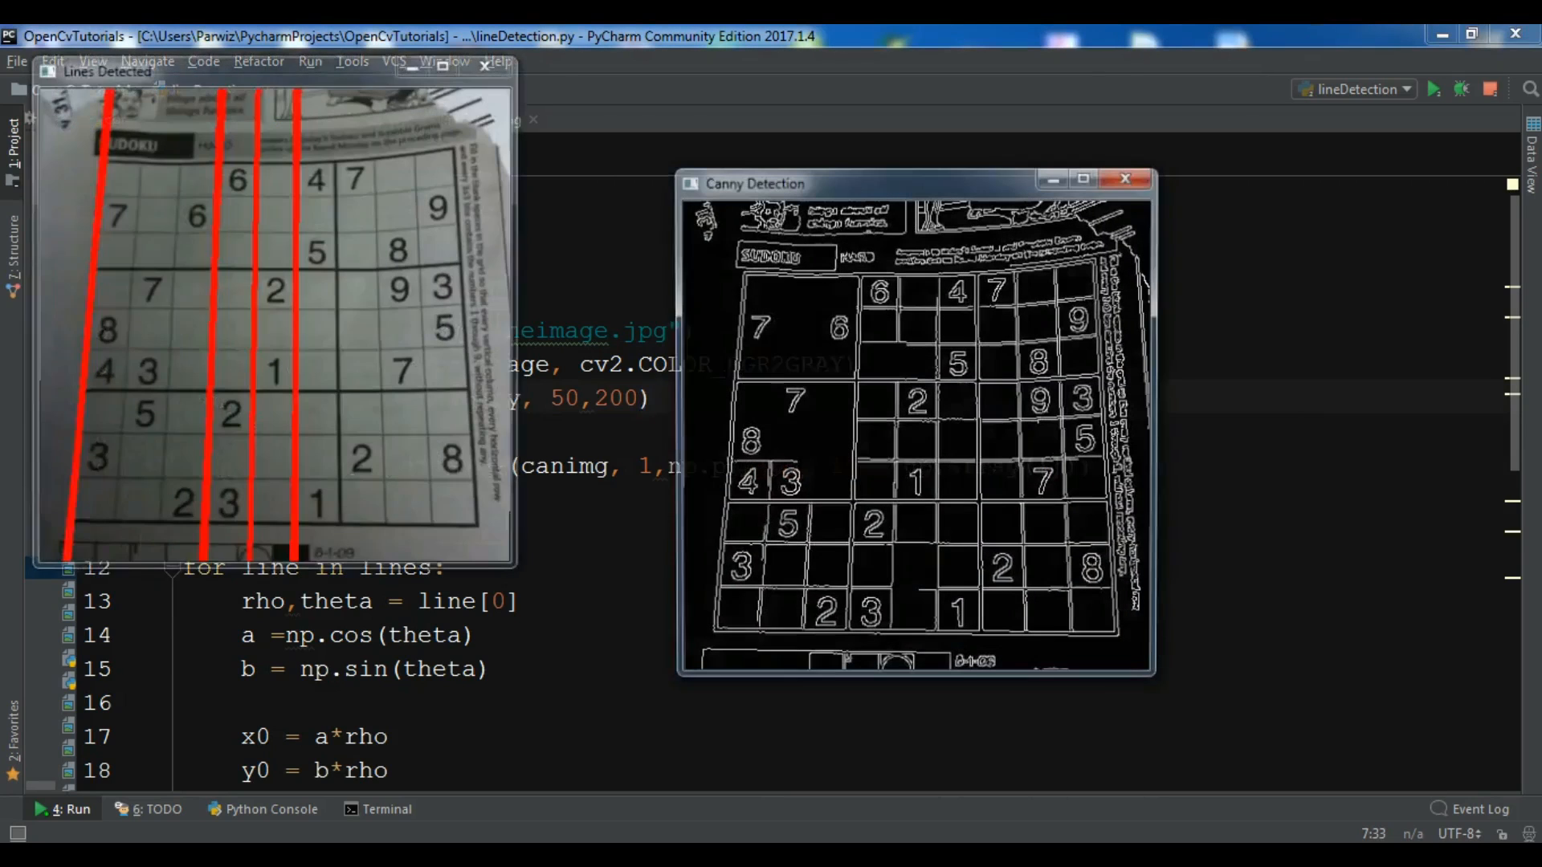